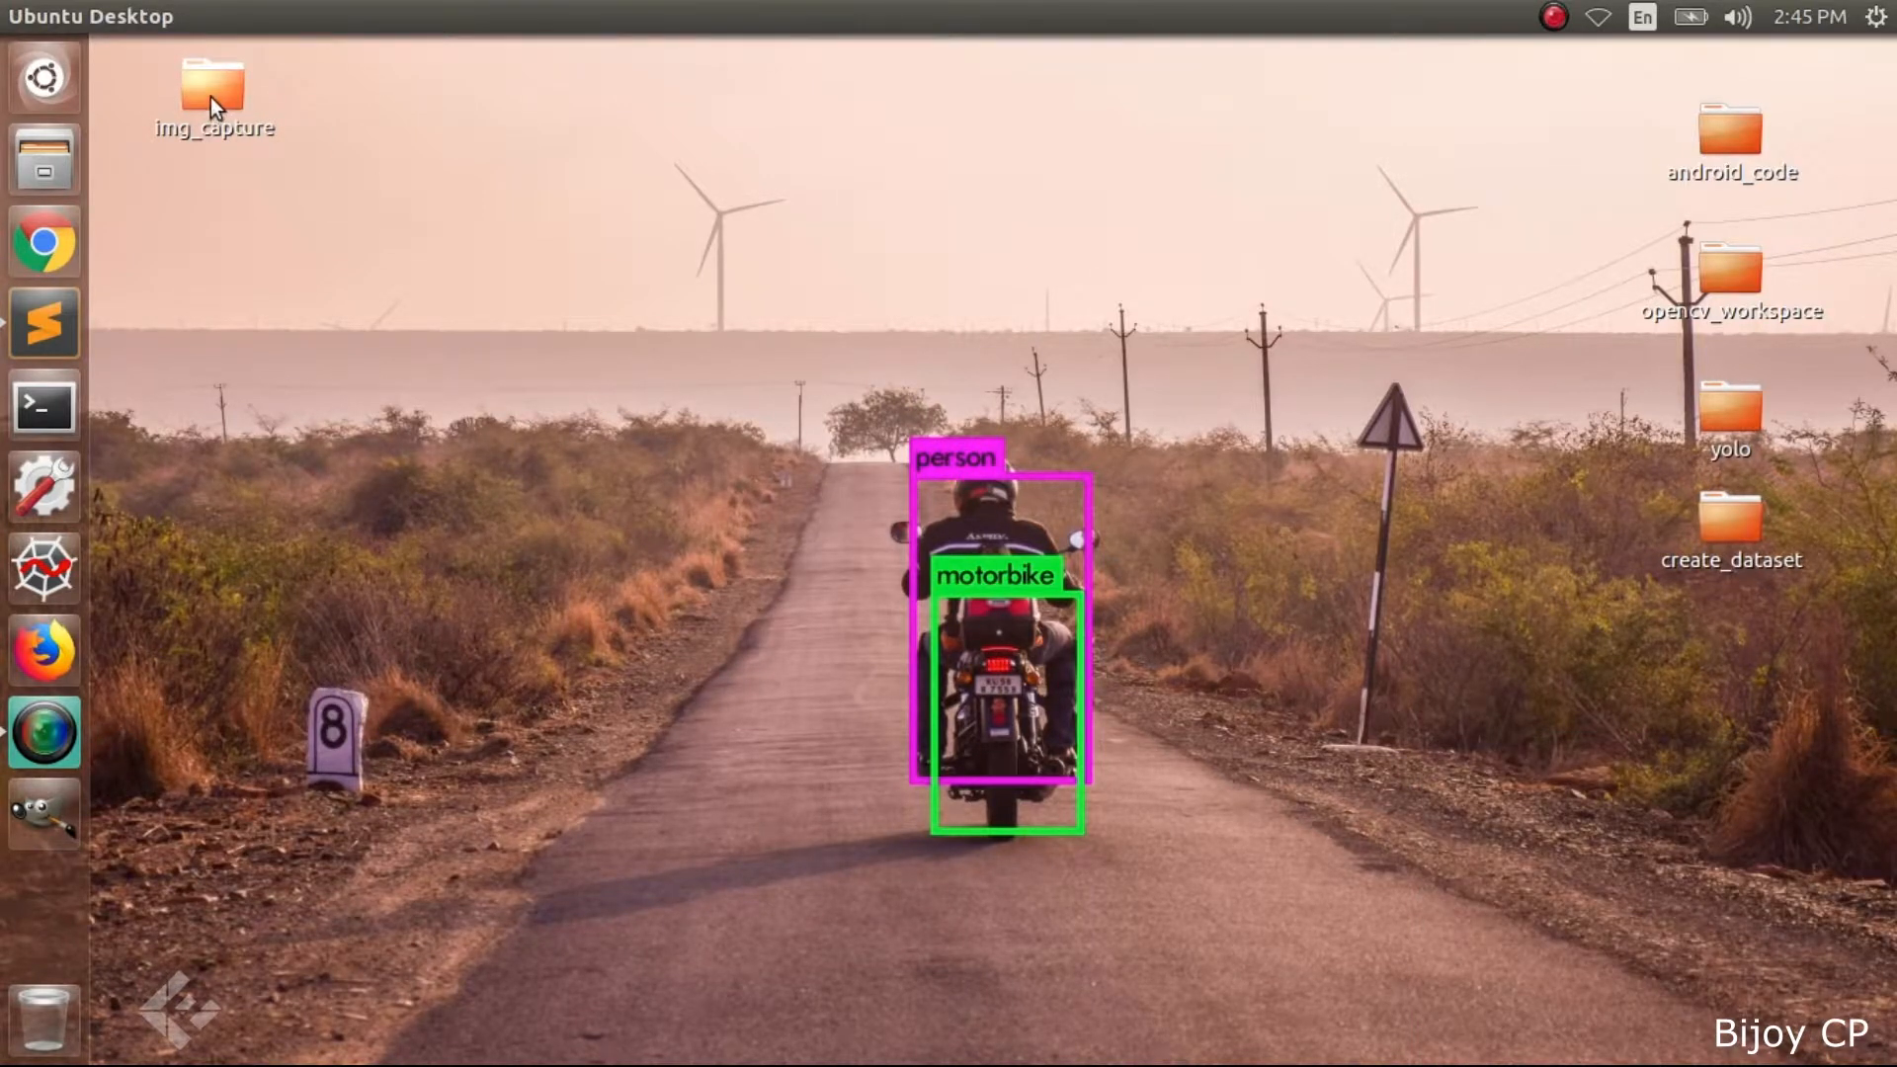
Open img_cap.py from the desktop img_capture folder in Sublime Text
double_click(210, 90)
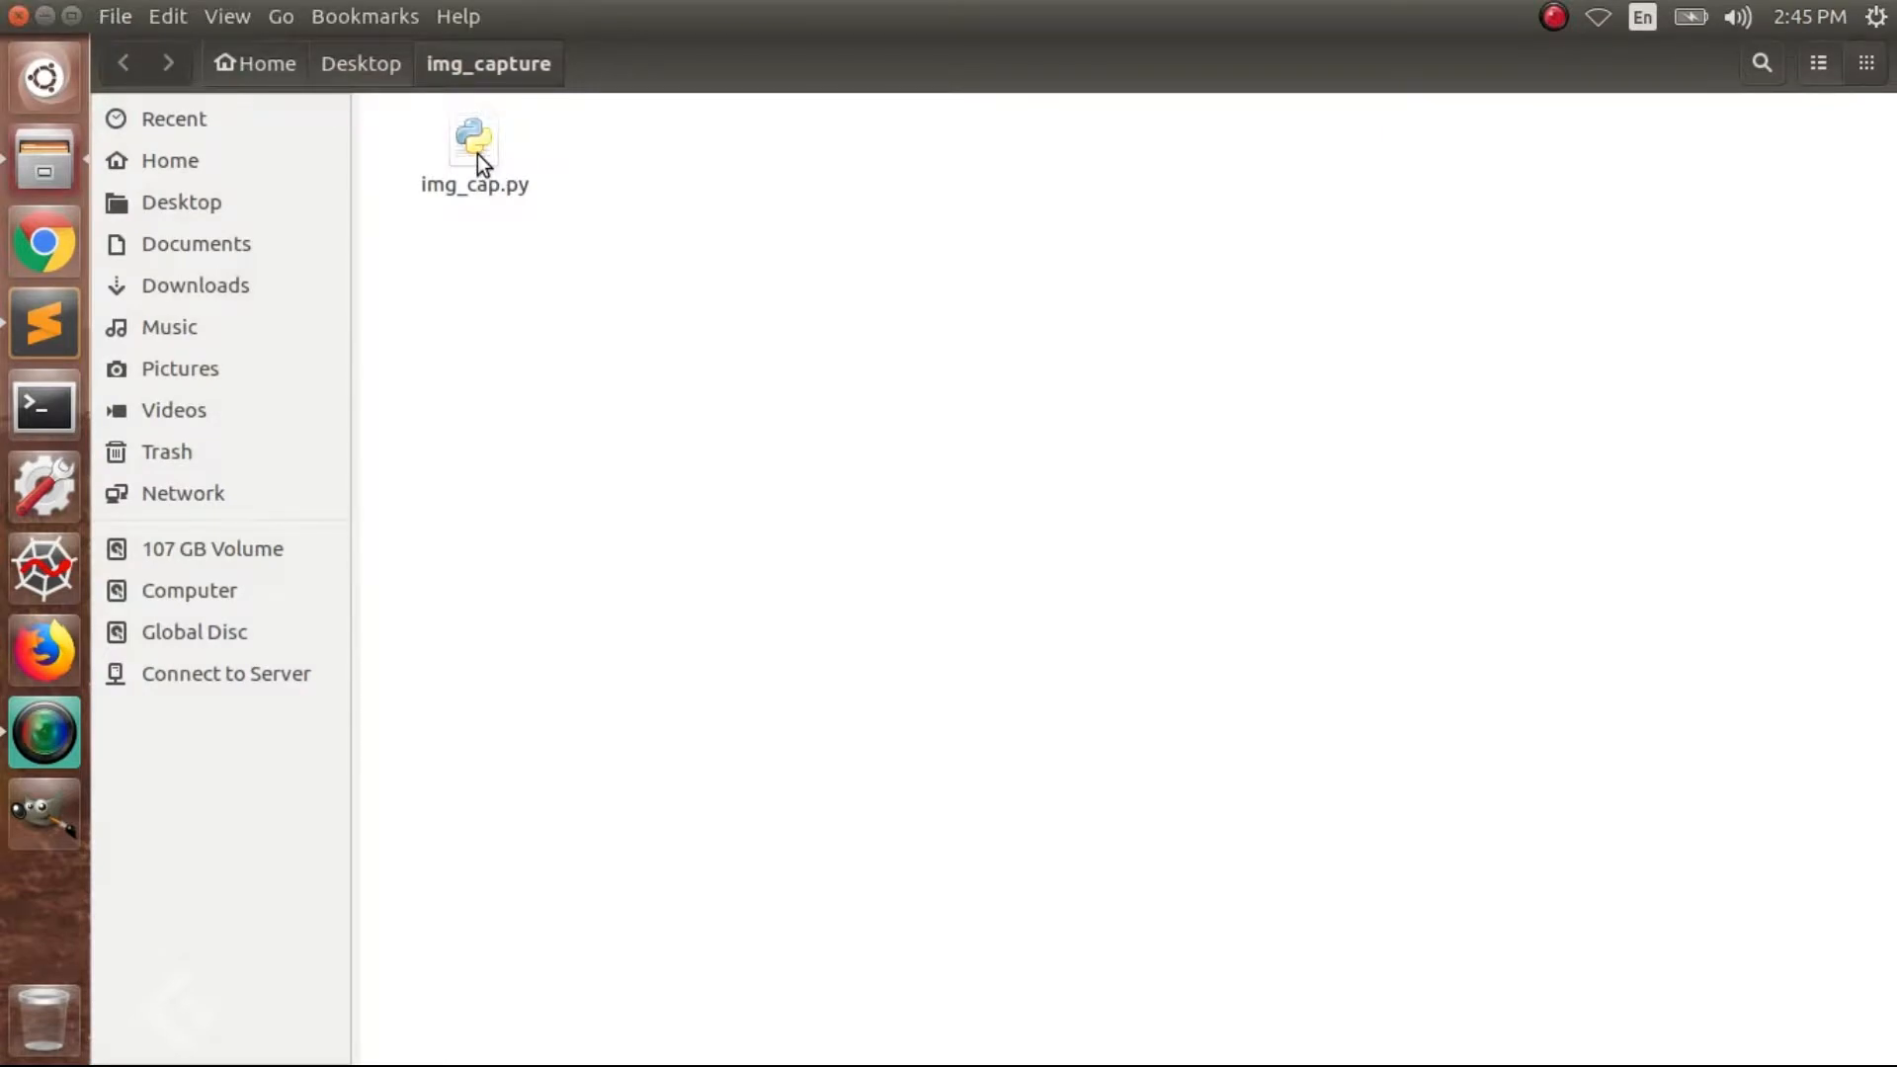
double_click(474, 140)
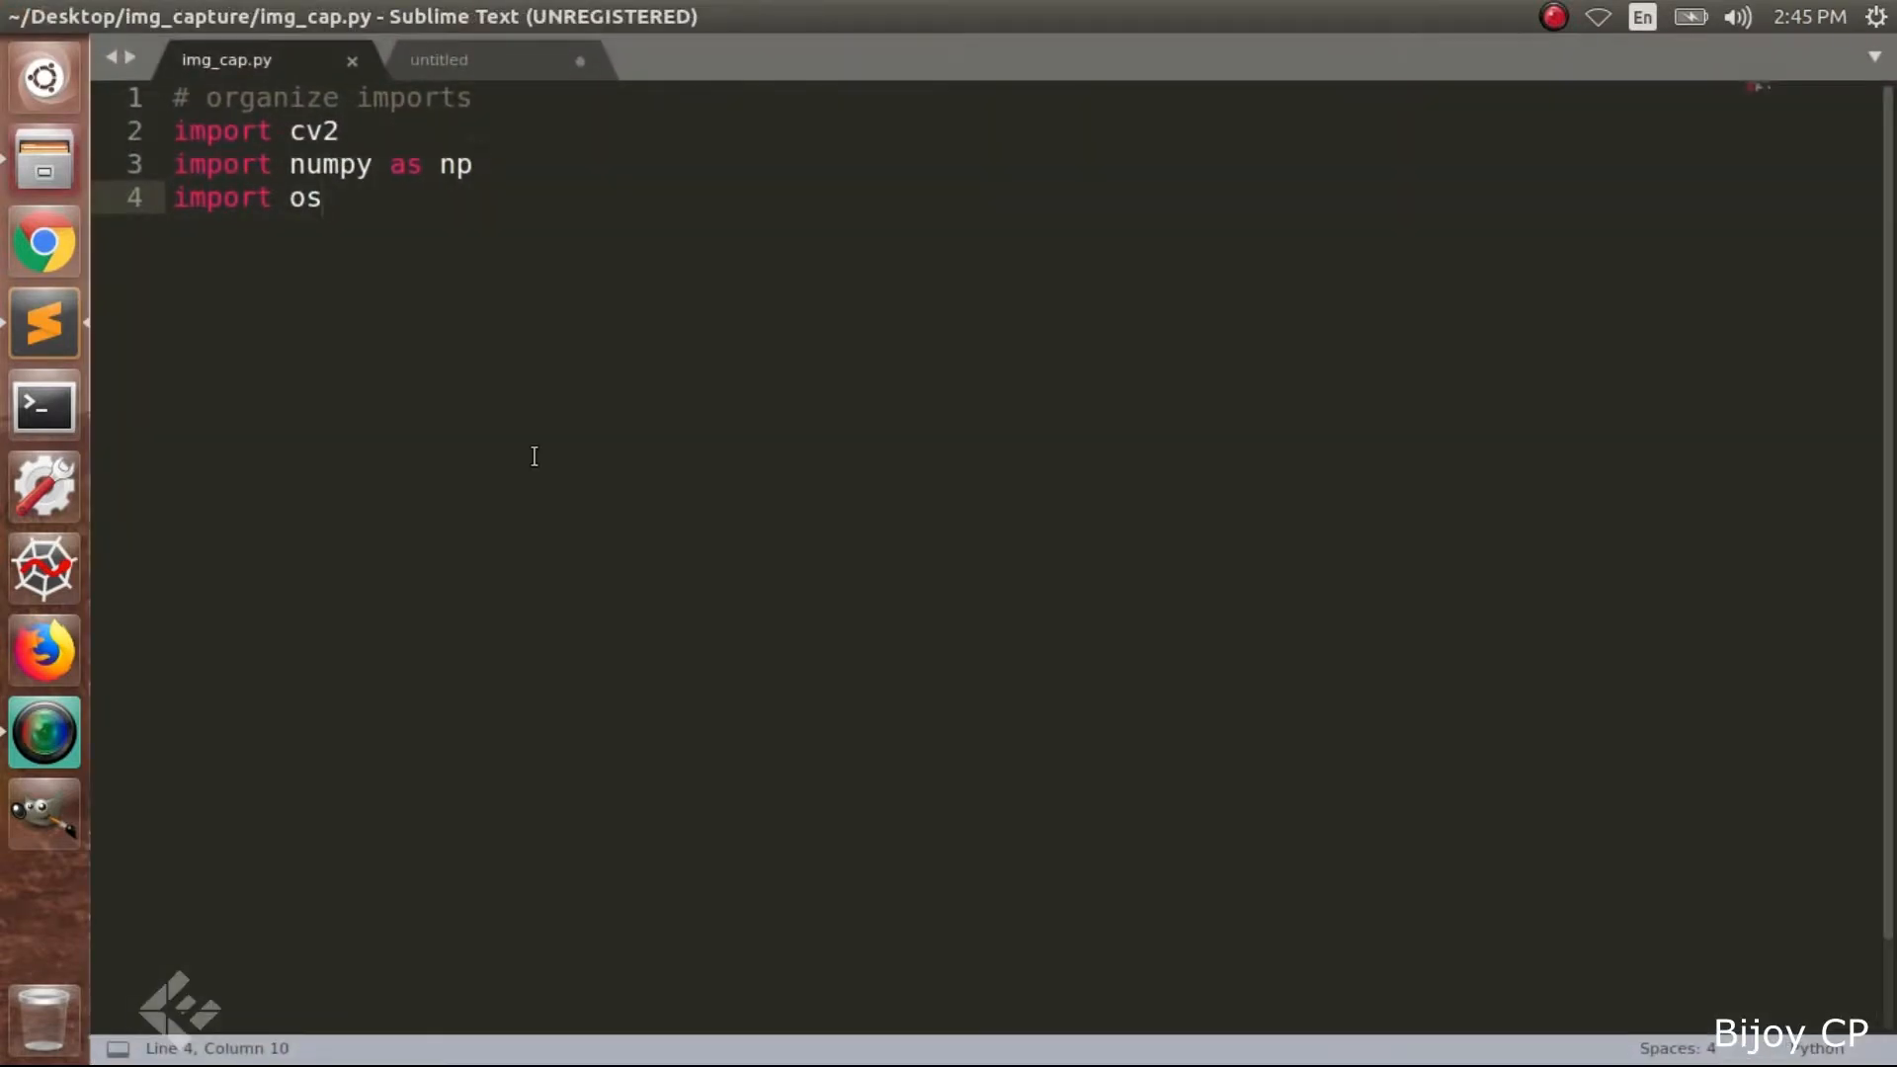
mouse_move(362, 119)
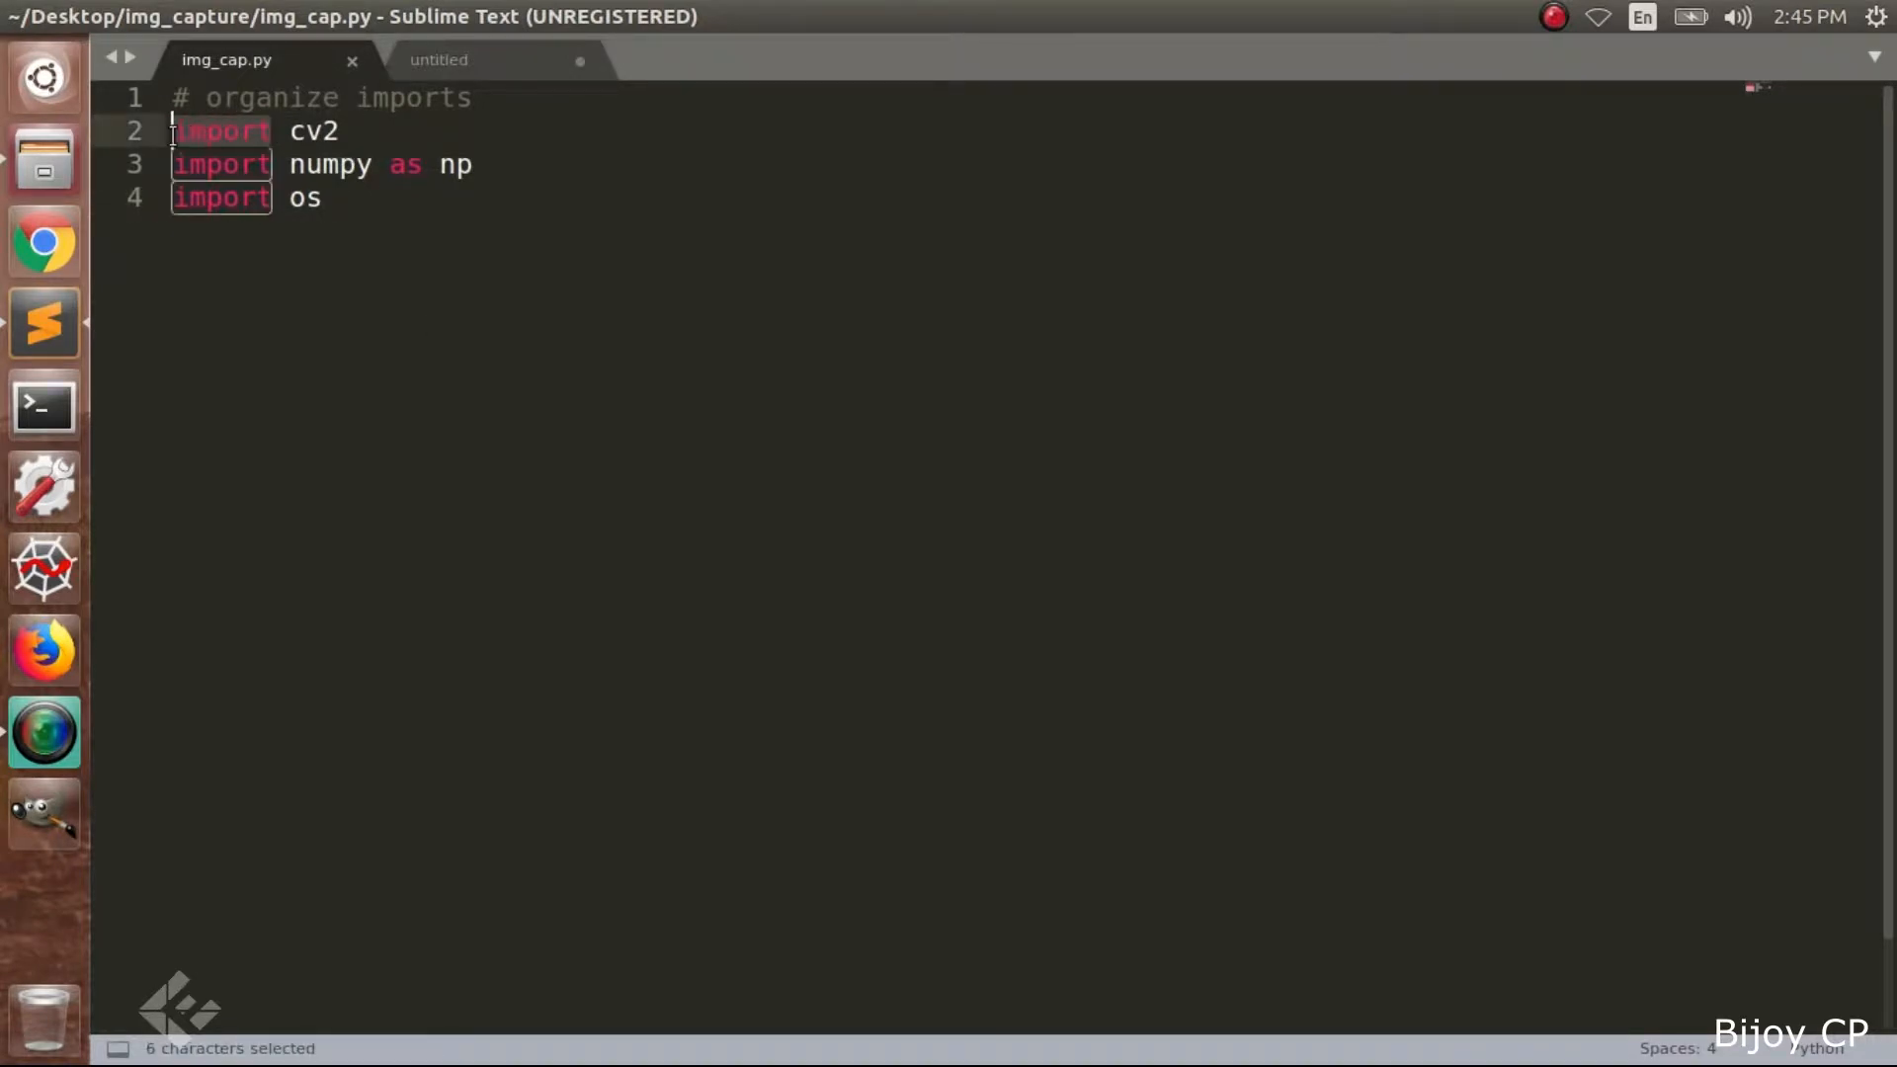
Add IMG_SIZE=96 on the line below the cv2, numpy and os imports
double_click(312, 130)
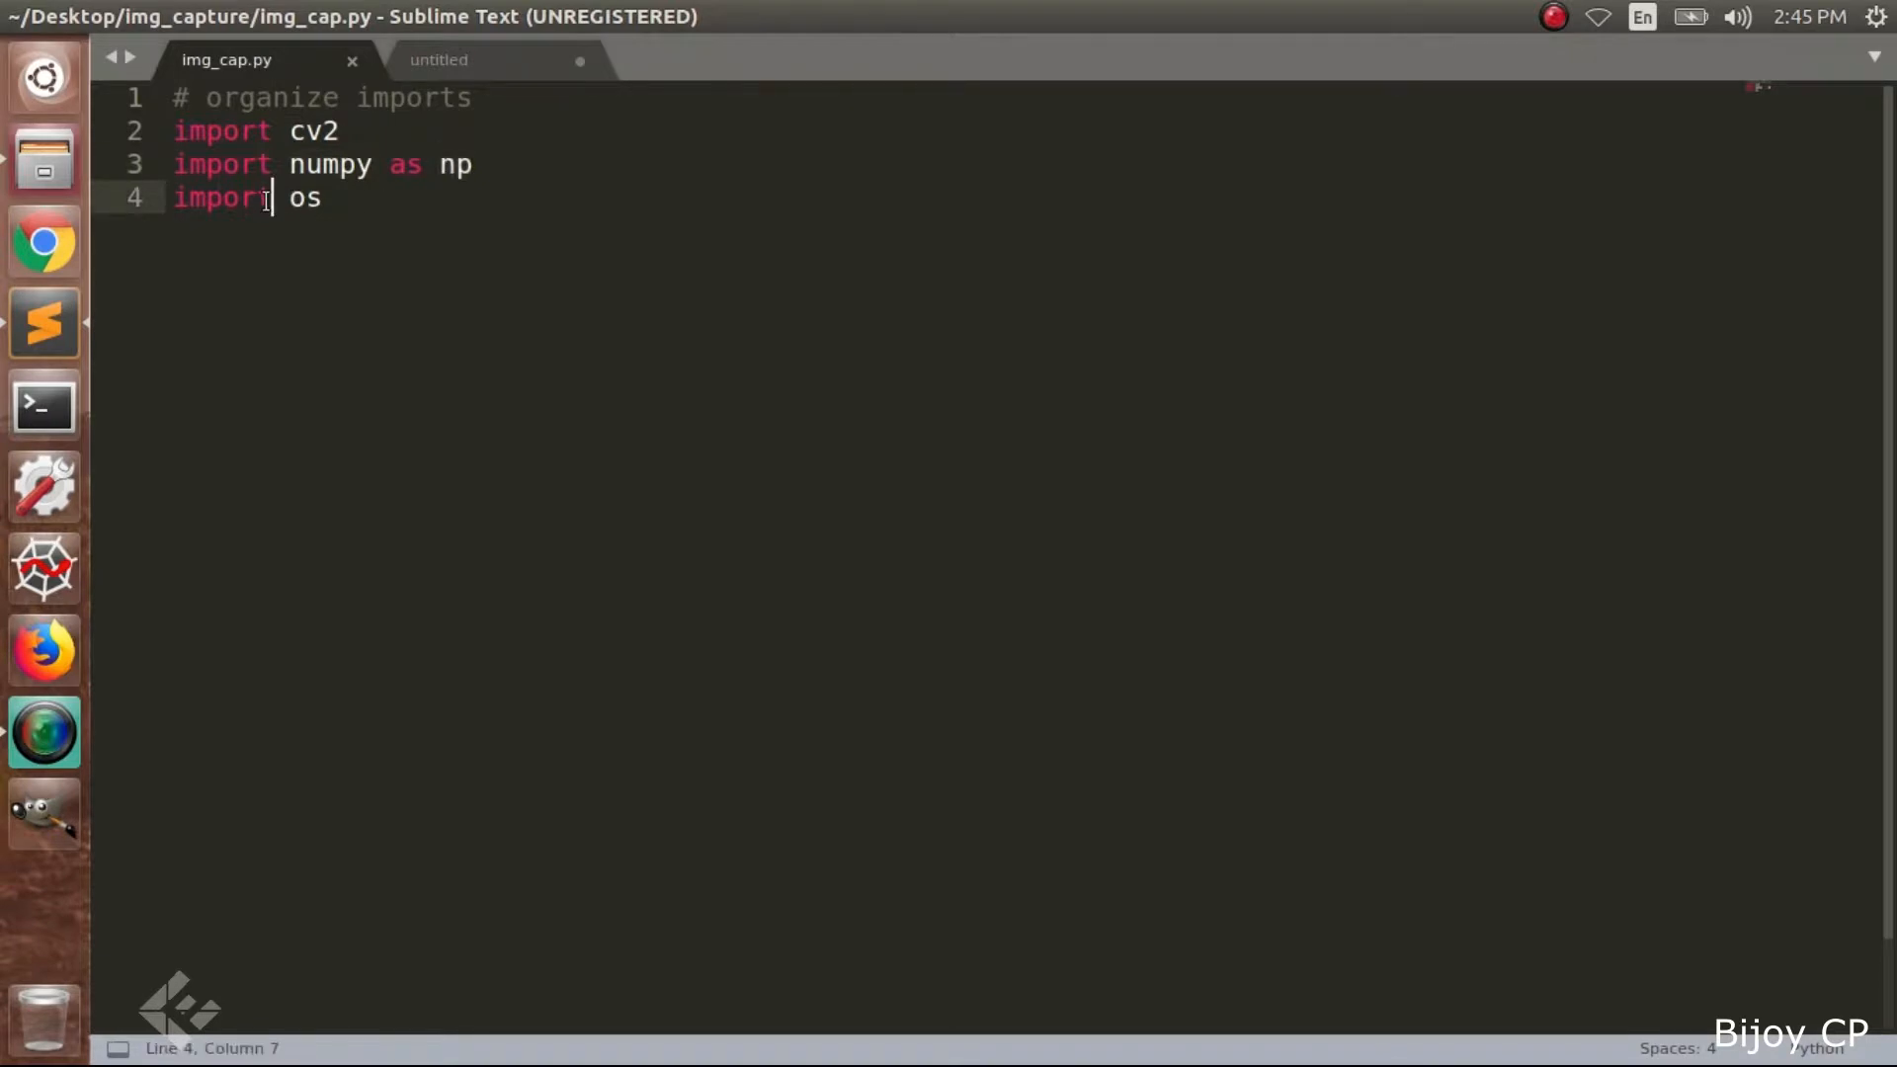
double_click(305, 197)
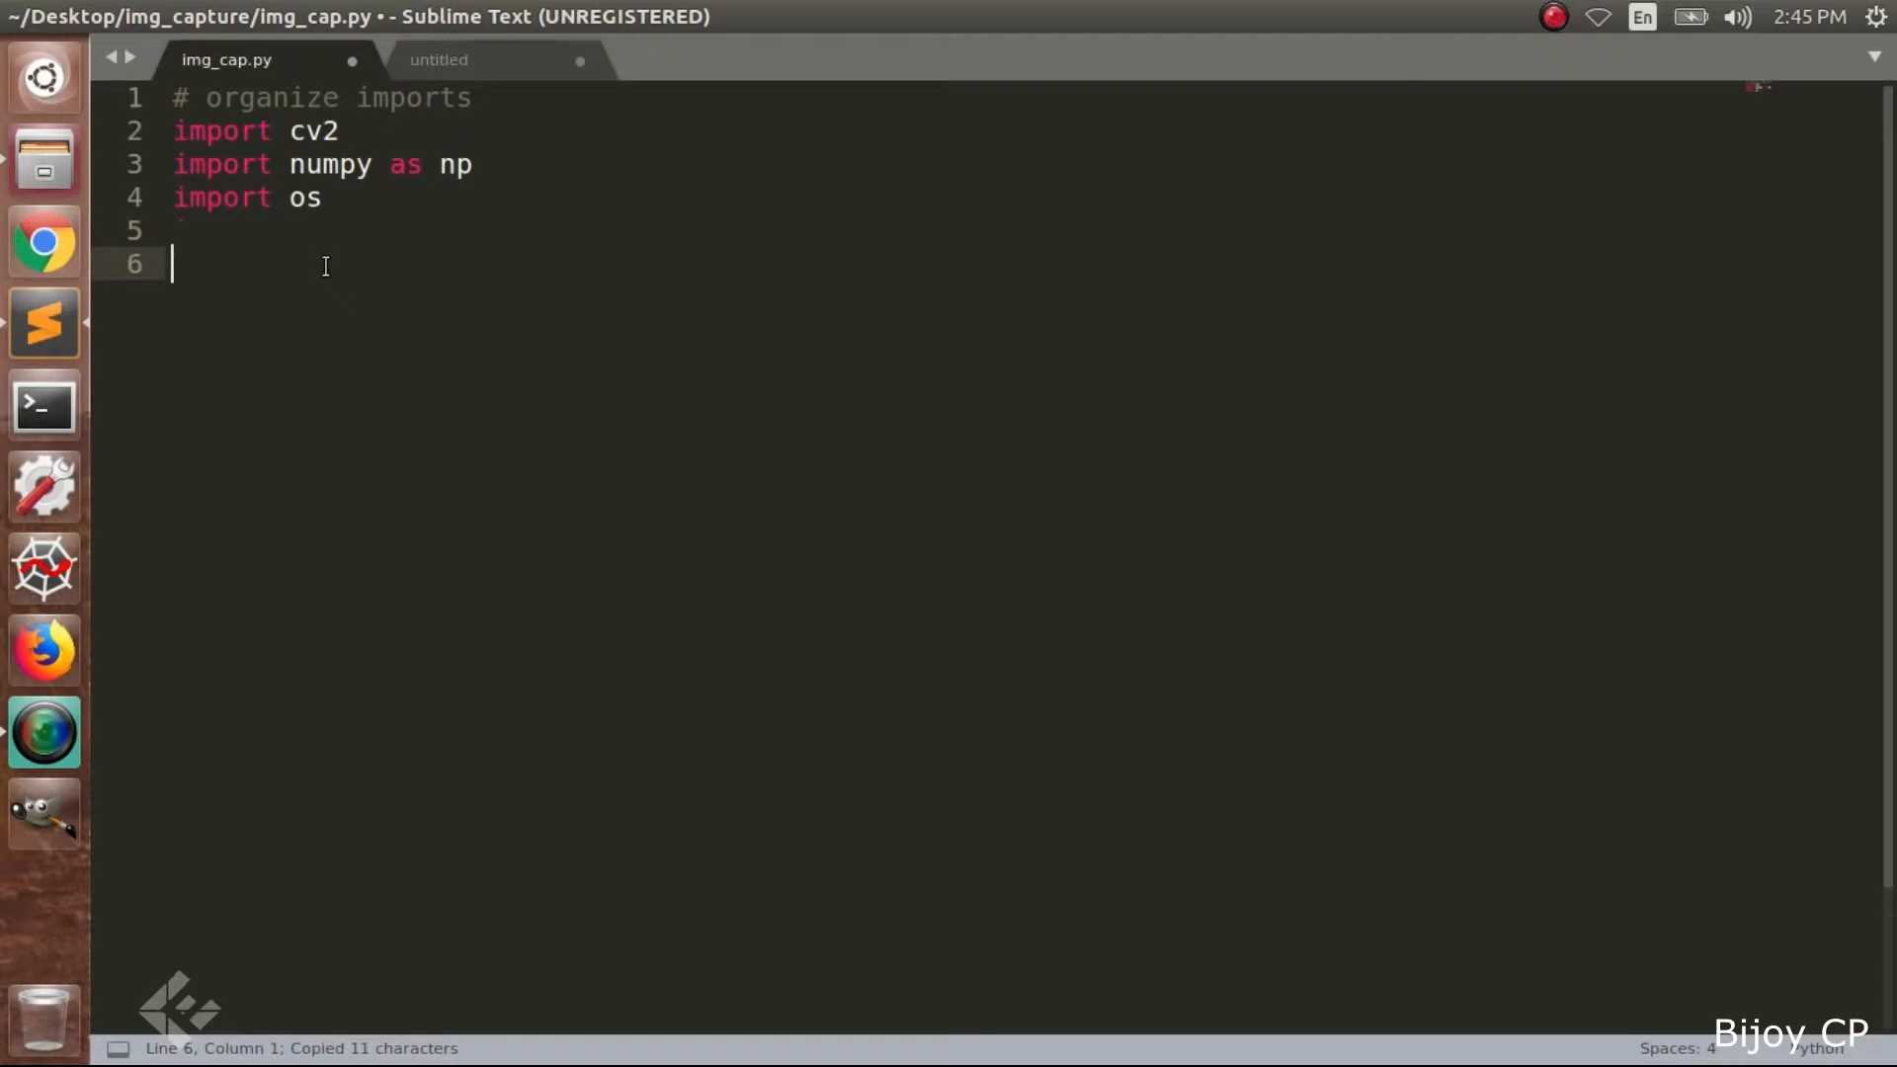
type("IMG_SIZE=96")
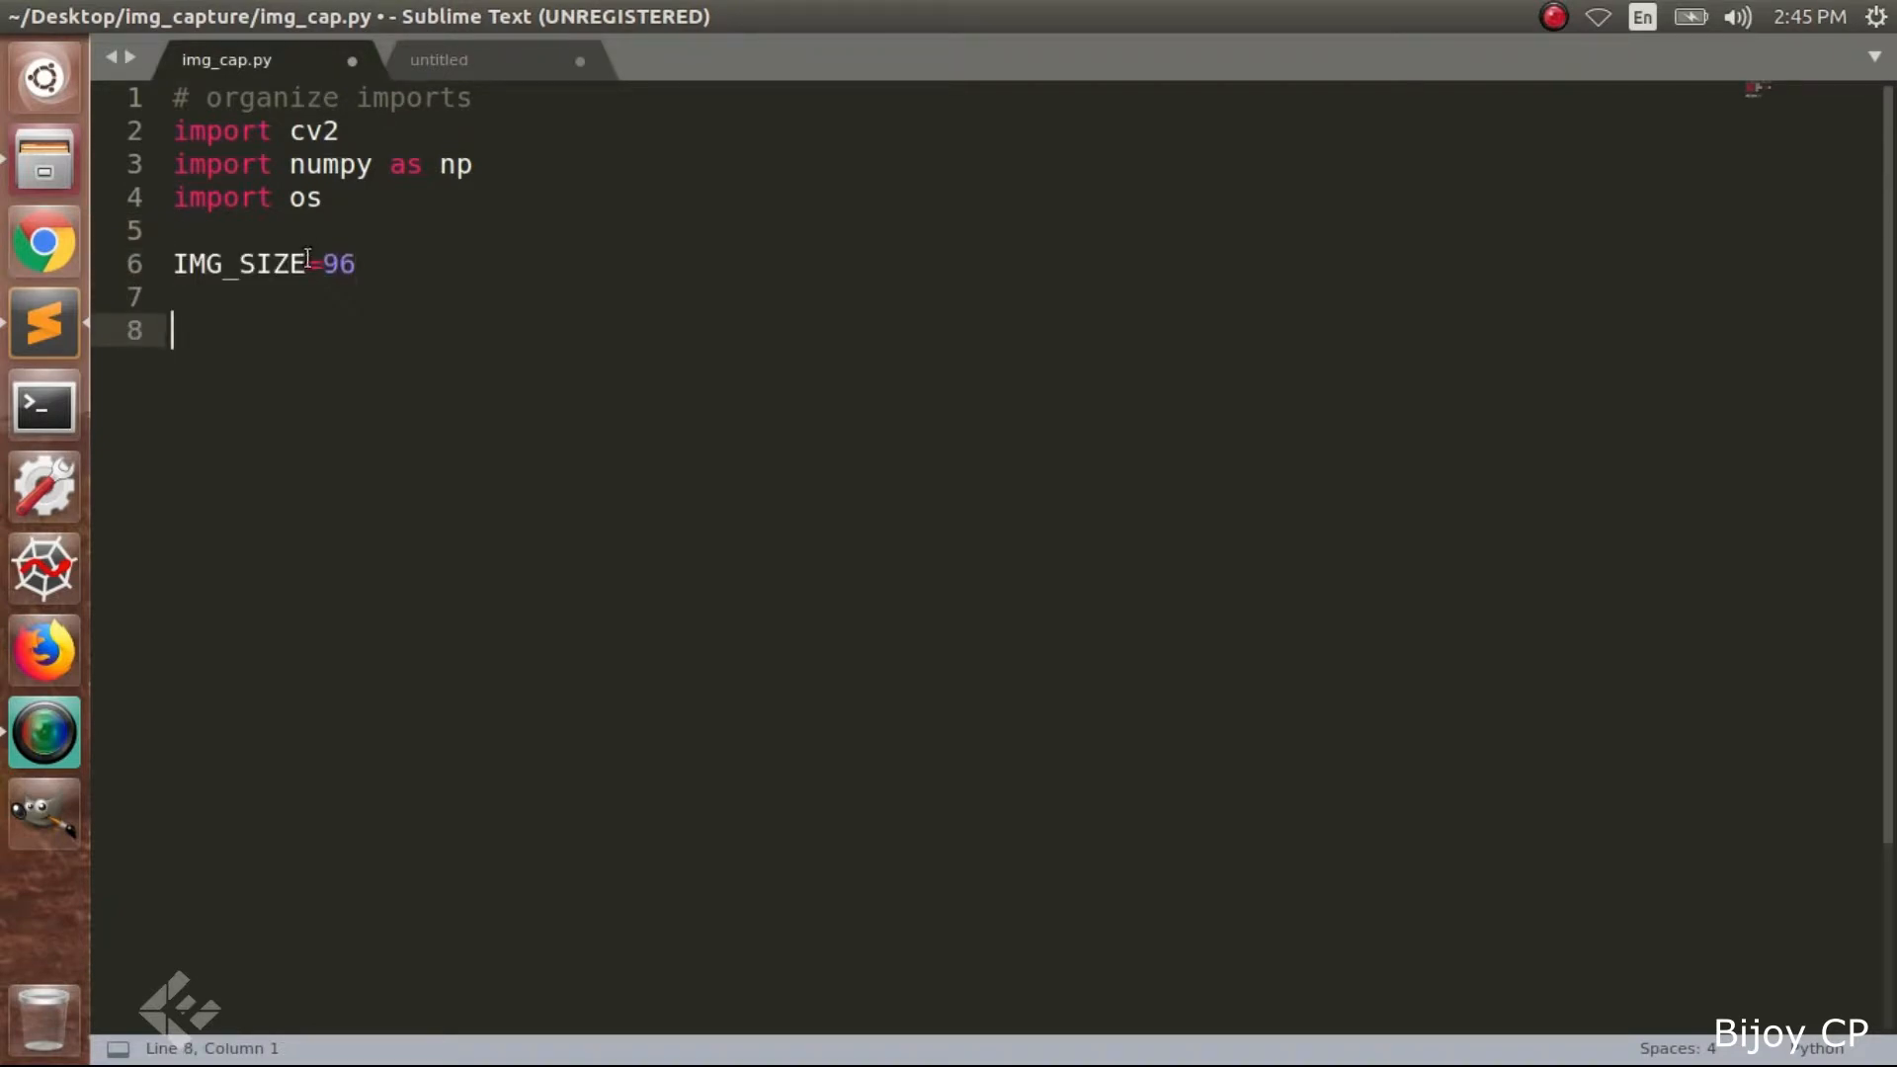
Add a ROI comment and top, right, bottom, left = 100, 150, 400, 450
double_click(339, 263)
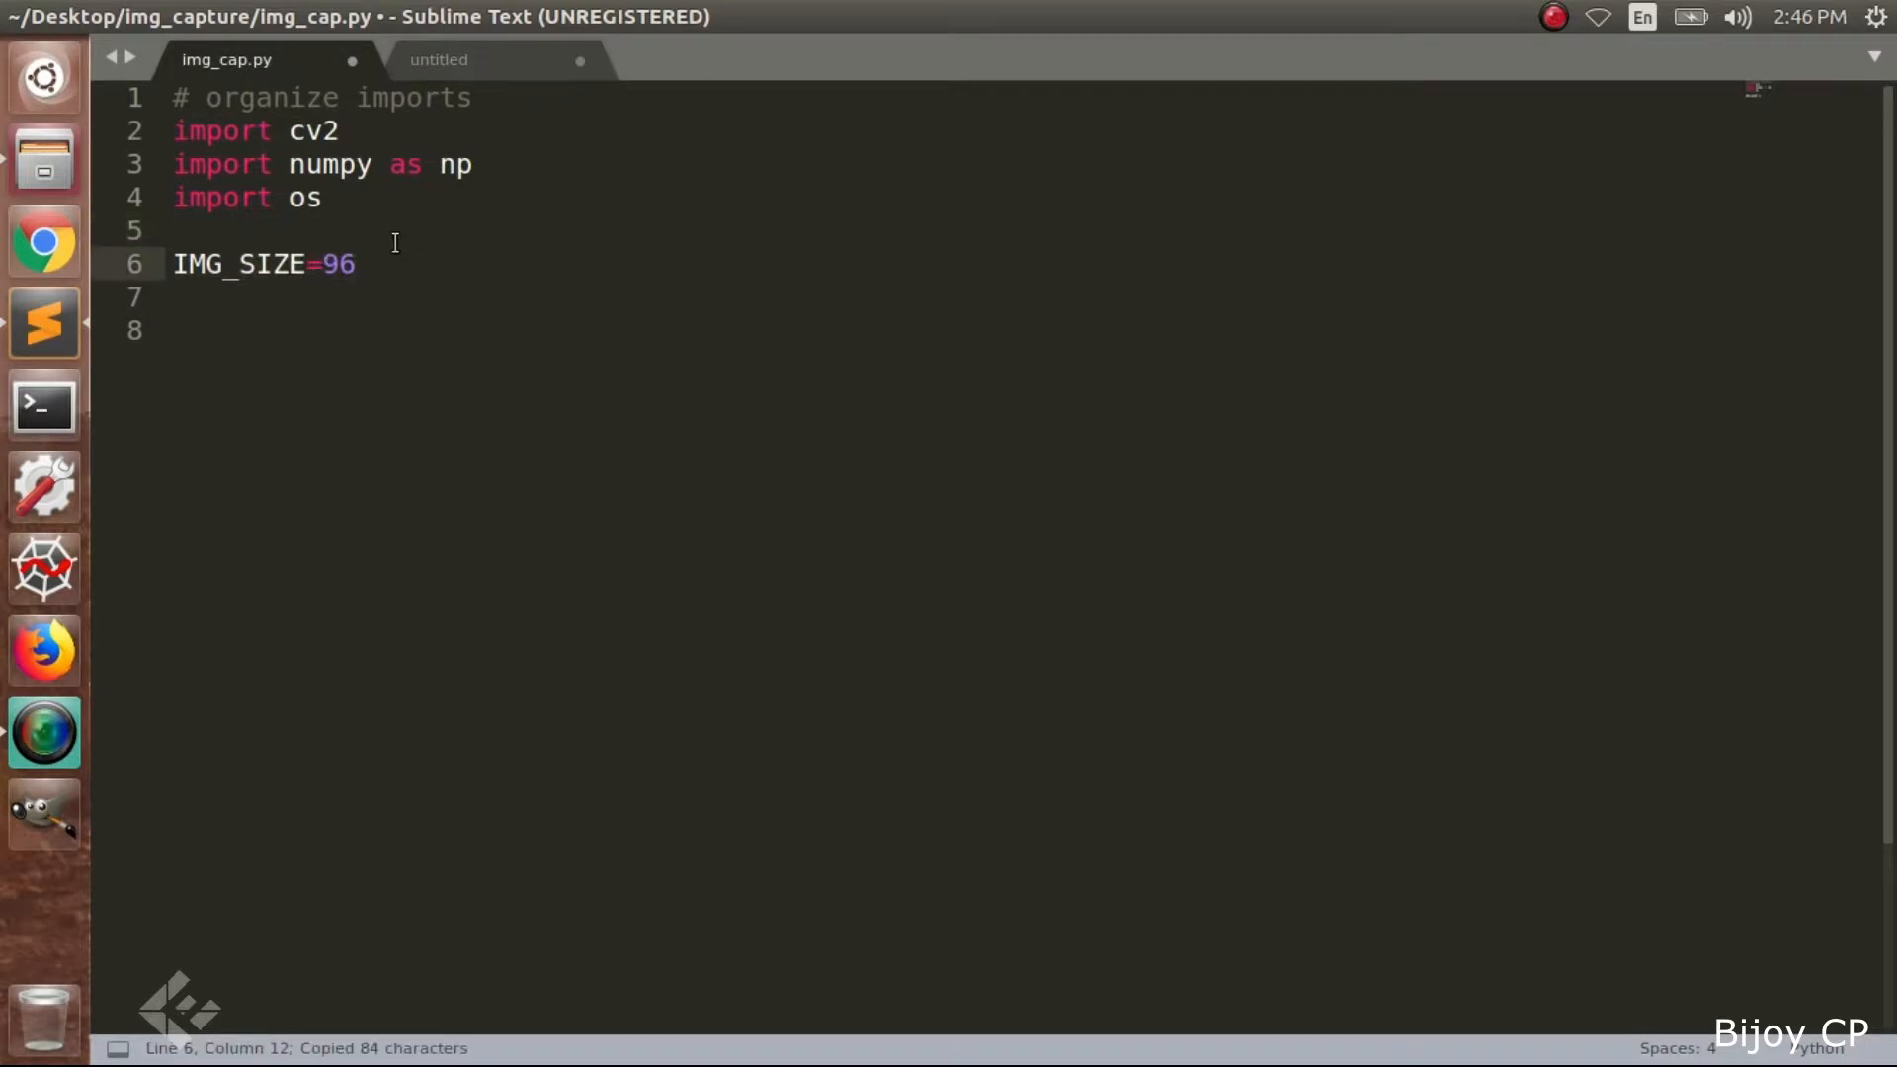
type("# region of interest (ROI) coordinates")
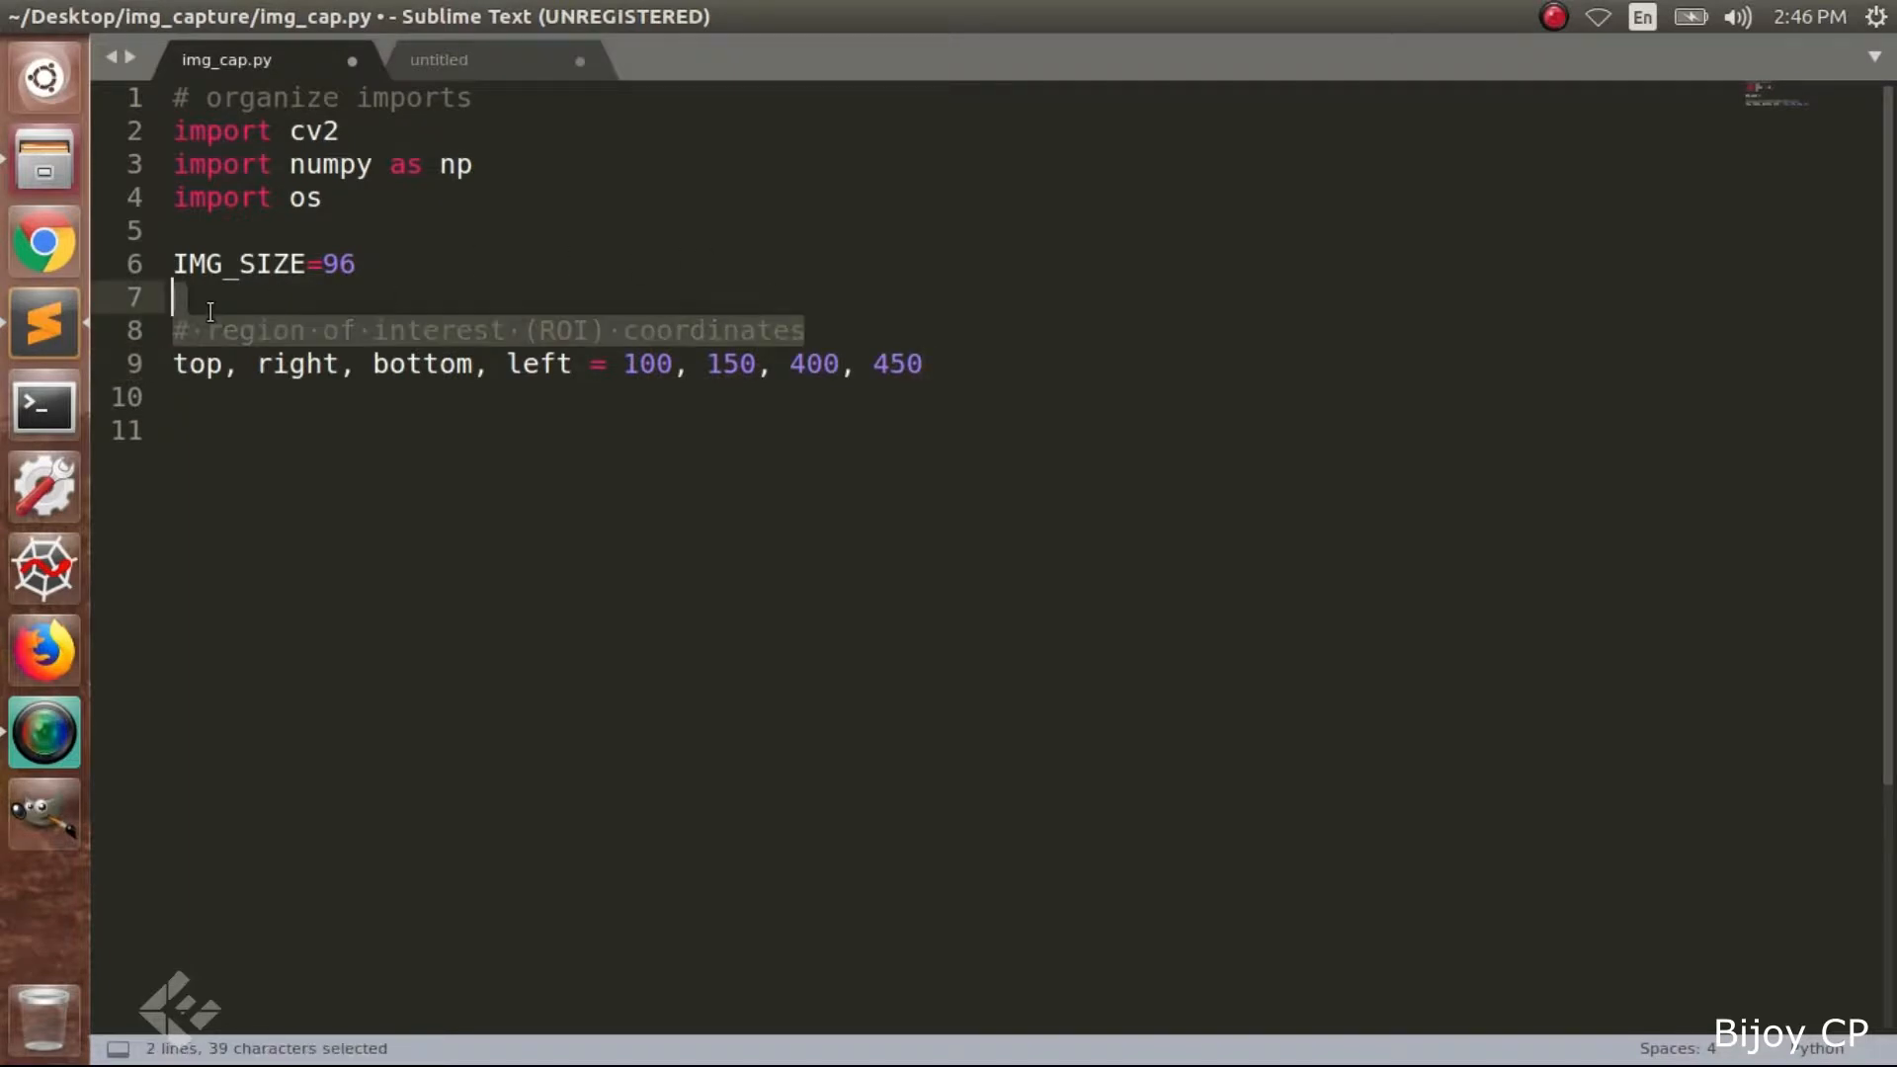
left_click(391, 397)
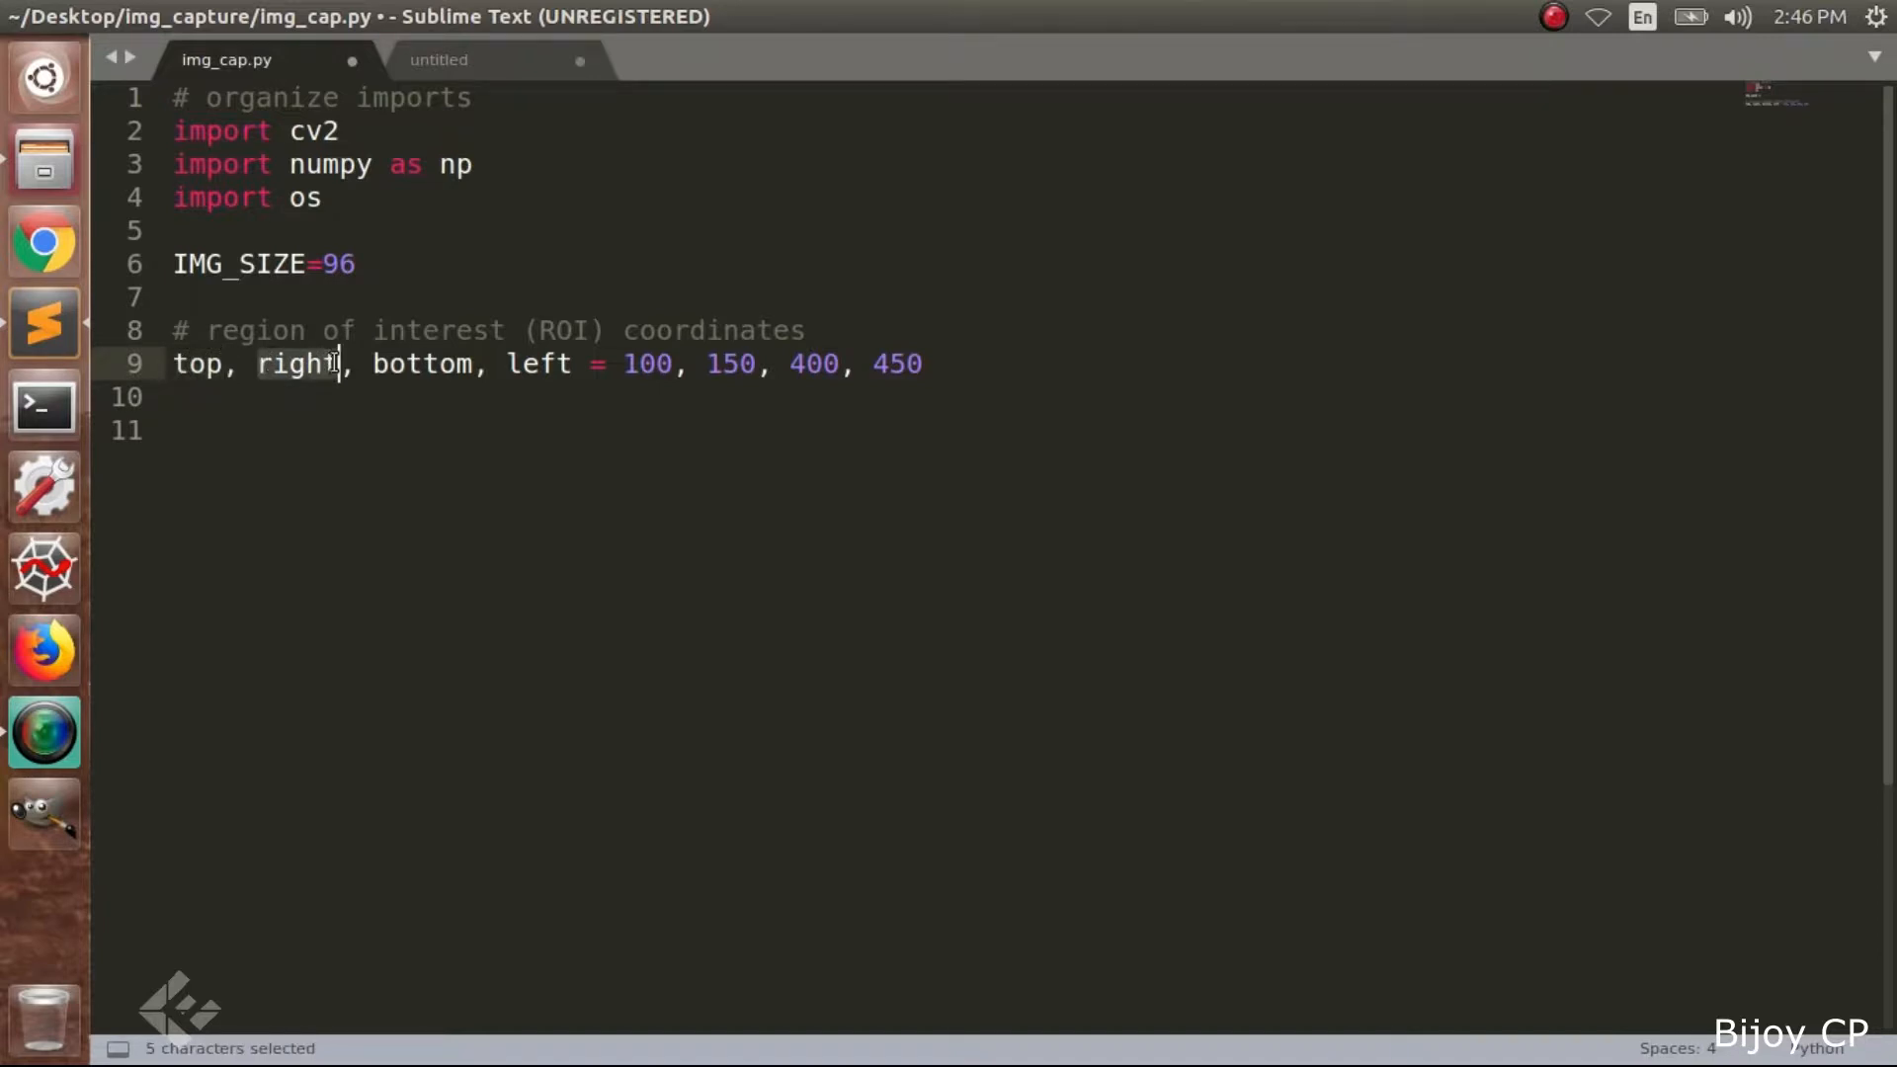
double_click(422, 364)
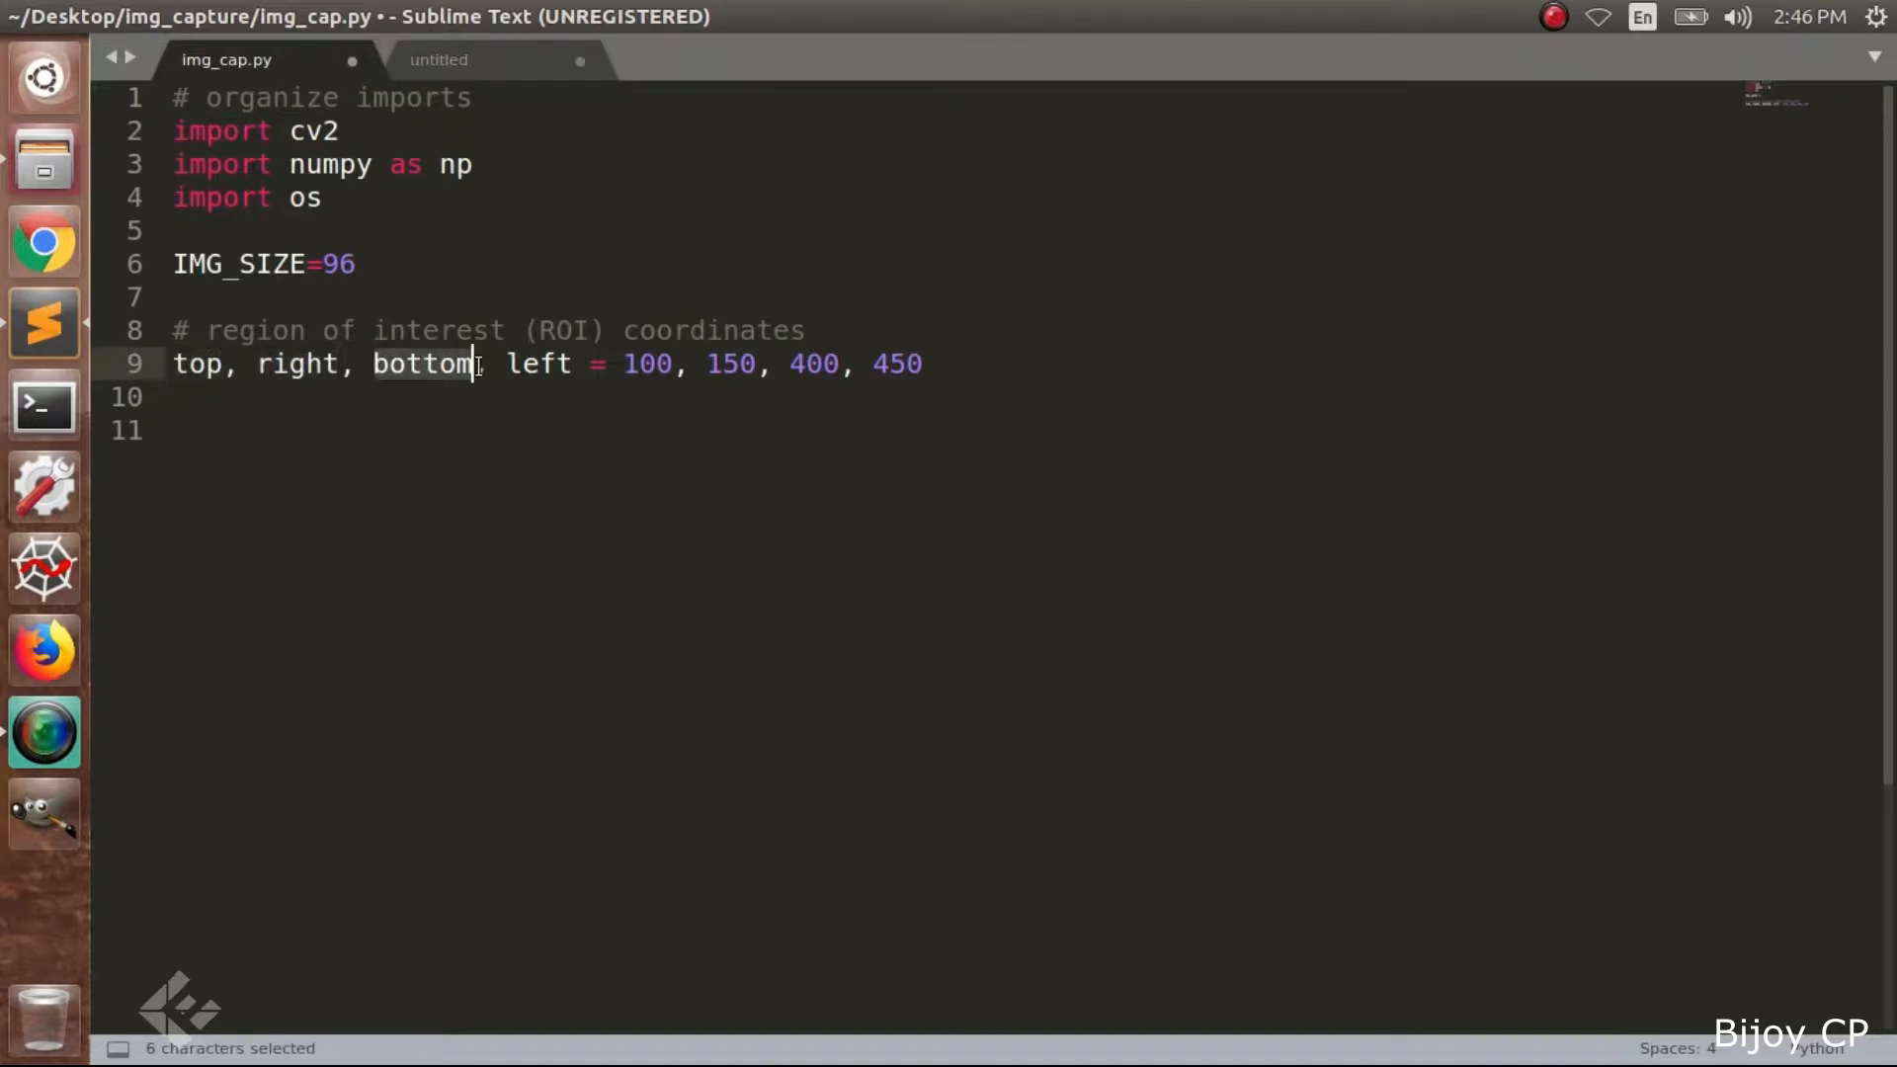
double_click(538, 364)
type("exit_con='**")
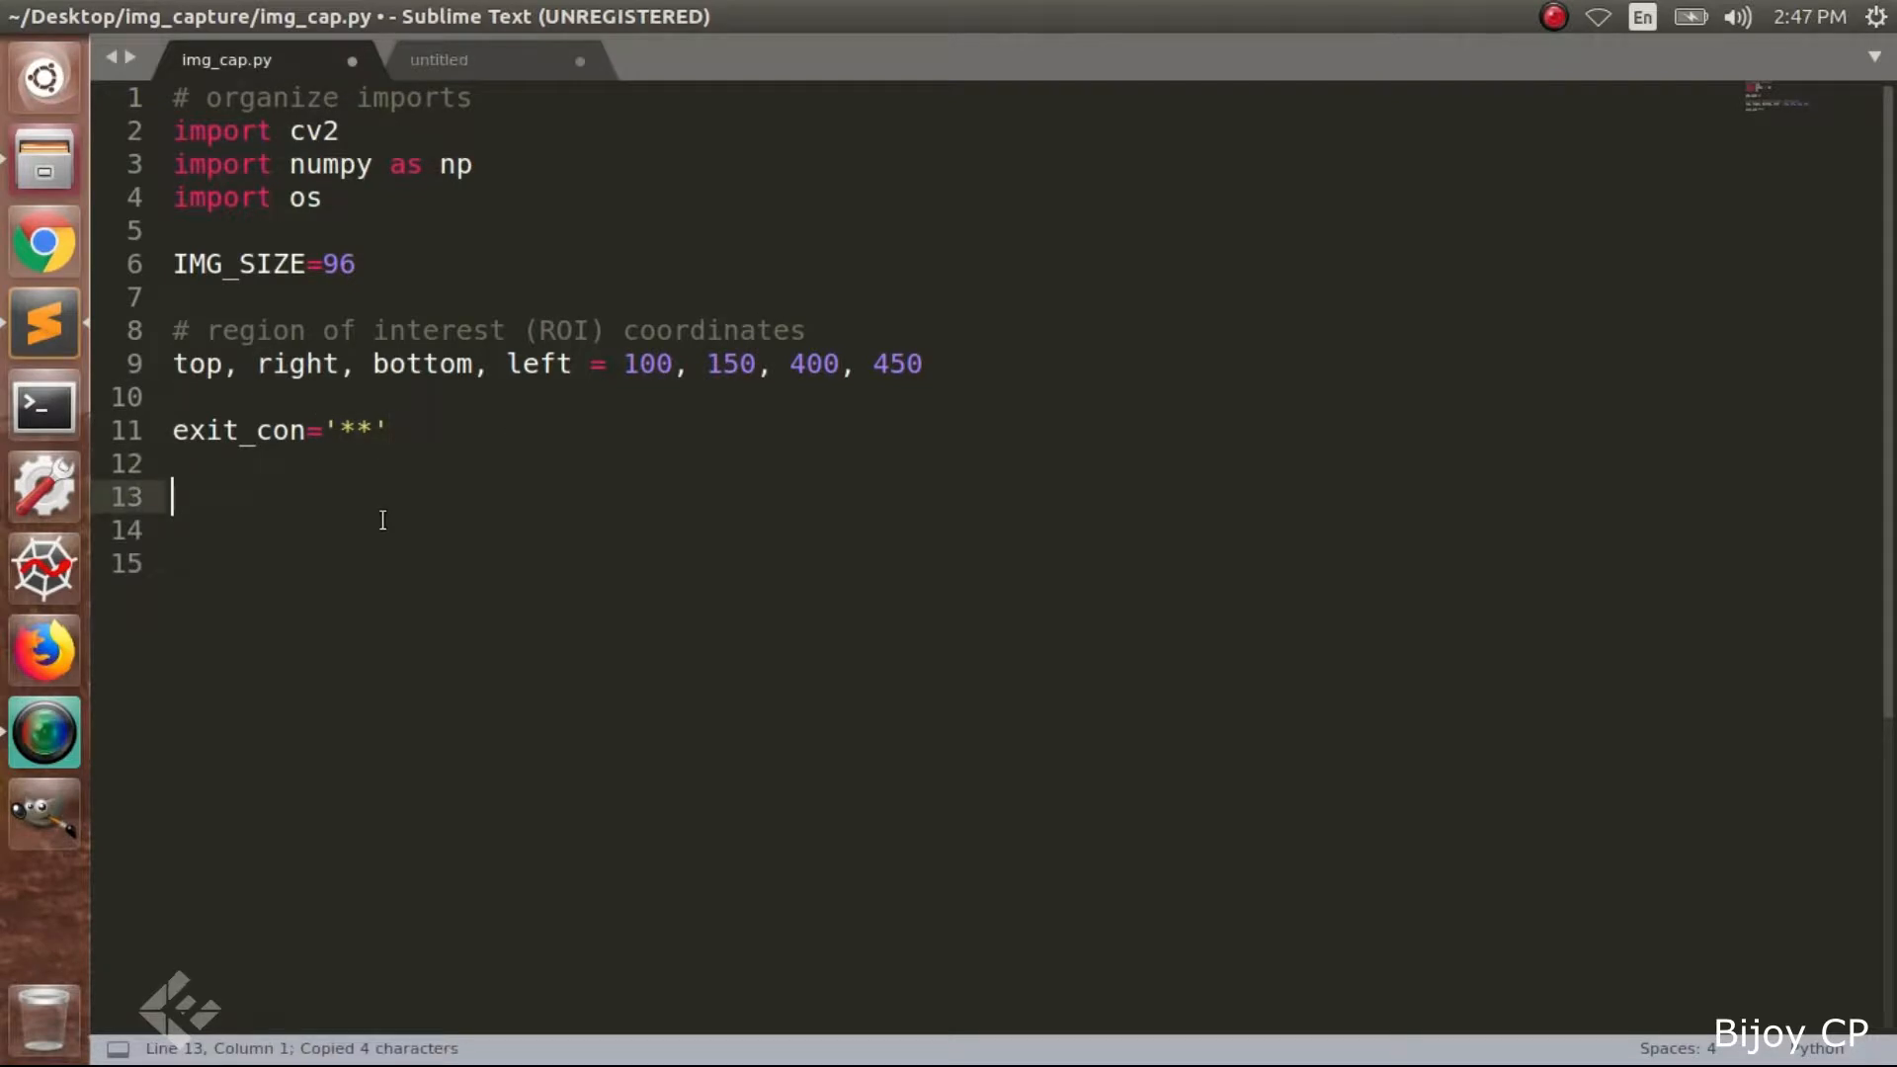
Add a='' and dir0=input('enter the directory name : ') to the script
type("a=''")
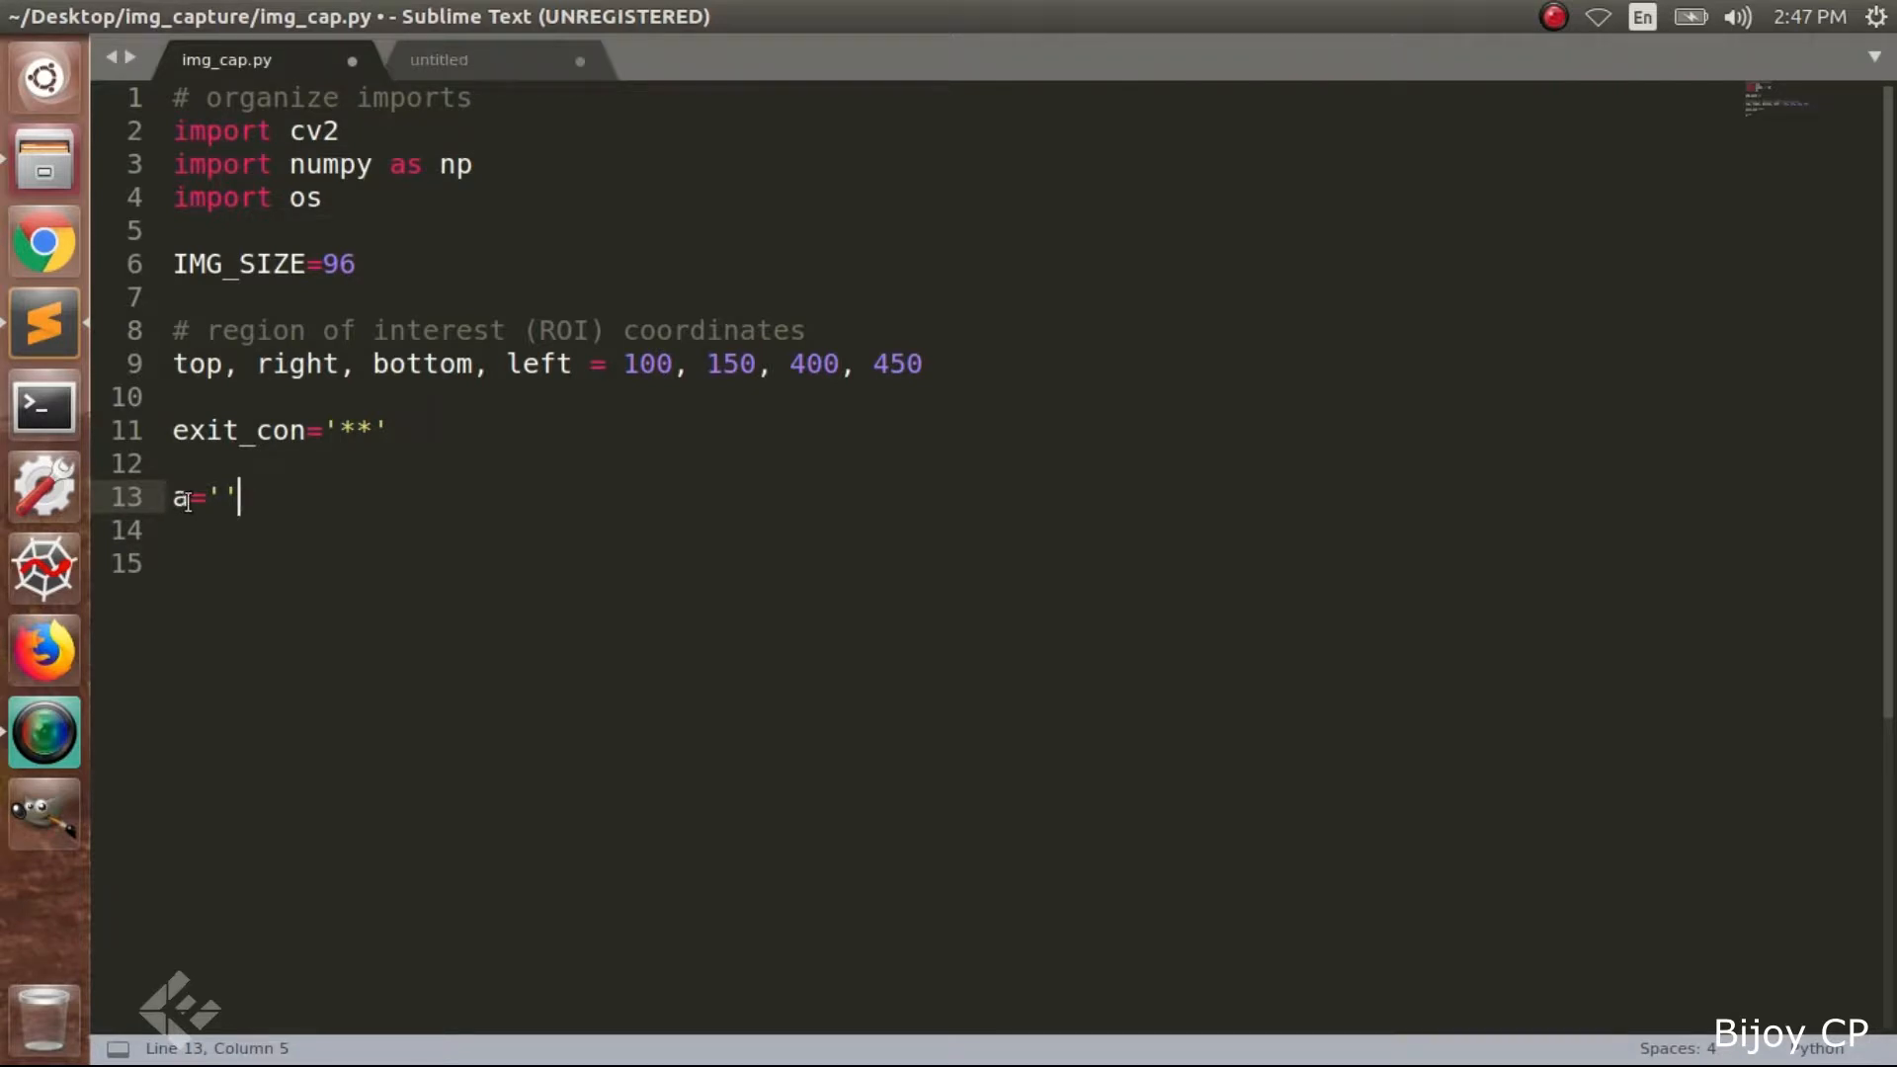
double_click(179, 497)
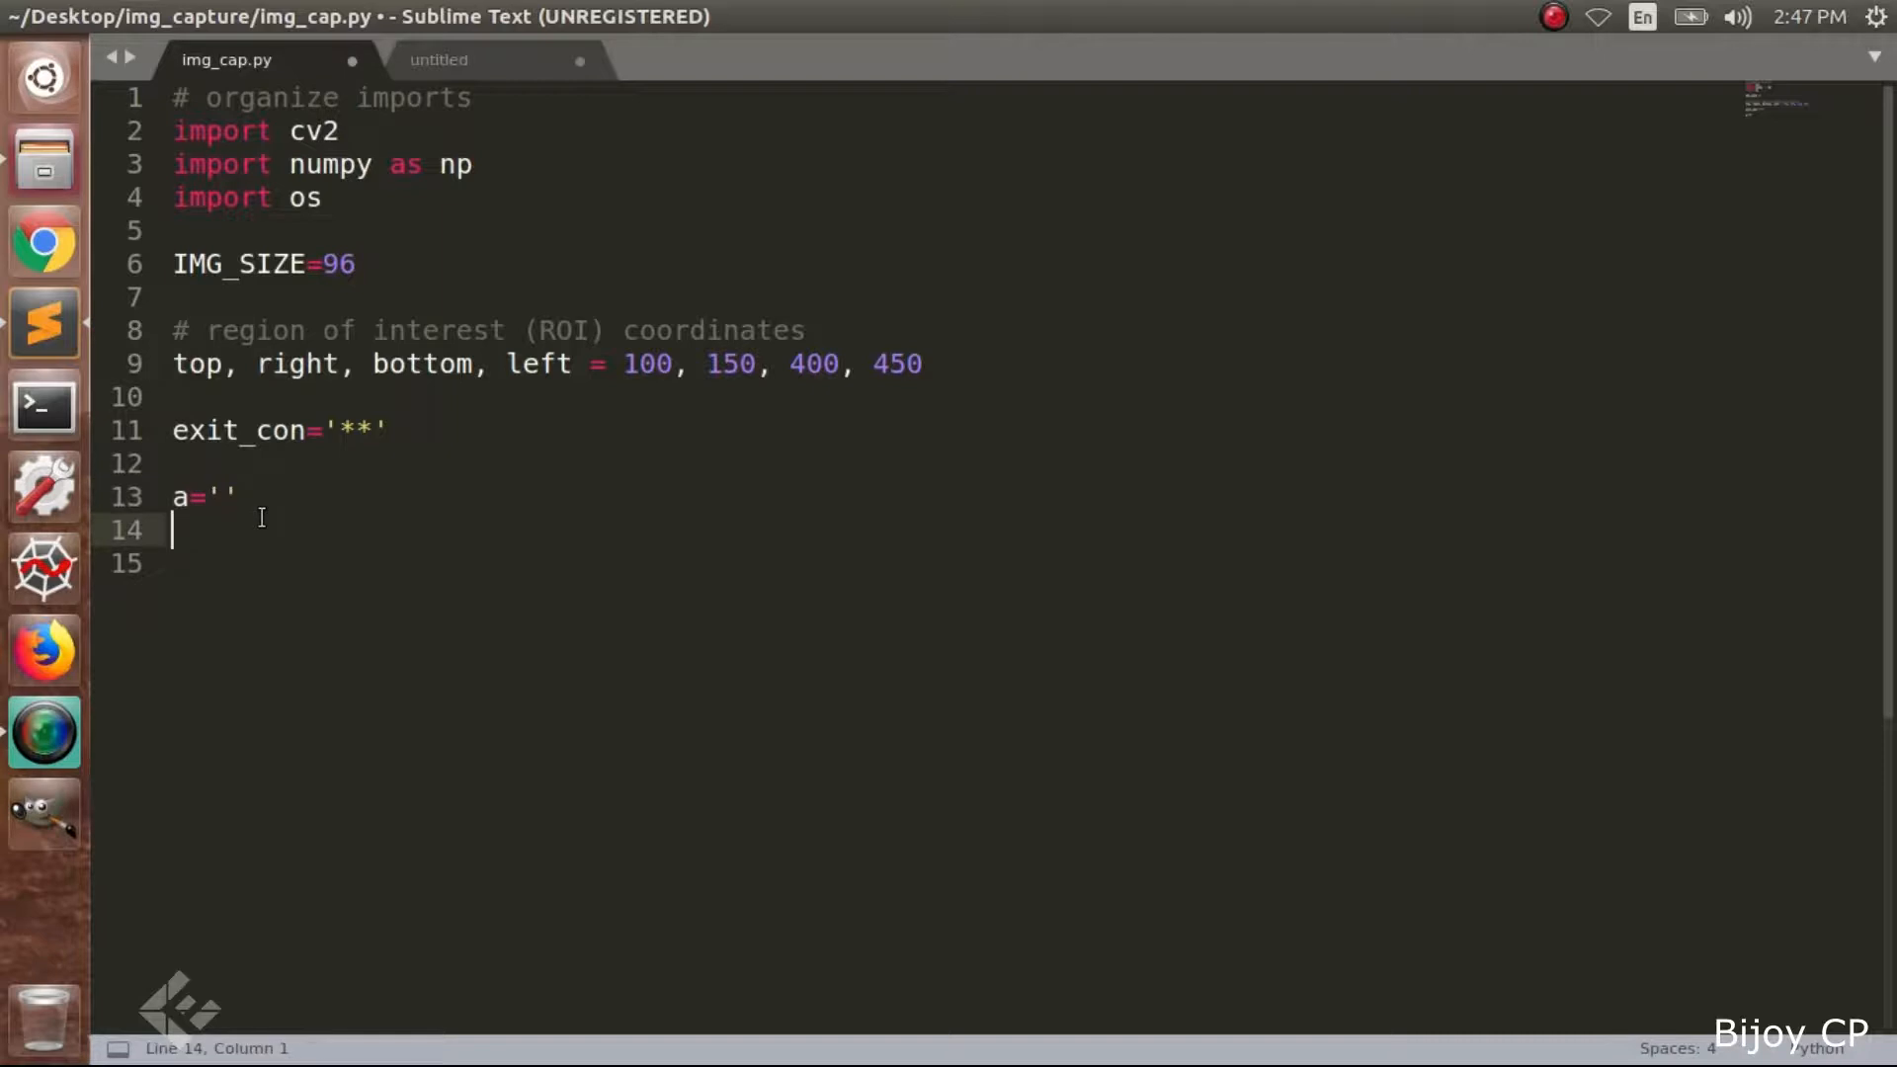
type("dir0=input('enter the directory name : ')")
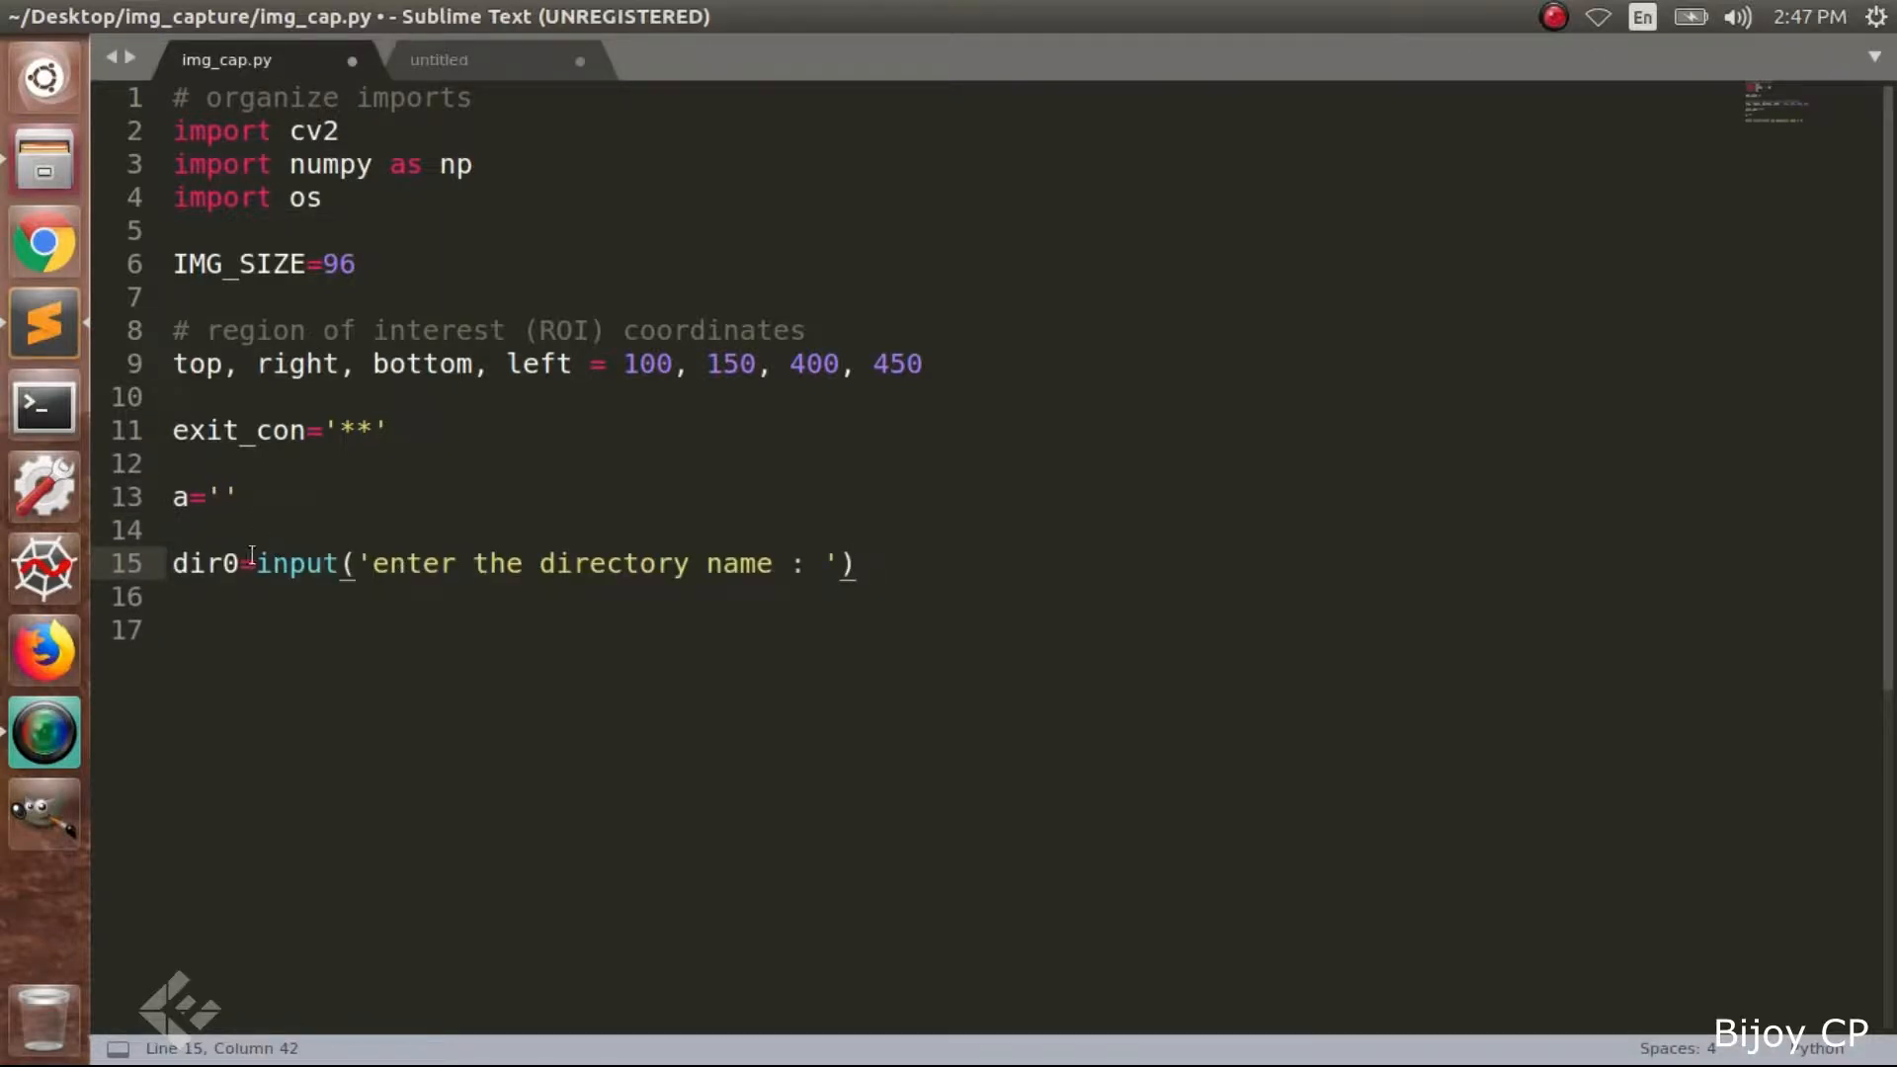
double_click(202, 564)
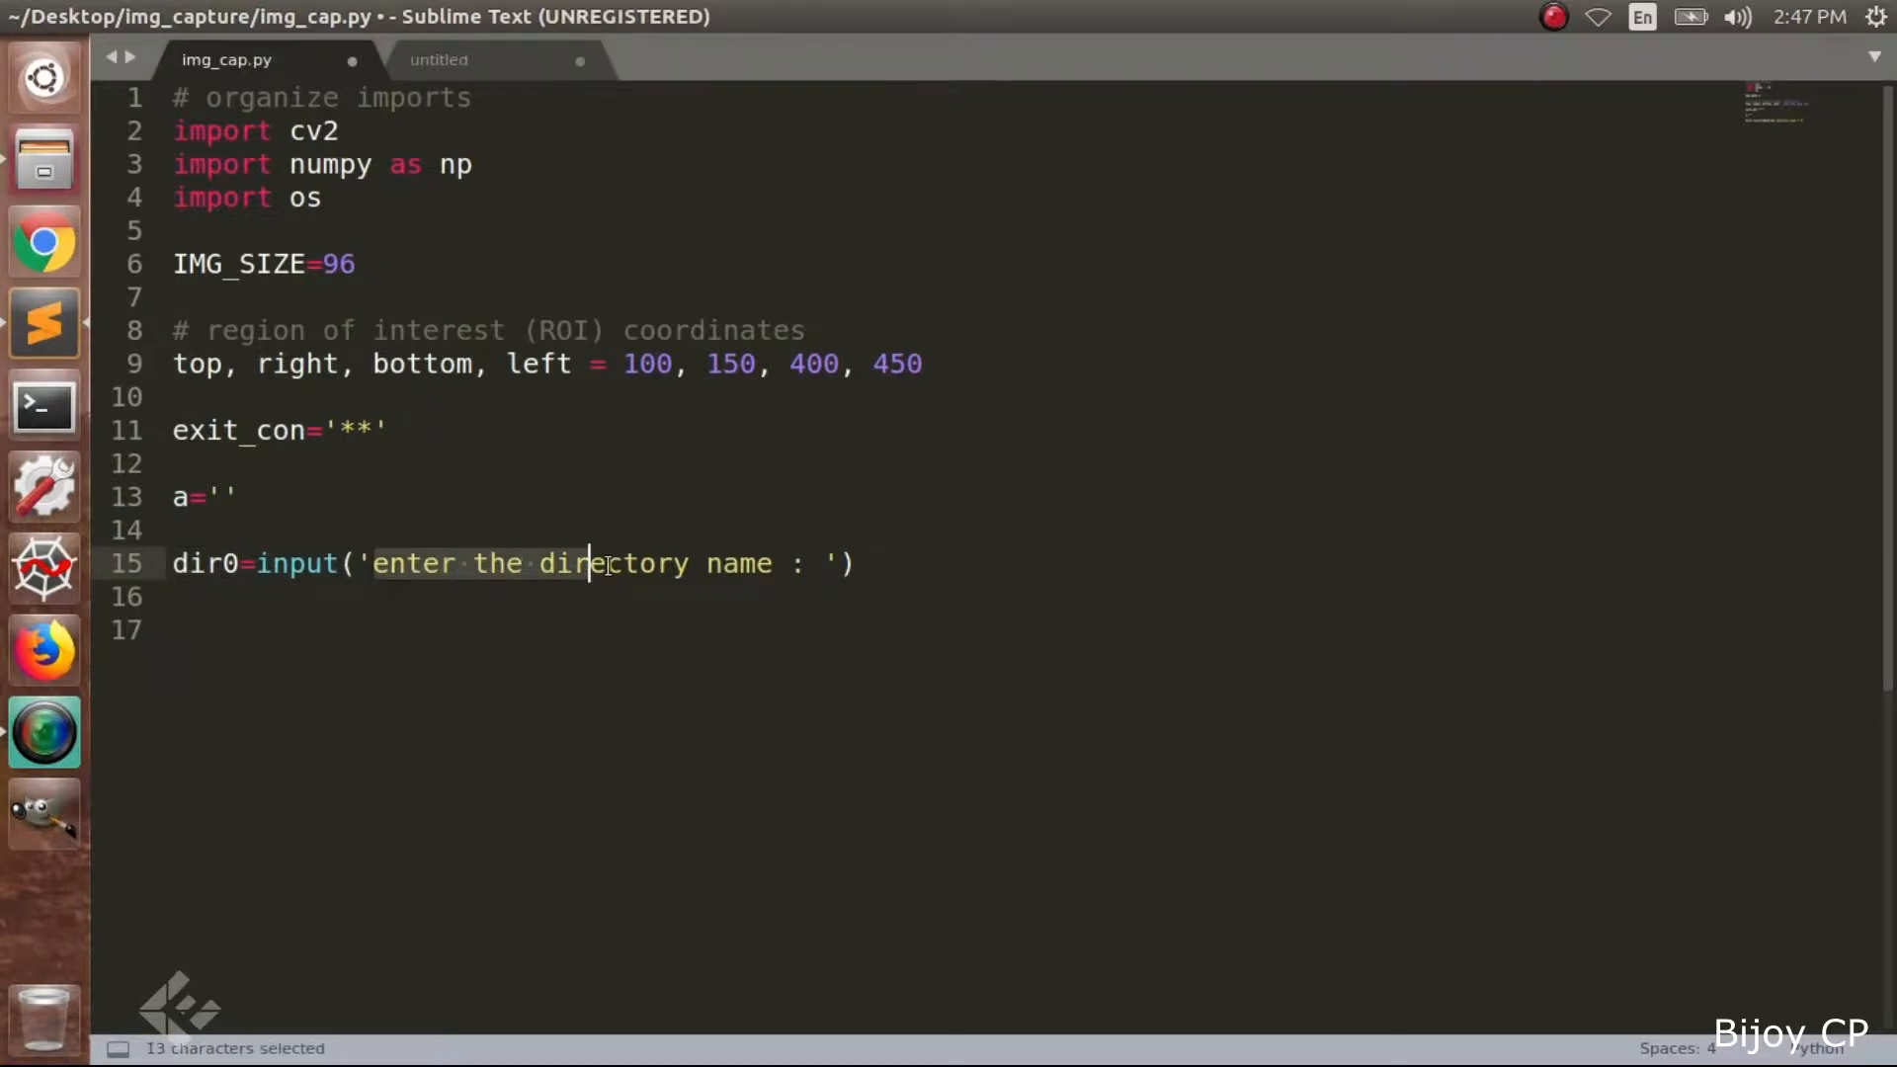
left_click_drag(590, 564, 839, 564)
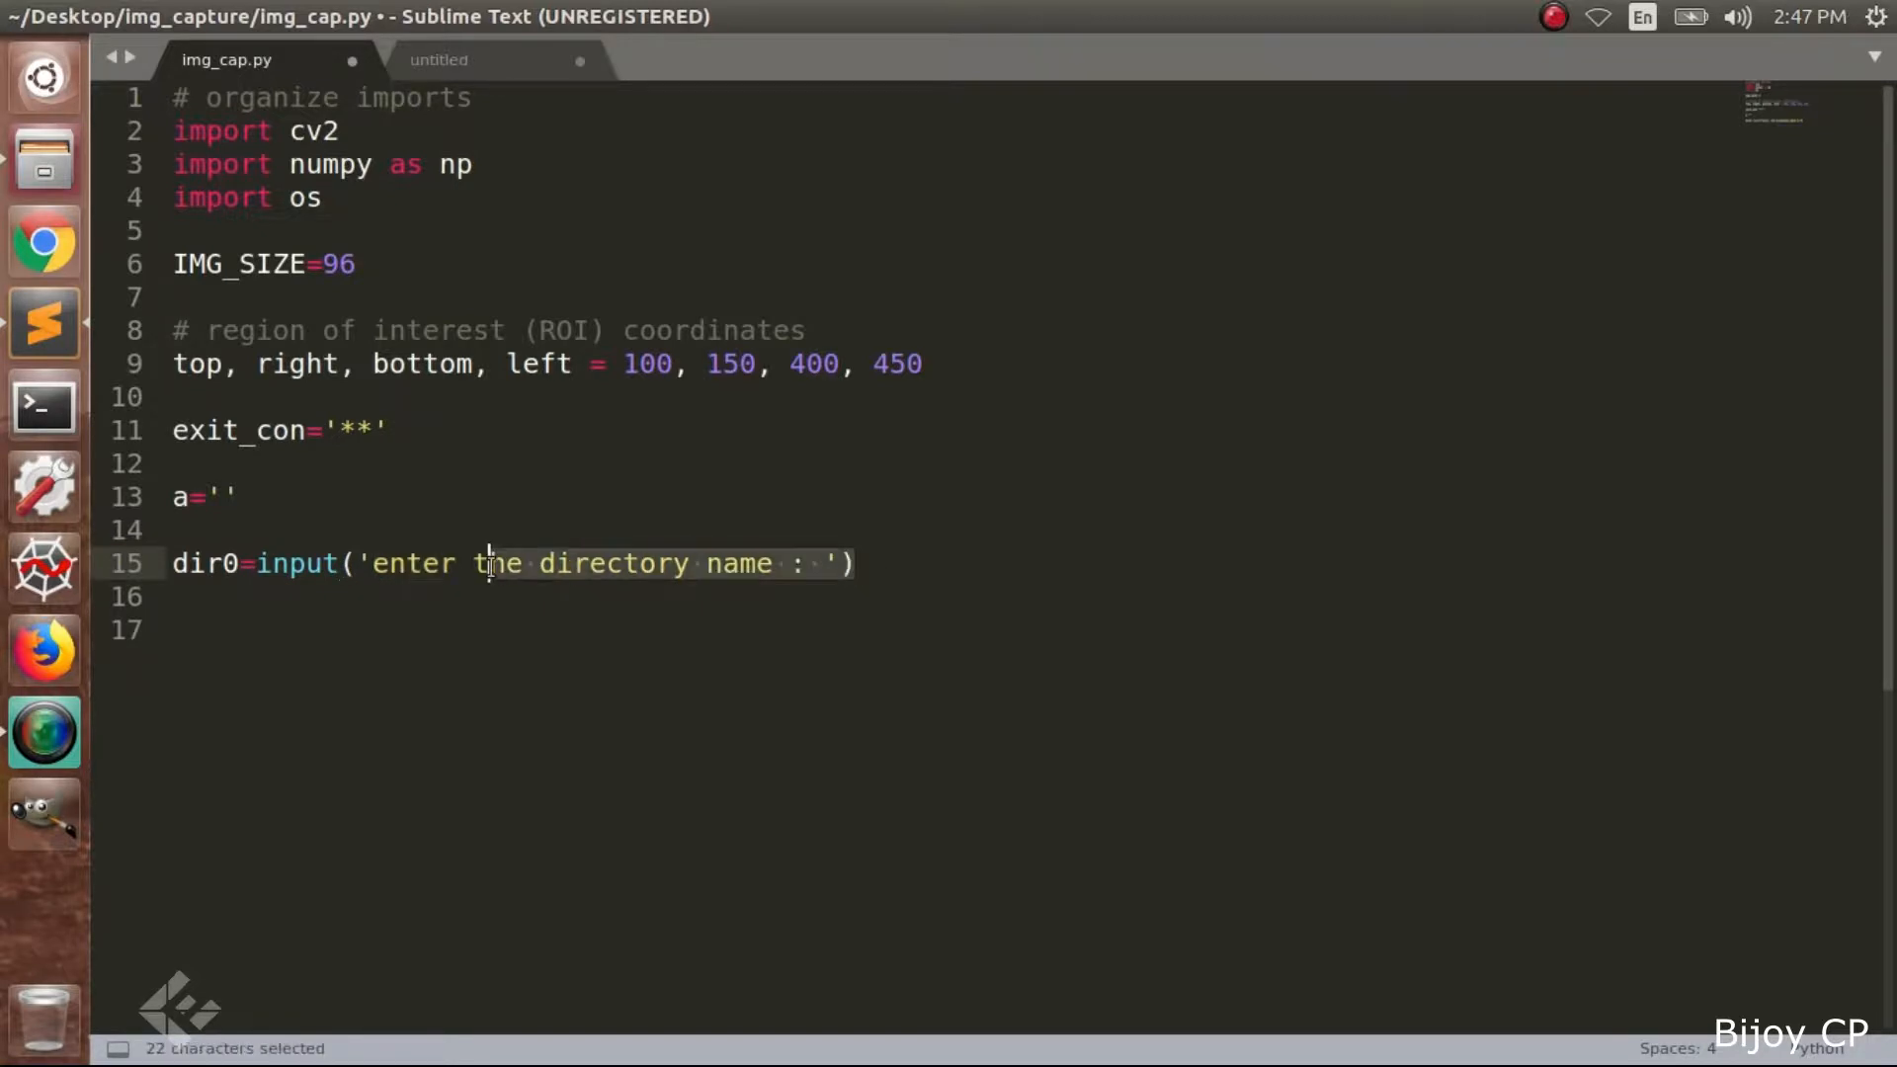
left_click(423, 564)
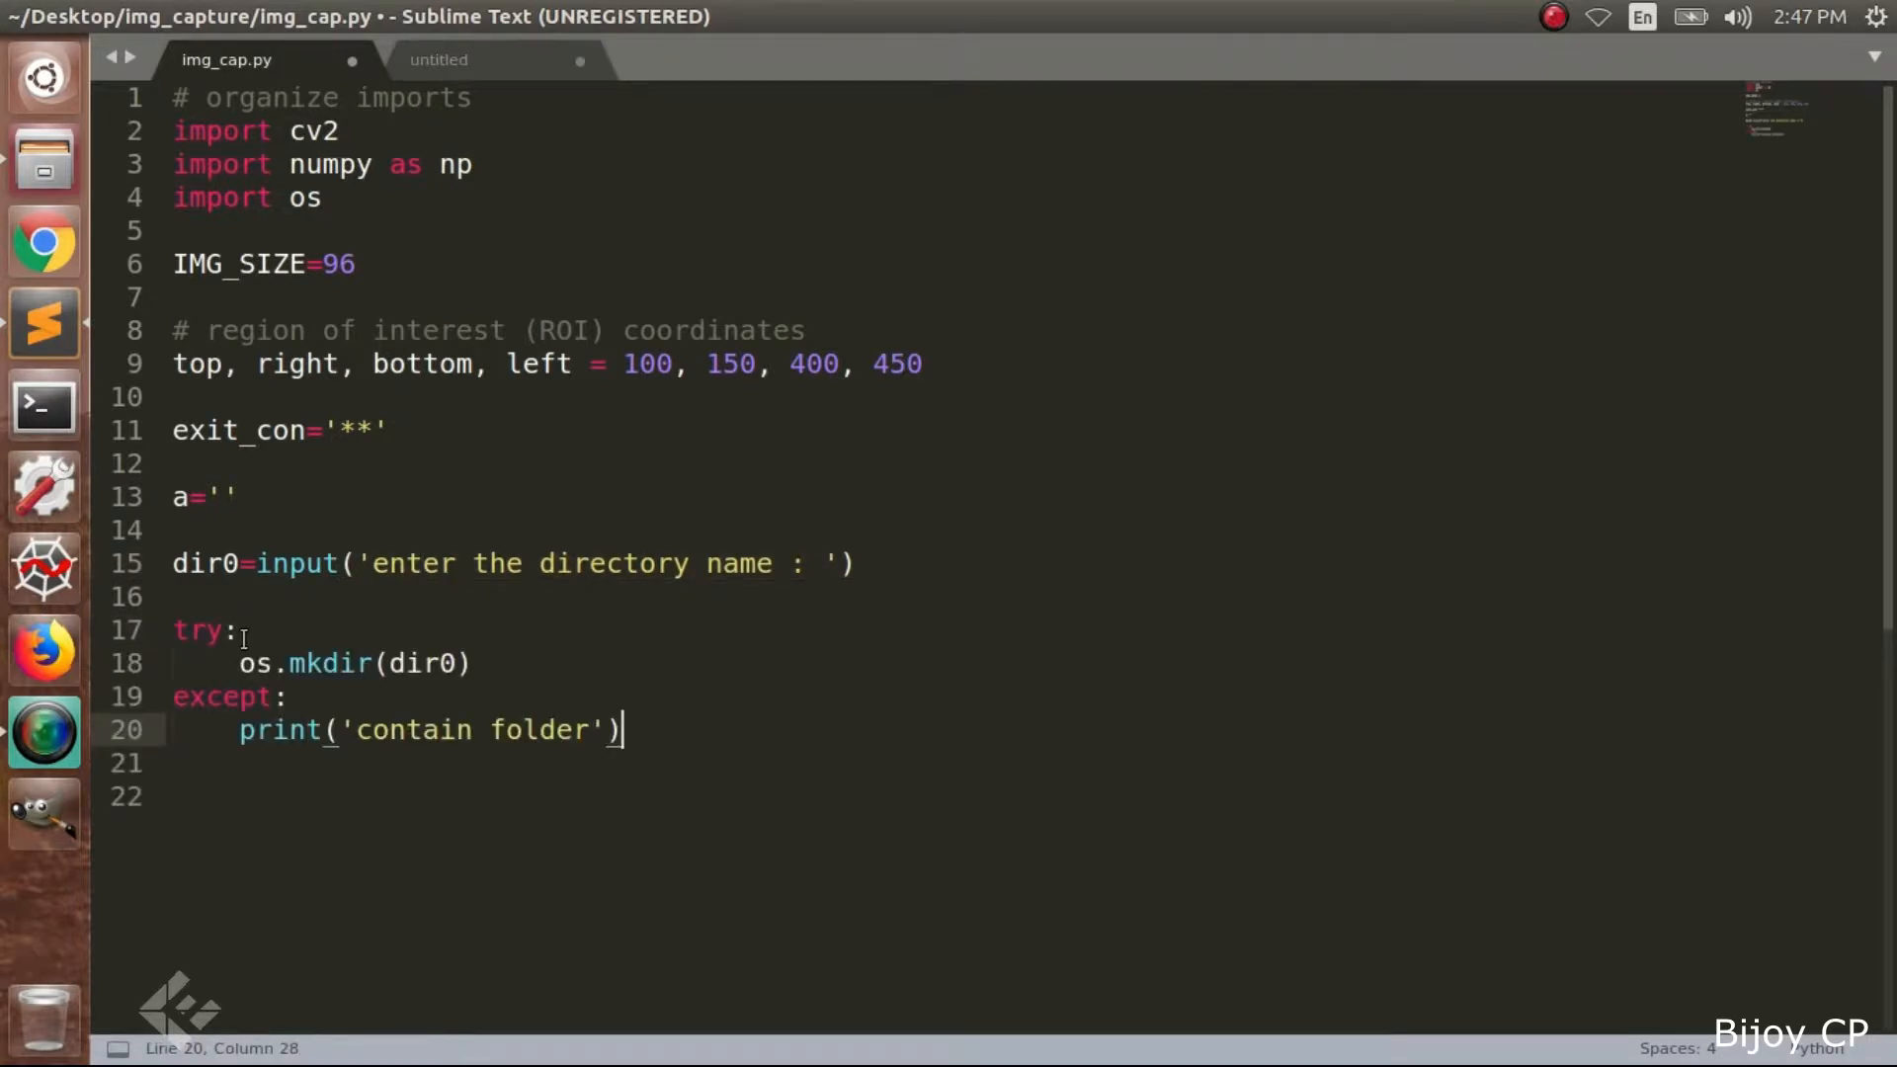
Change the except message to 'contain folder in same name'
double_click(198, 629)
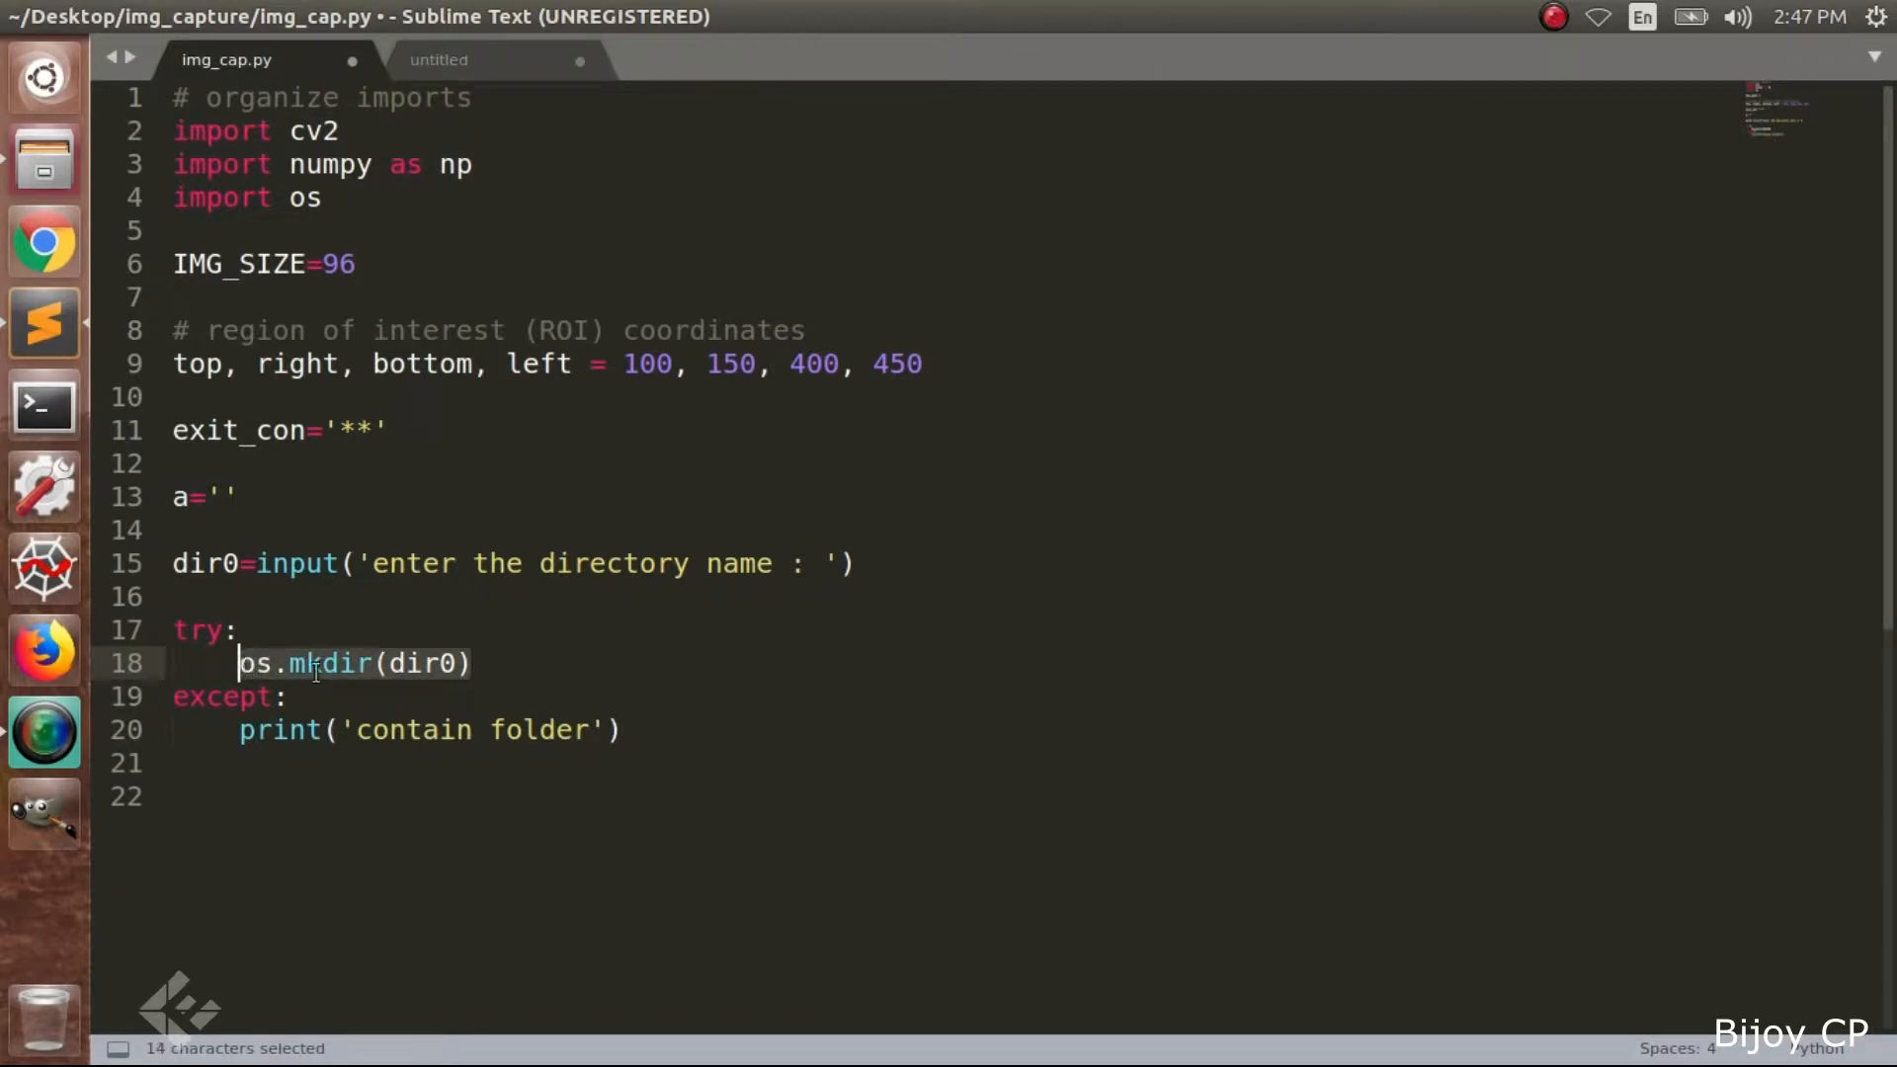
left_click(591, 729)
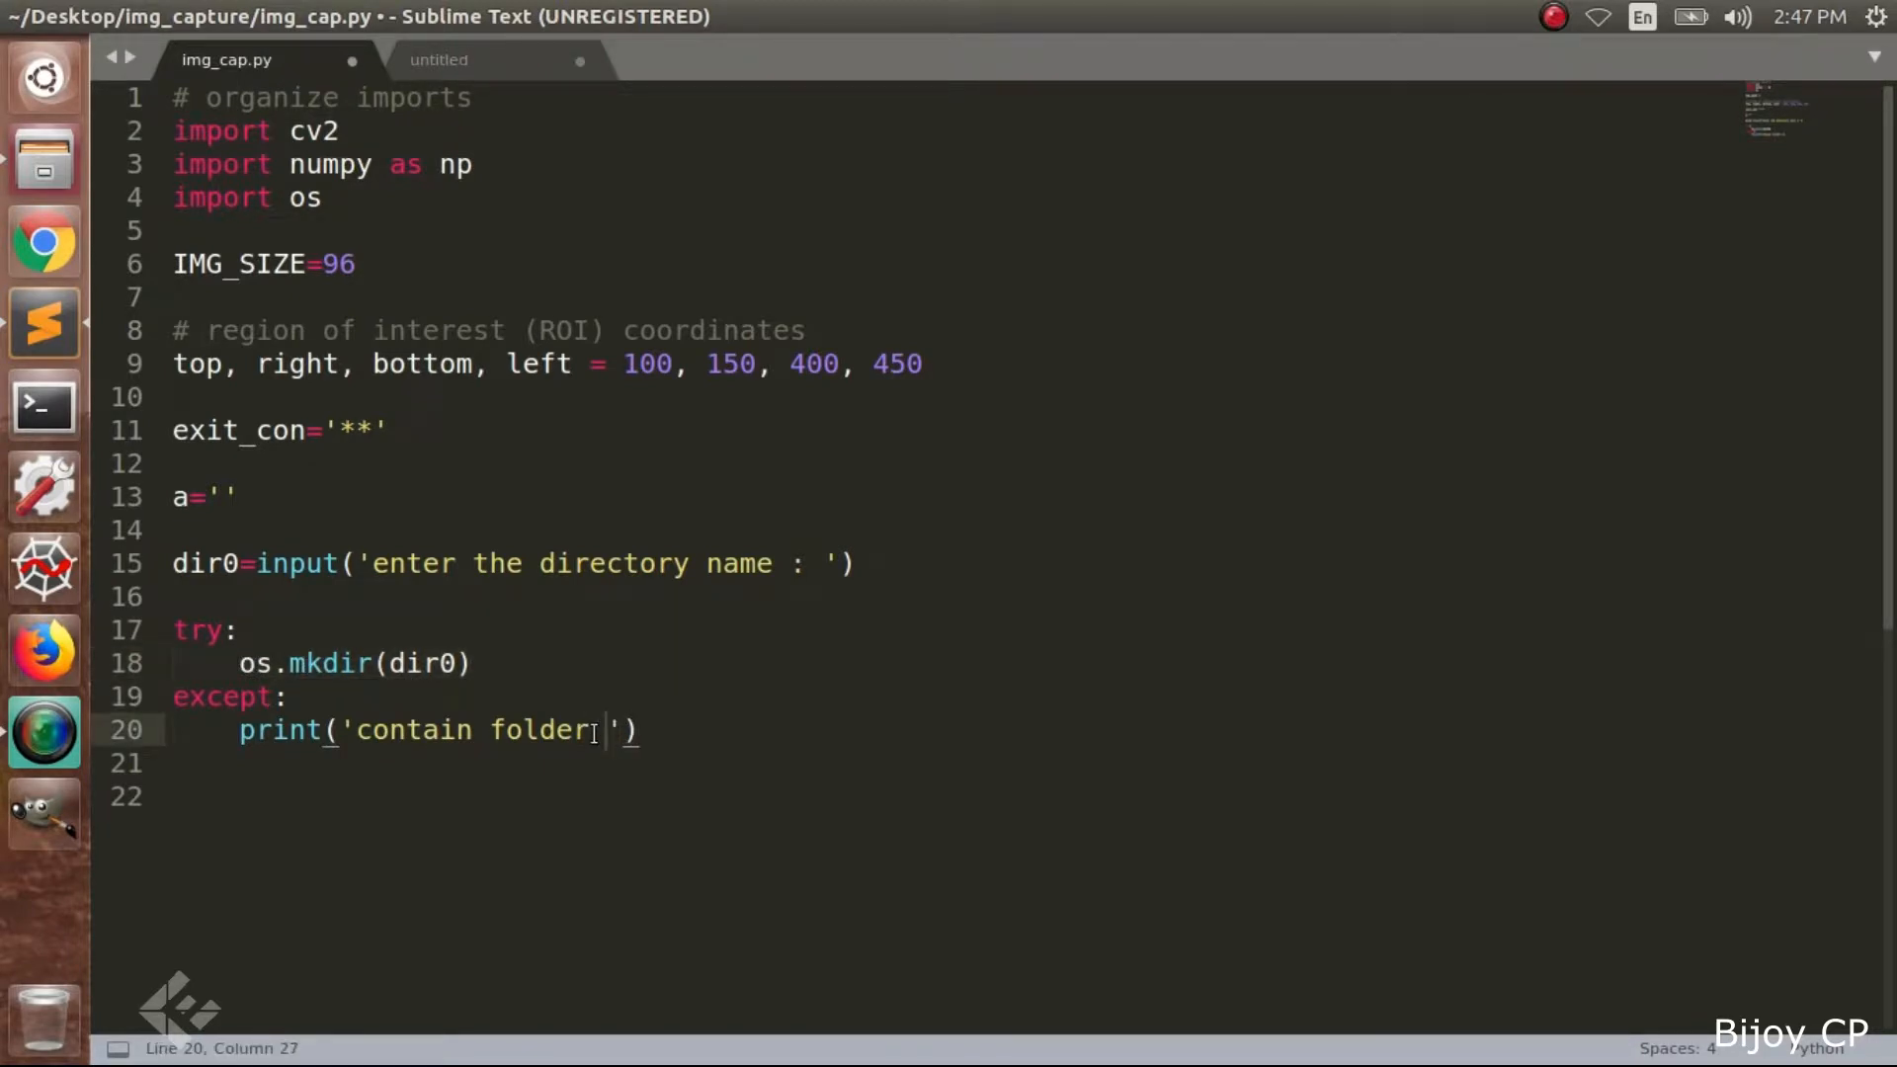
type("in same")
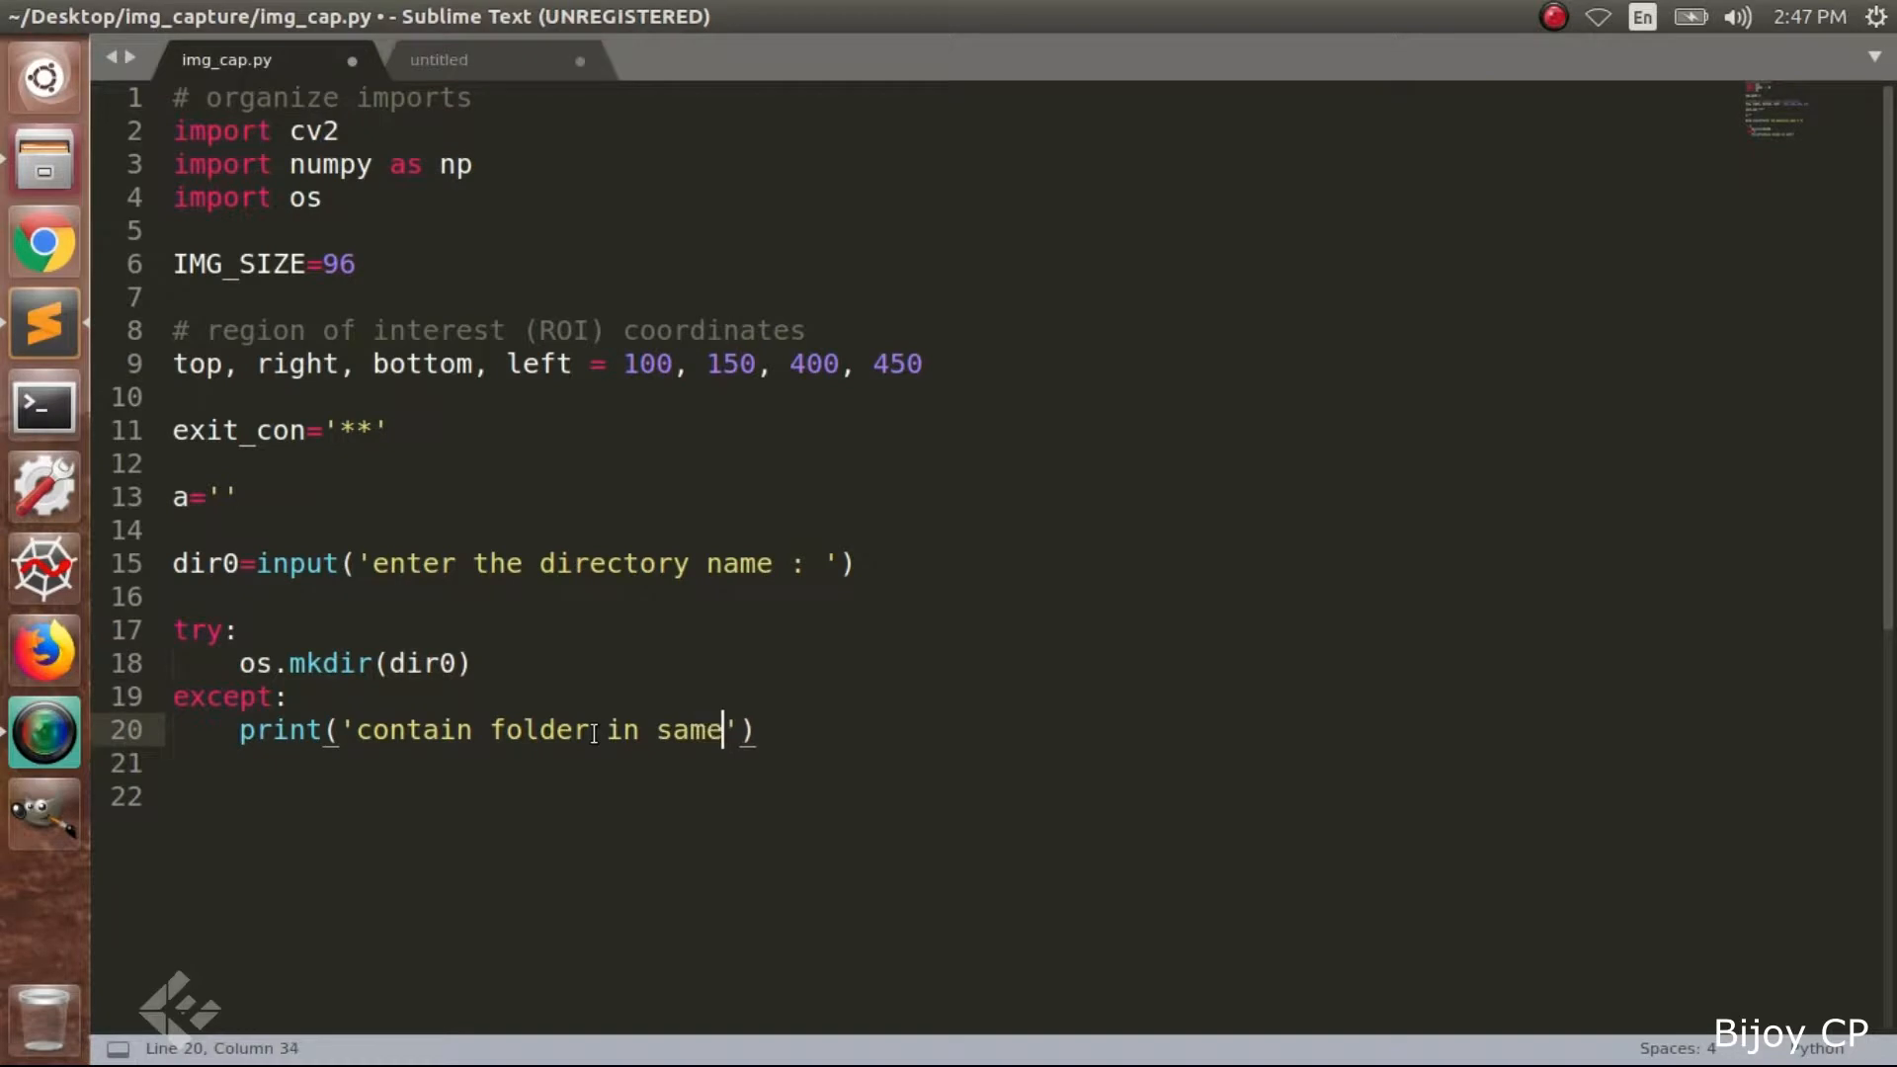
type("name")
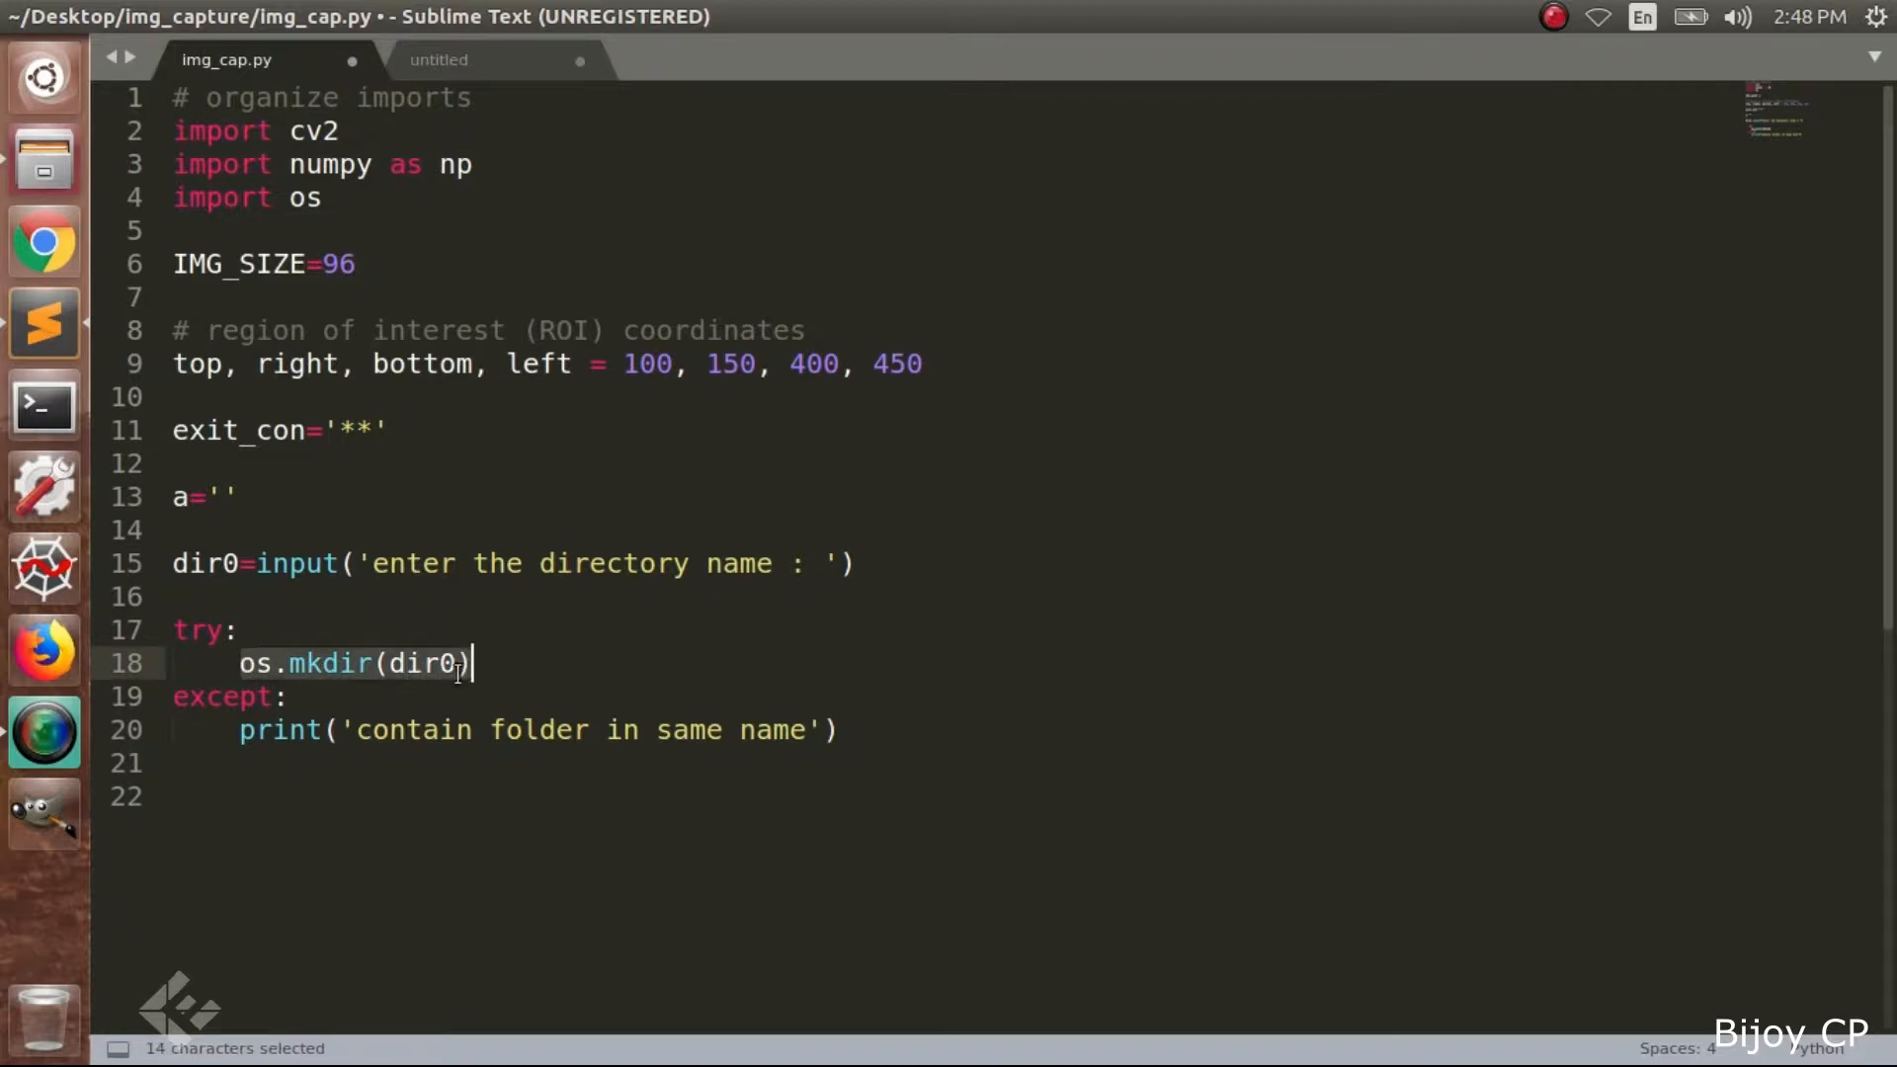
Add a '# get the reference to the webcam' comment on line 22
double_click(204, 564)
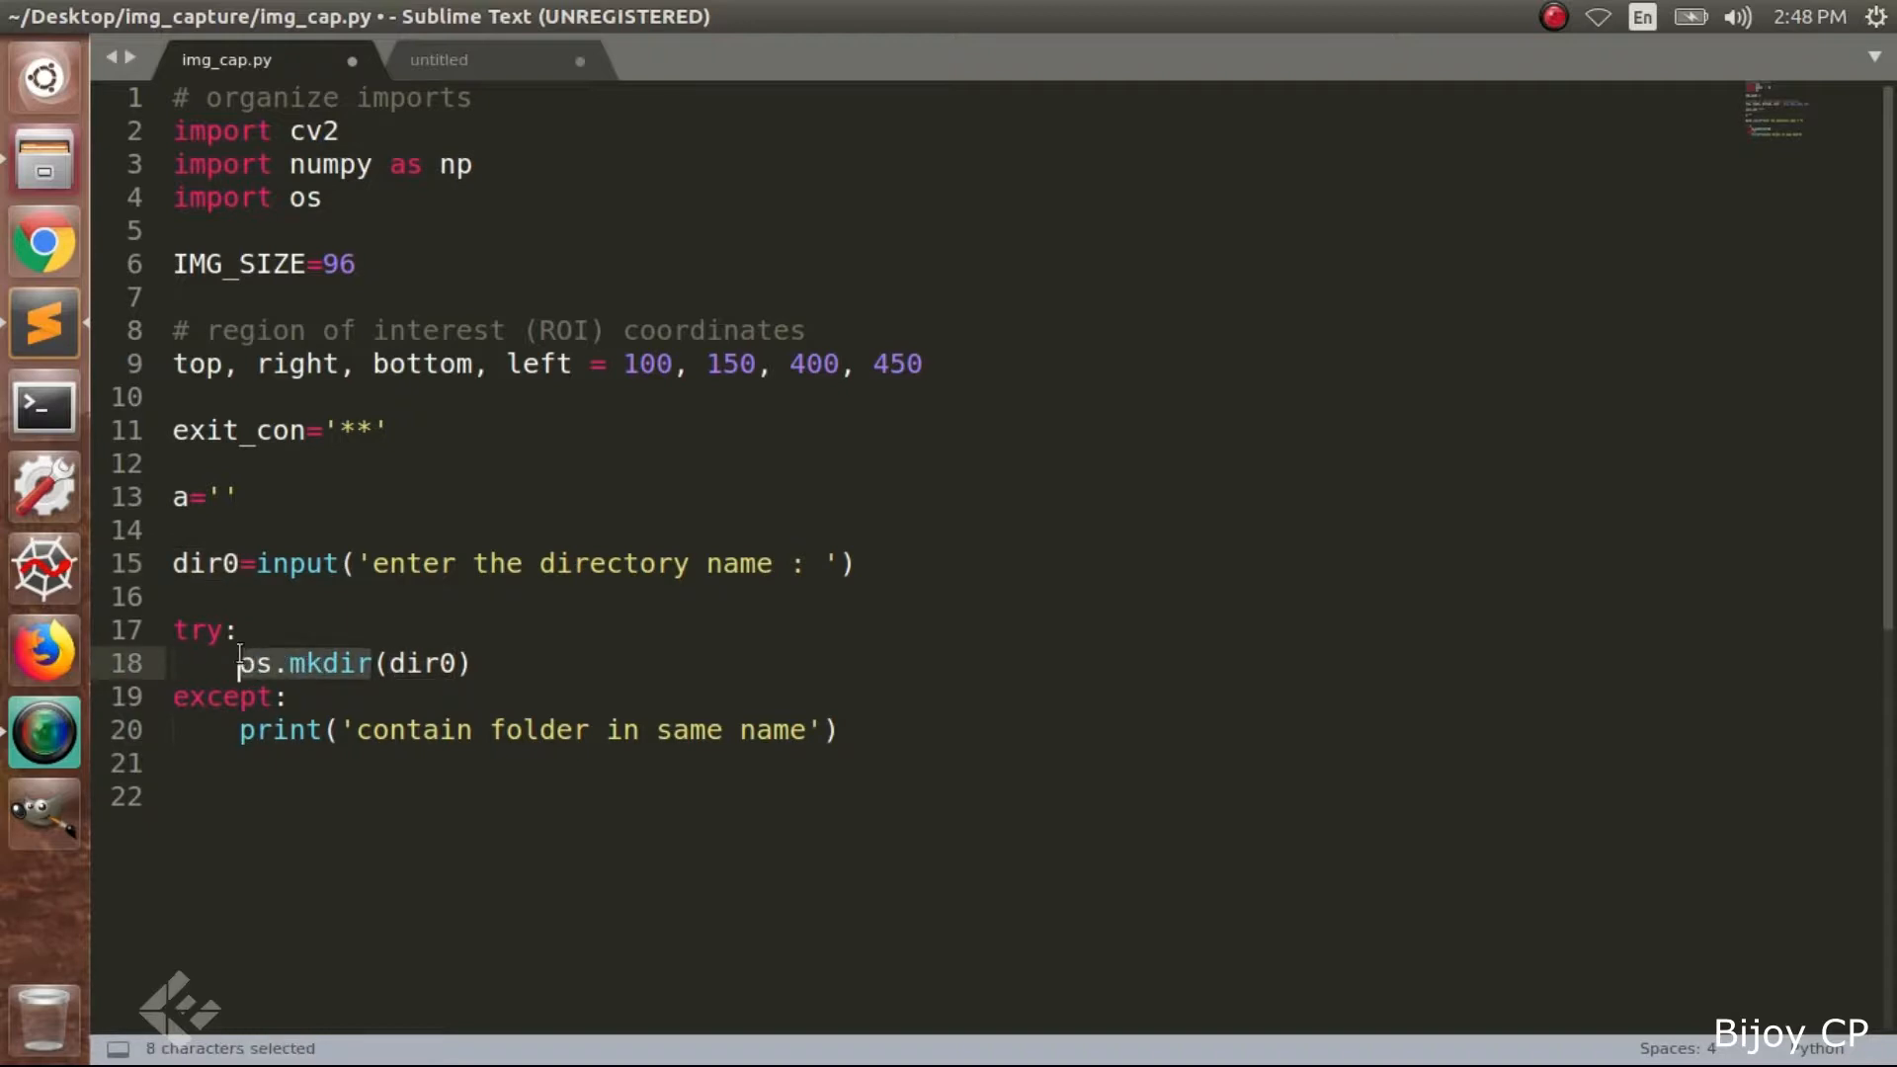
left_click(232, 630)
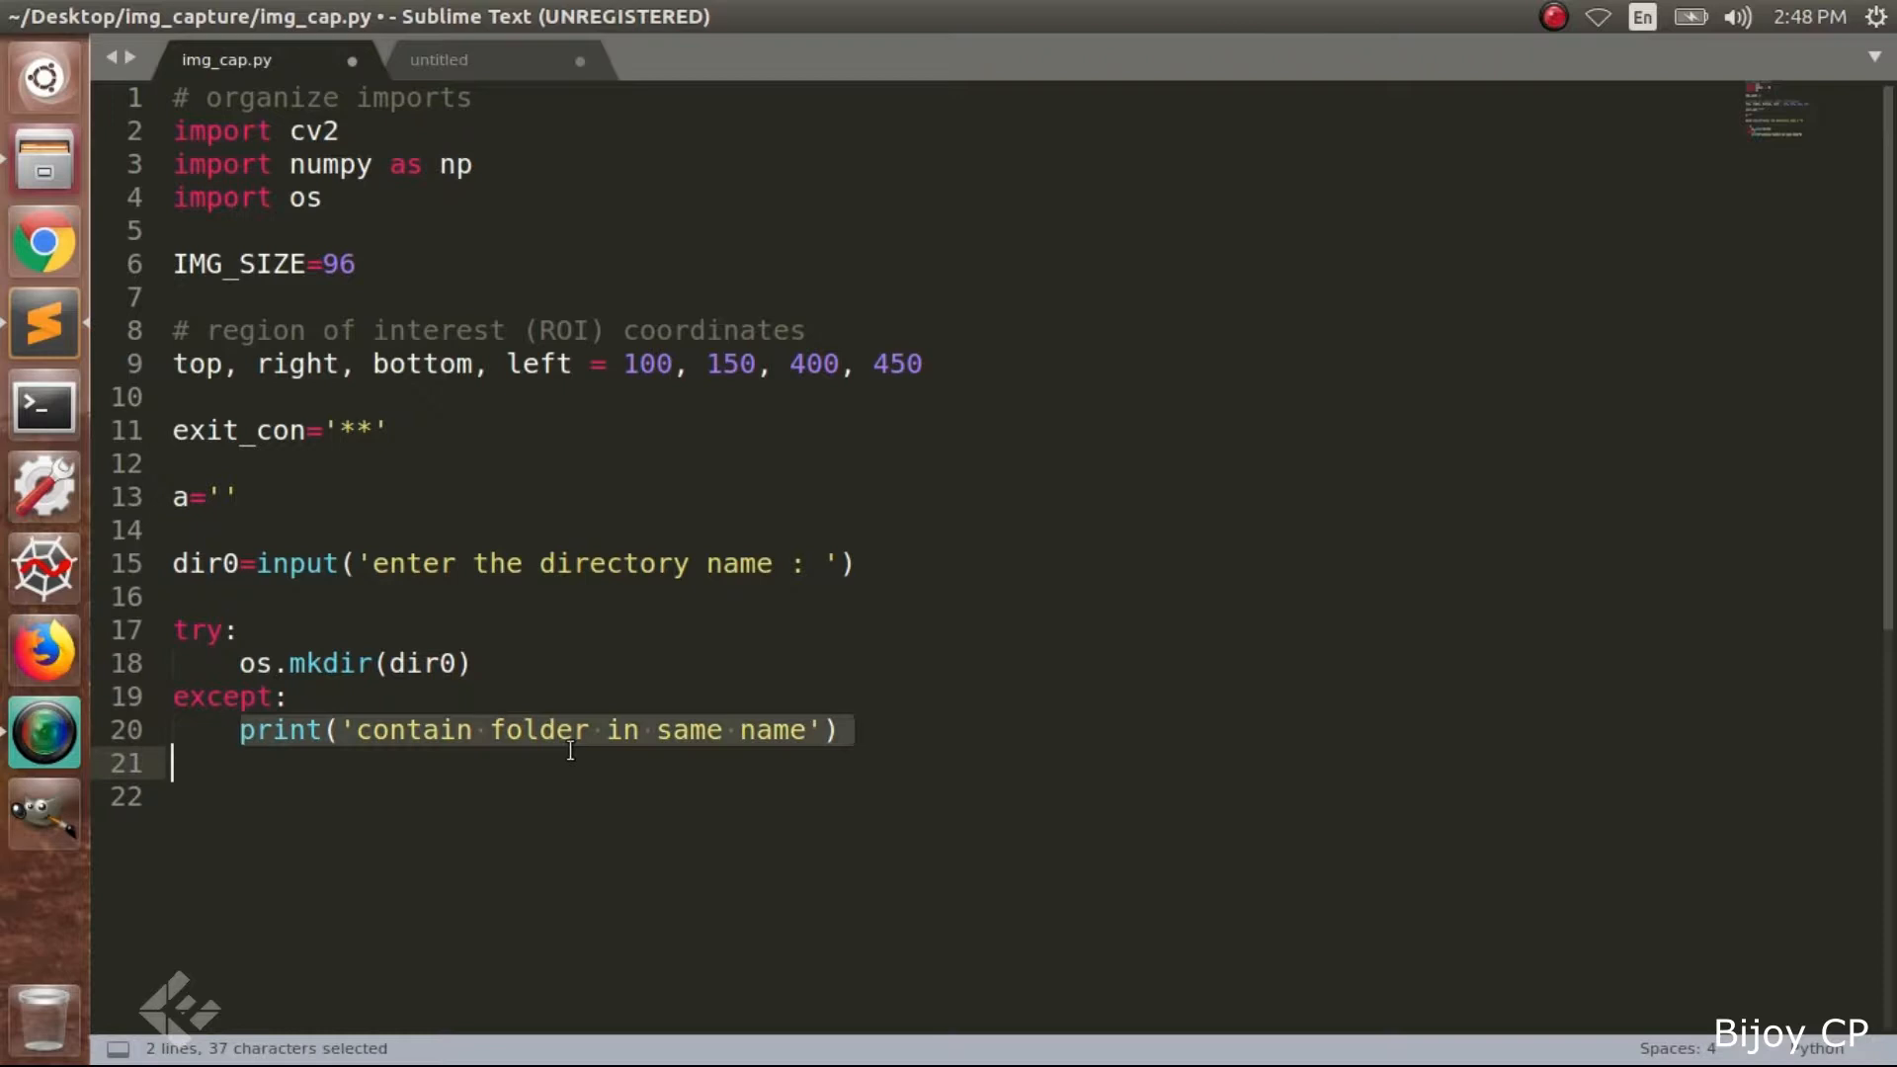
left_click(847, 729)
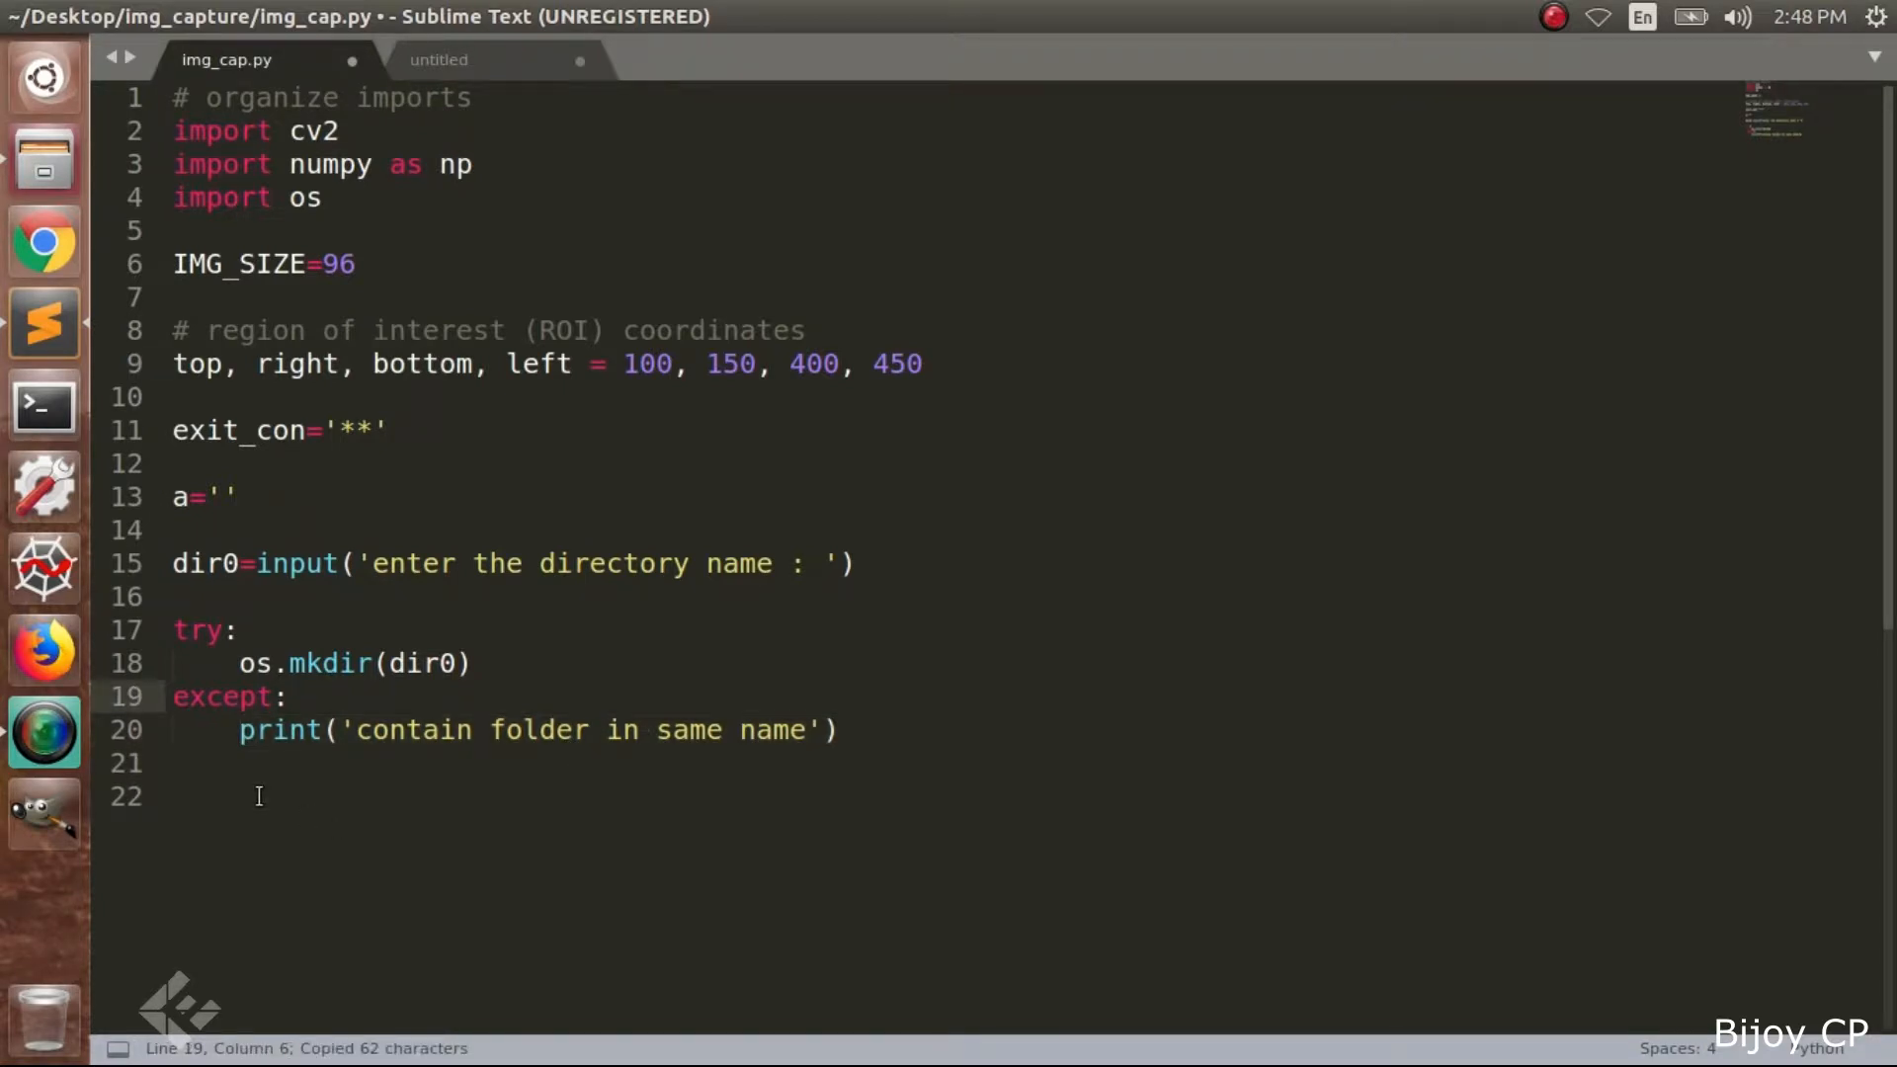
left_click(319, 793)
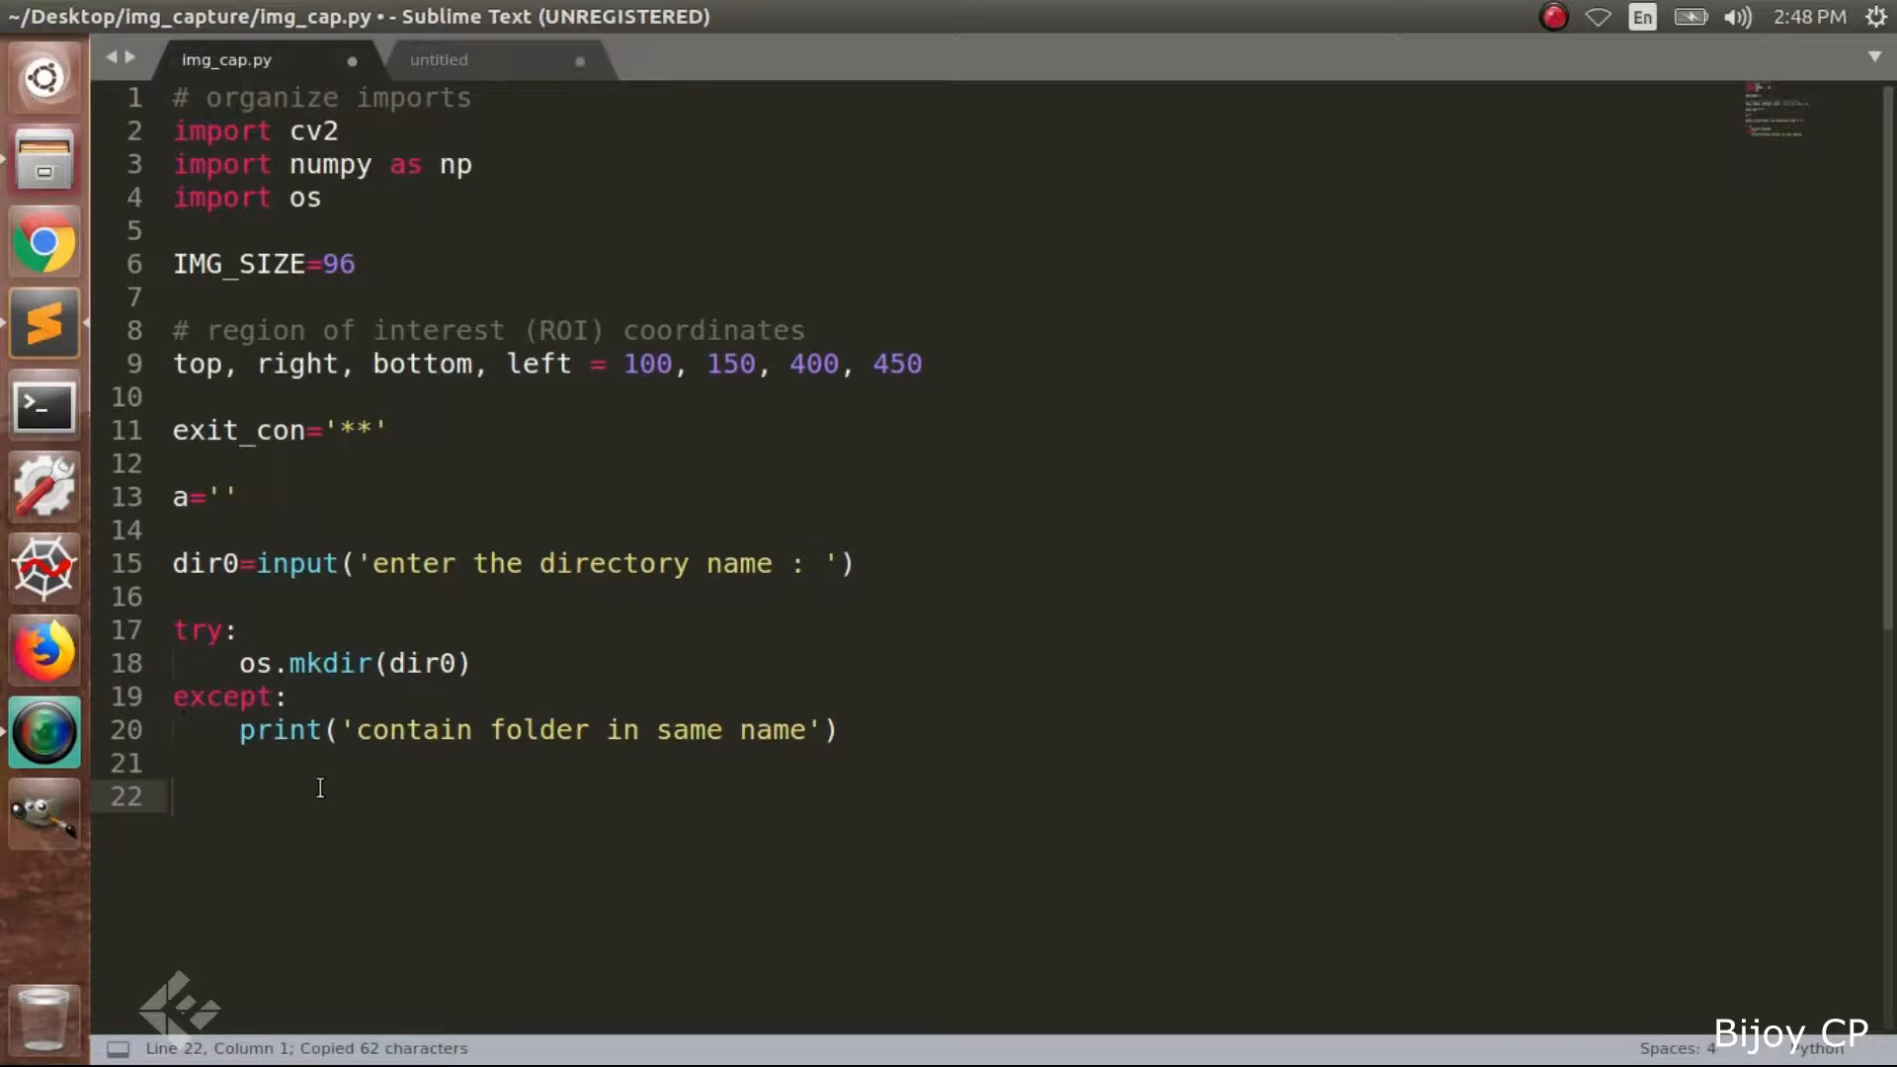
type("# get the reference to the webcam")
type("camera = cv2.VideoCapture(0)")
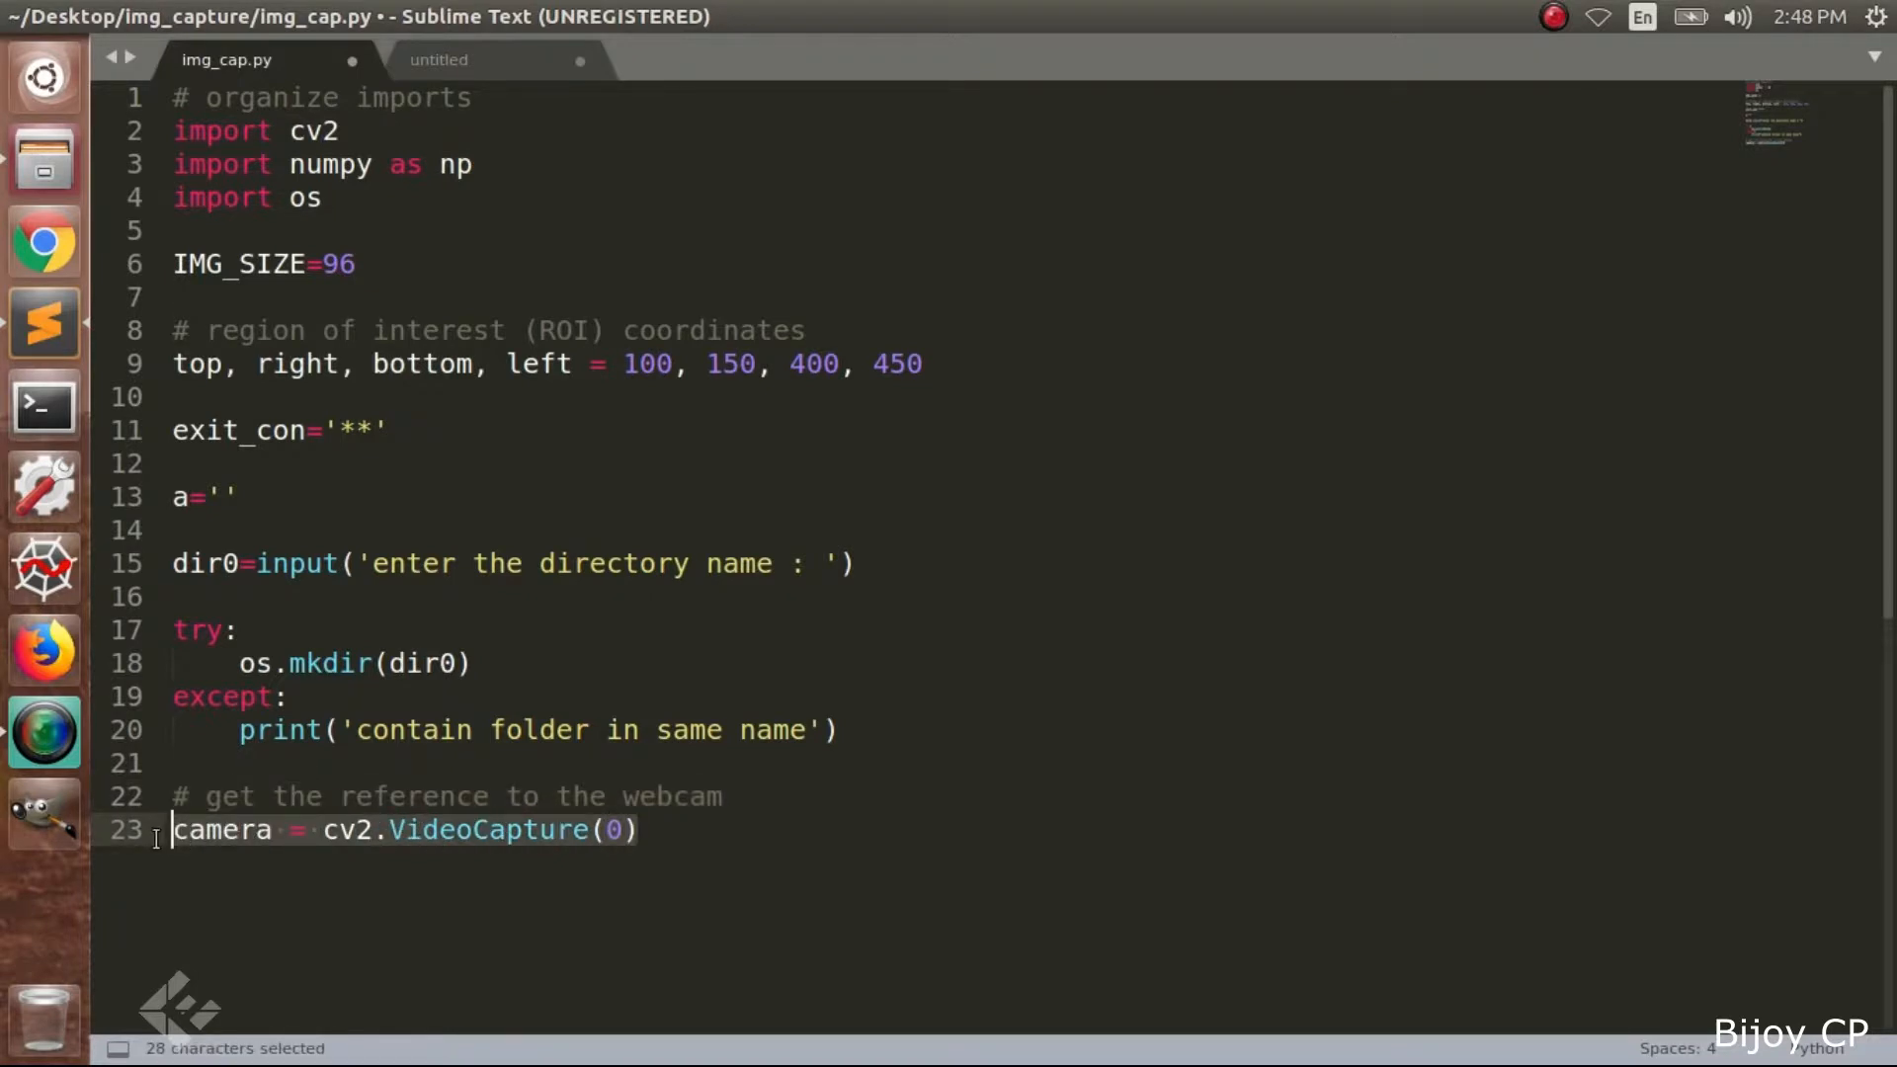
mouse_move(339, 830)
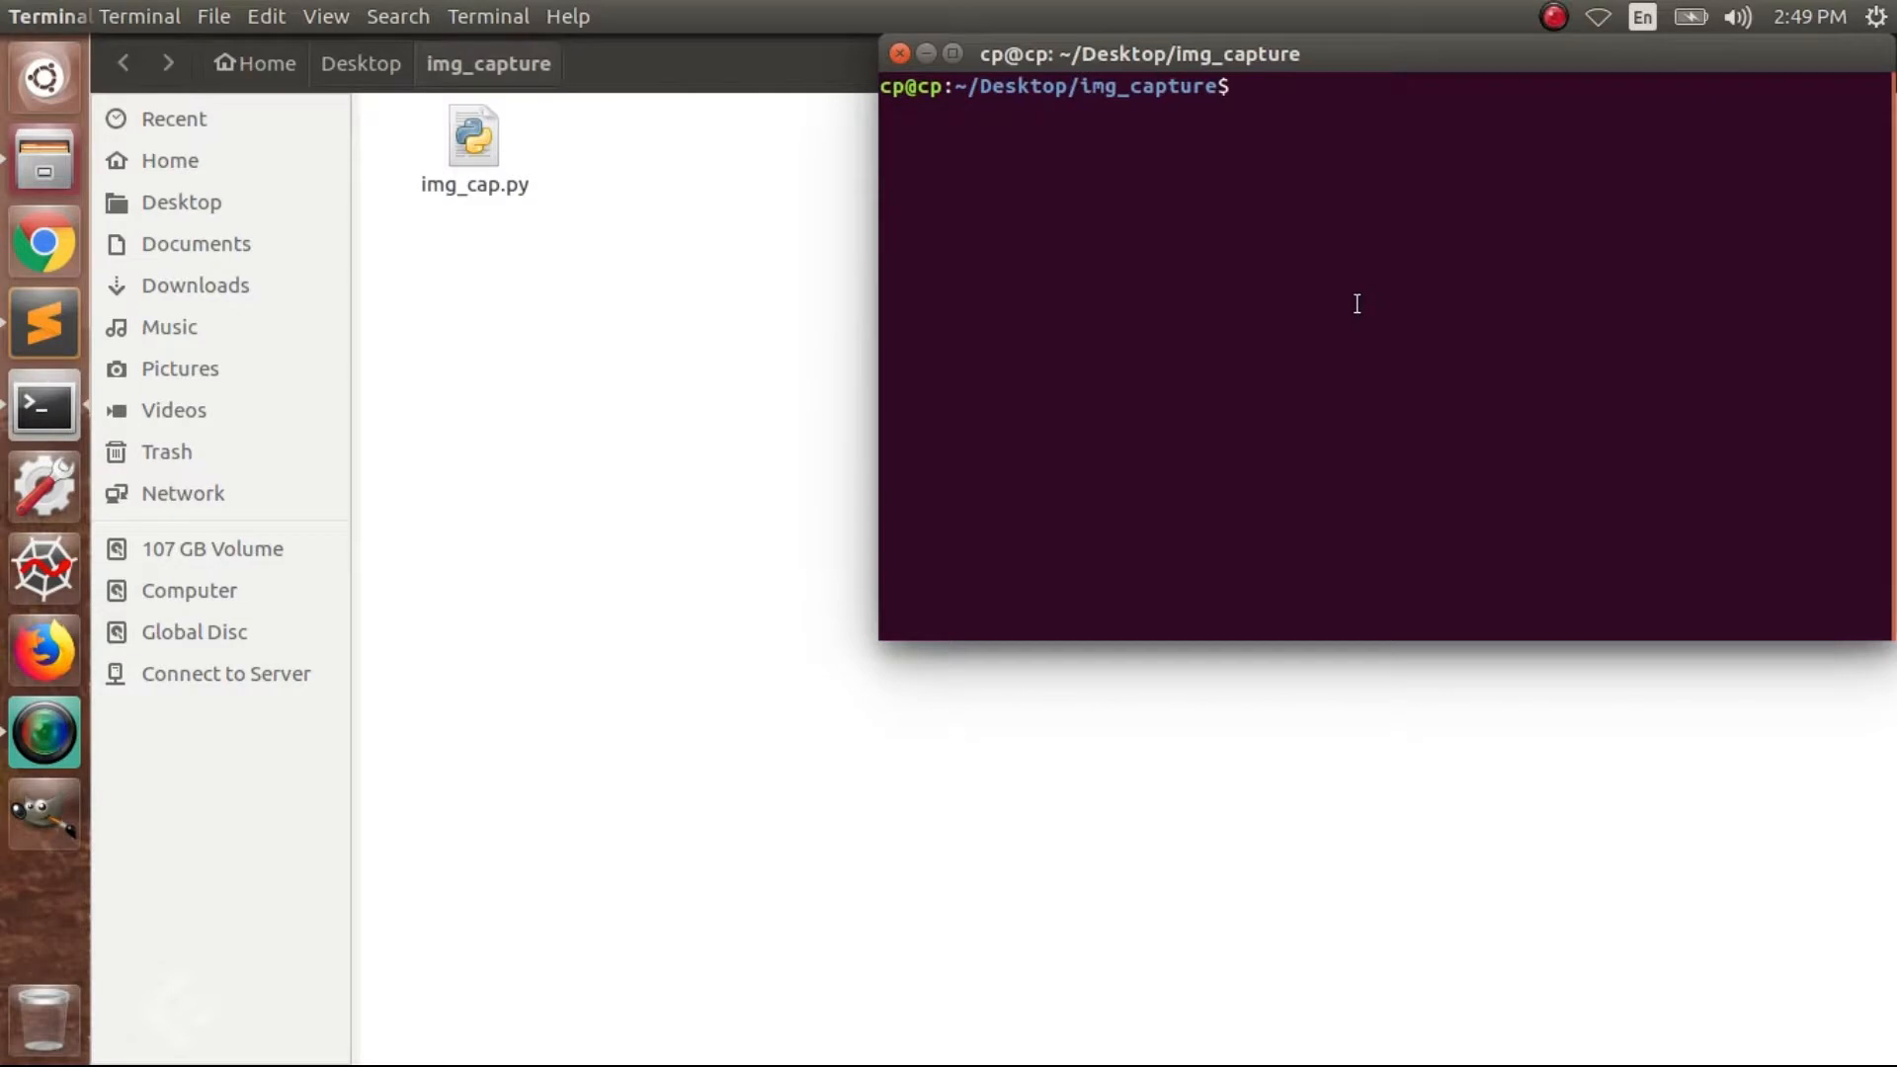
Run python3 img_cap.py in Terminal and enter 'data' as the directory name
type("python3 img_cap.py")
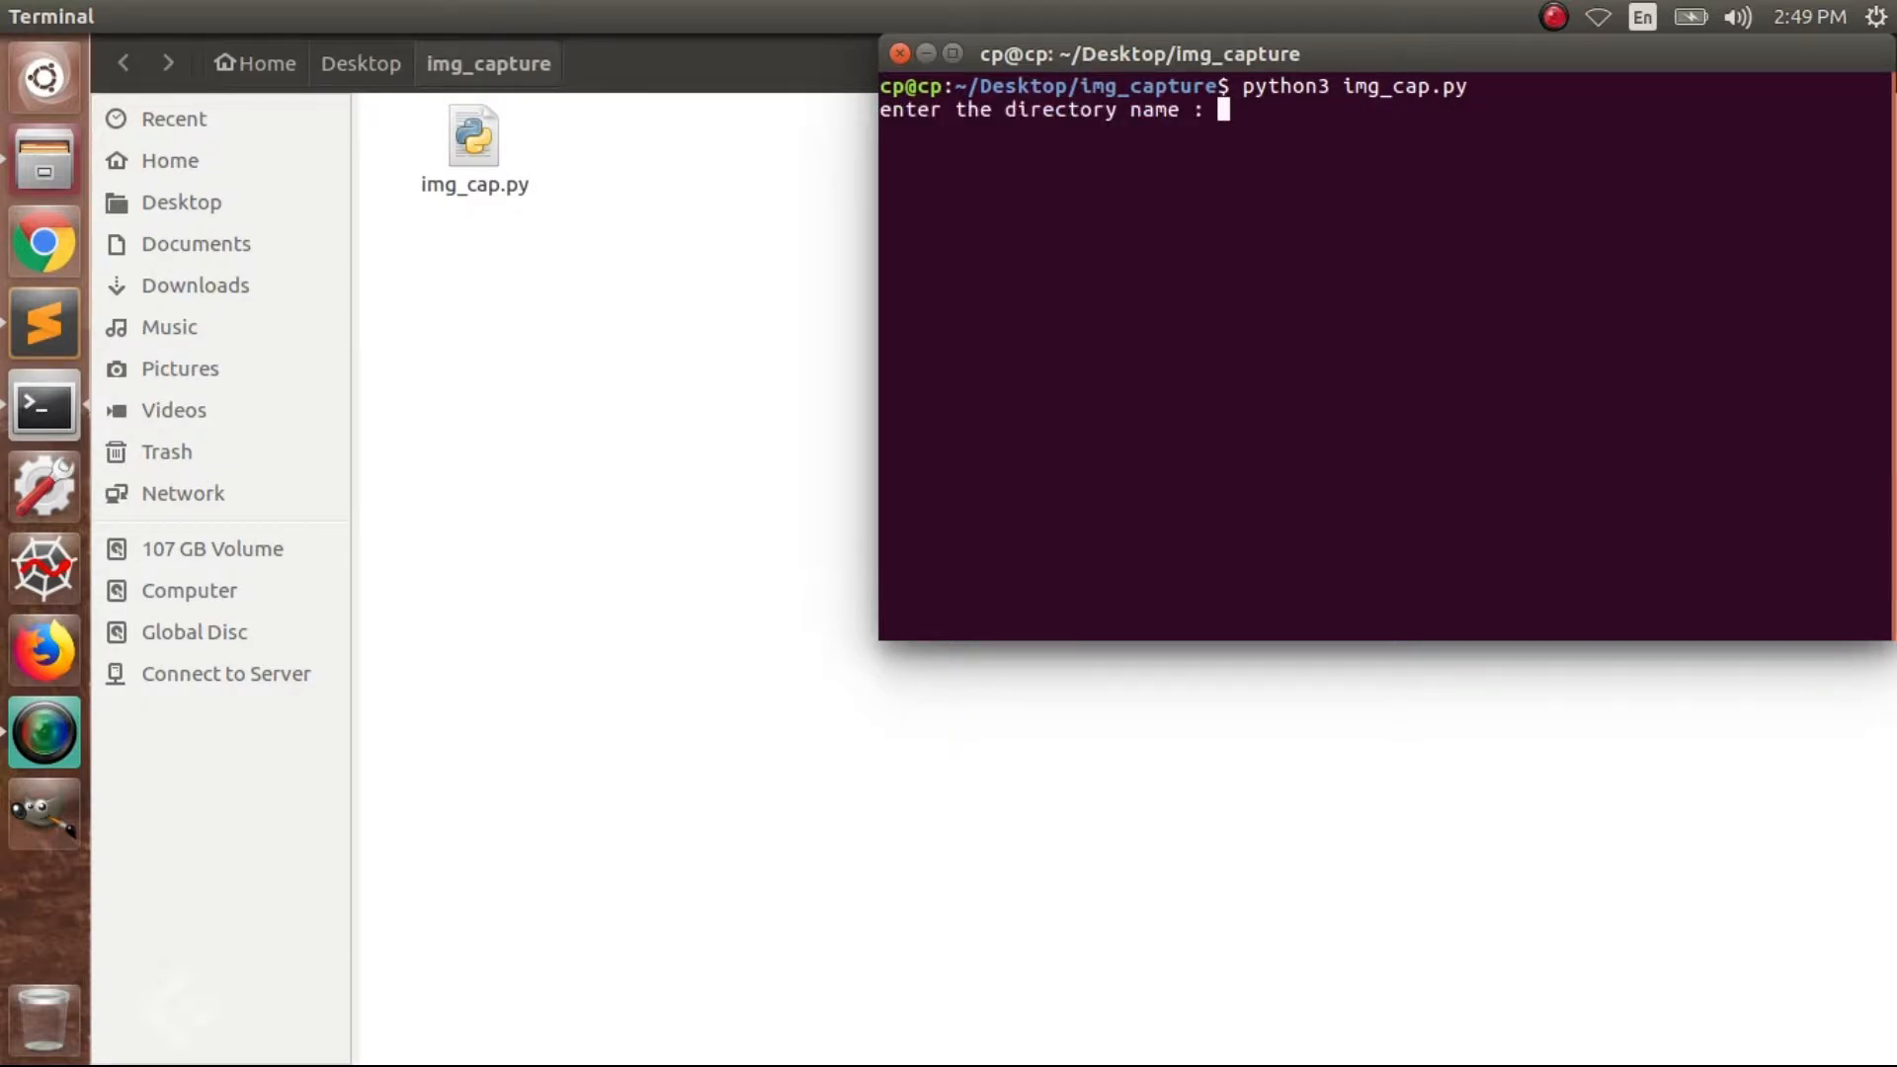
type("dat")
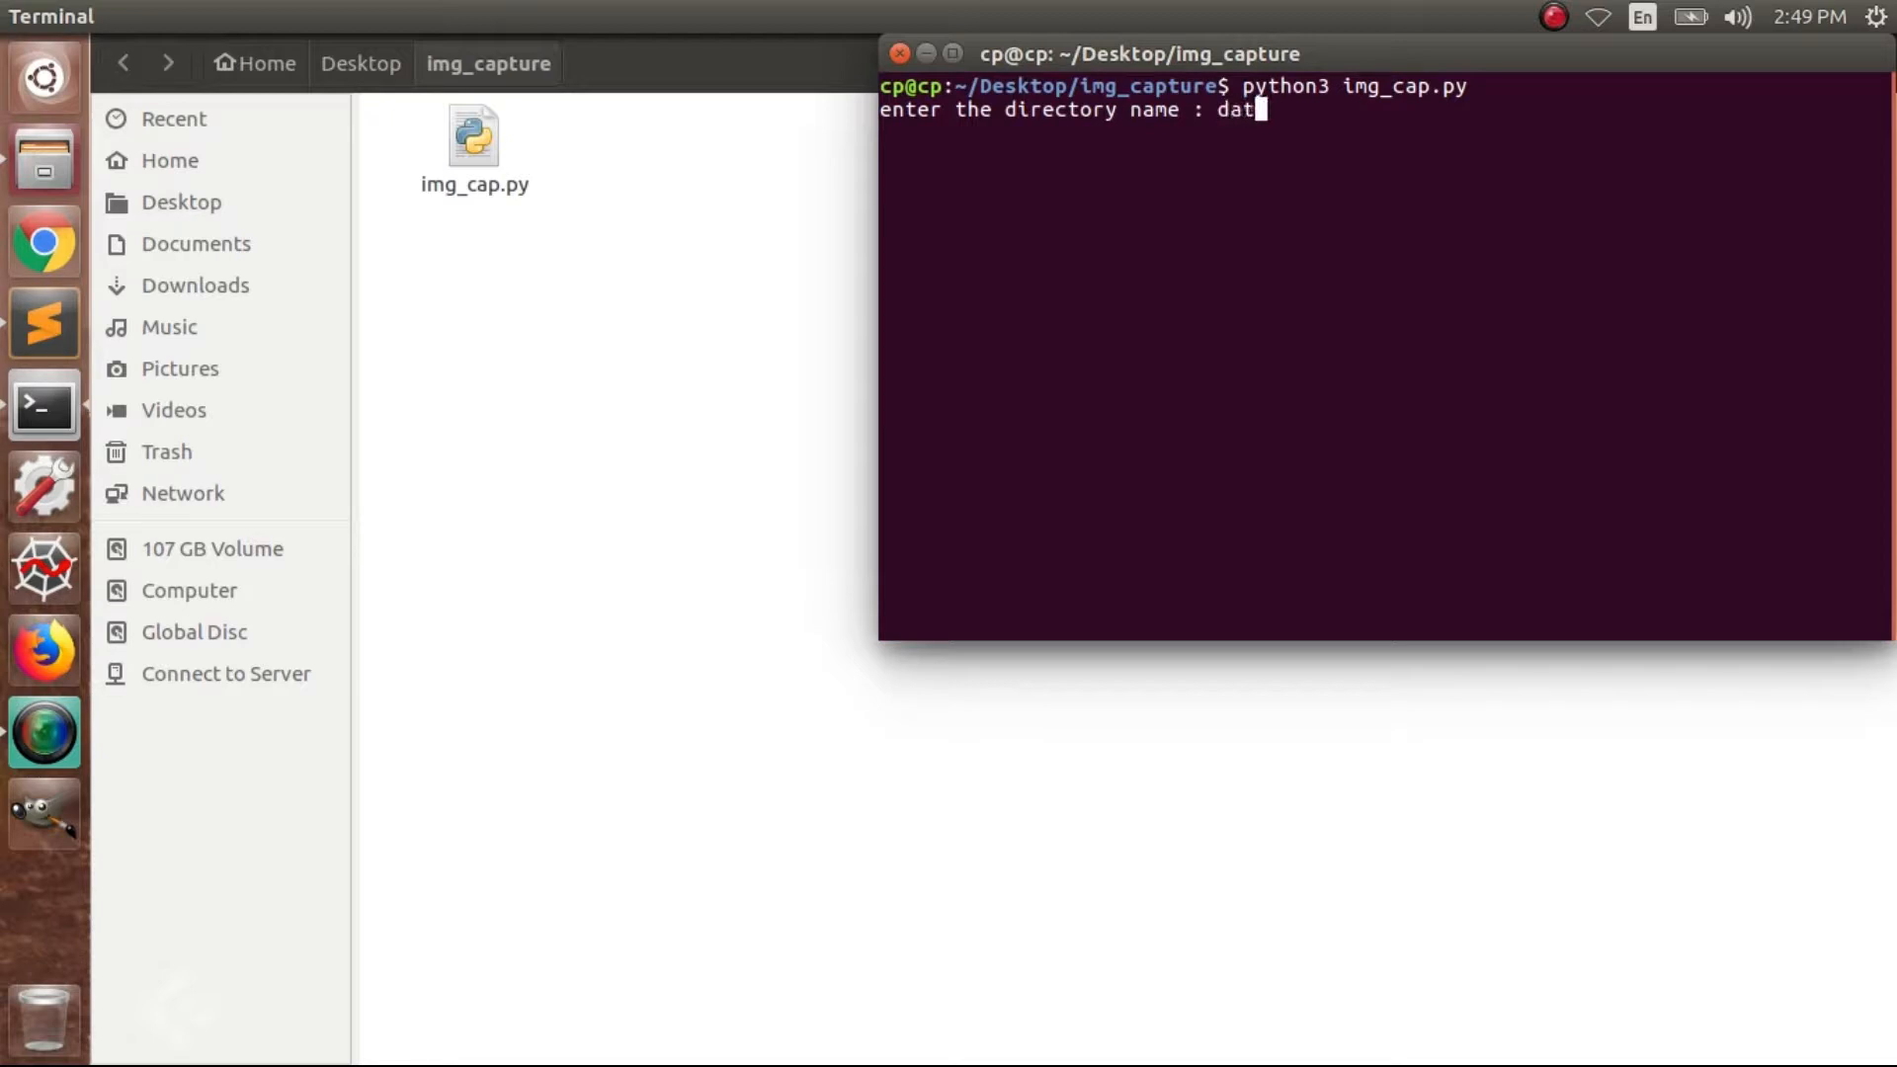
type("a")
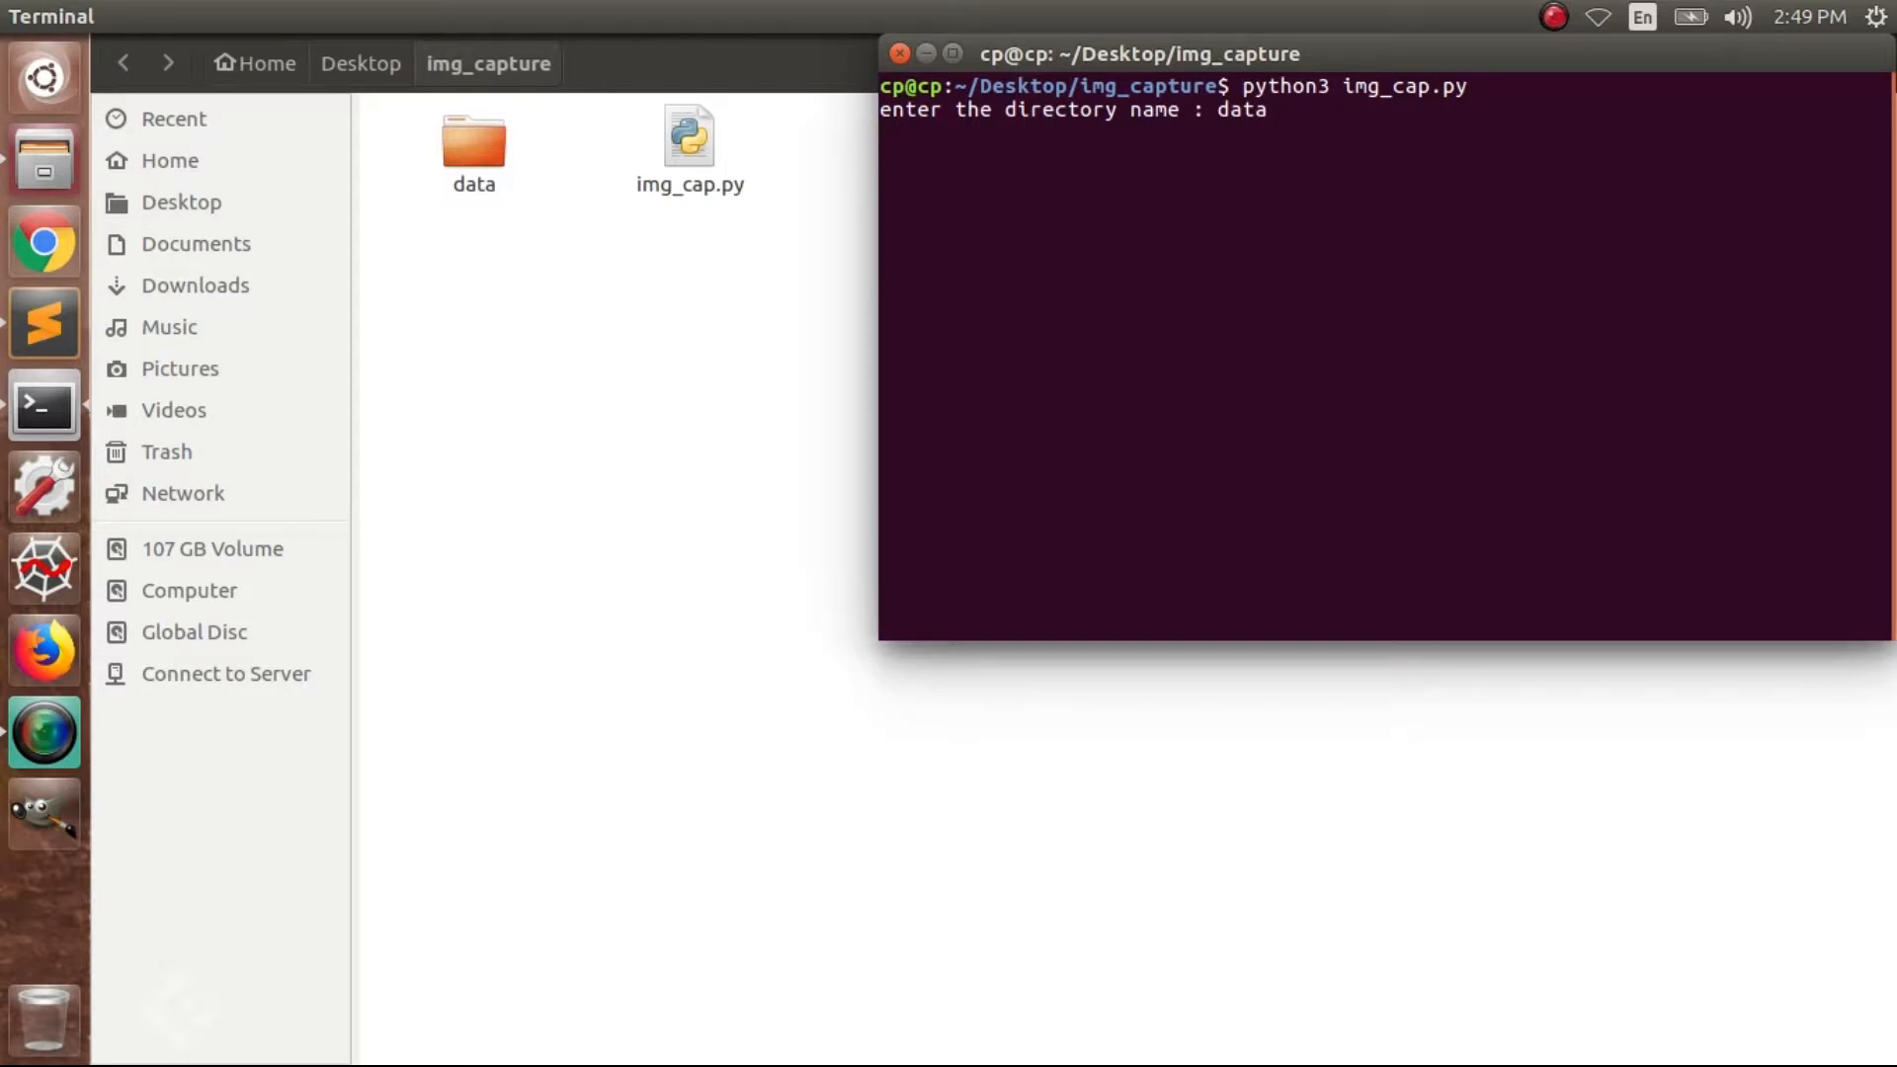
key("Return")
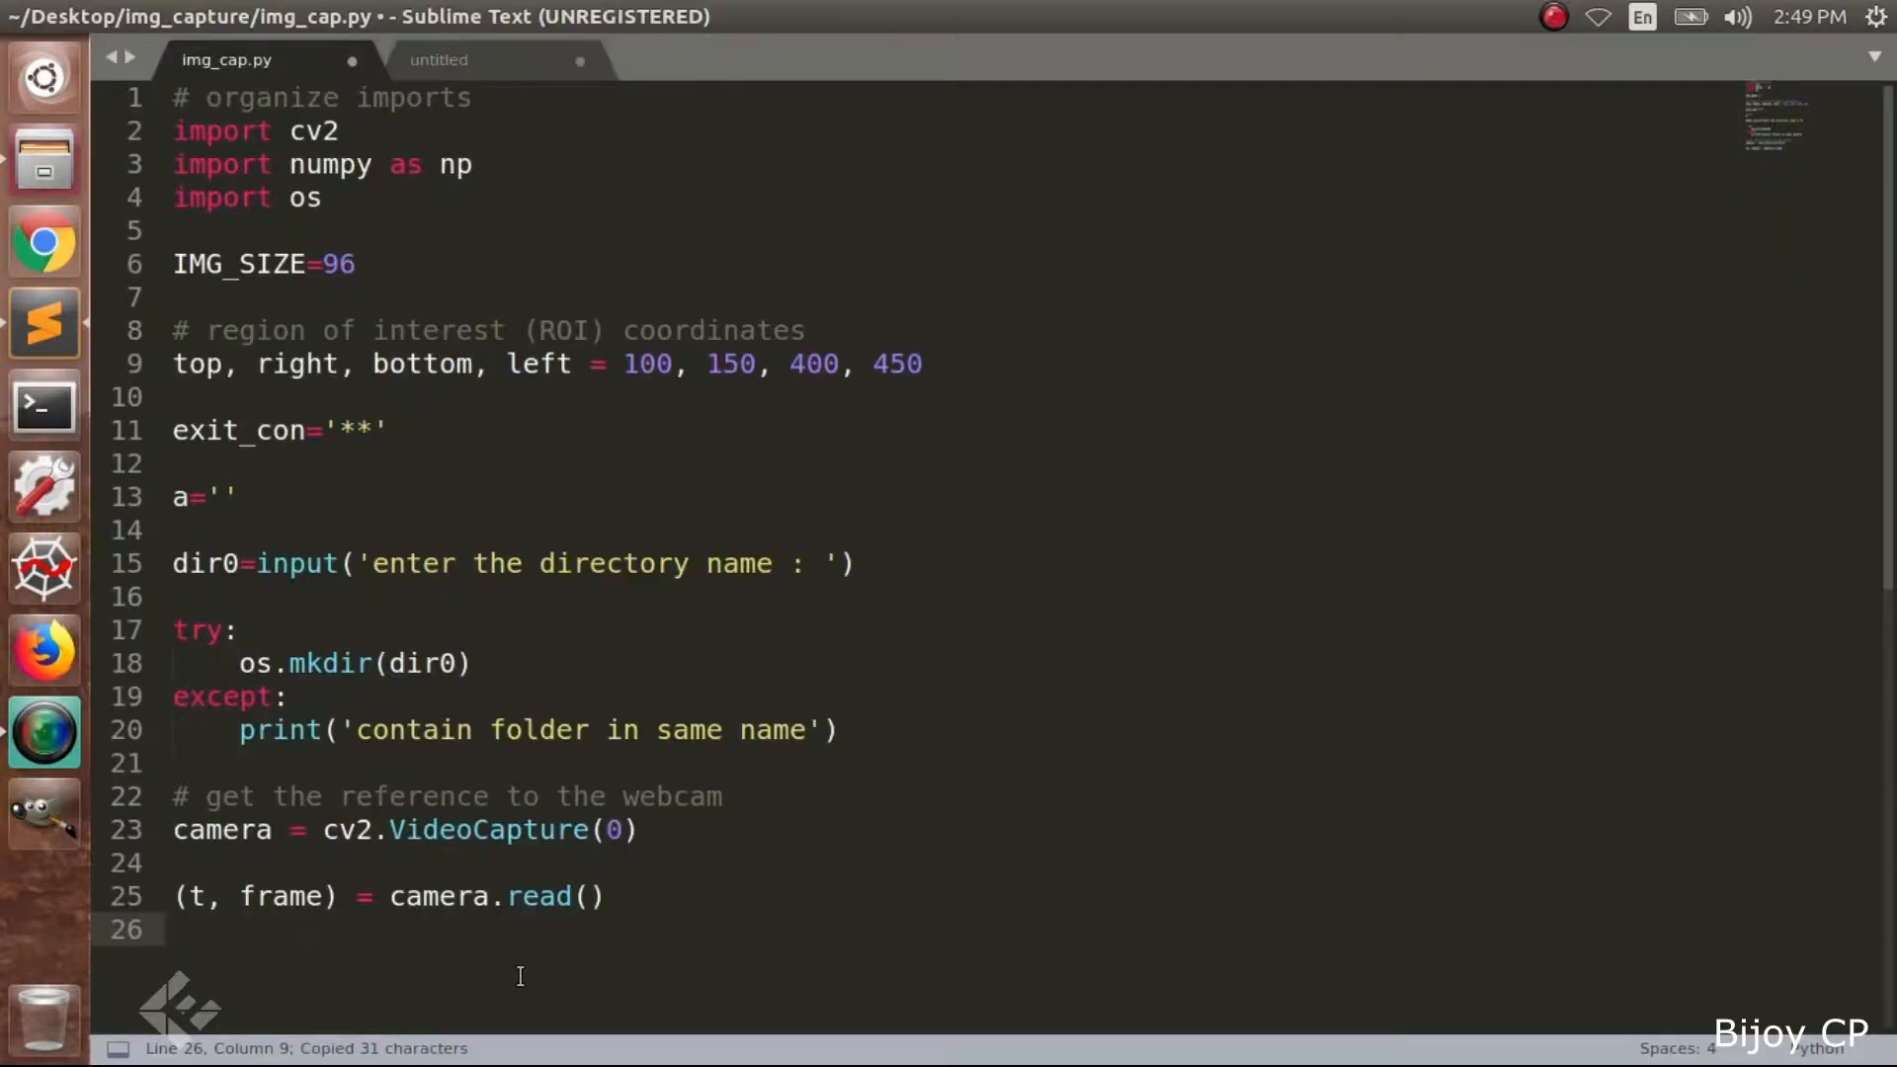
Add cv2.imshow("Video Feed", frame) and save the script
left_click(603, 896)
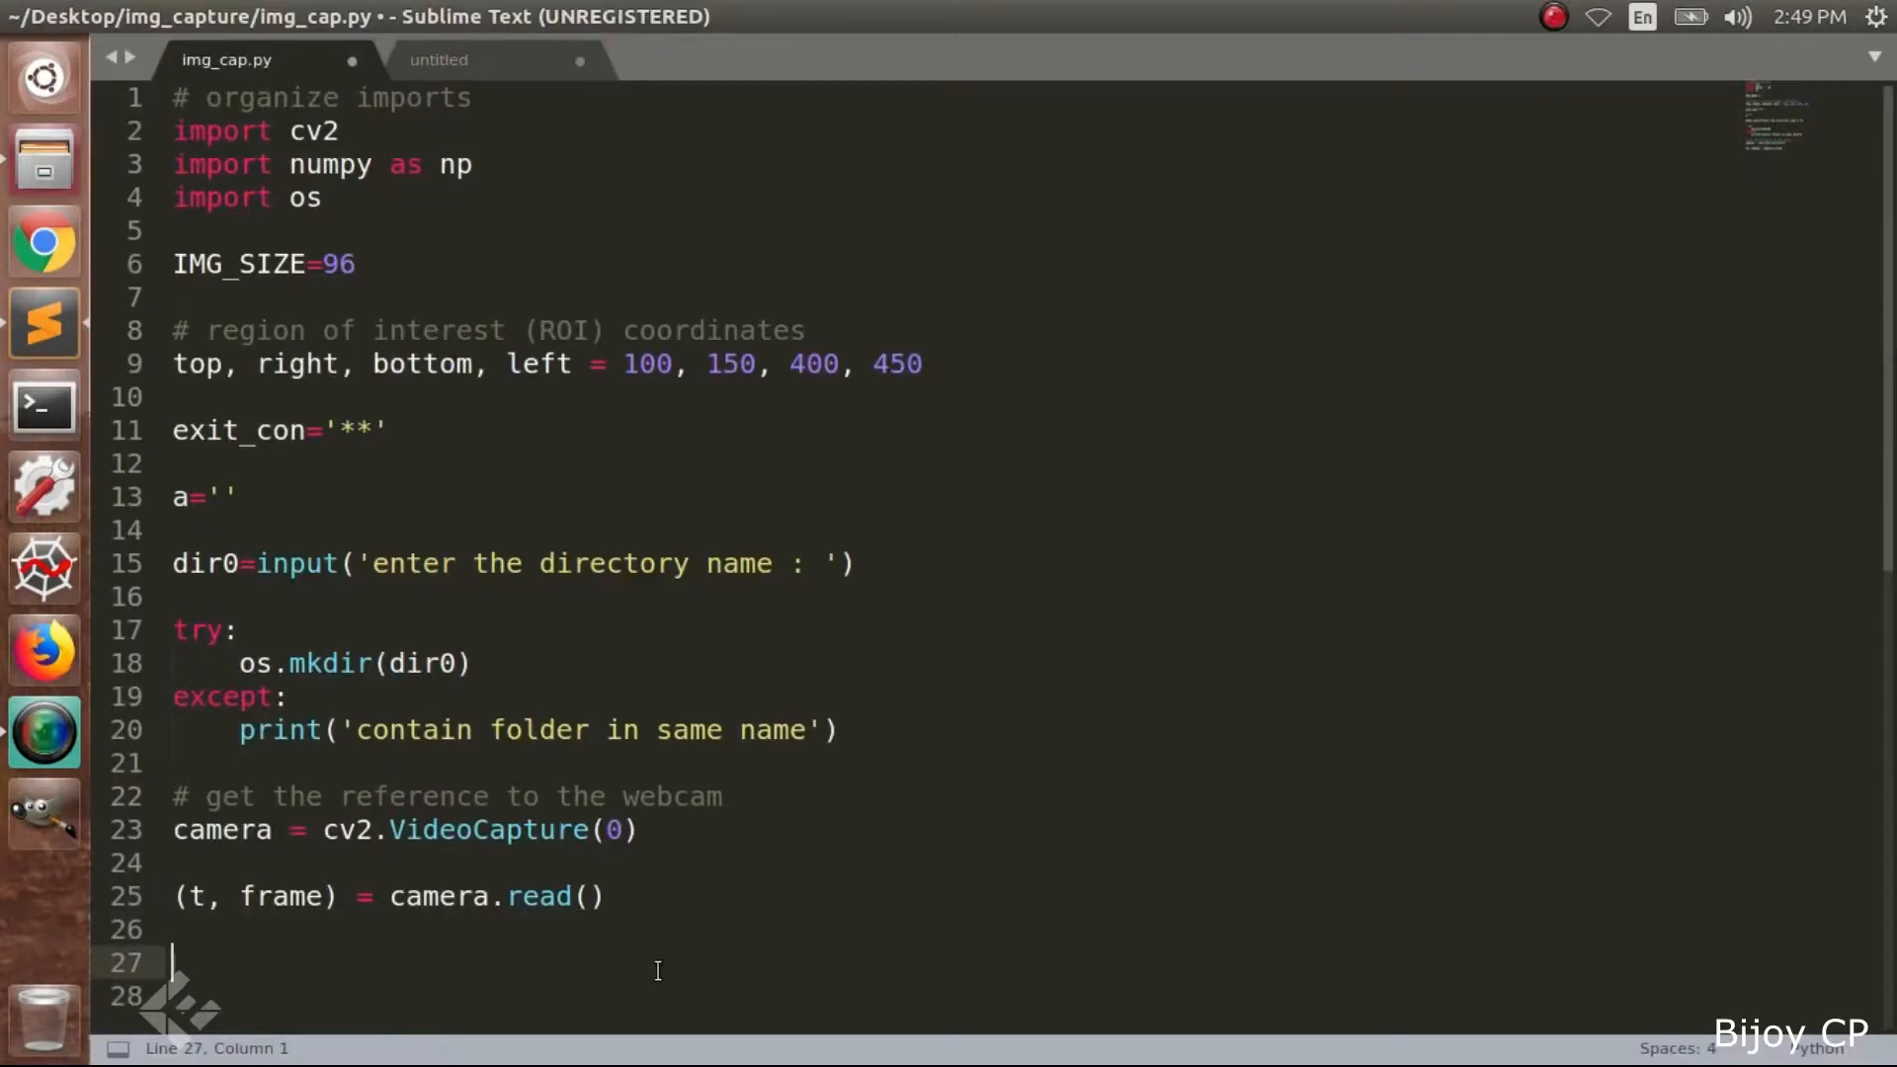
type("cv2.imshow(\"Video Feed\", frame)")
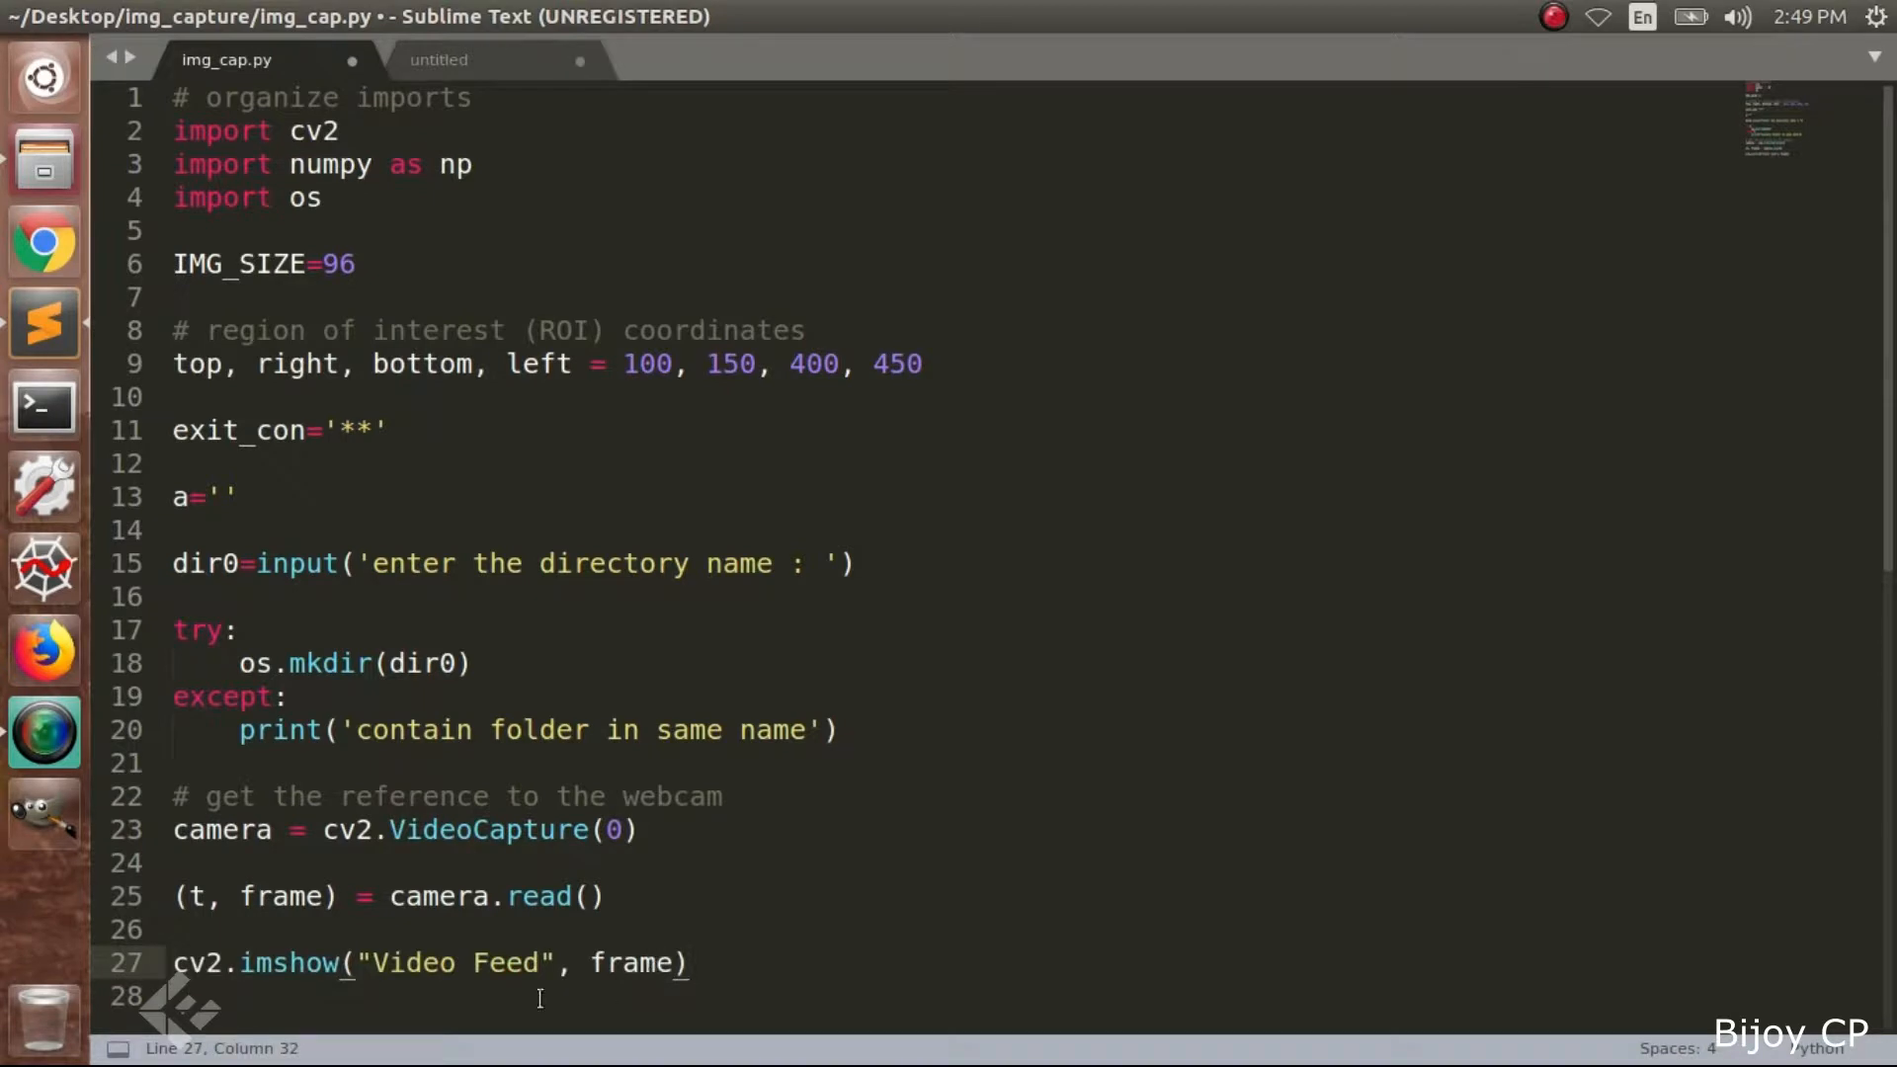
mouse_move(529, 740)
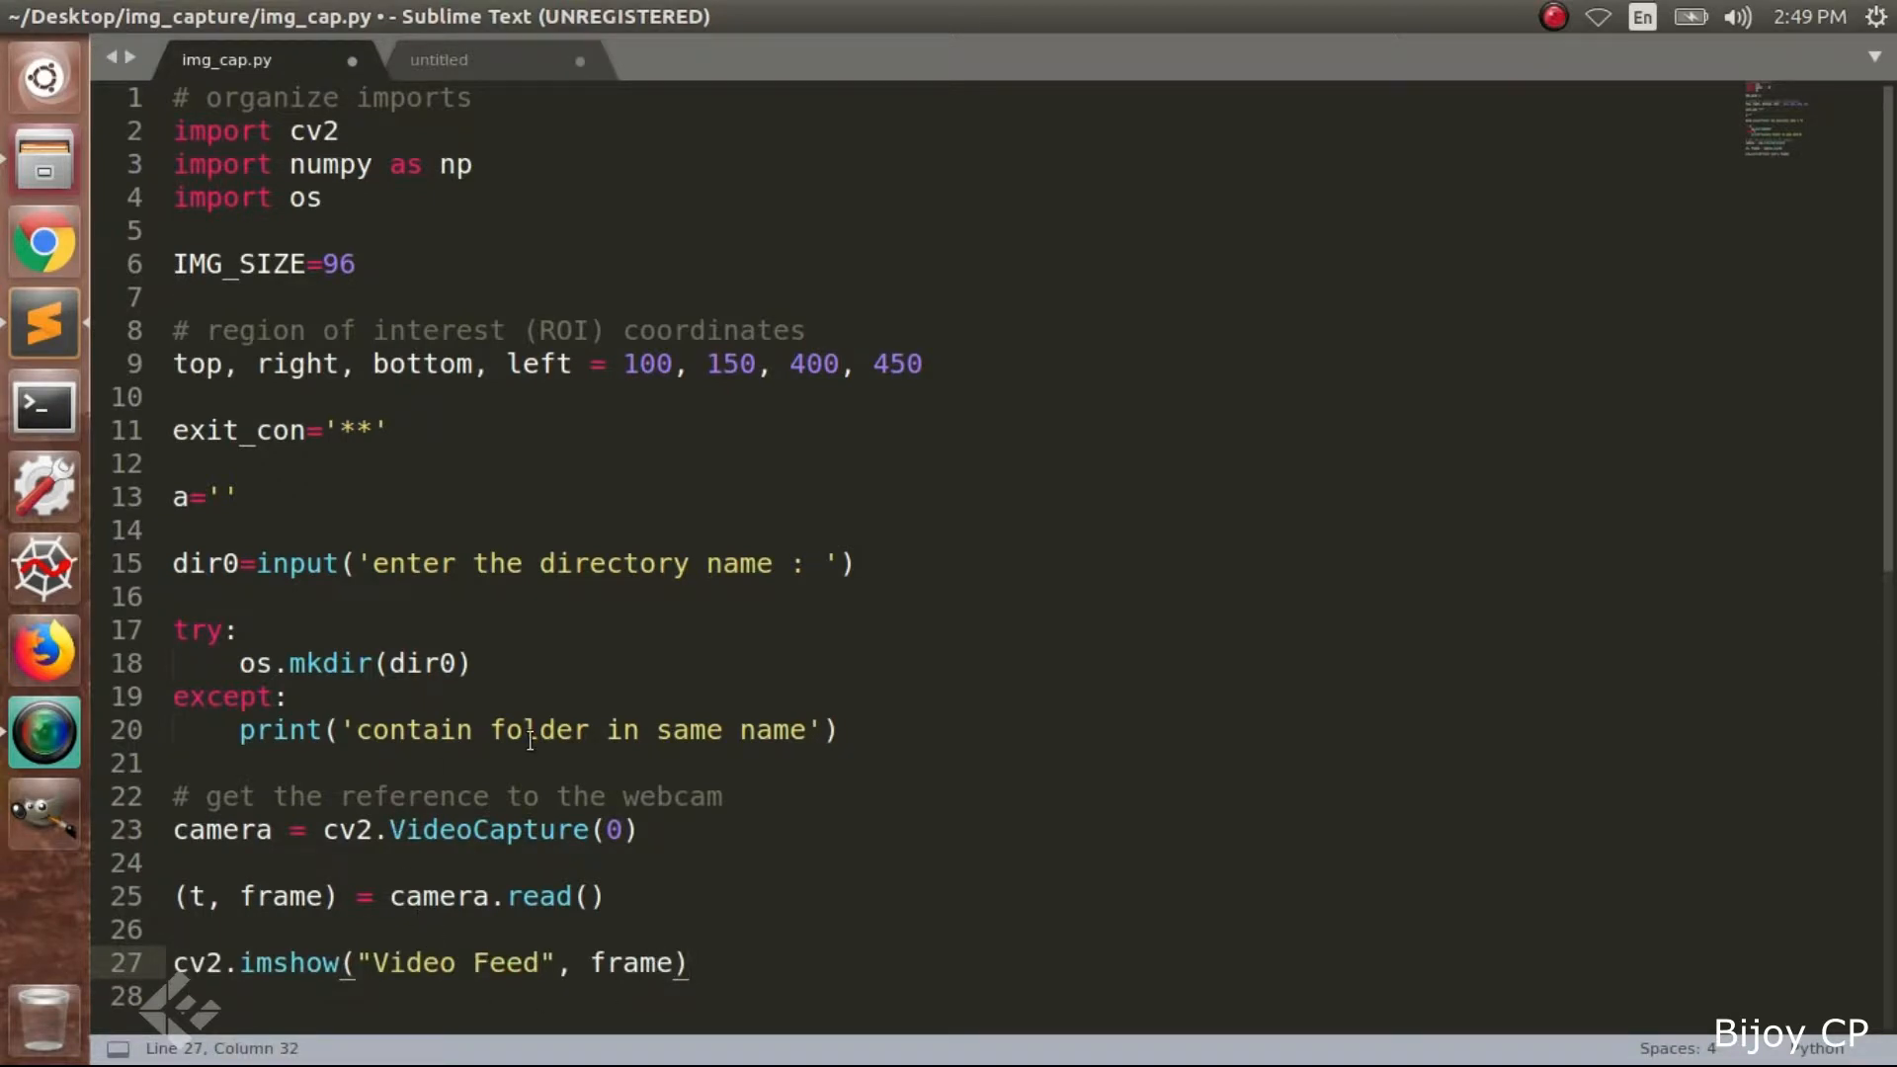
scroll("down", 3)
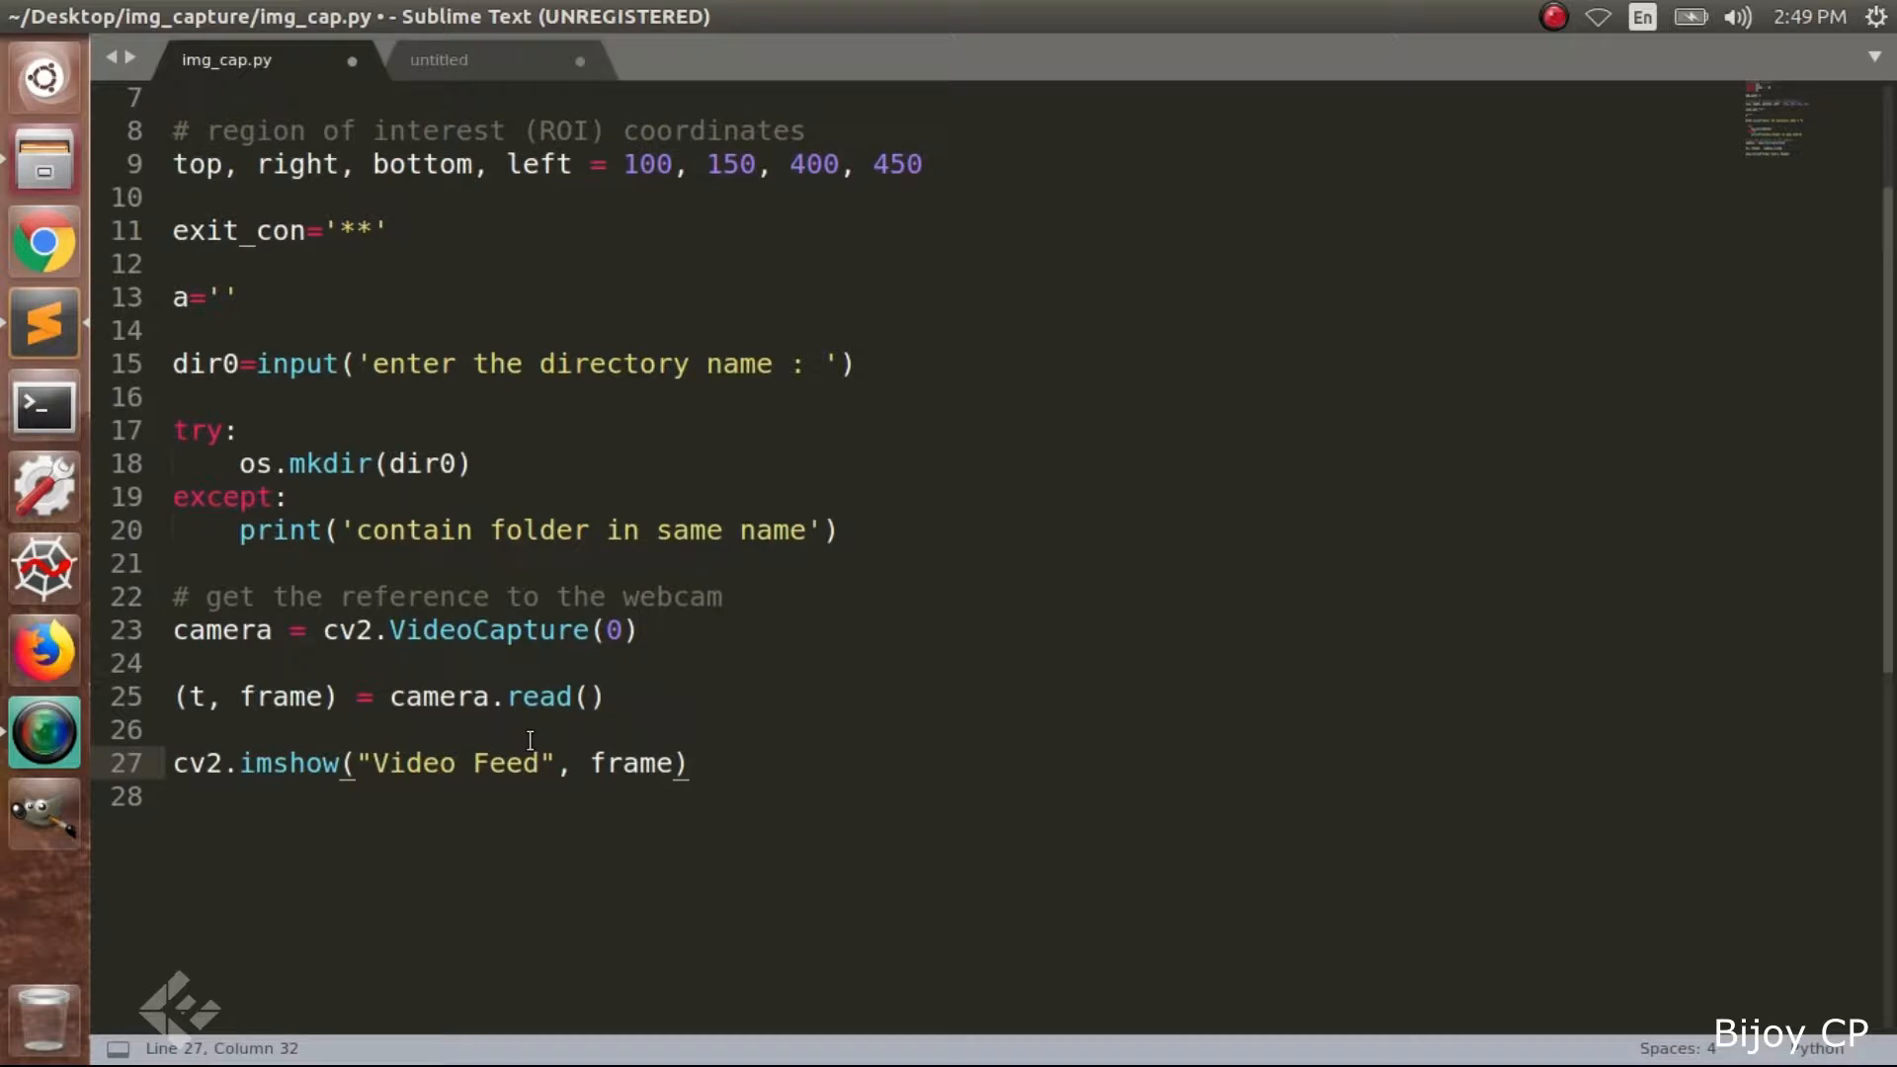
key("ctrl+s")
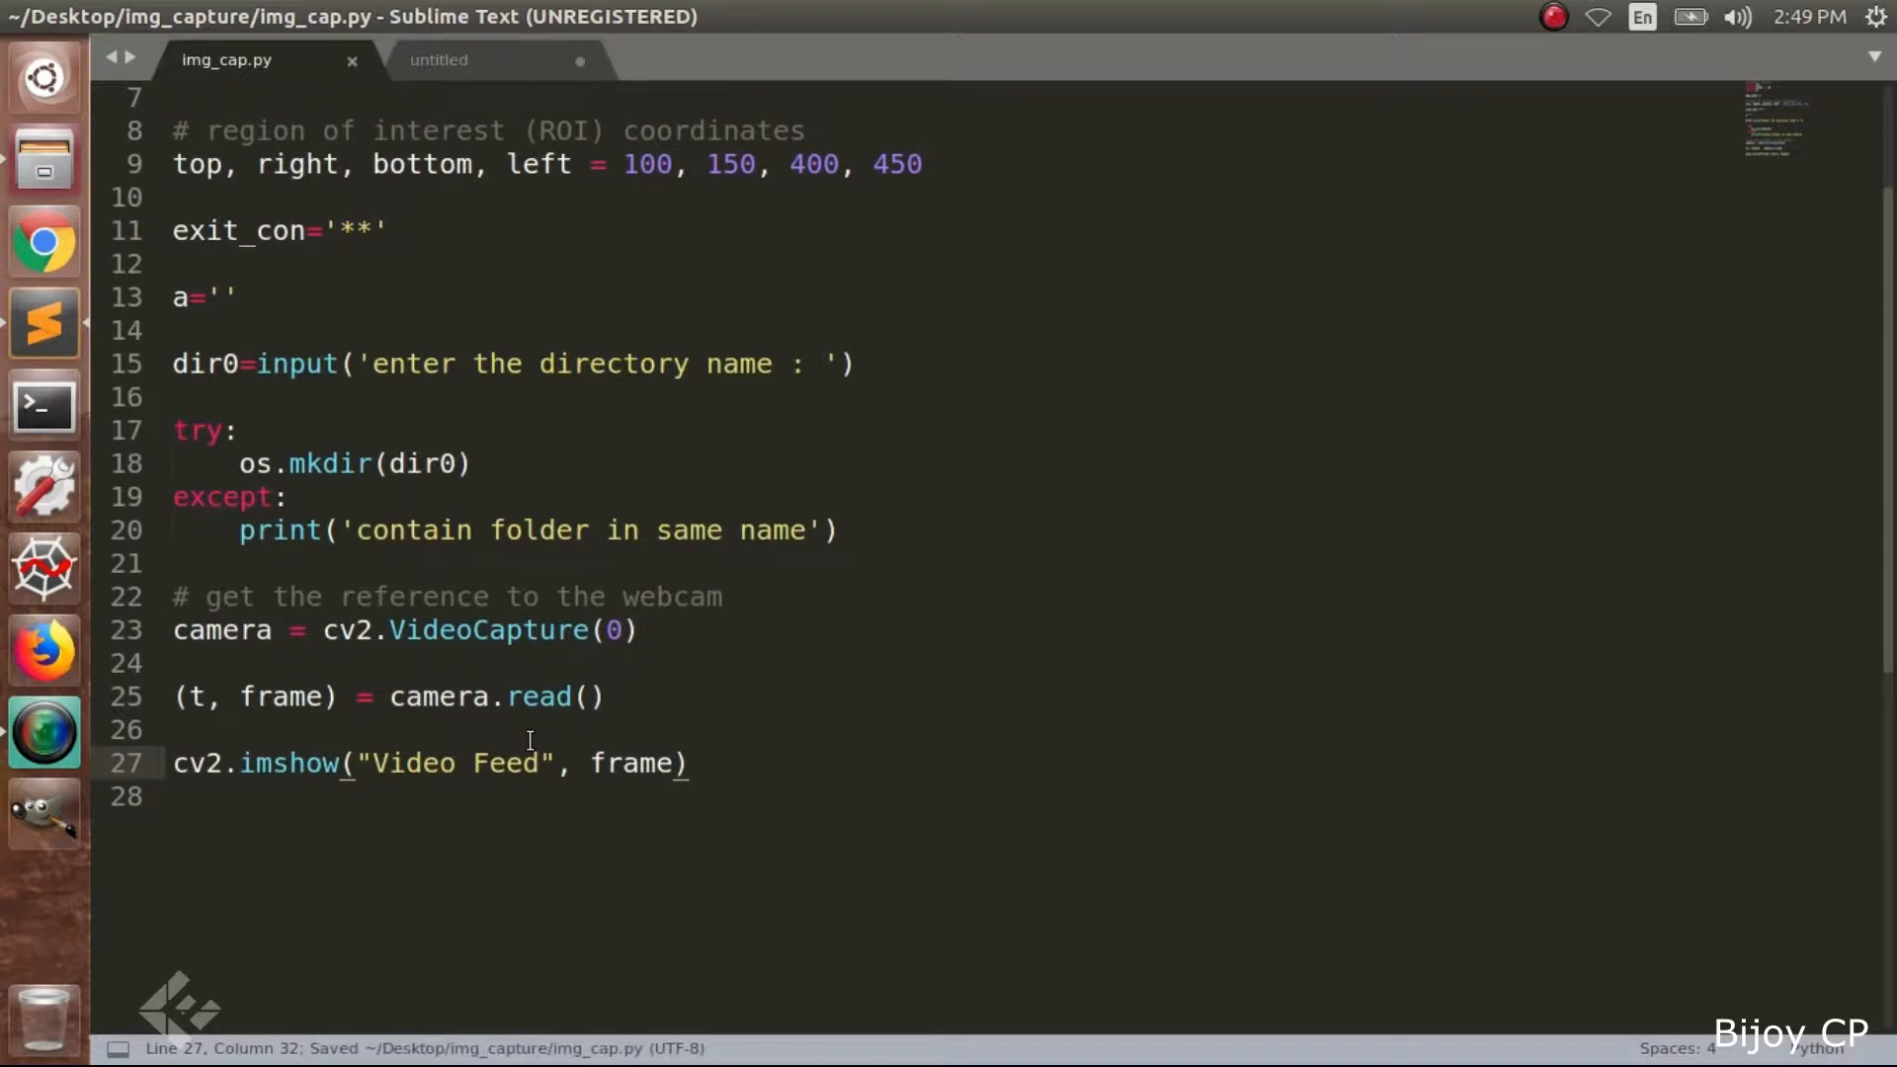
mouse_move(30, 290)
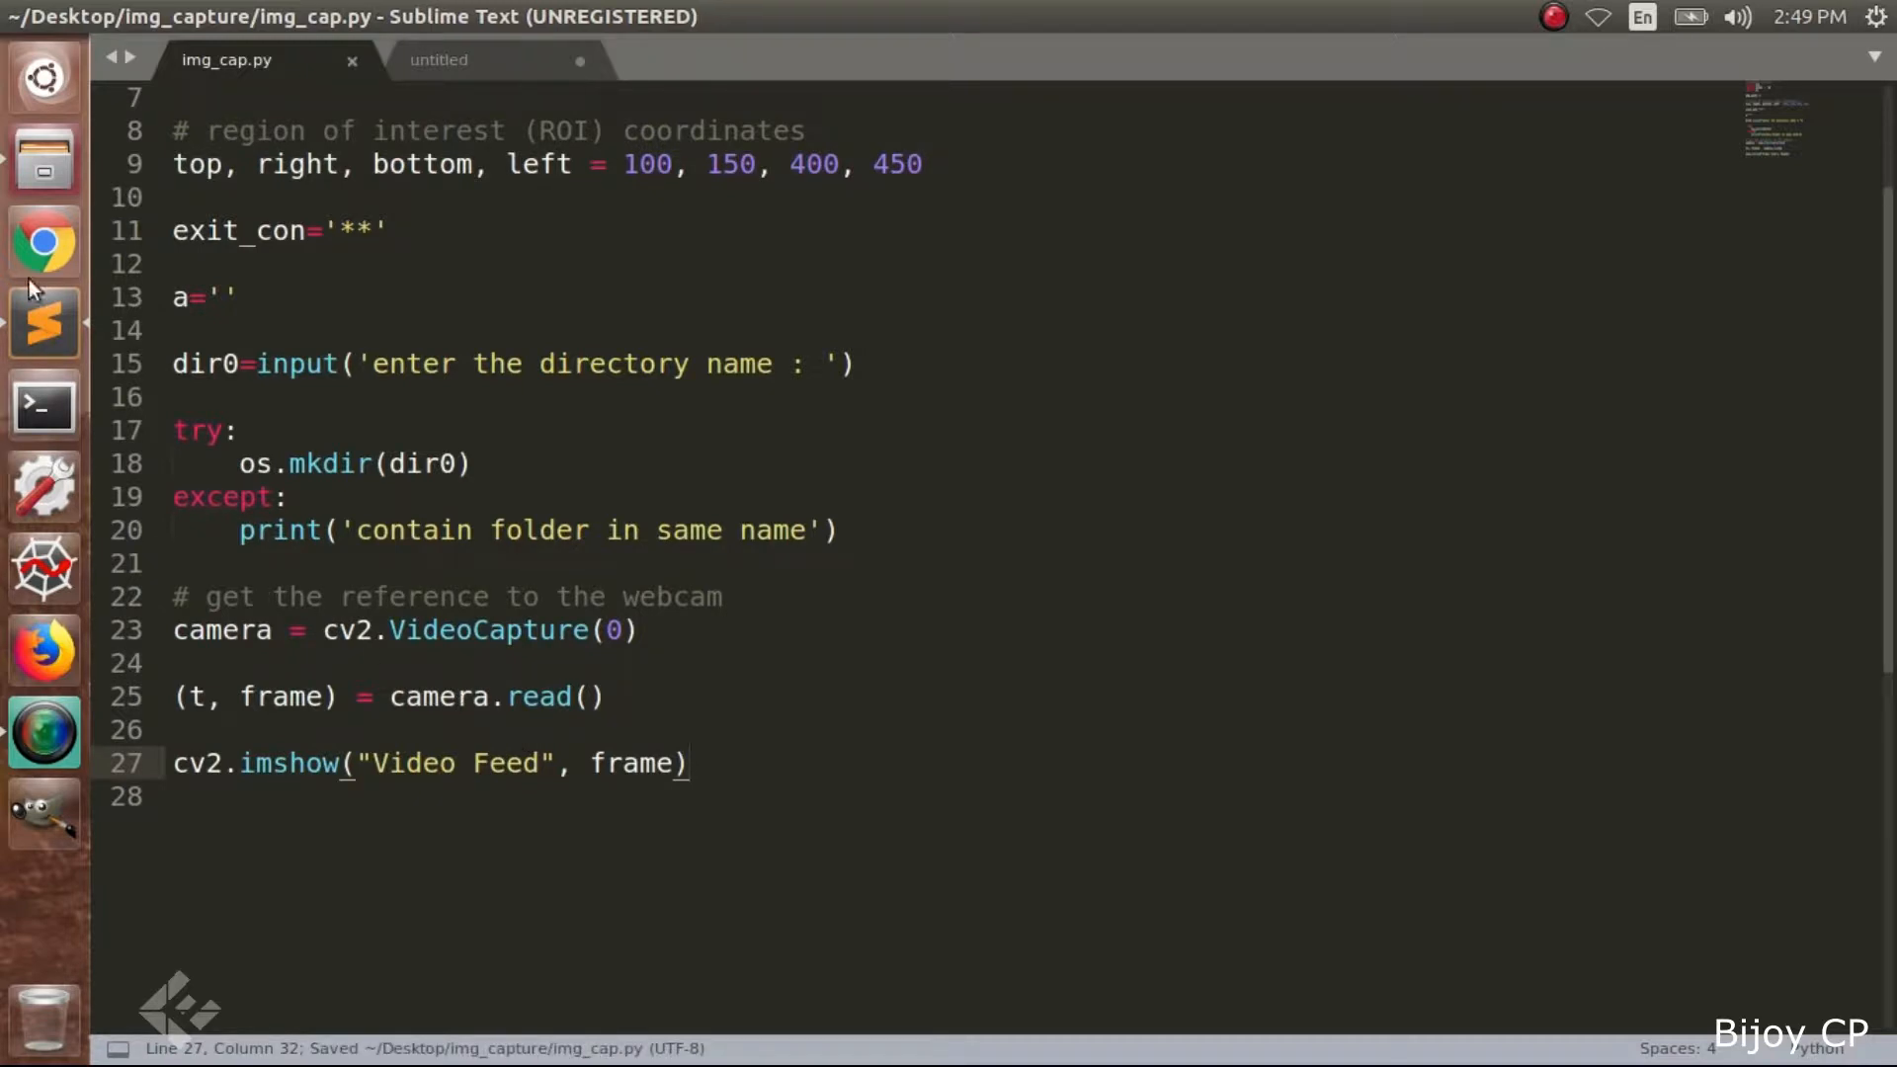
mouse_move(43, 158)
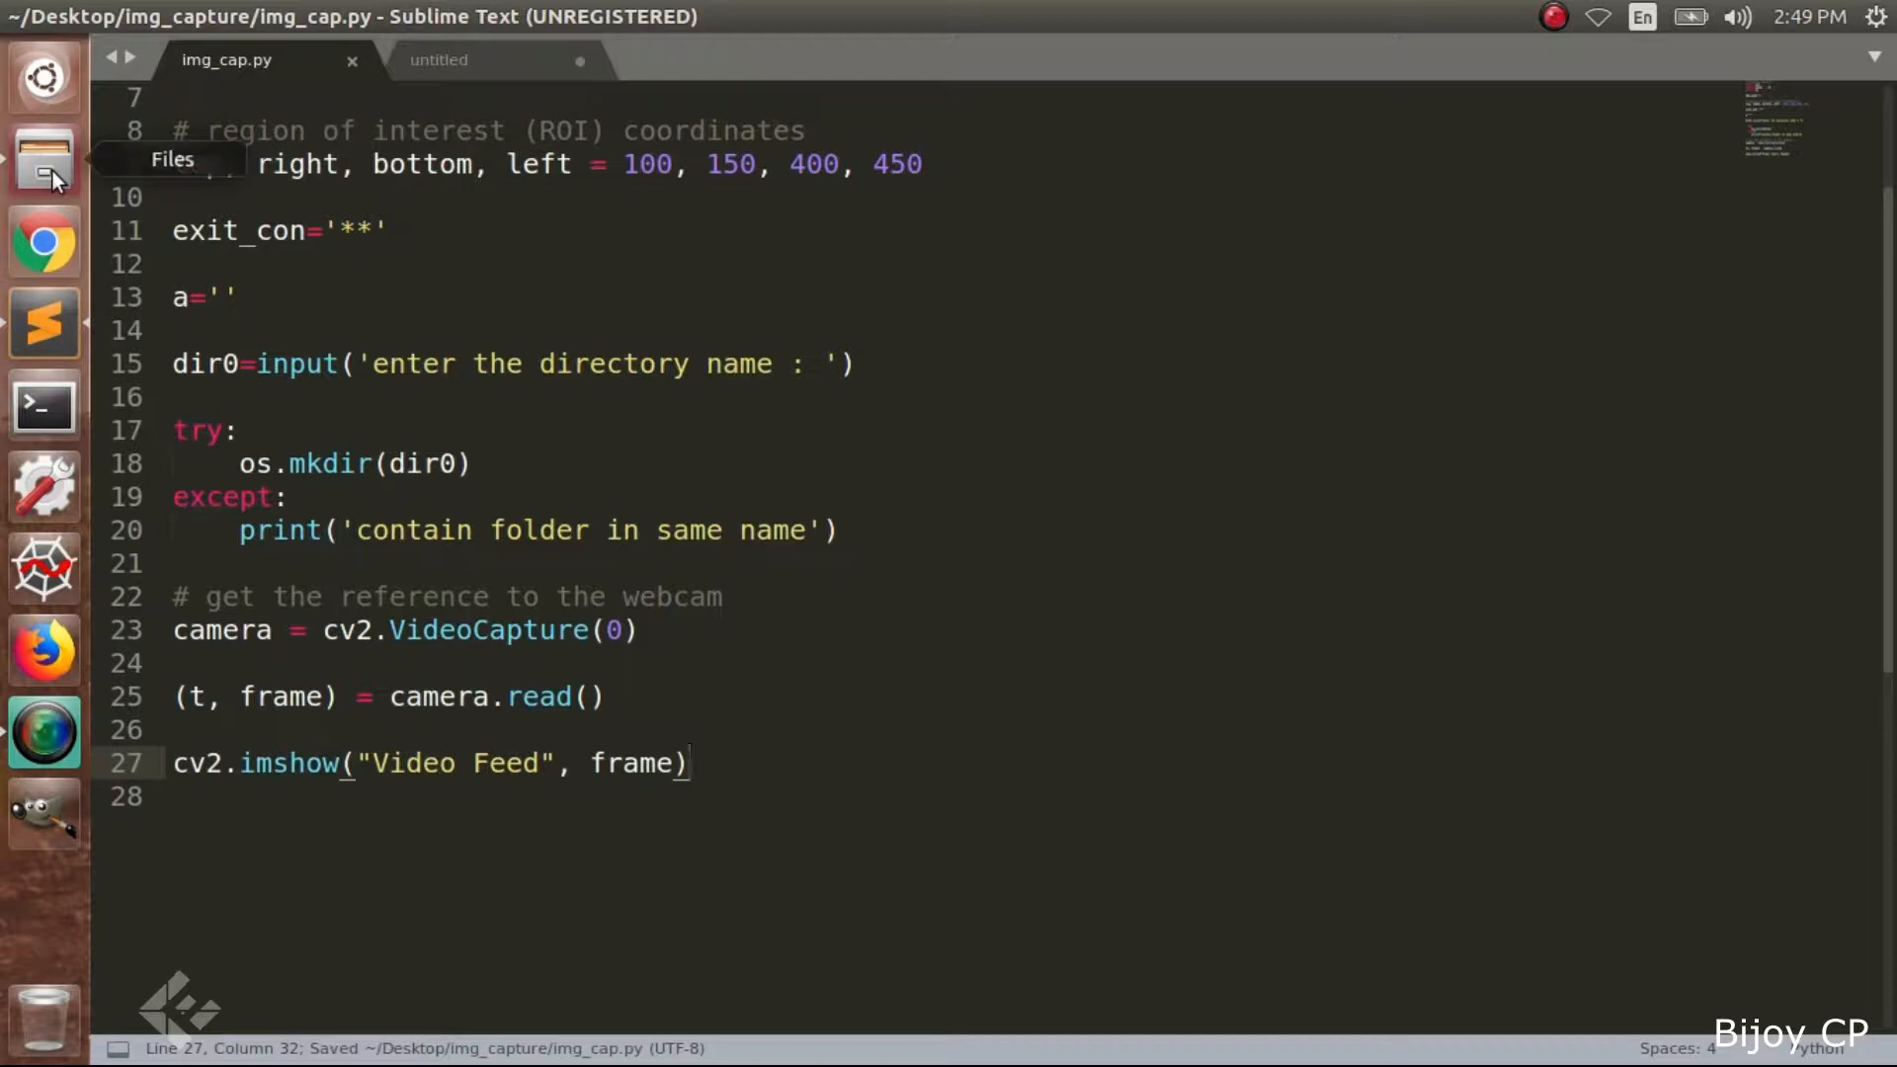
Wrap read and imshow in while(True) with an Esc waitKey break
type("while(True):")
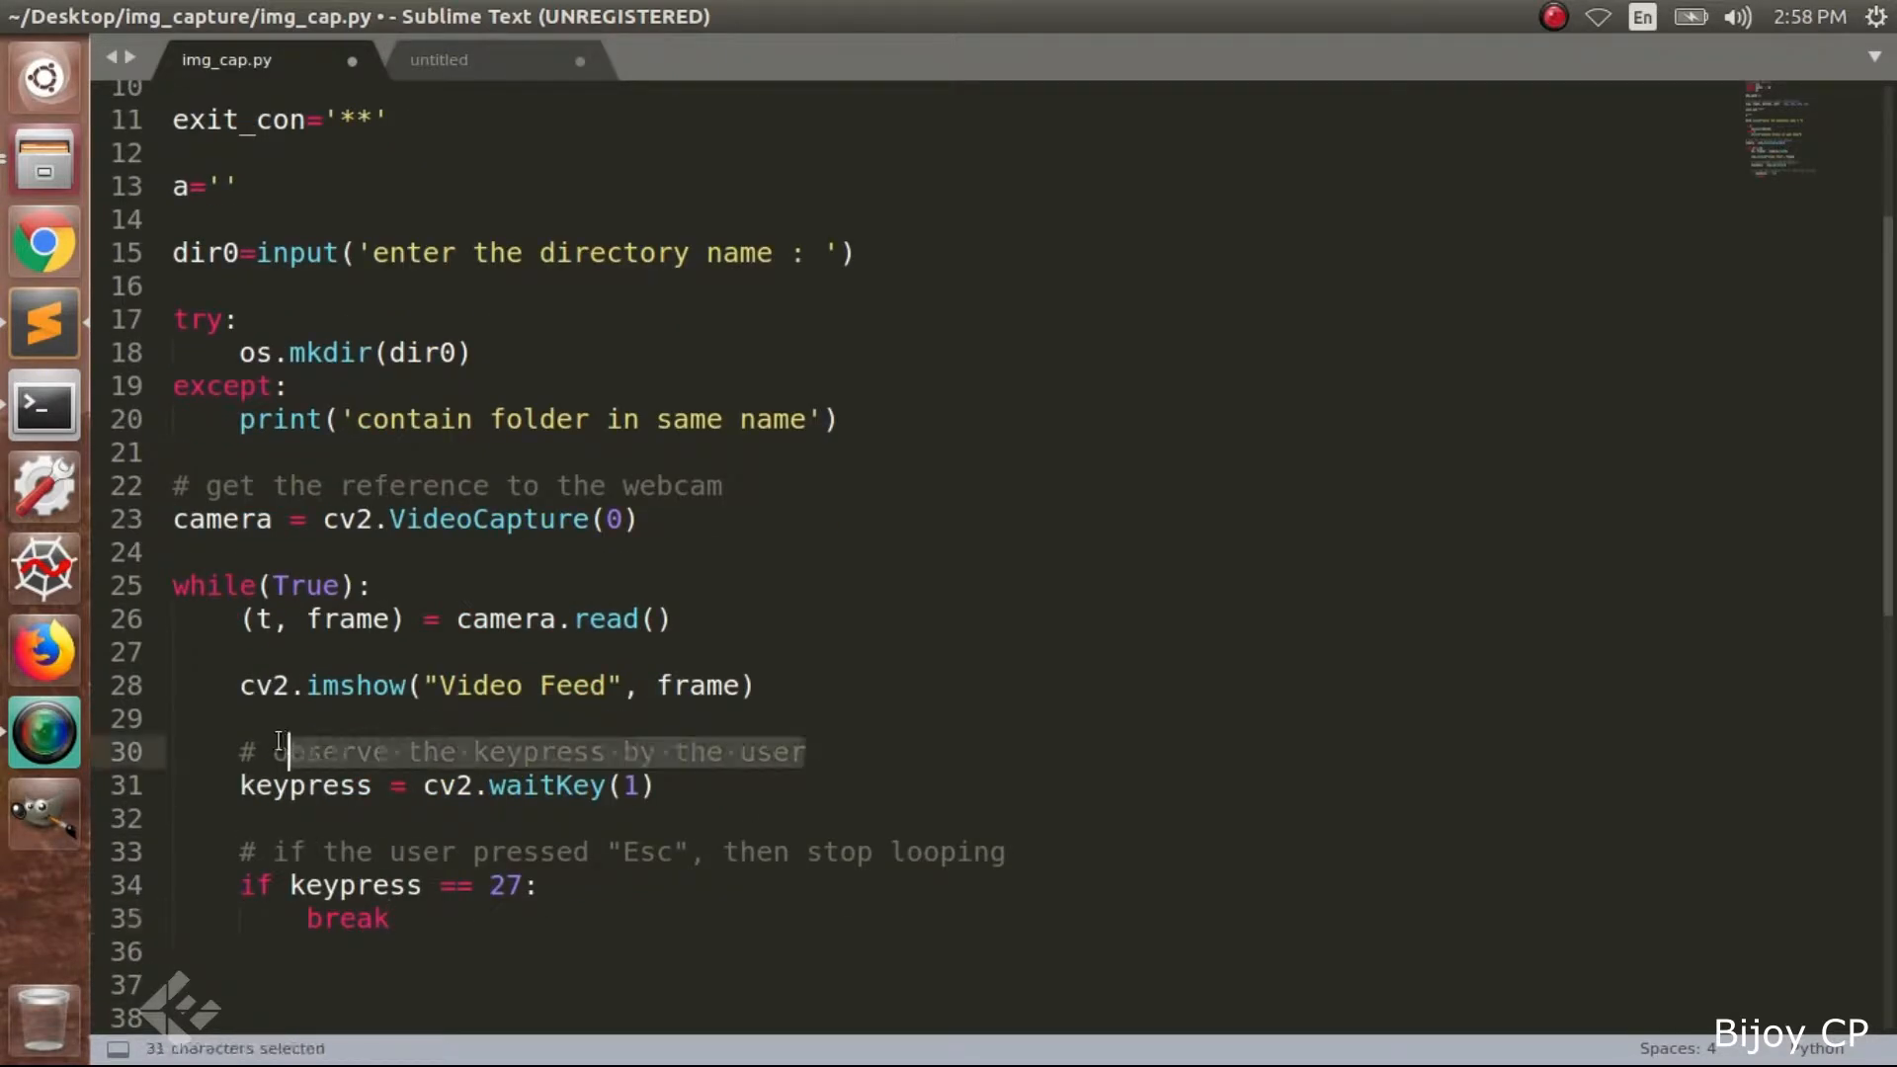
double_click(356, 685)
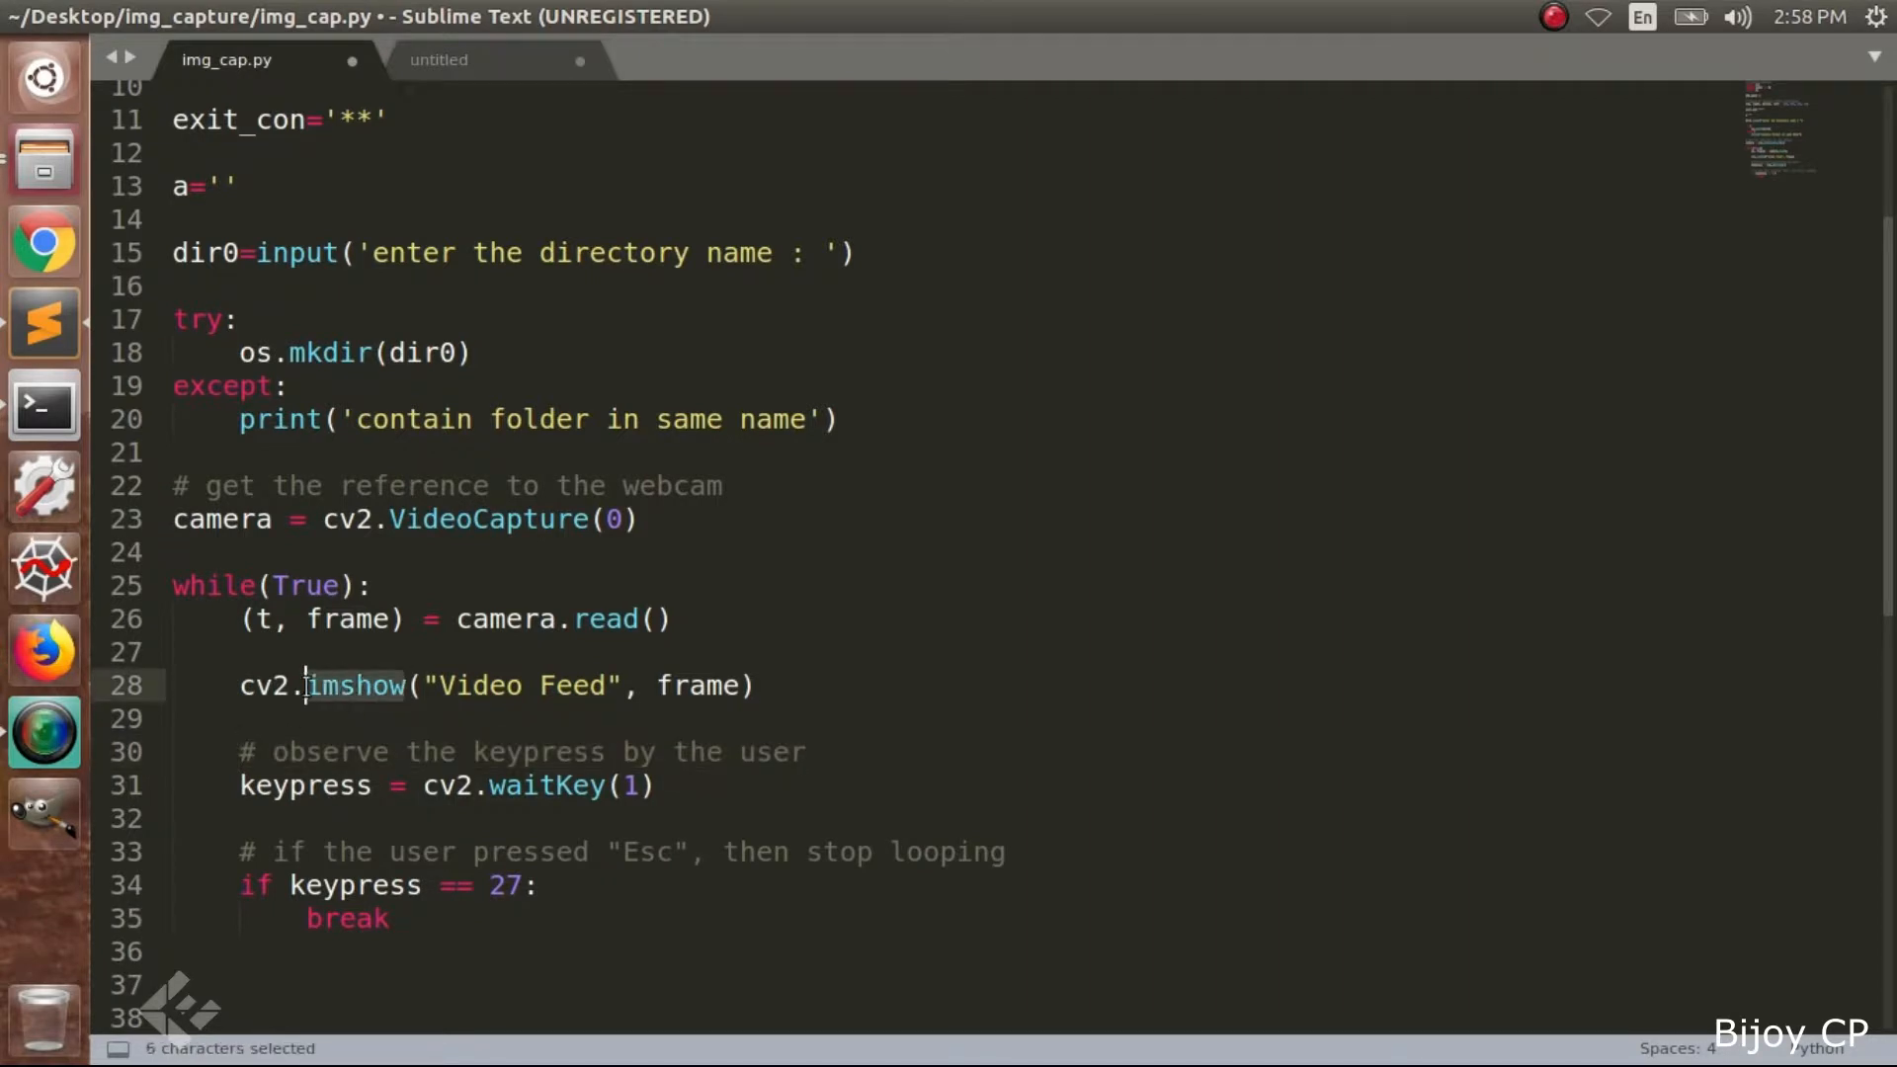
left_click(376, 818)
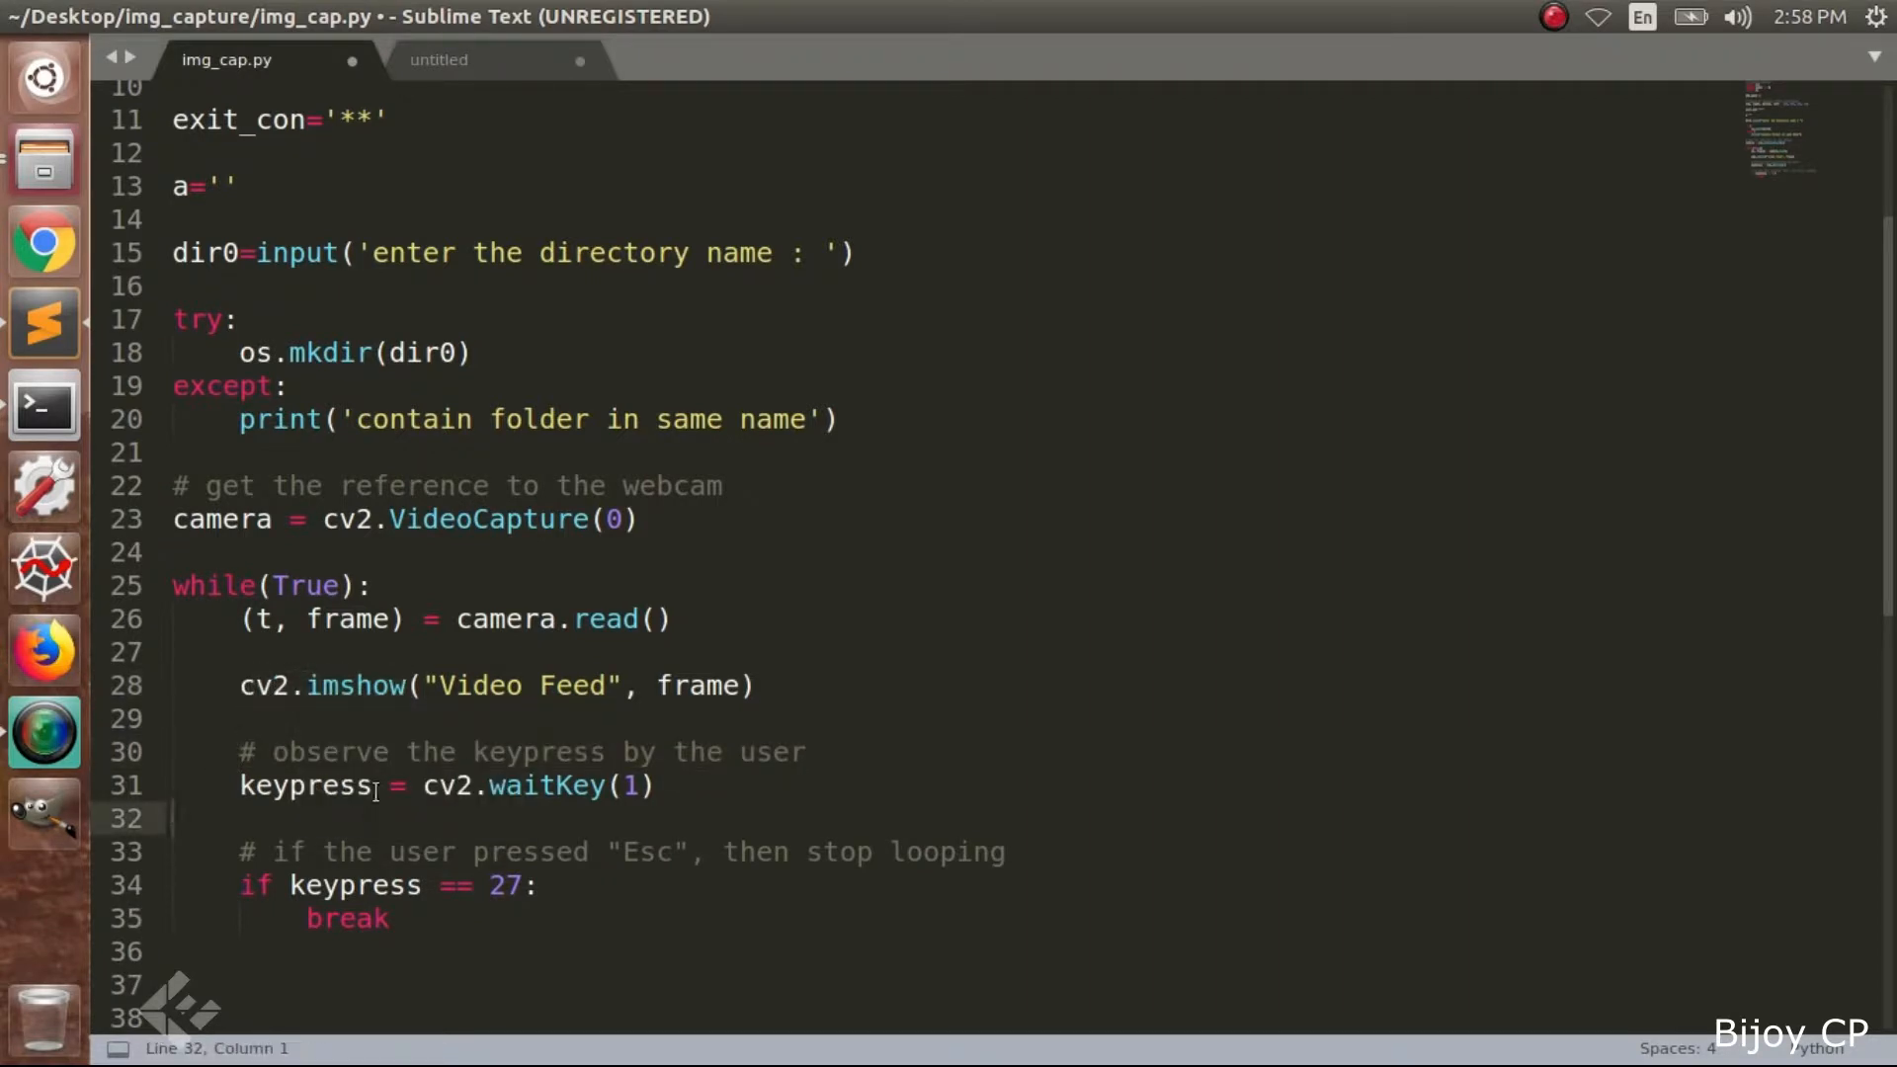
left_click(490, 785)
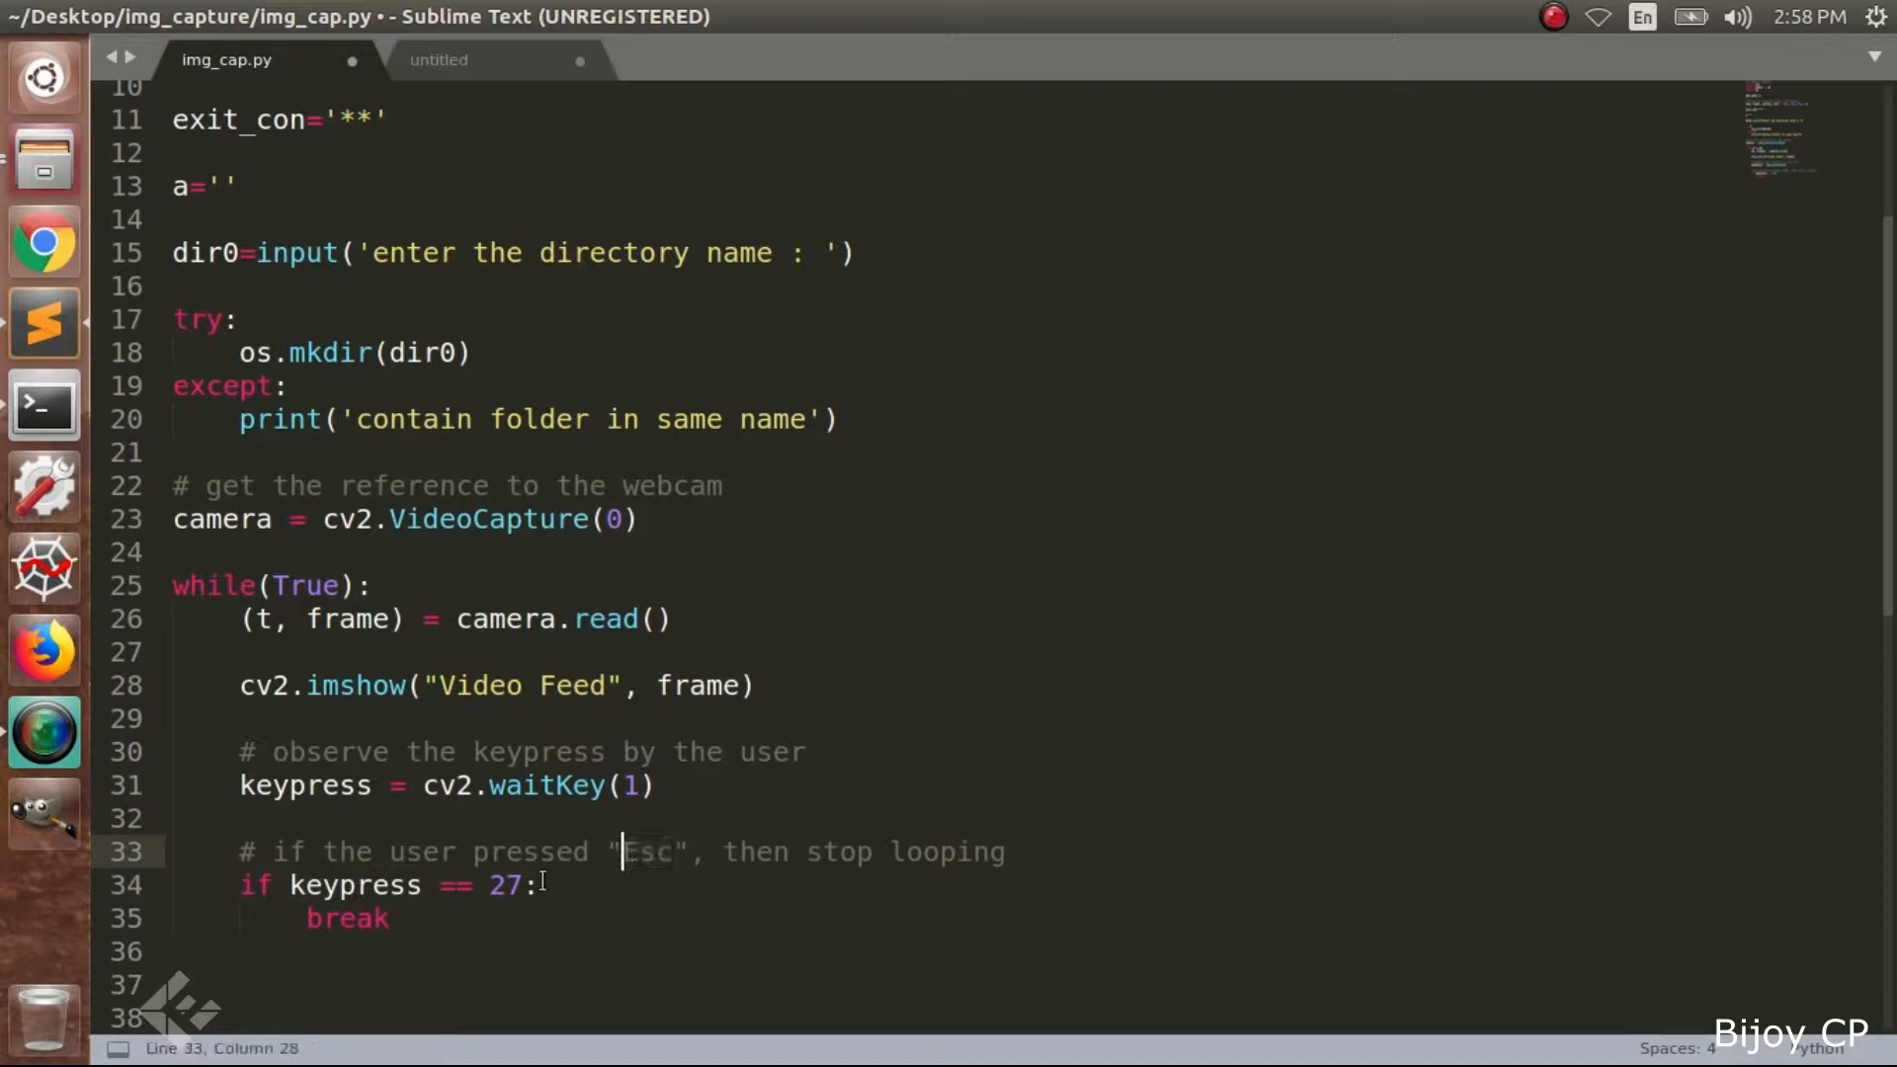
double_click(345, 918)
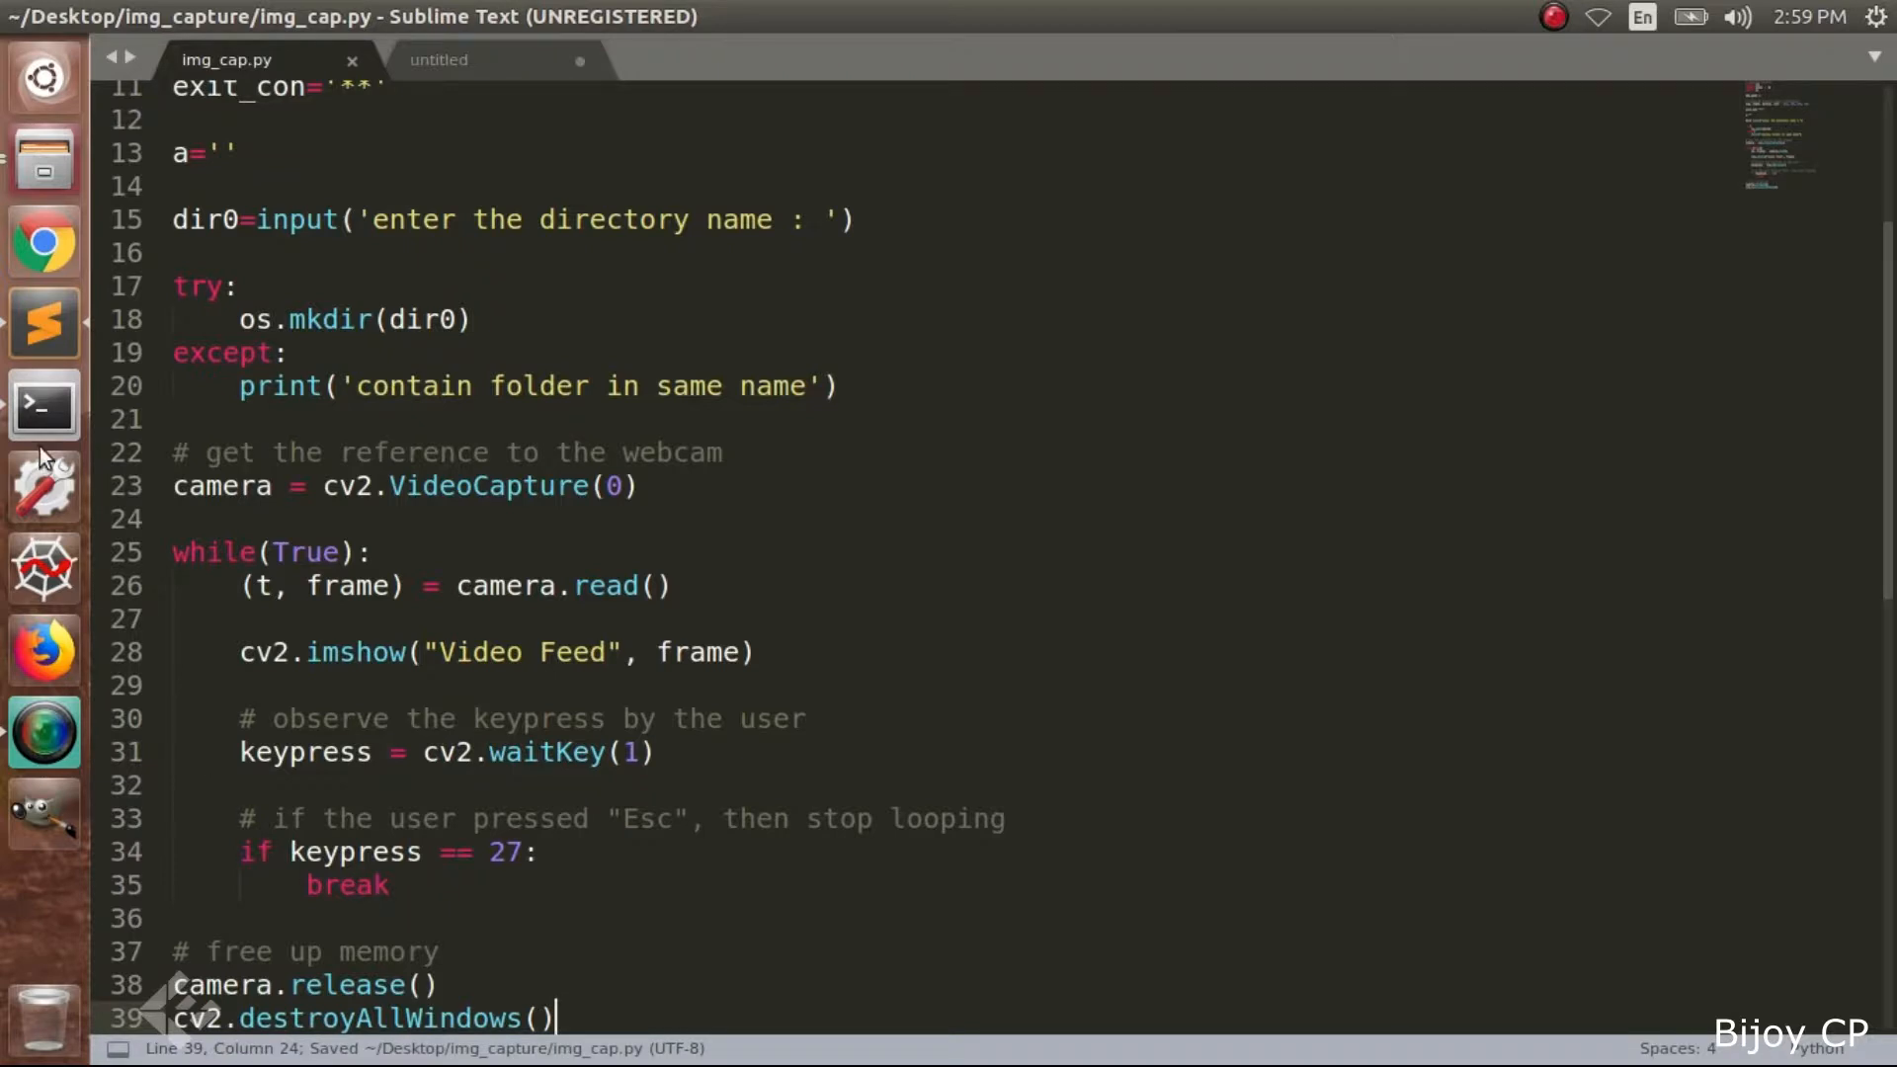
Rerun python3 img_cap.py in Terminal, entering 'data' at the directory prompt
left_click(43, 405)
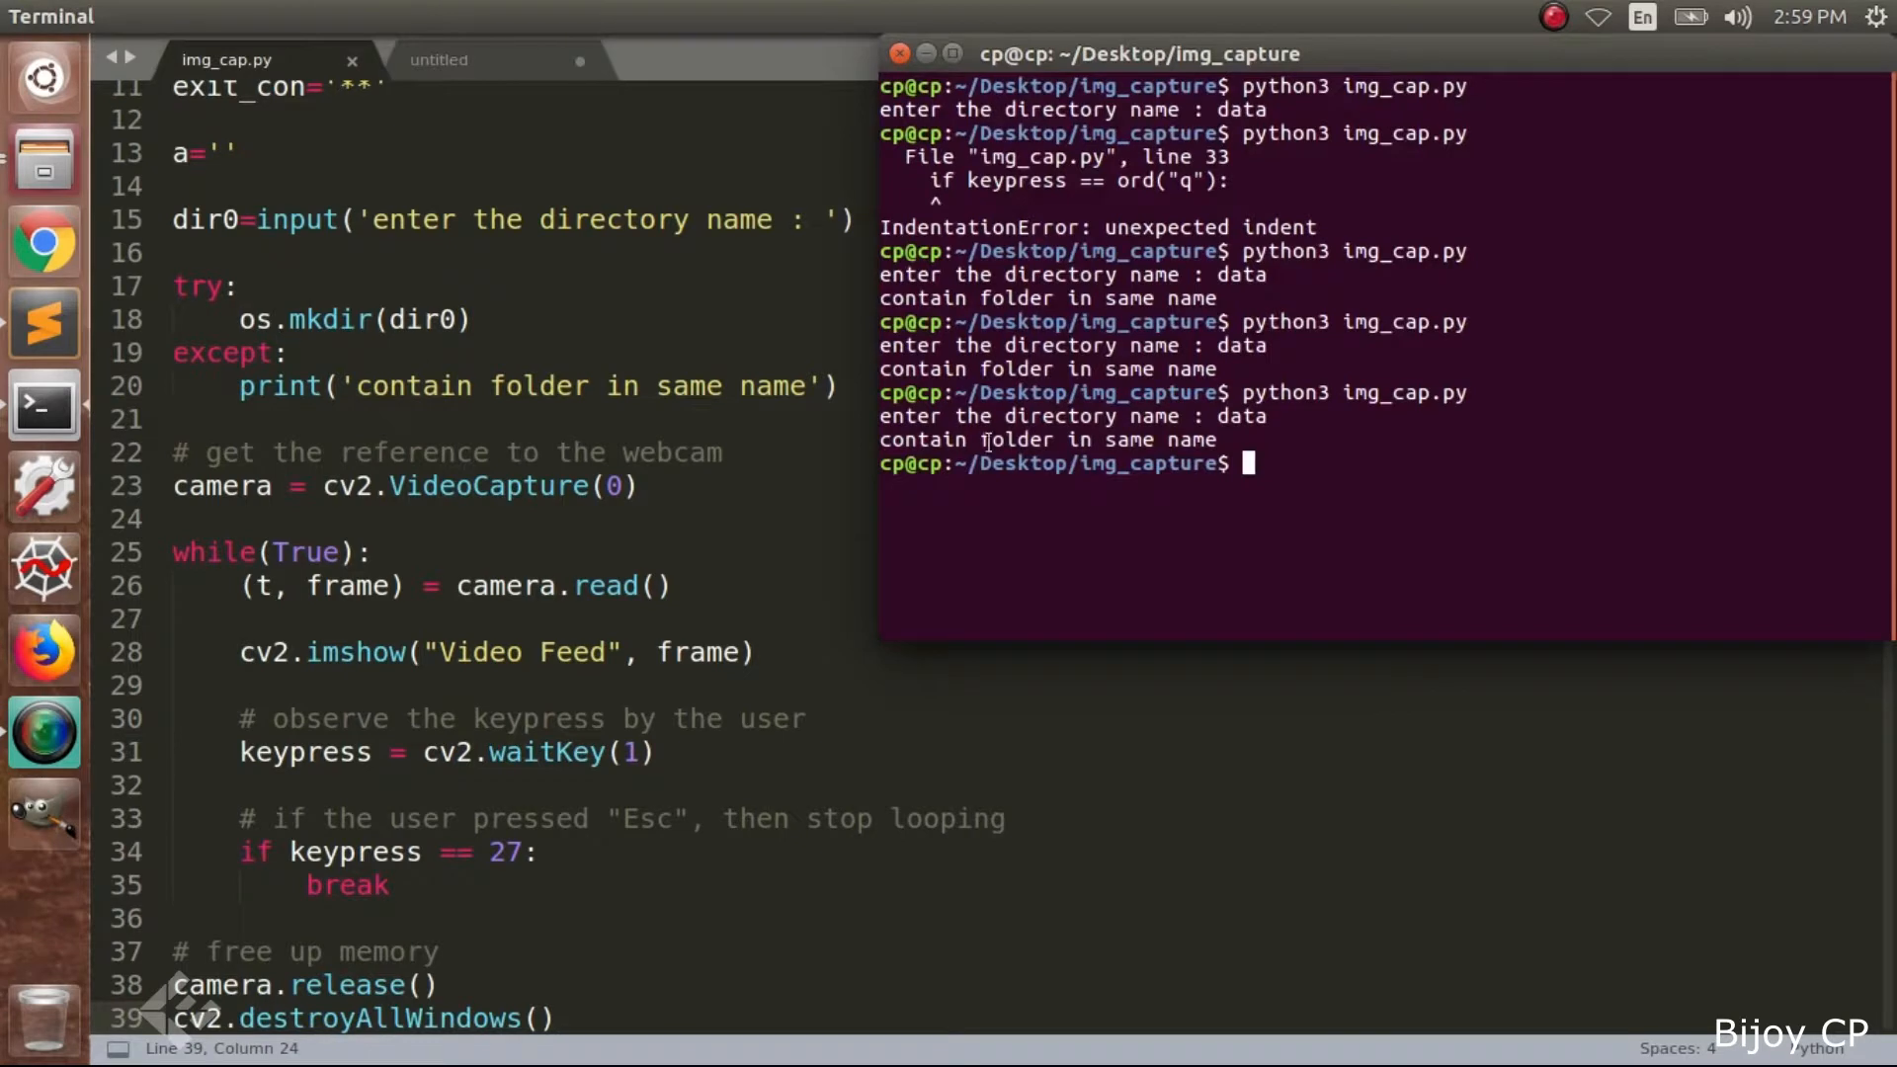
type("python3 img_cap.py")
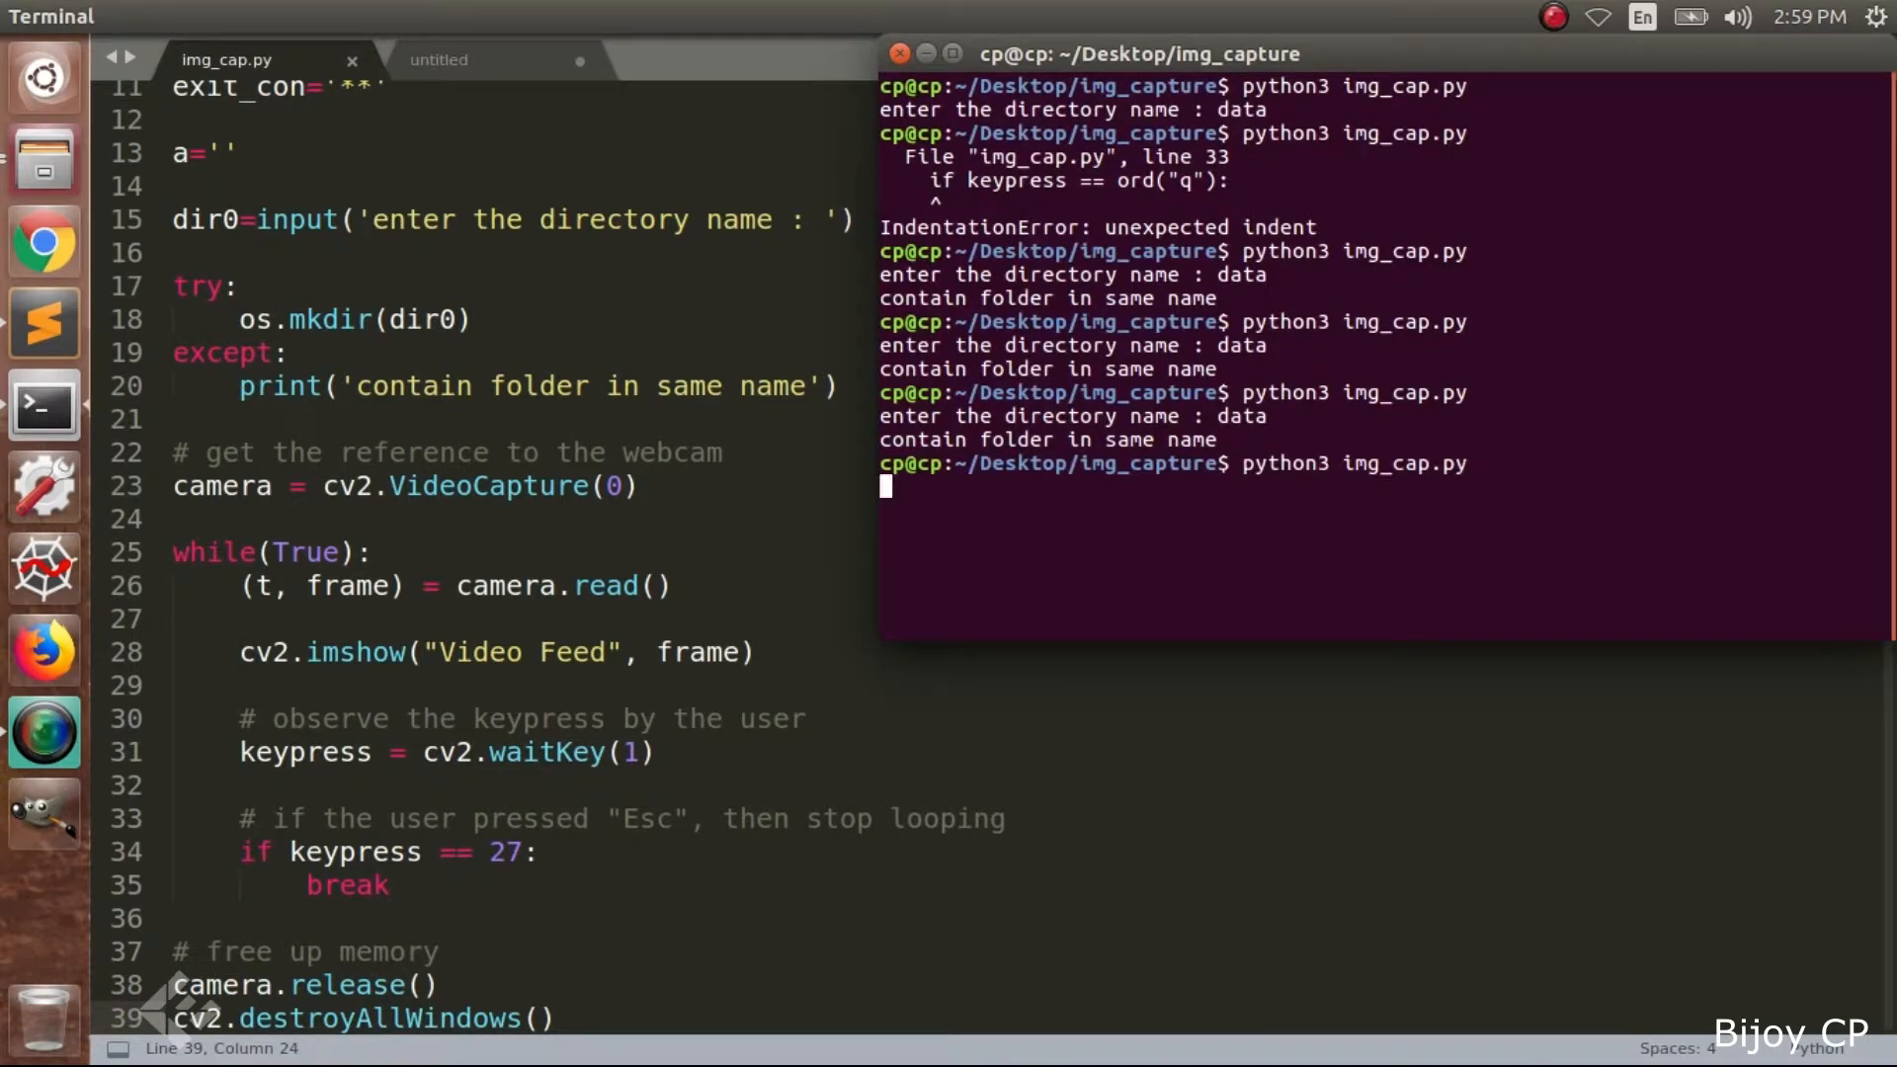
type("data/'+str(a")
type("print(dir1)")
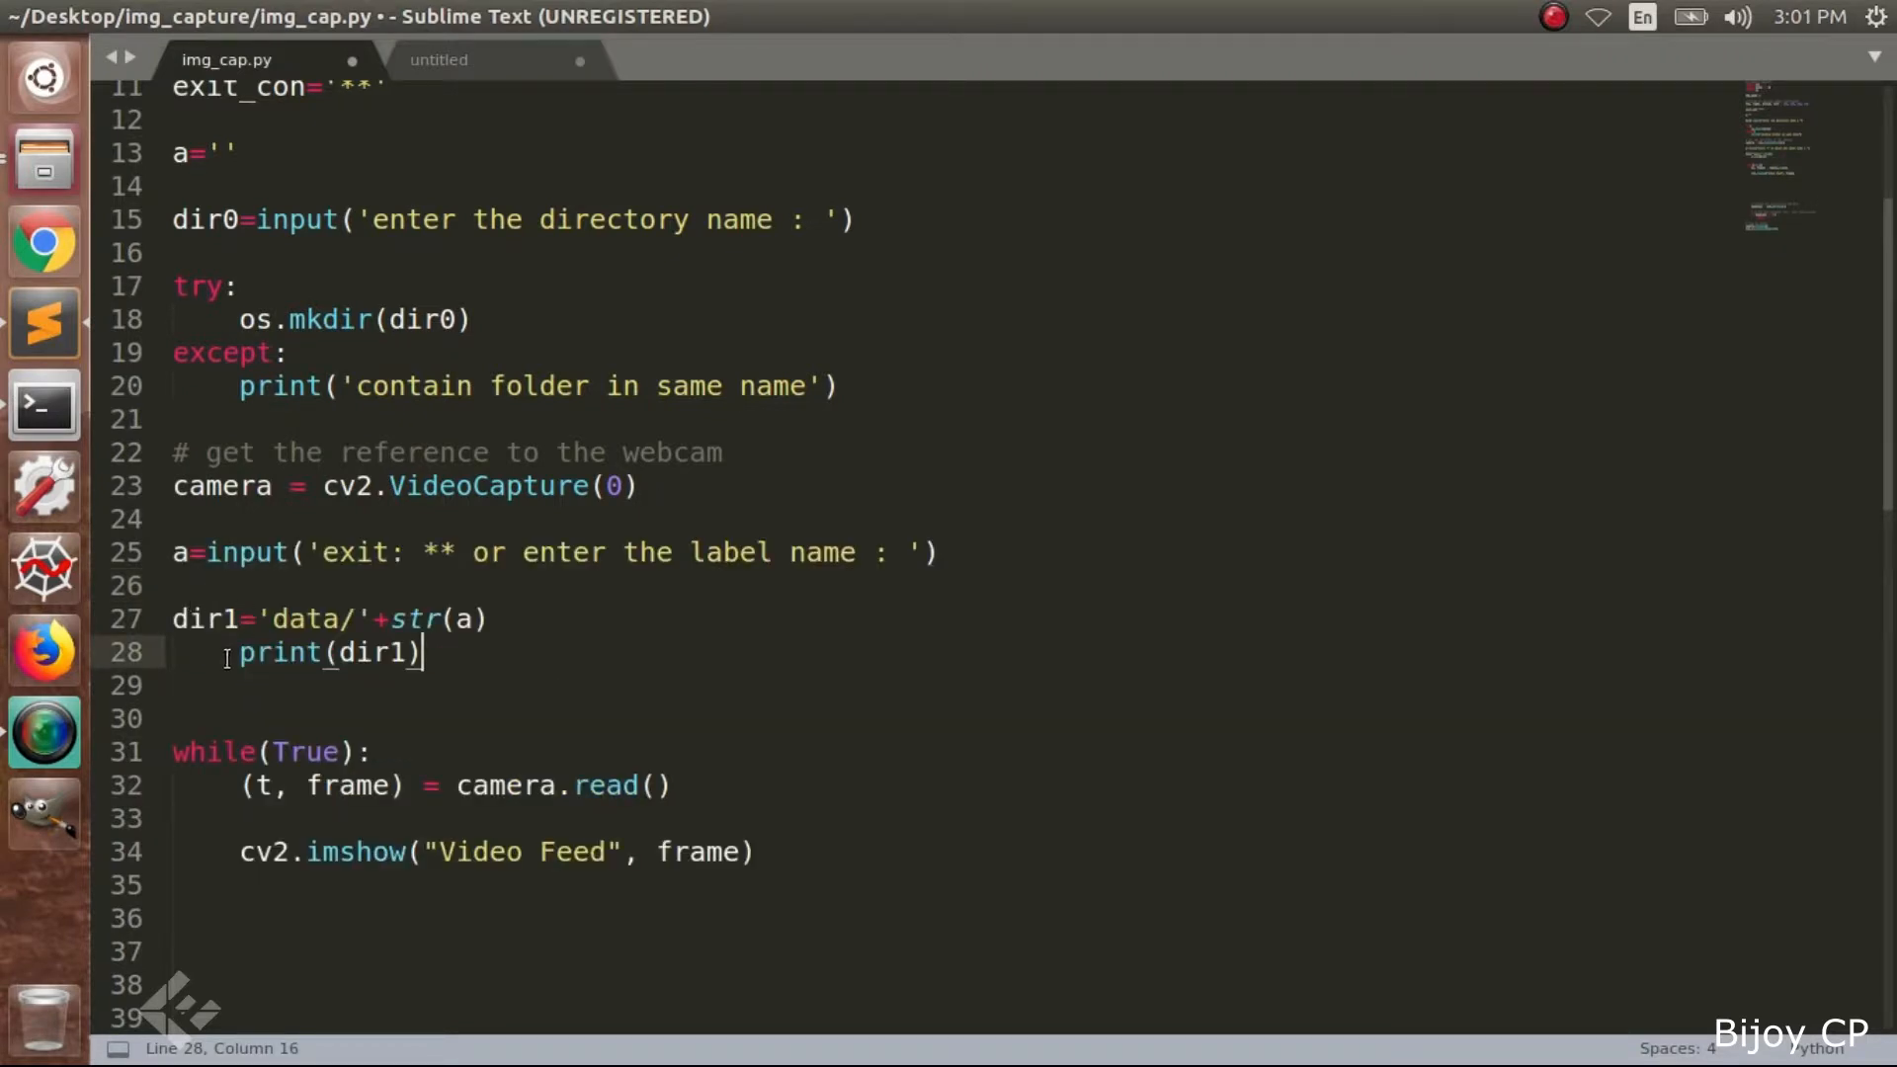
Fix the print(dir1) indent and build dir1 as str(dir0)+'/'+str(a)
key("Backspace")
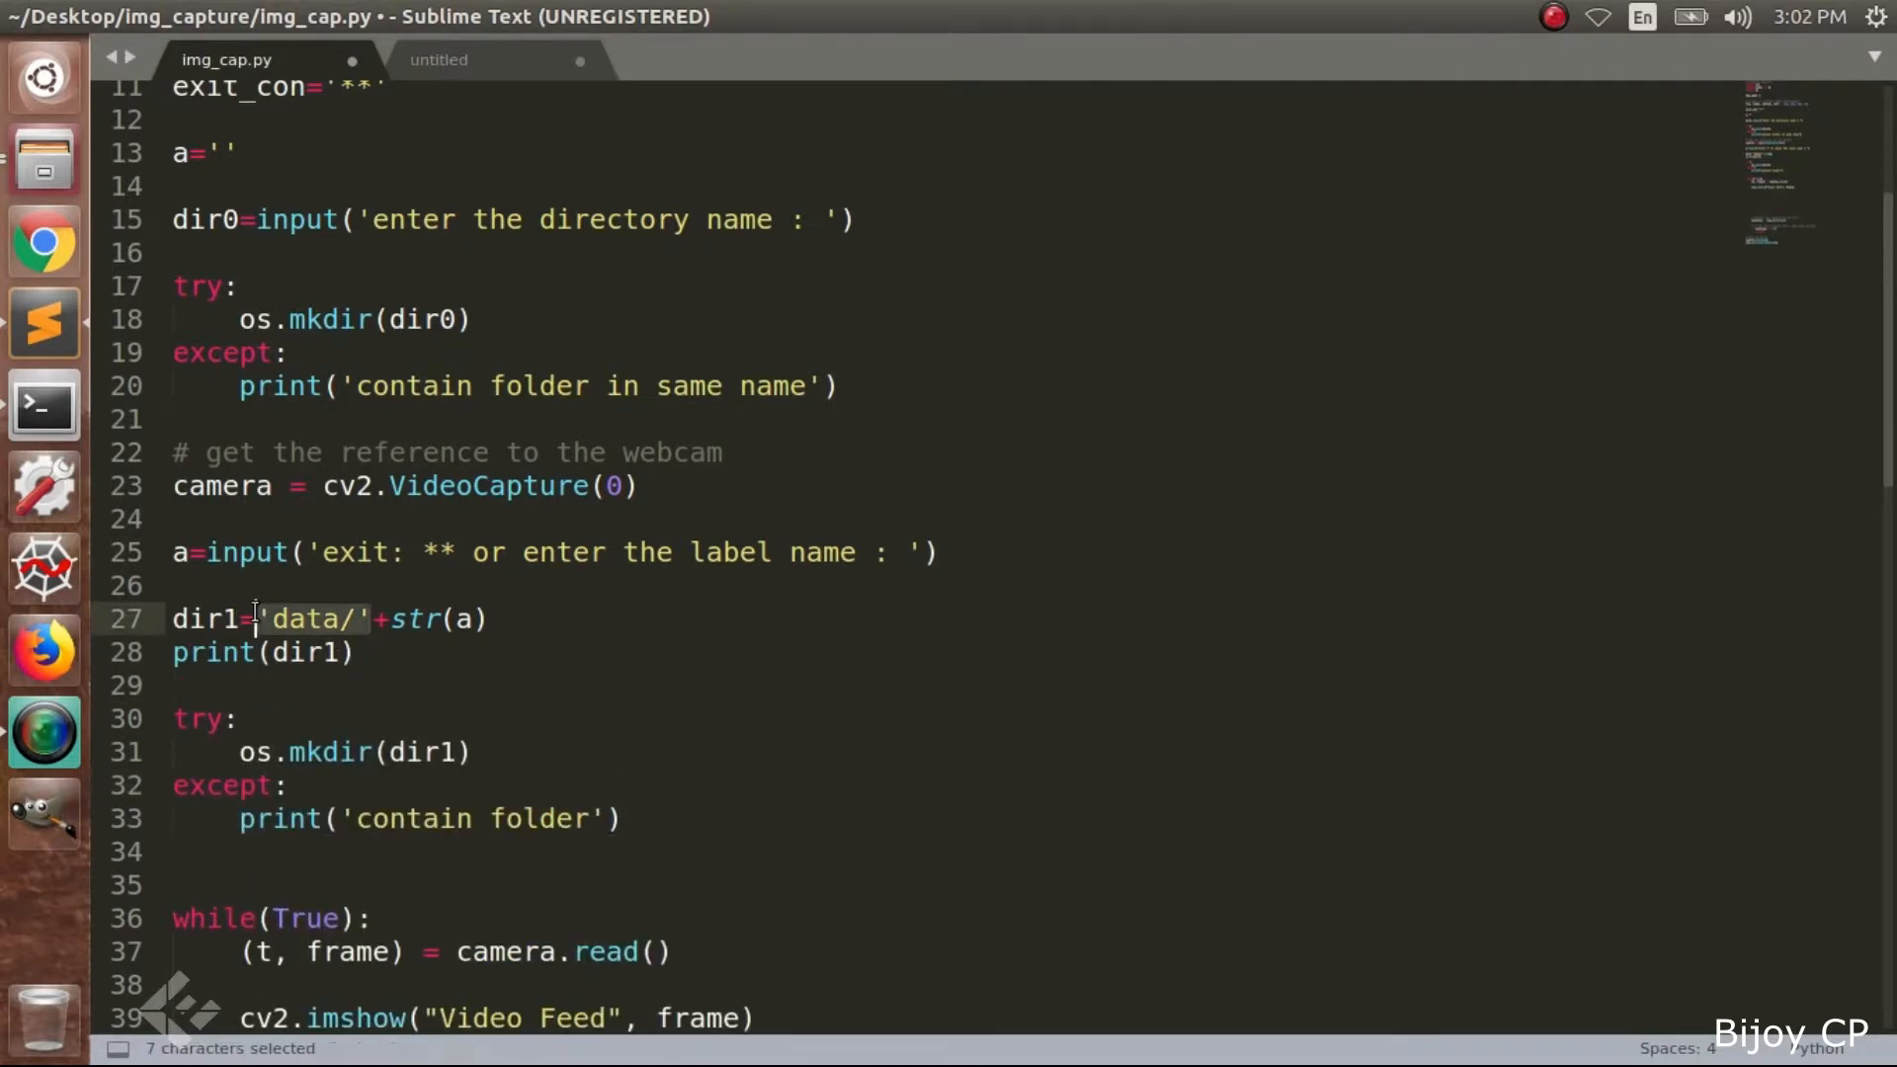
type("str")
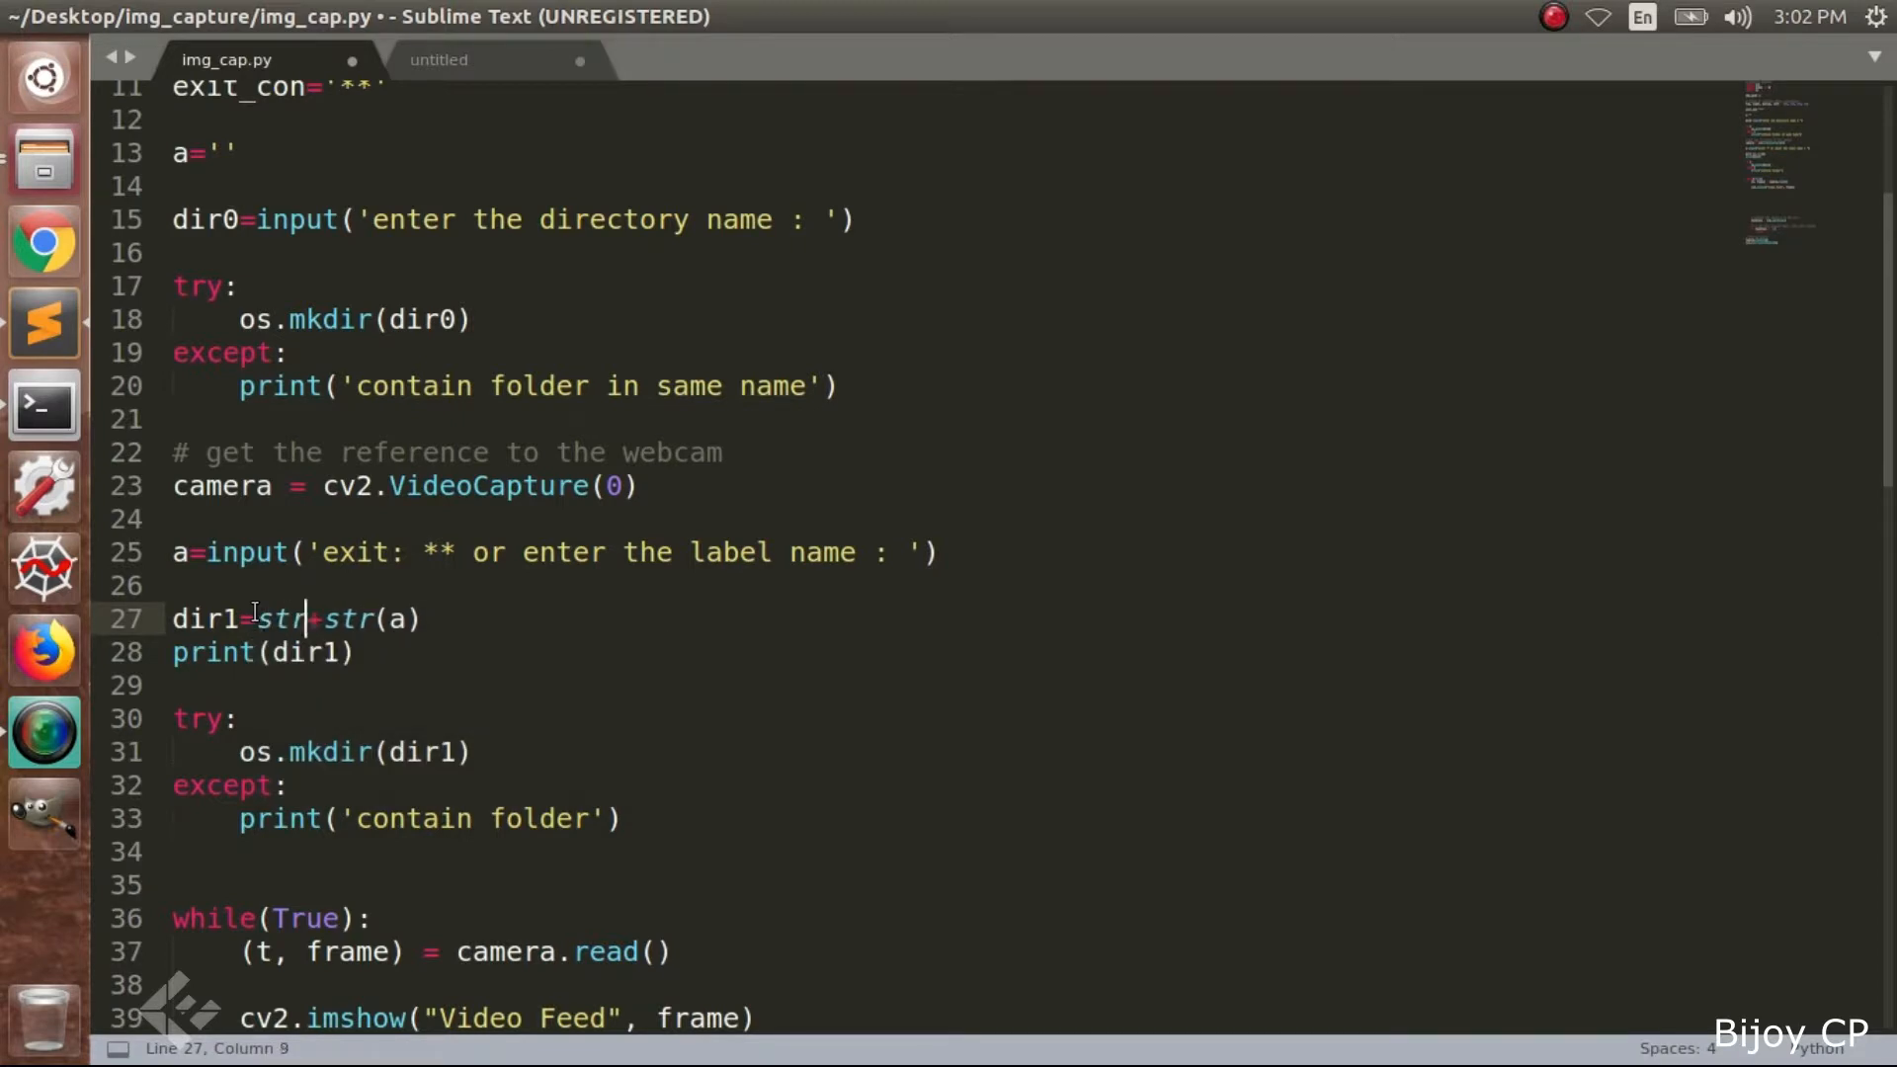
type("()")
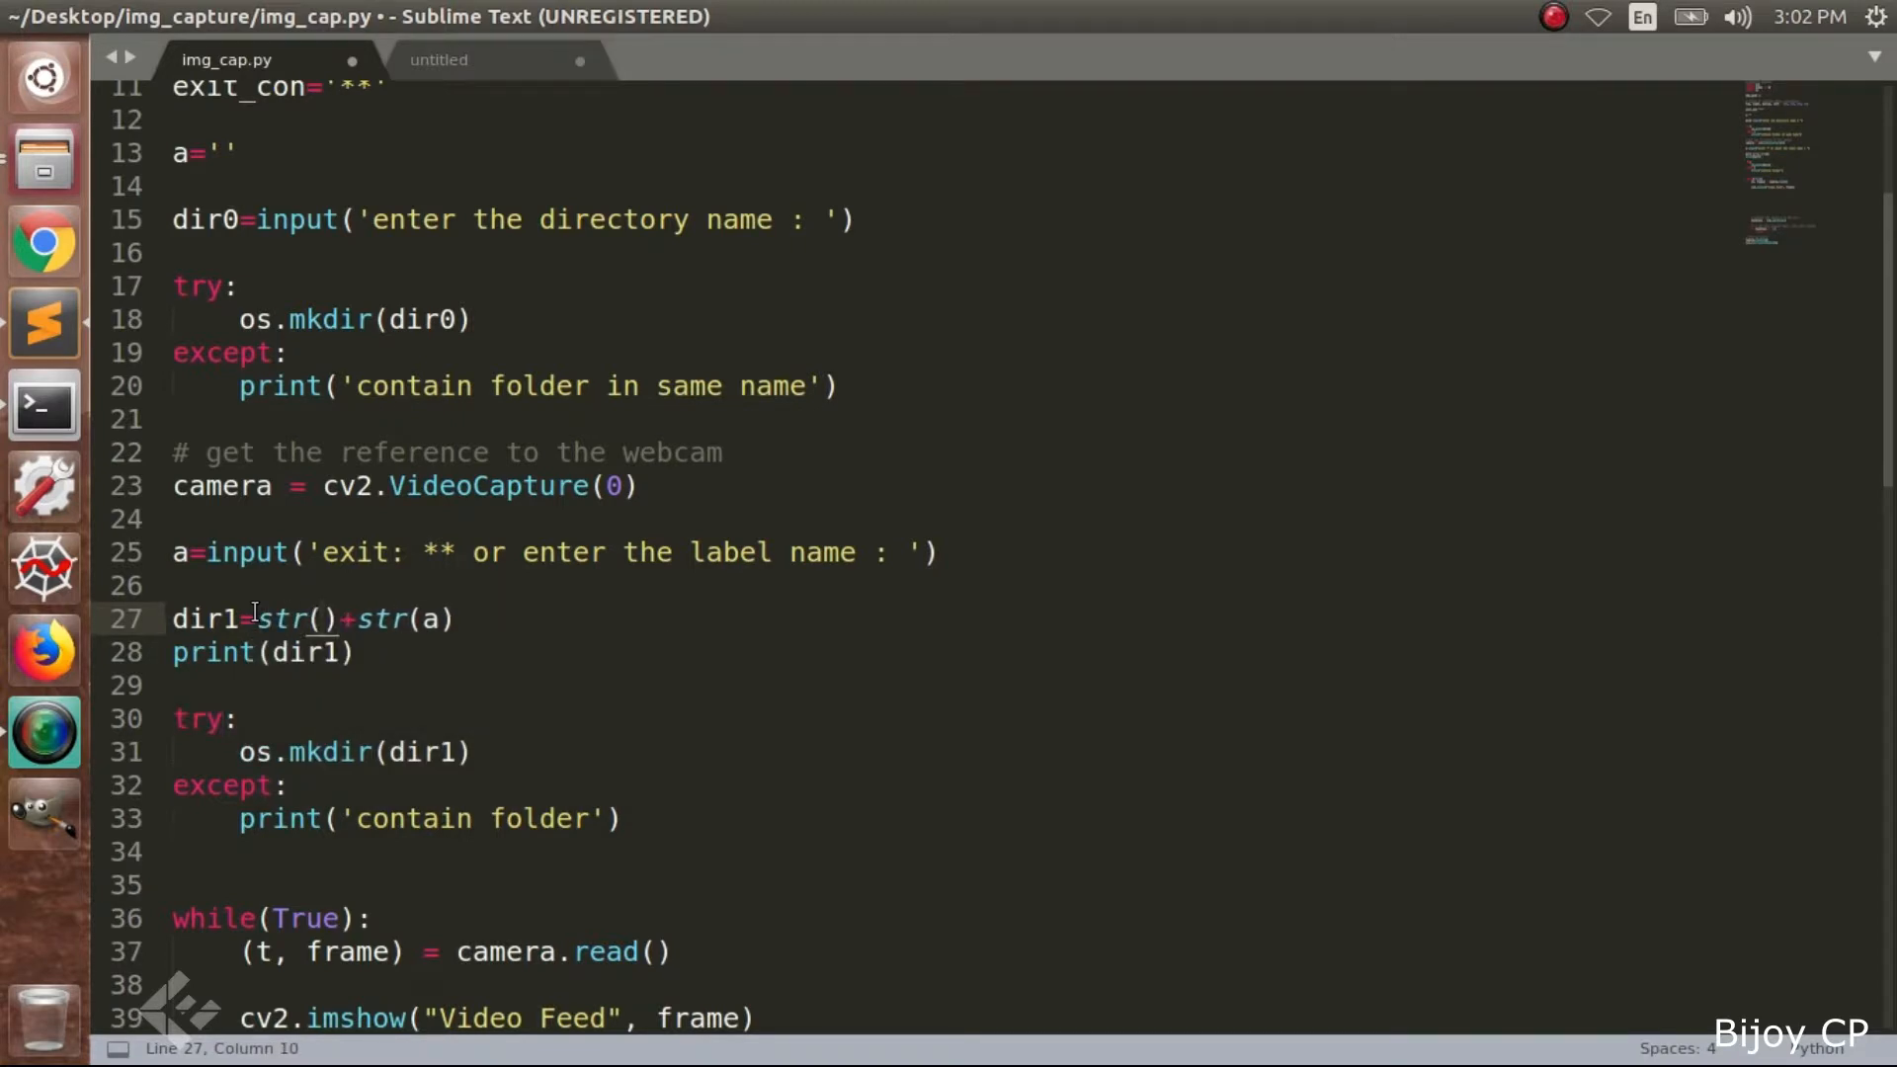
type("dir0")
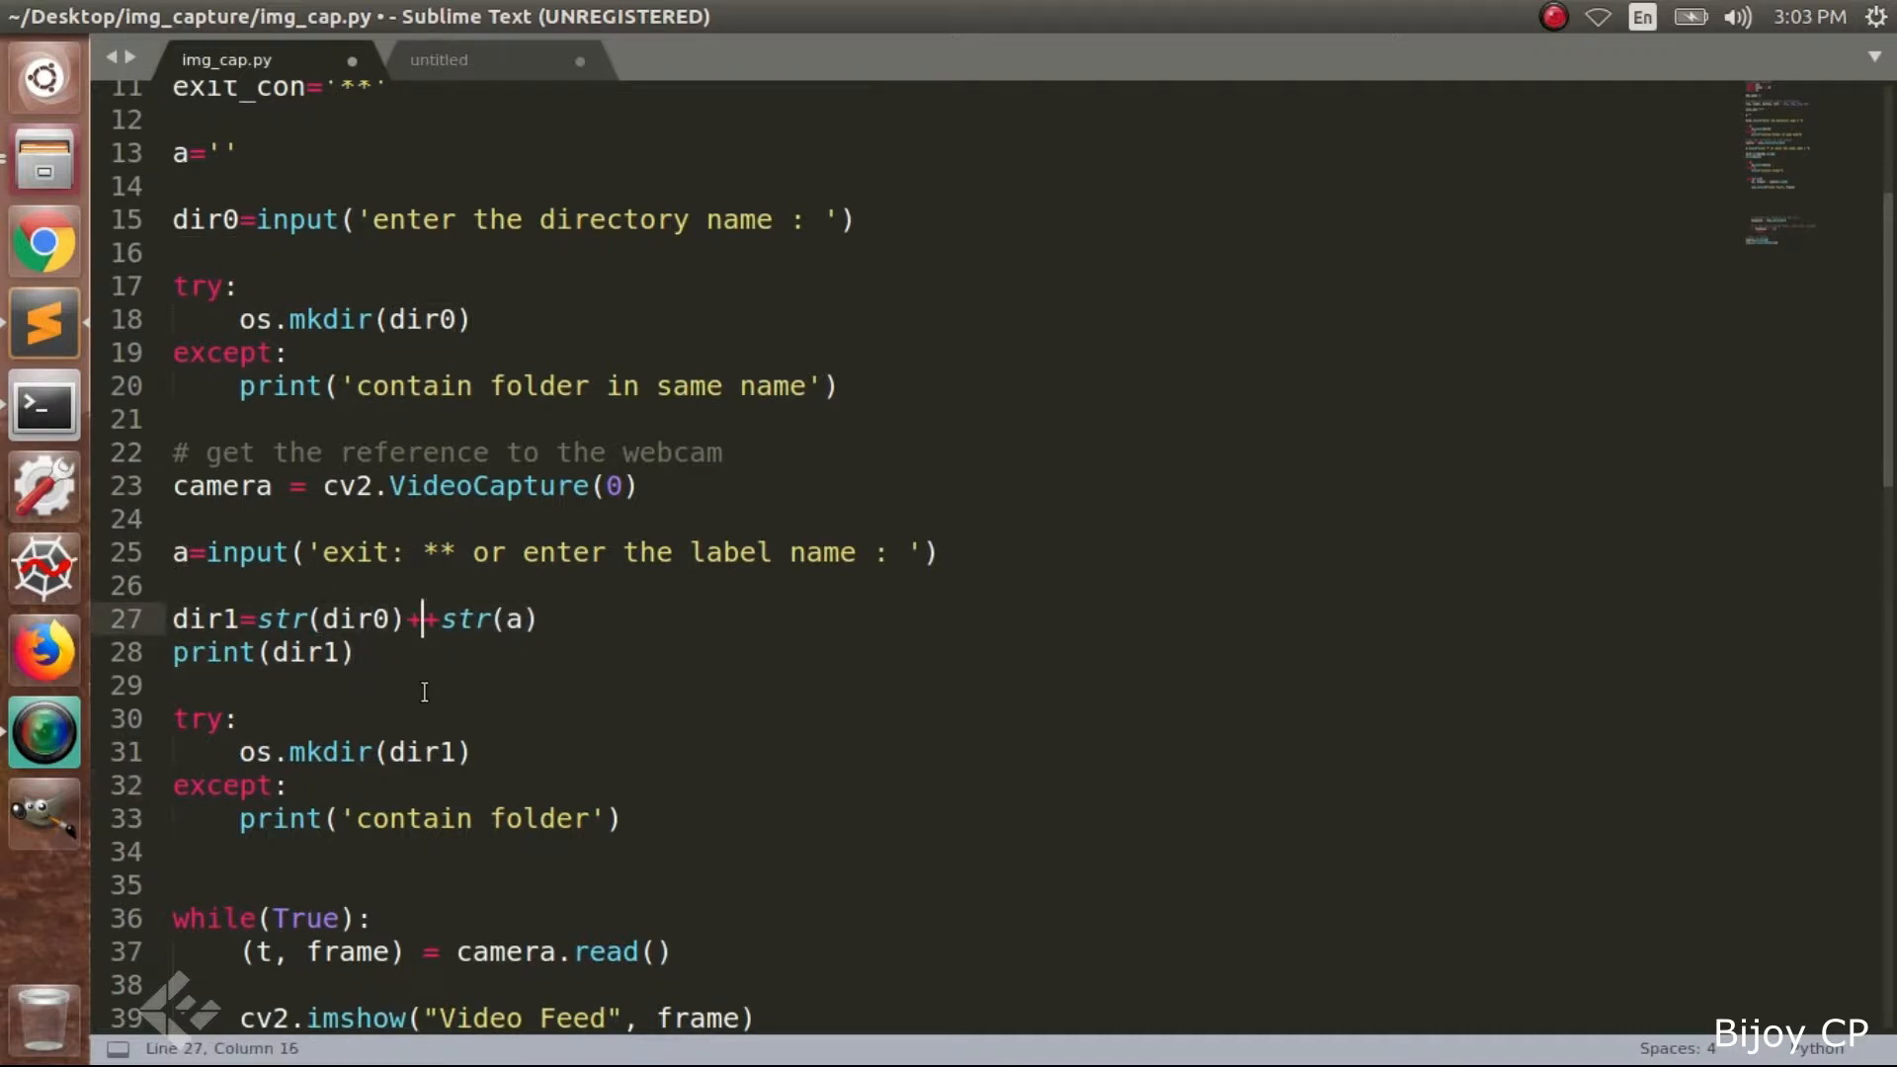
type("''")
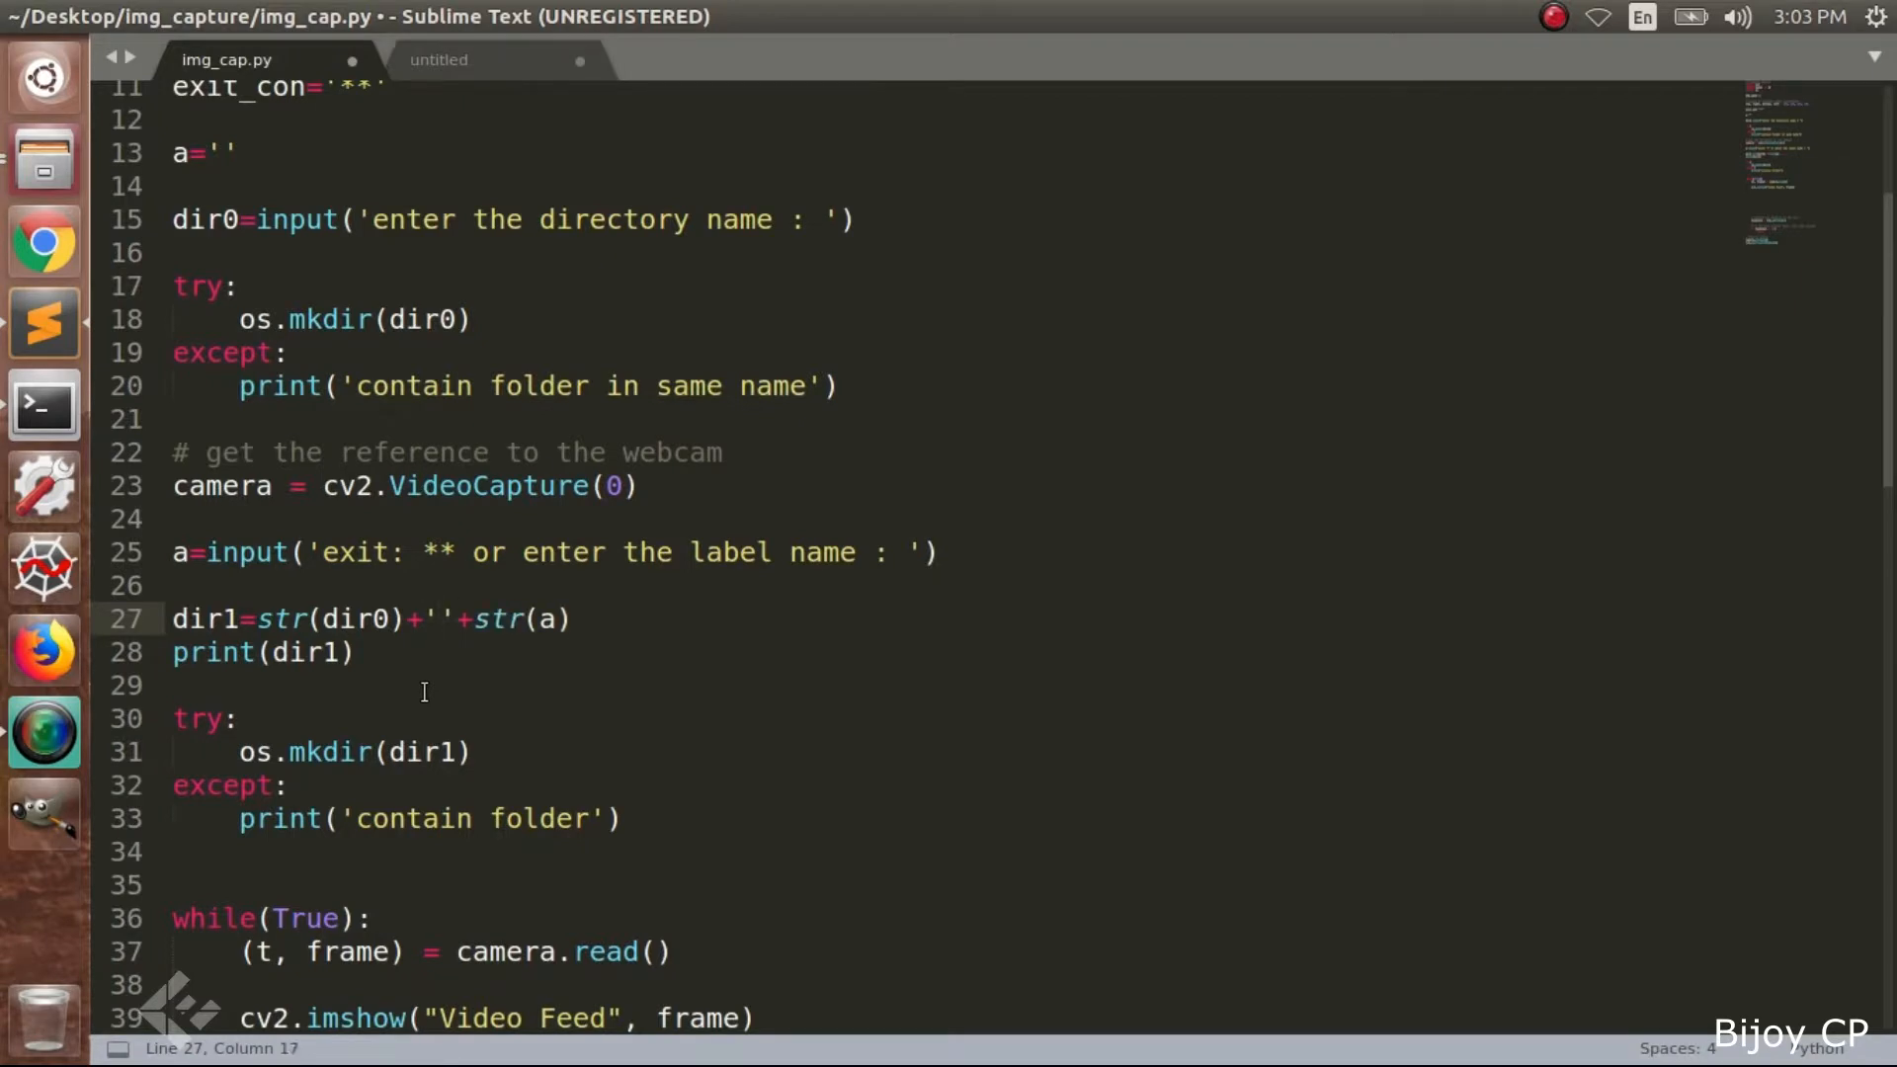
type("/")
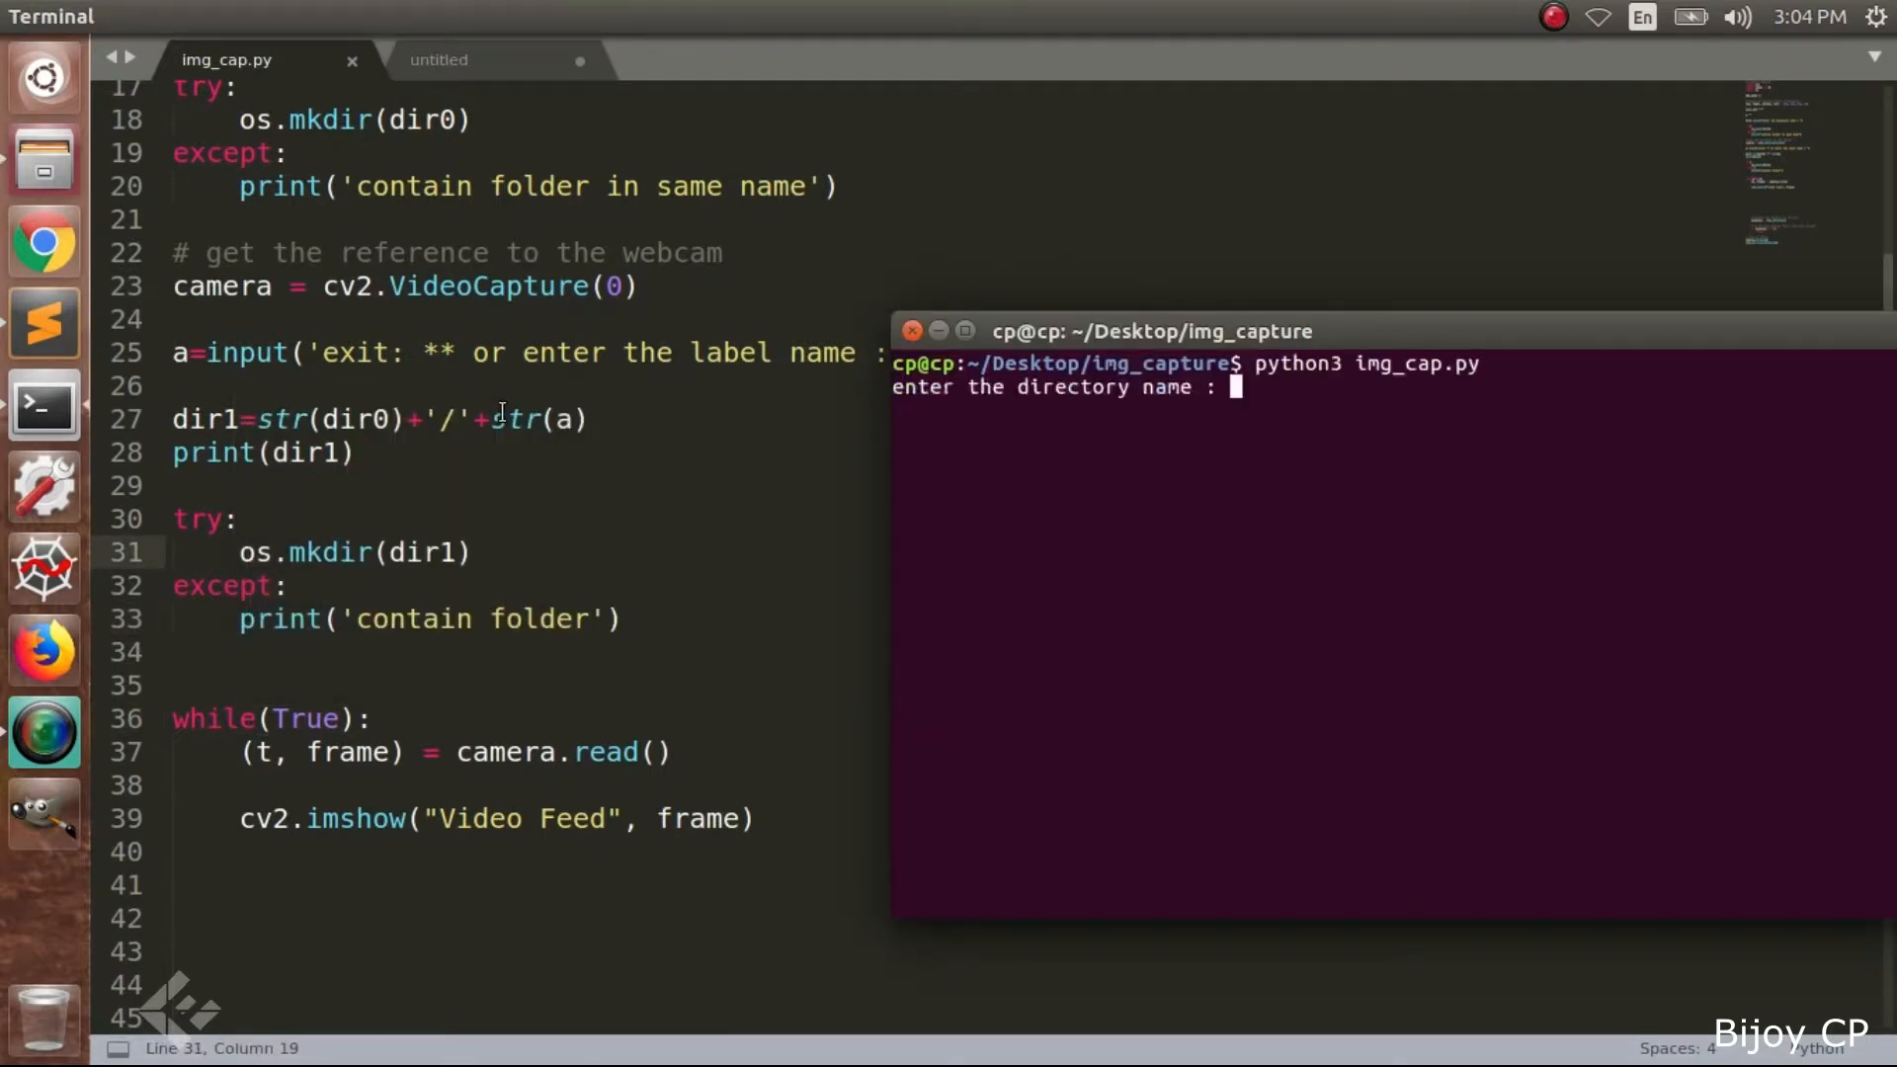
Enter 'data' at the directory prompt and 'A' as the label name
type("data")
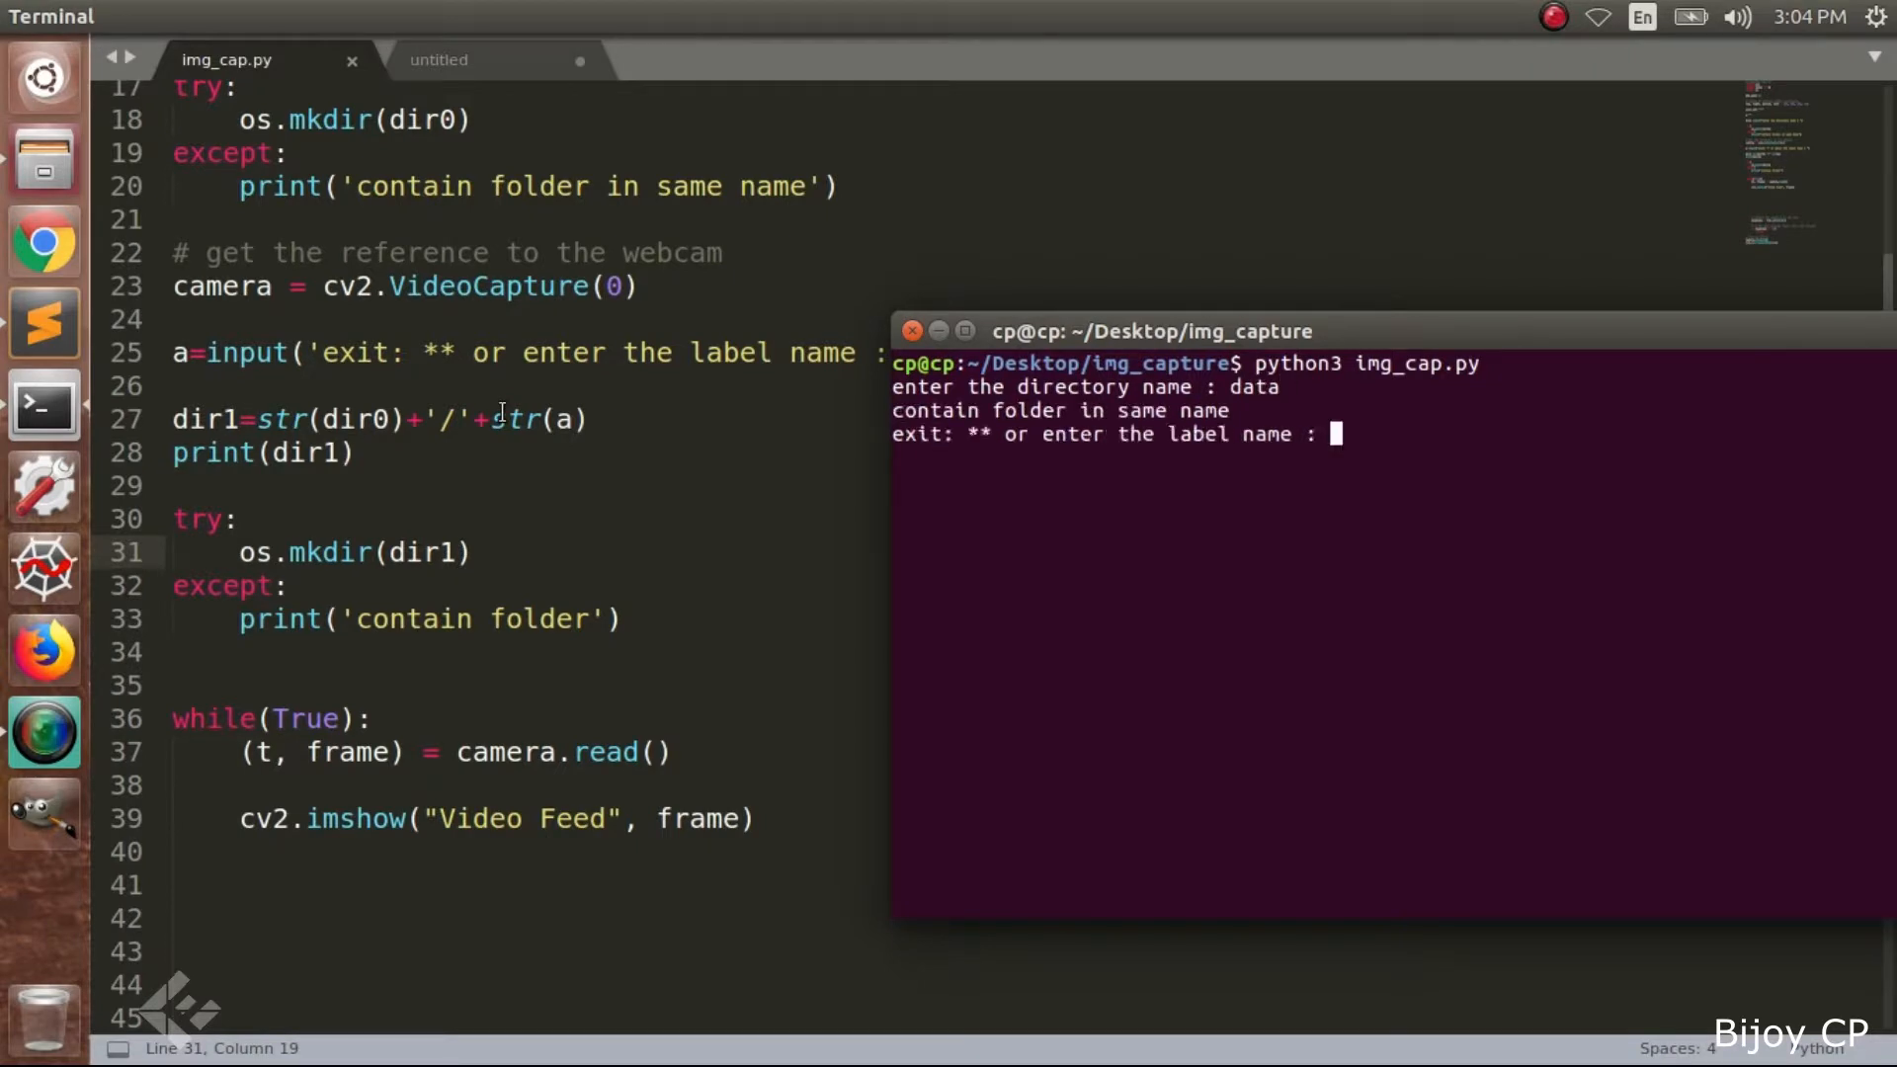
type("A")
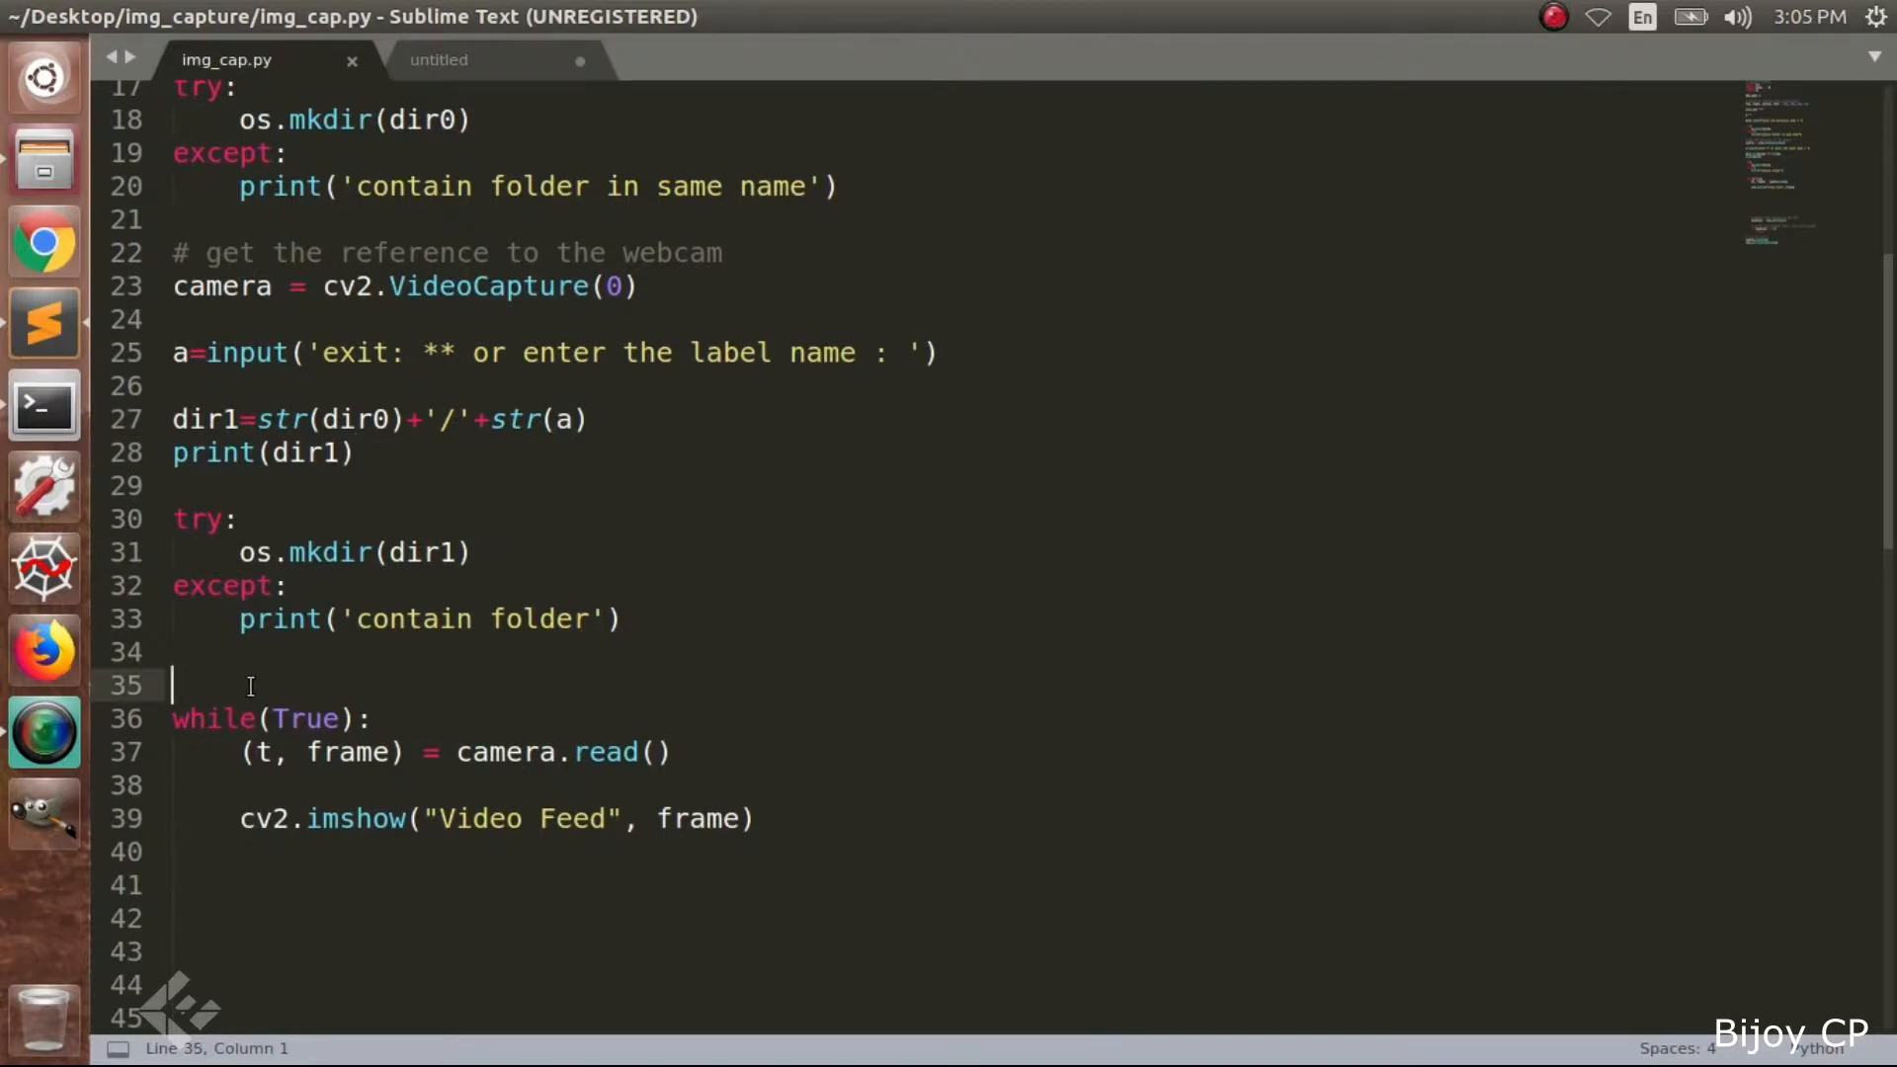
Add i=0 before the loop and crop roi = frame[top:bottom, right:left]
type("i=0")
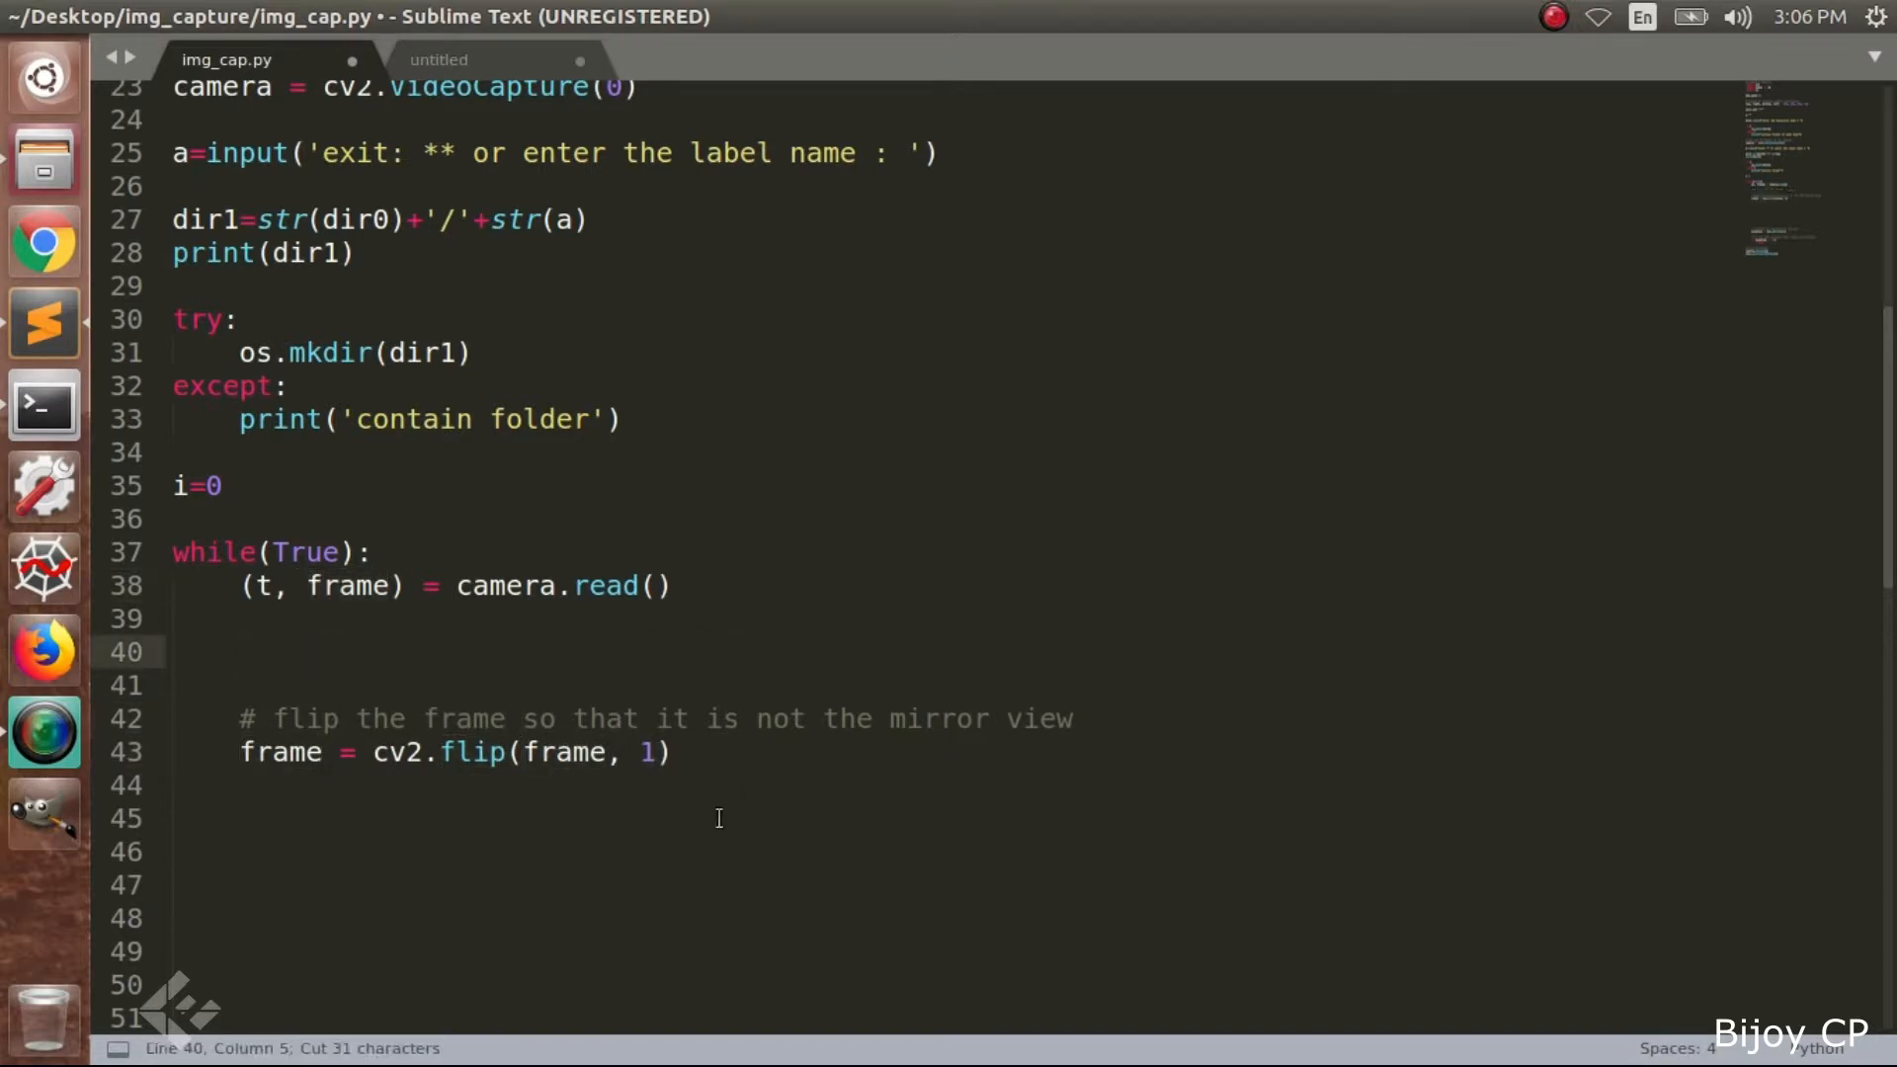
scroll("down", 3)
type("roi = frame[top:bottom, right:left]")
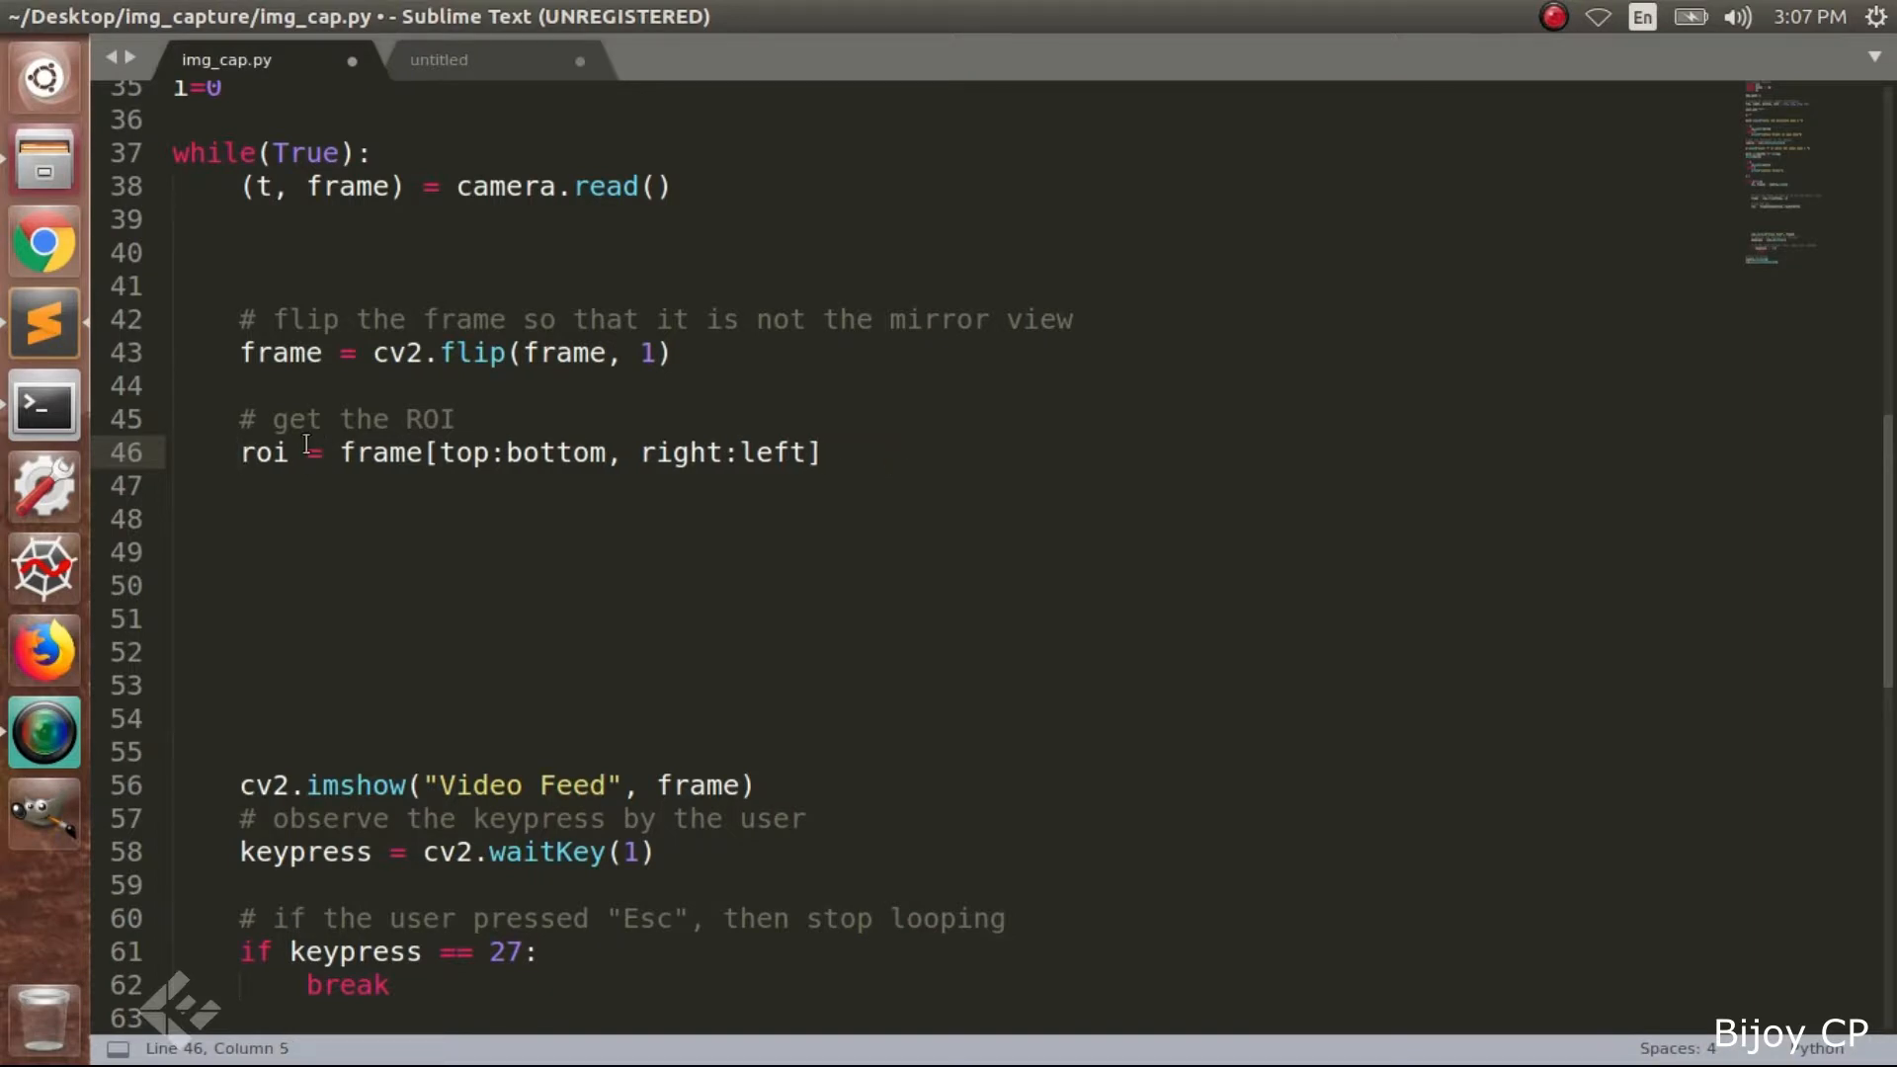
double_click(262, 452)
type("# convert the roi to grayscale and blur it")
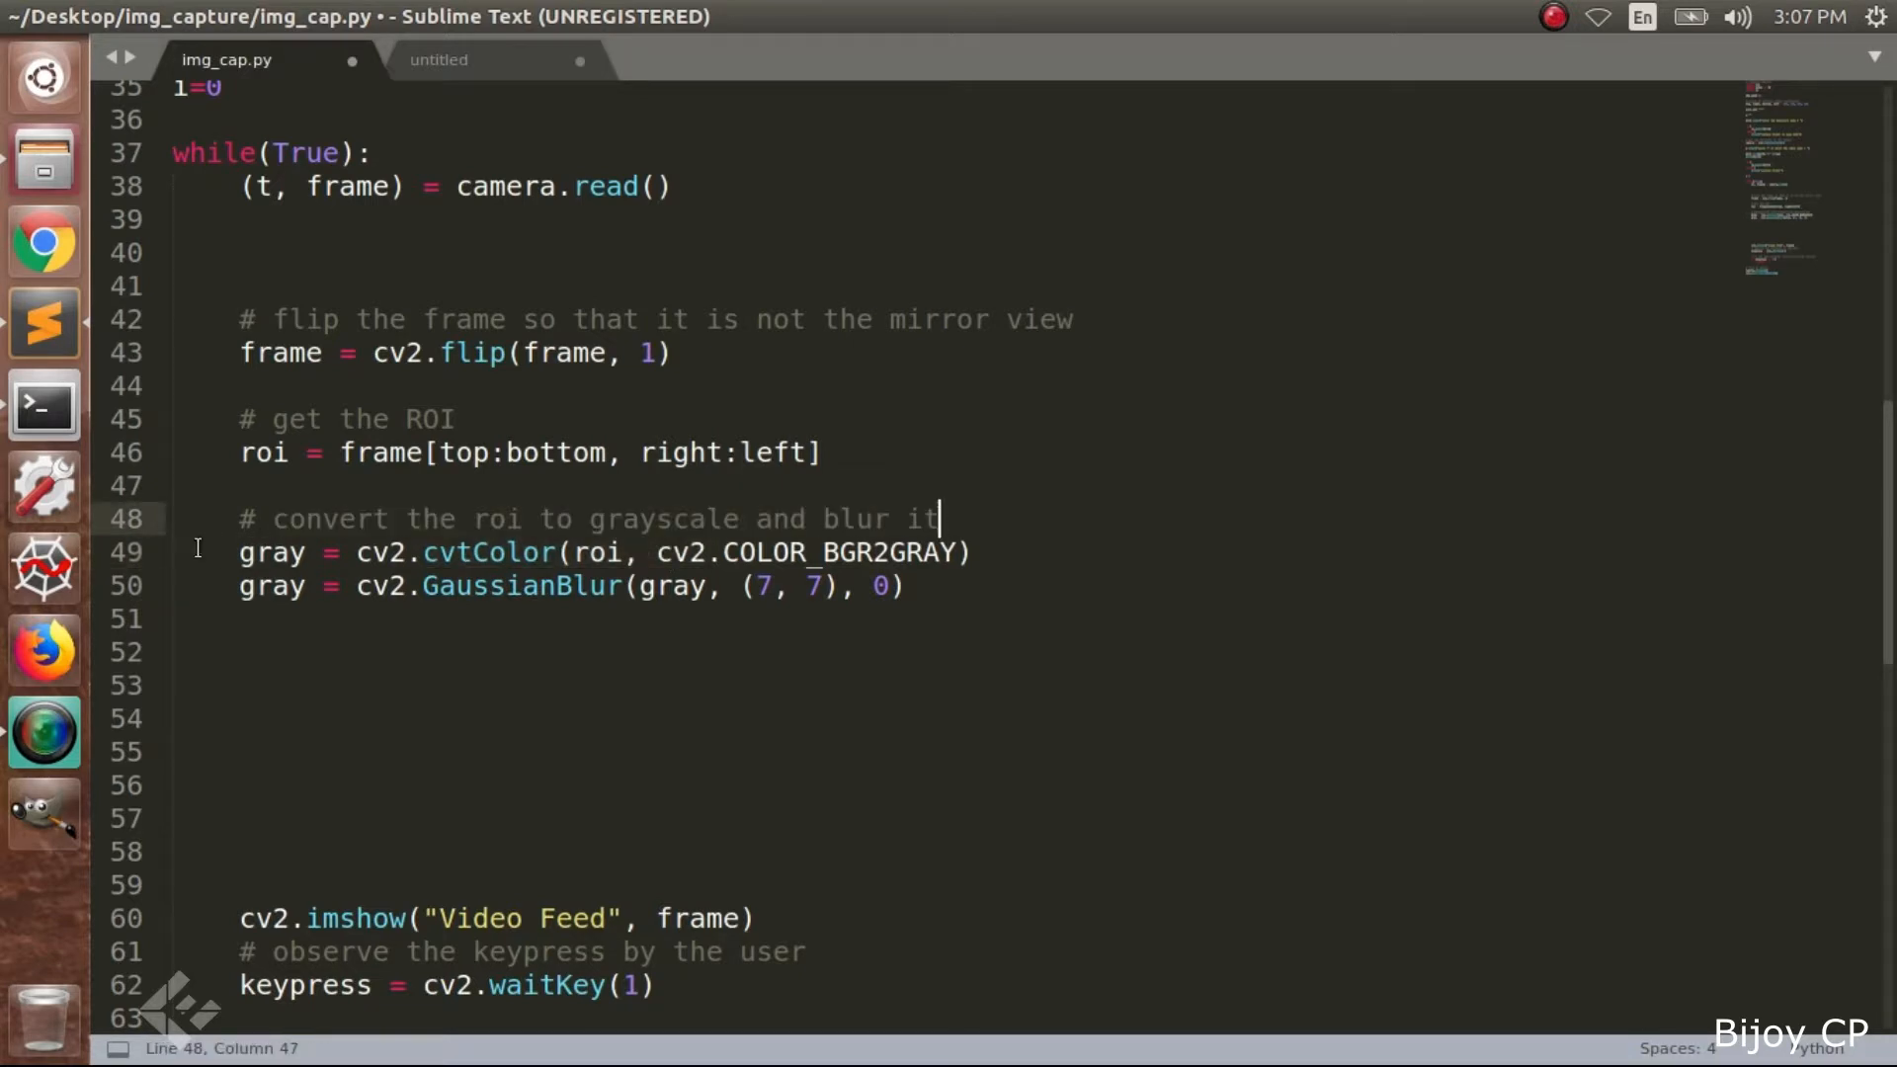
Convert the crop to gray, blur with (7,7), and resize gray to (IMG_SIZE,IMG_SIZE)
double_click(272, 551)
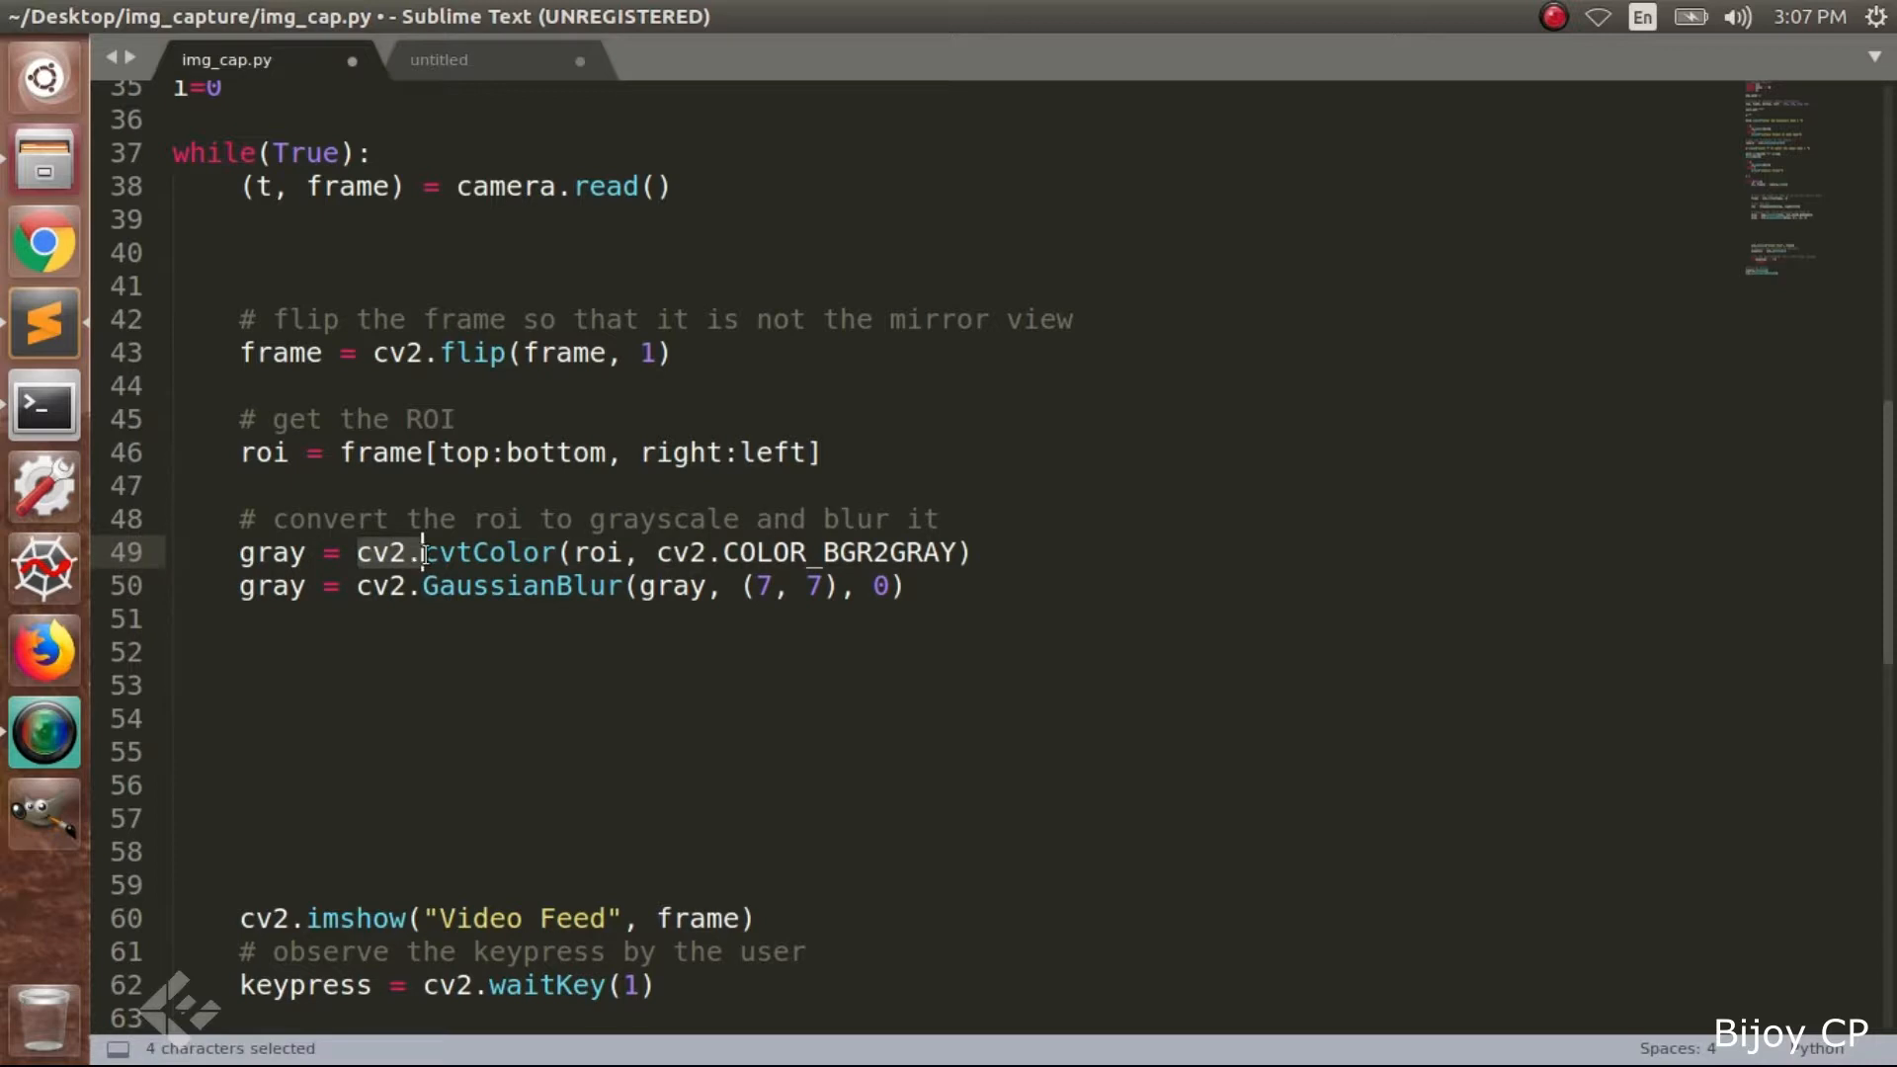
double_click(484, 553)
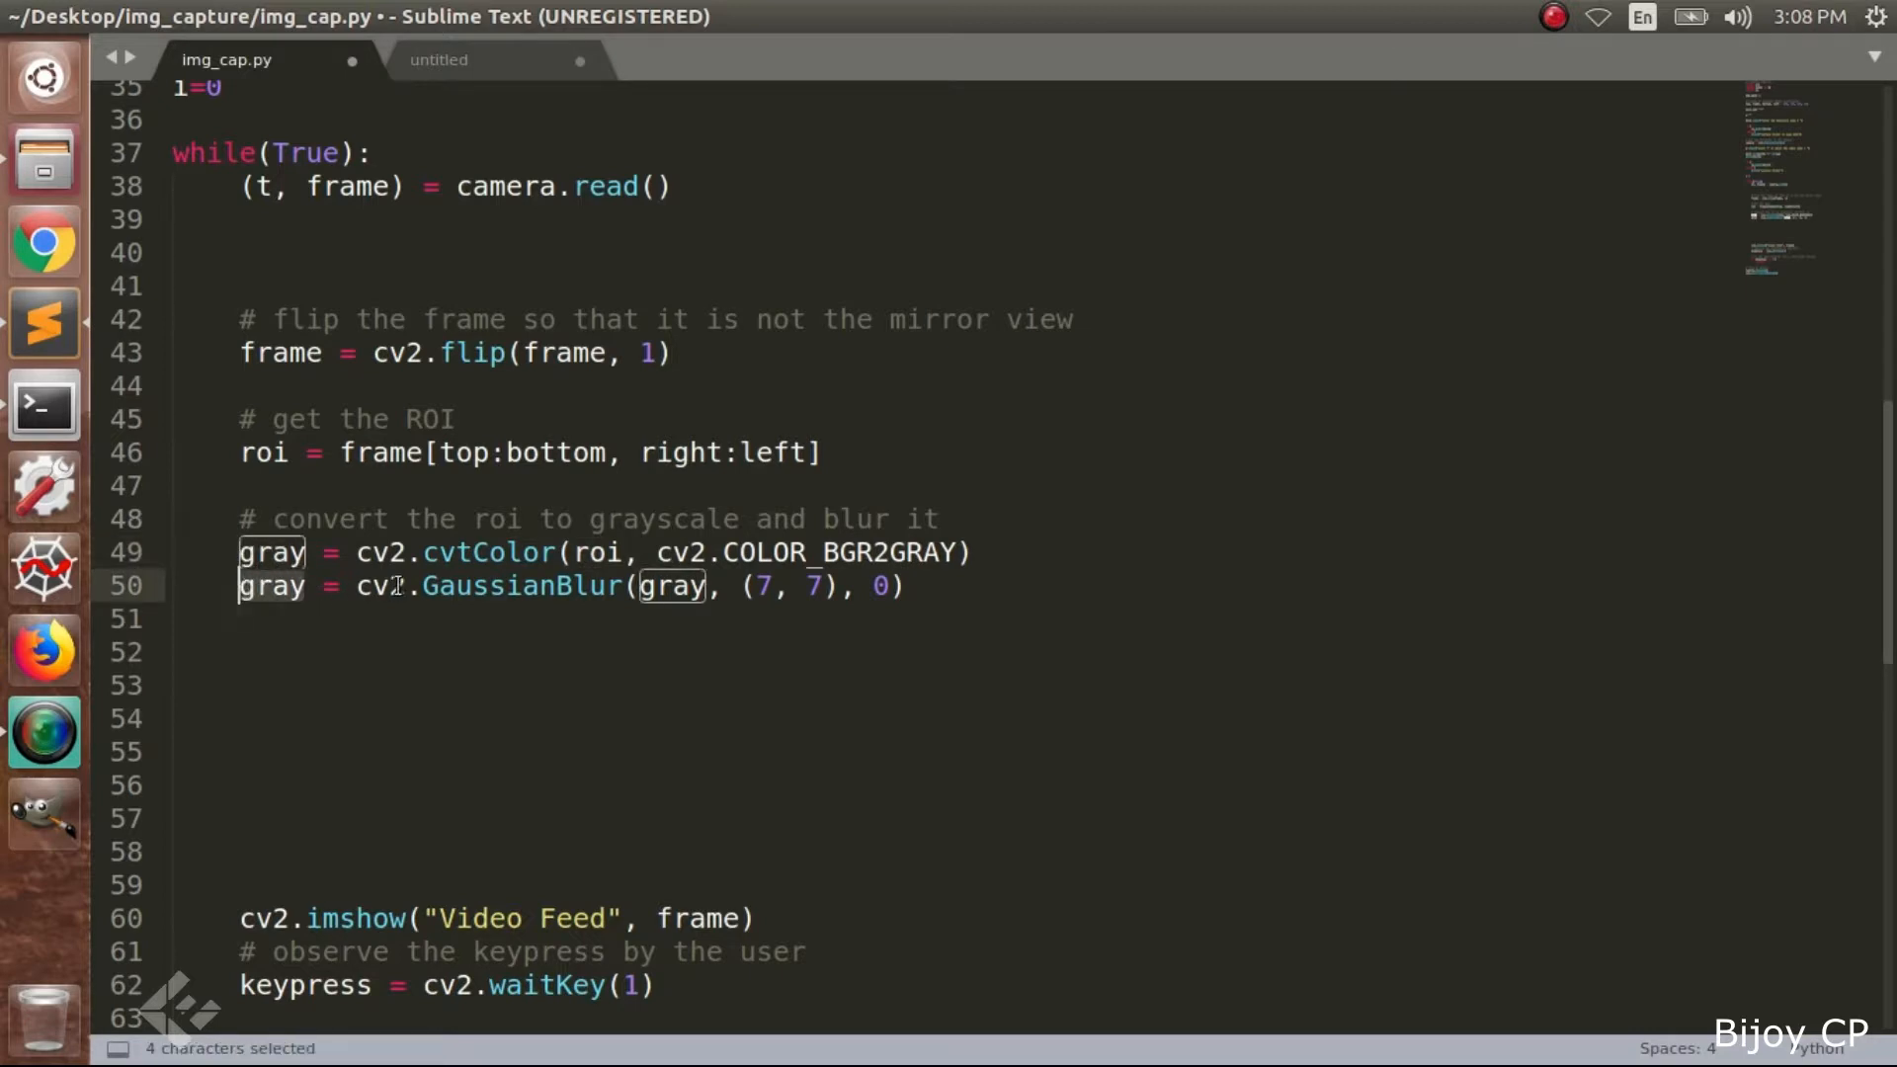
double_click(522, 586)
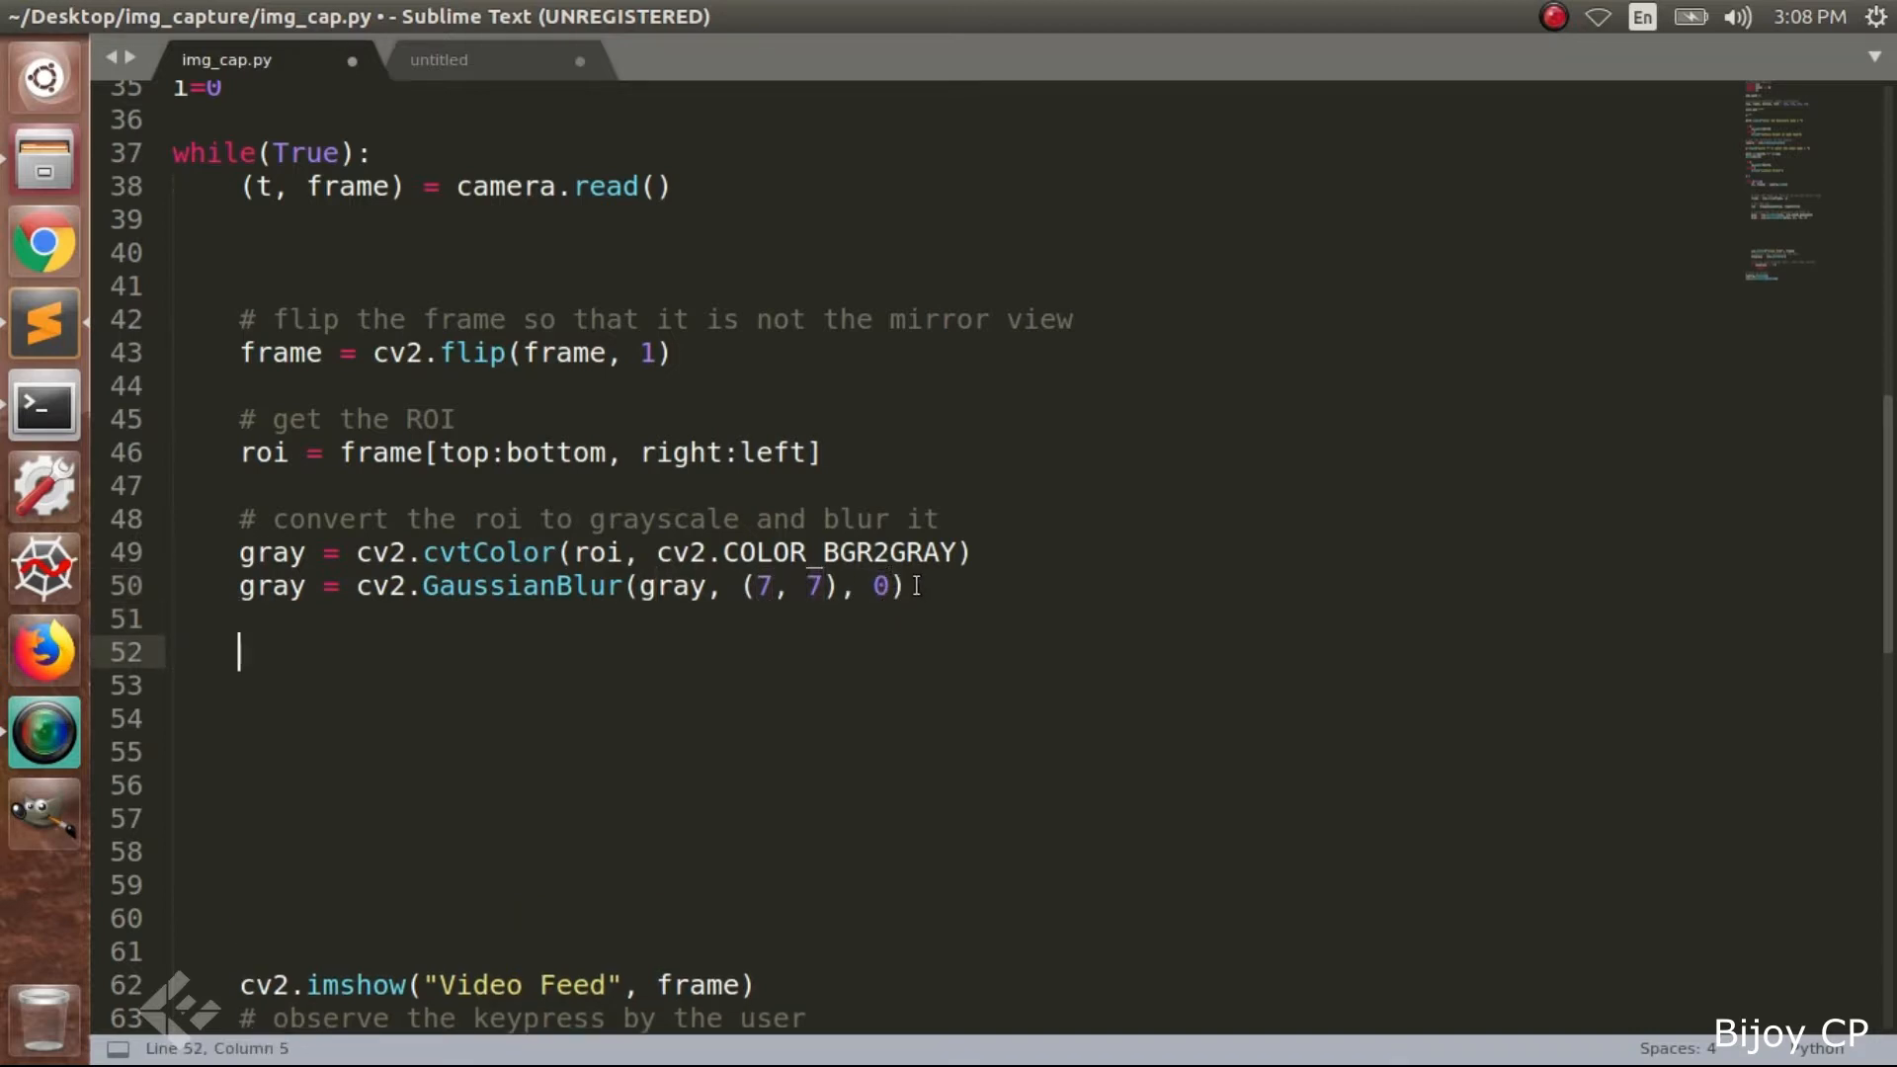
type("gray = cv2.resize(gray, (IMG_SIZE,IMG_SIZE))")
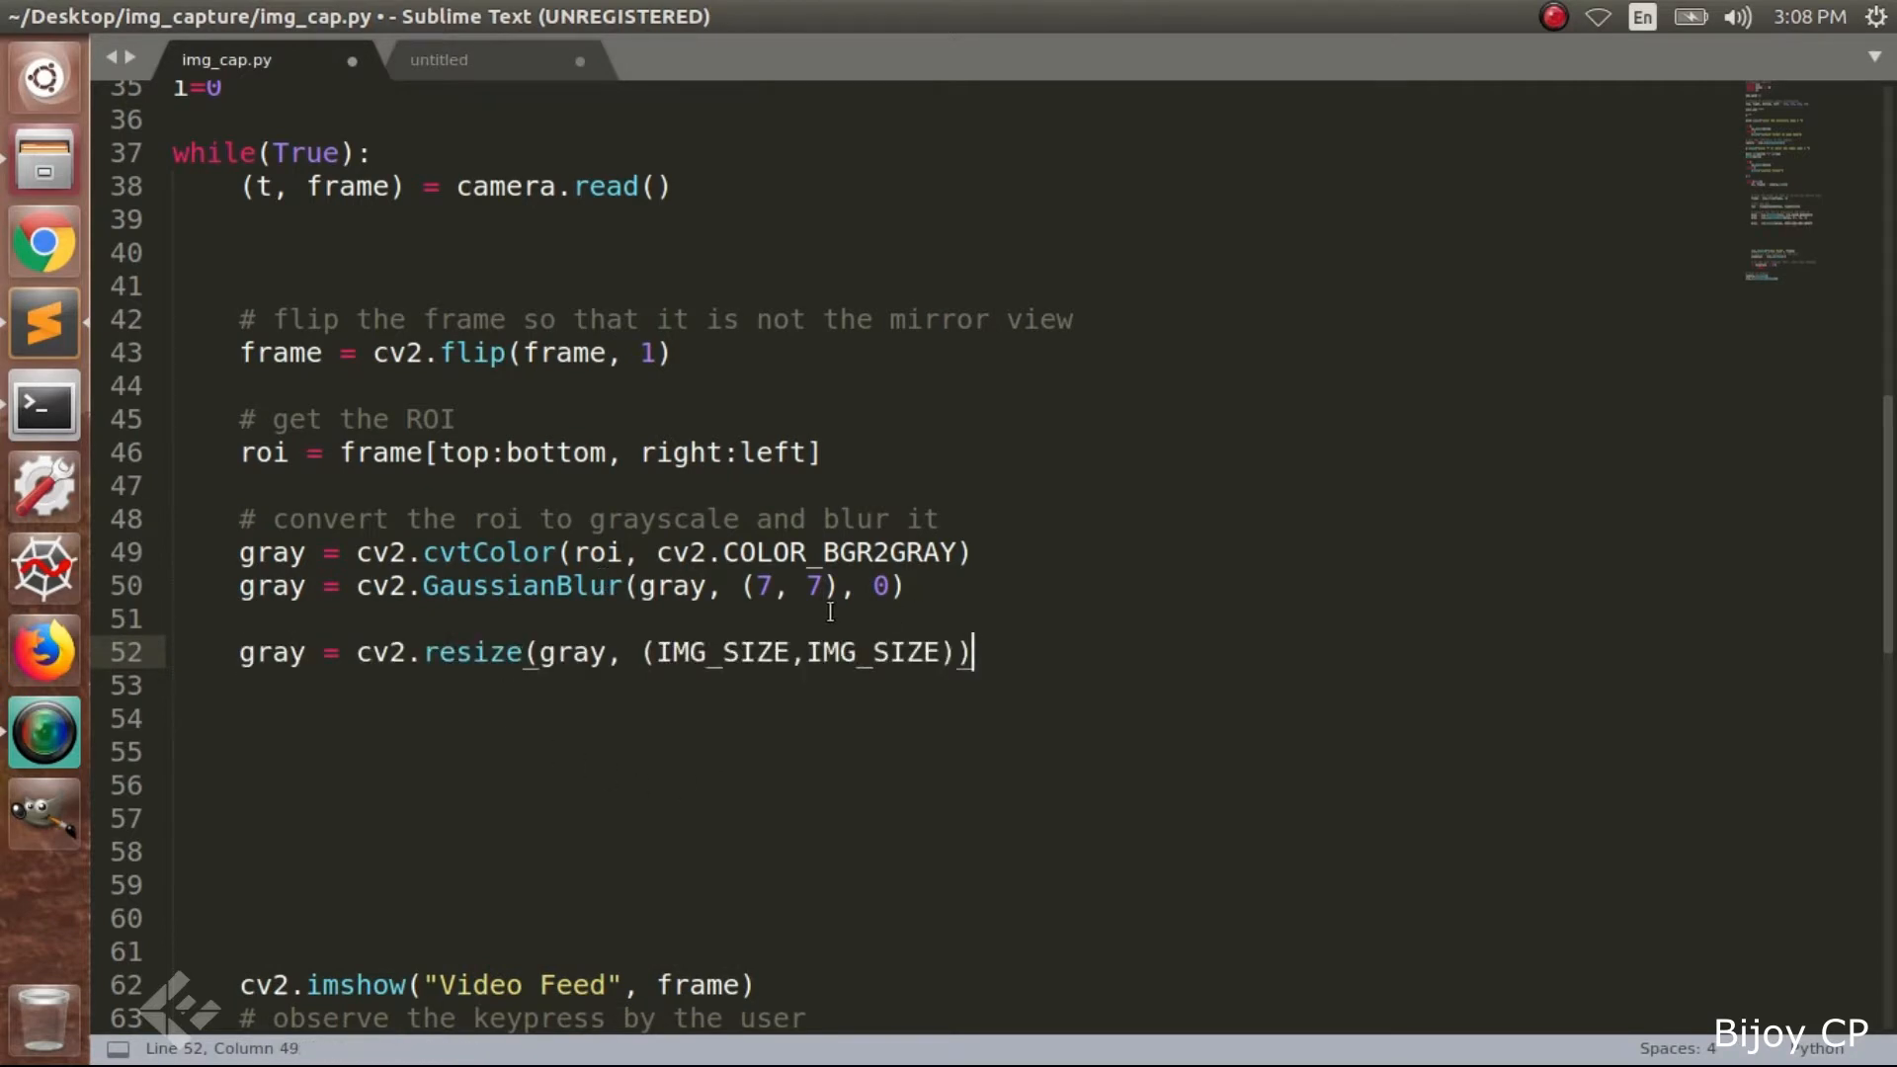
double_click(469, 652)
type("#resize img")
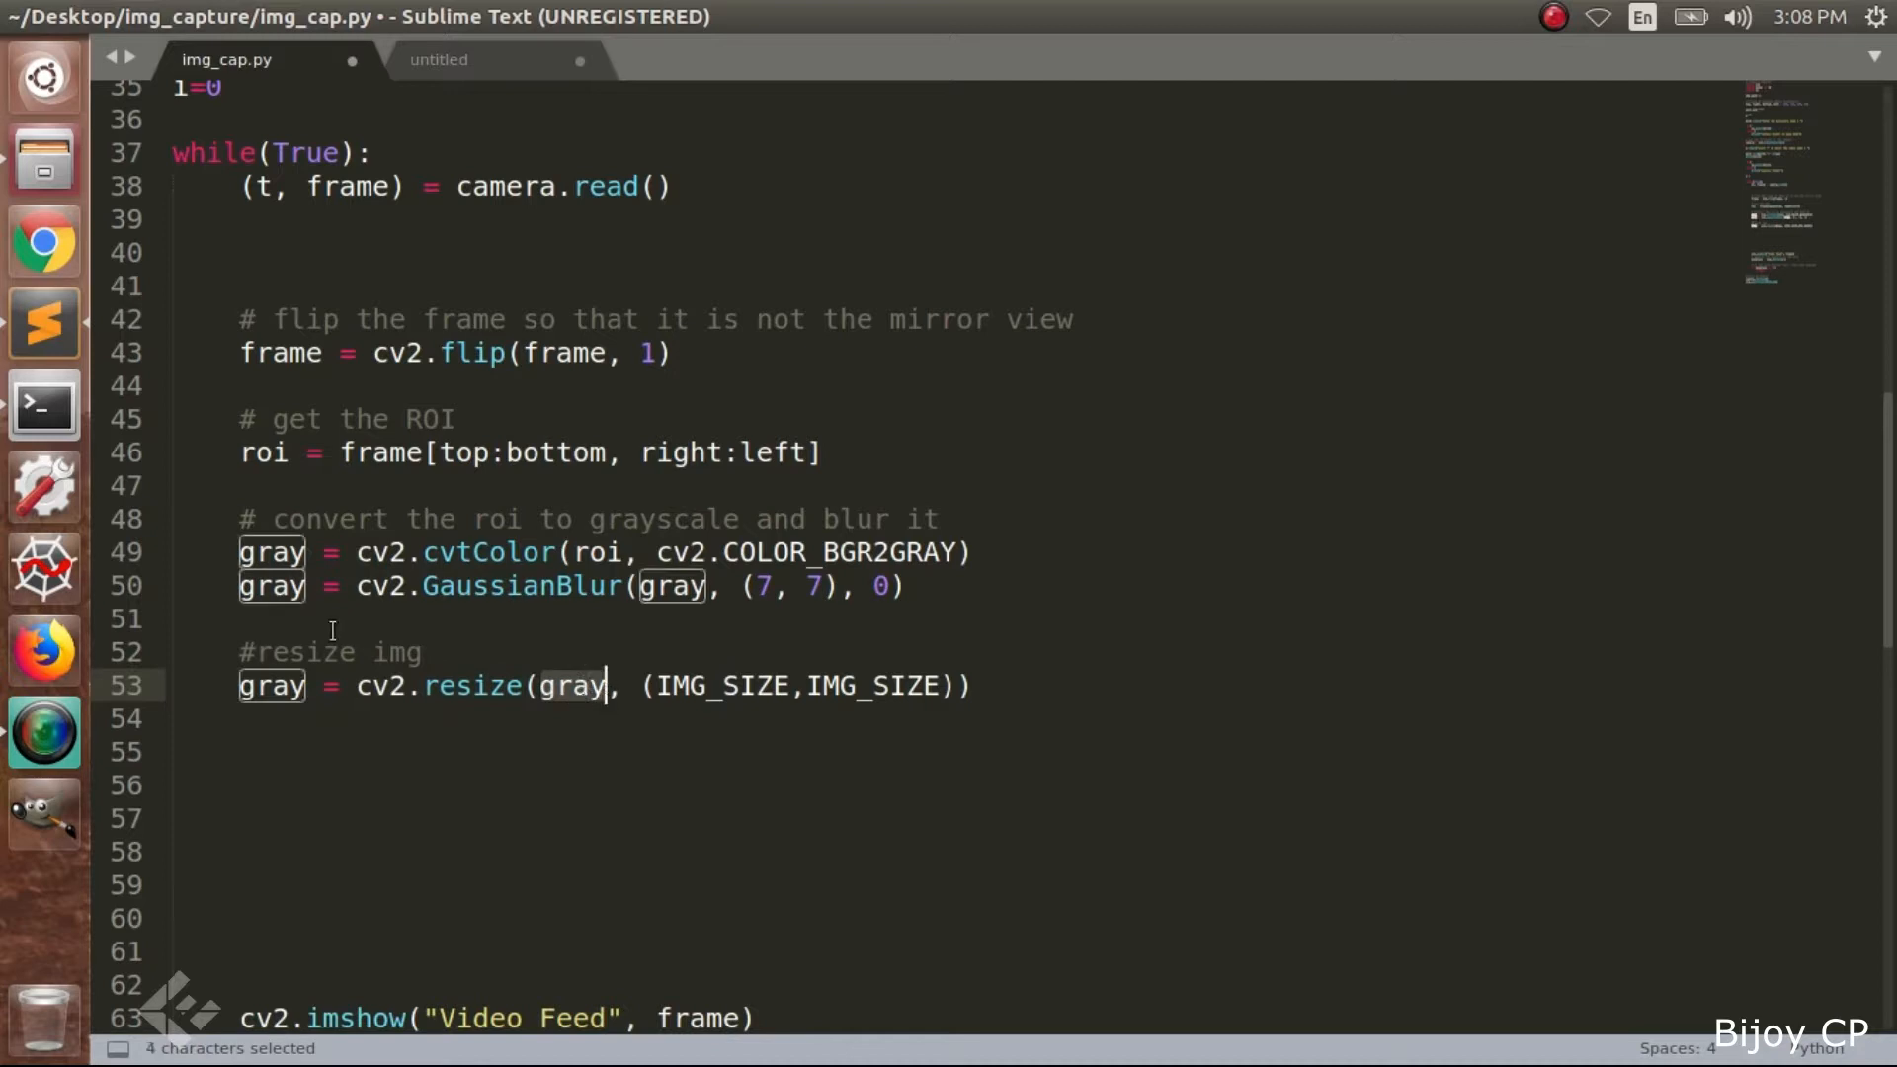
left_click(665, 684)
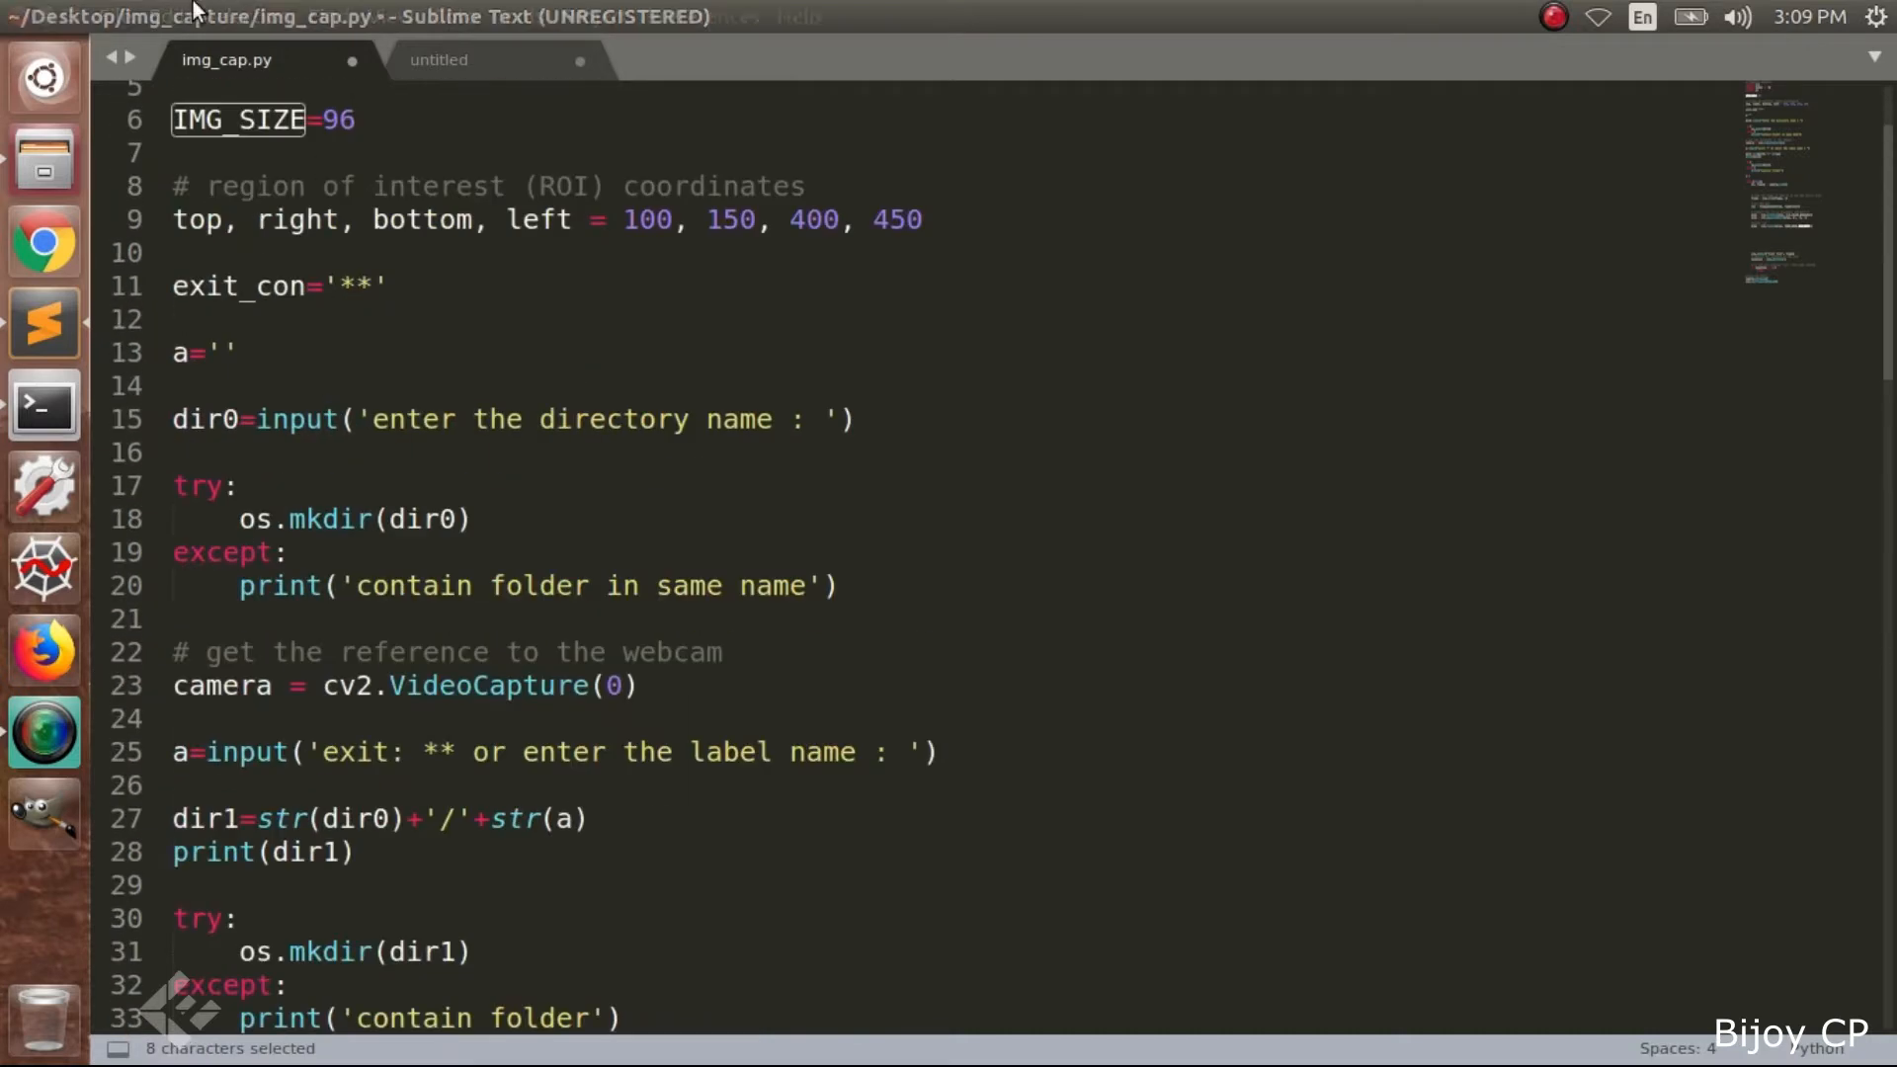
After cv2.imwrite, add i+=1, print(i), and break once i exceeds 500
scroll("down", 3)
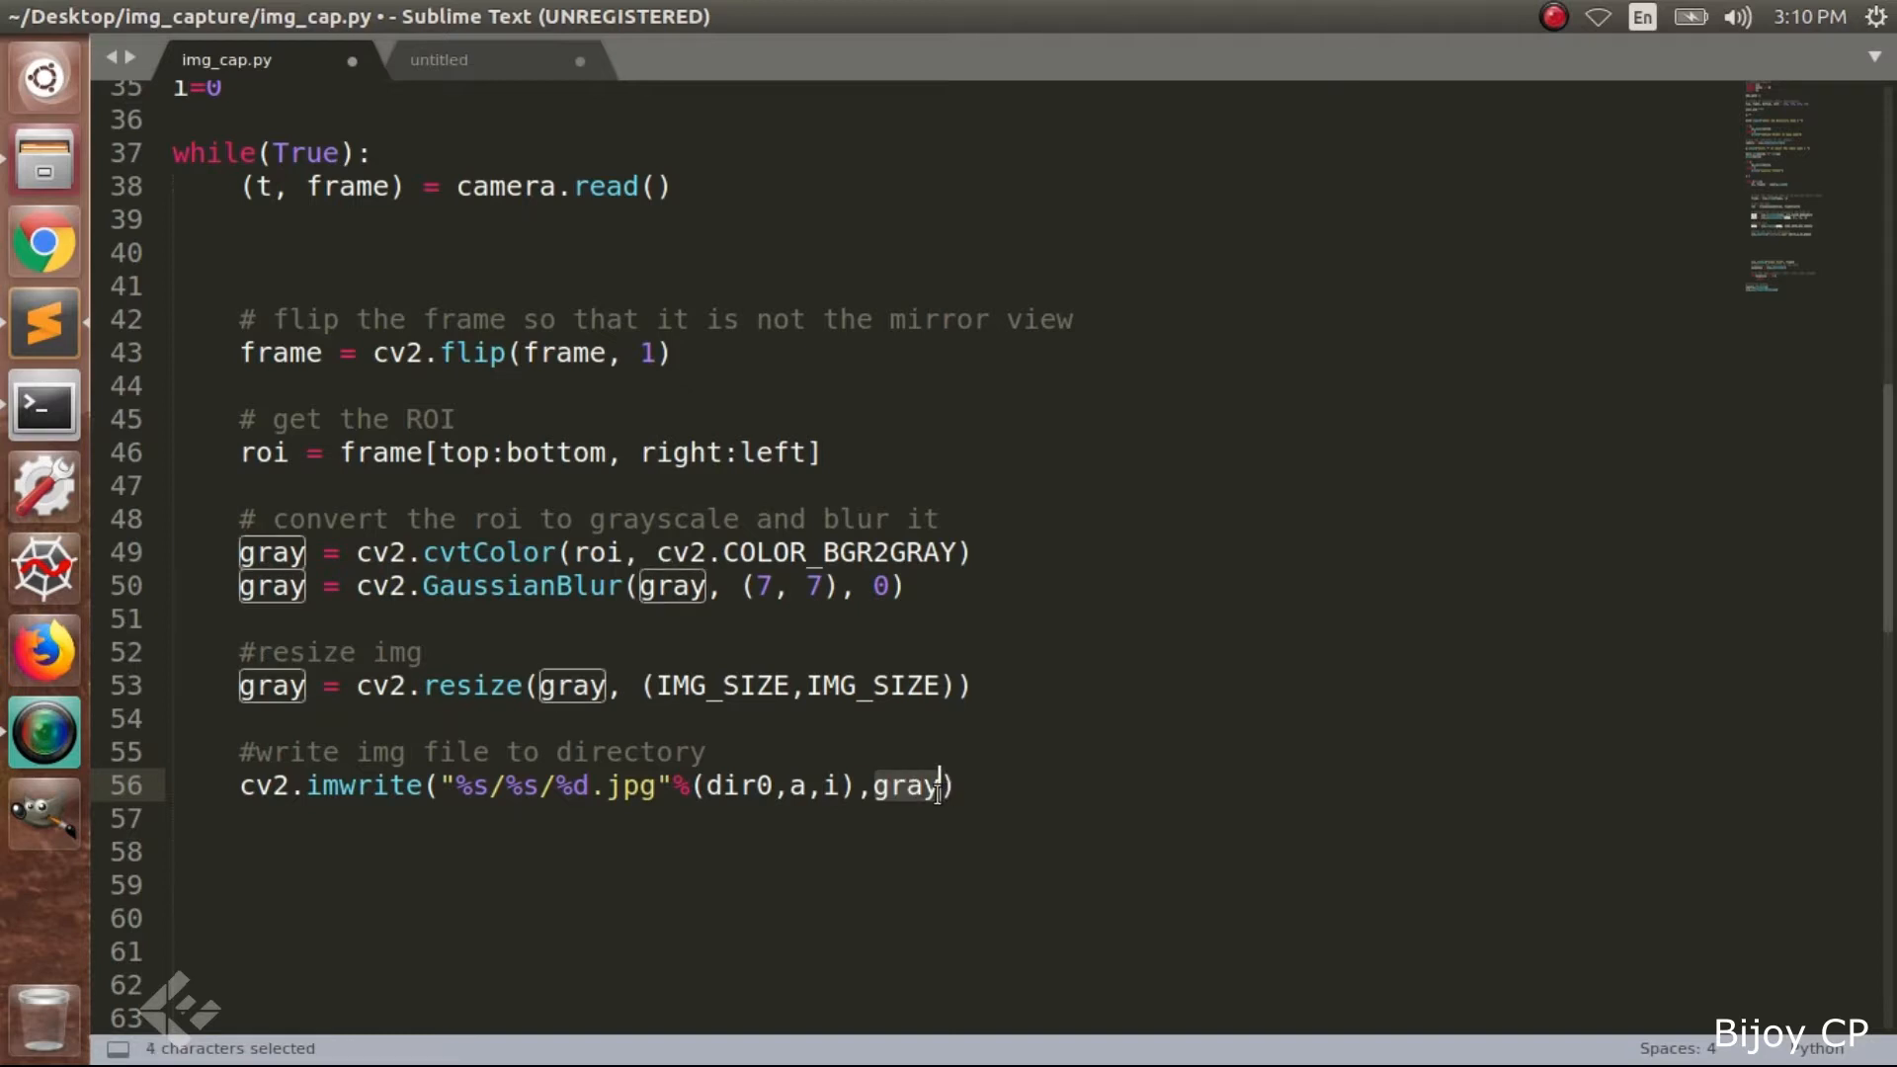
left_click(955, 787)
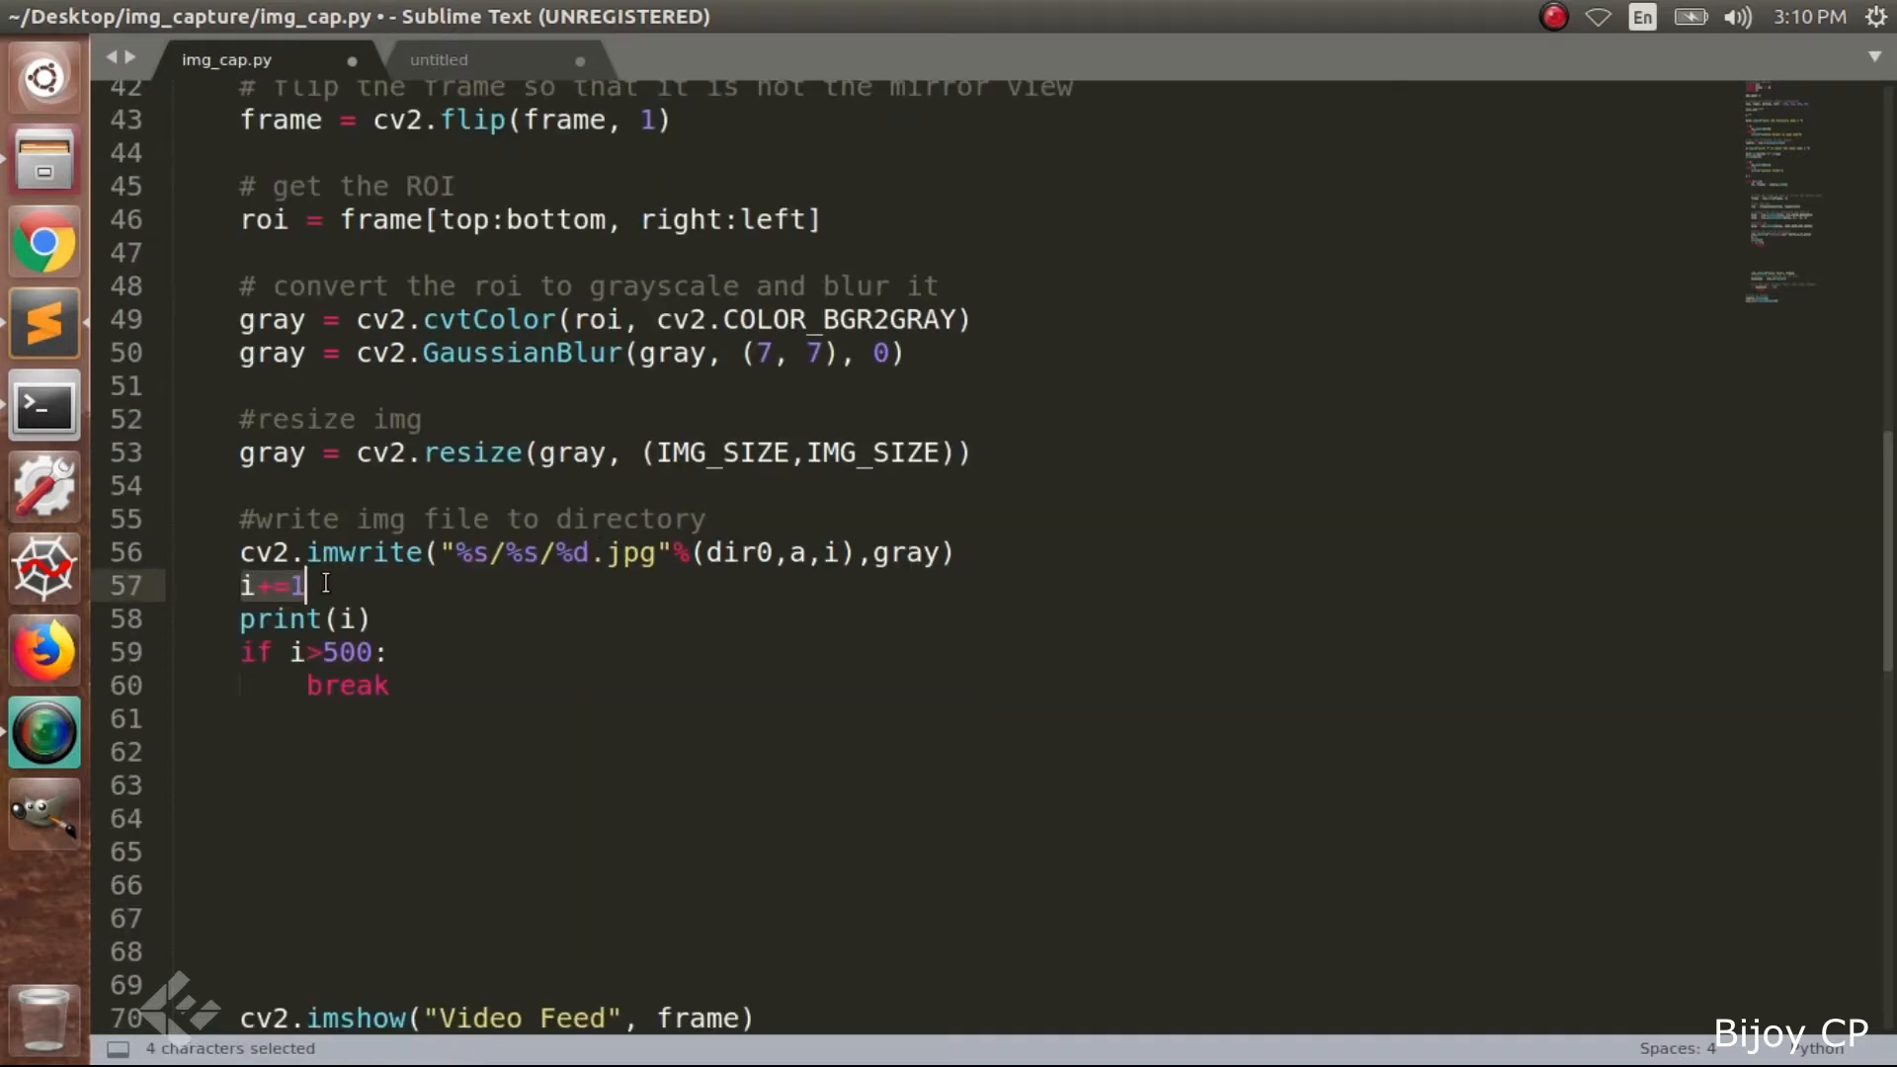
mouse_move(355, 624)
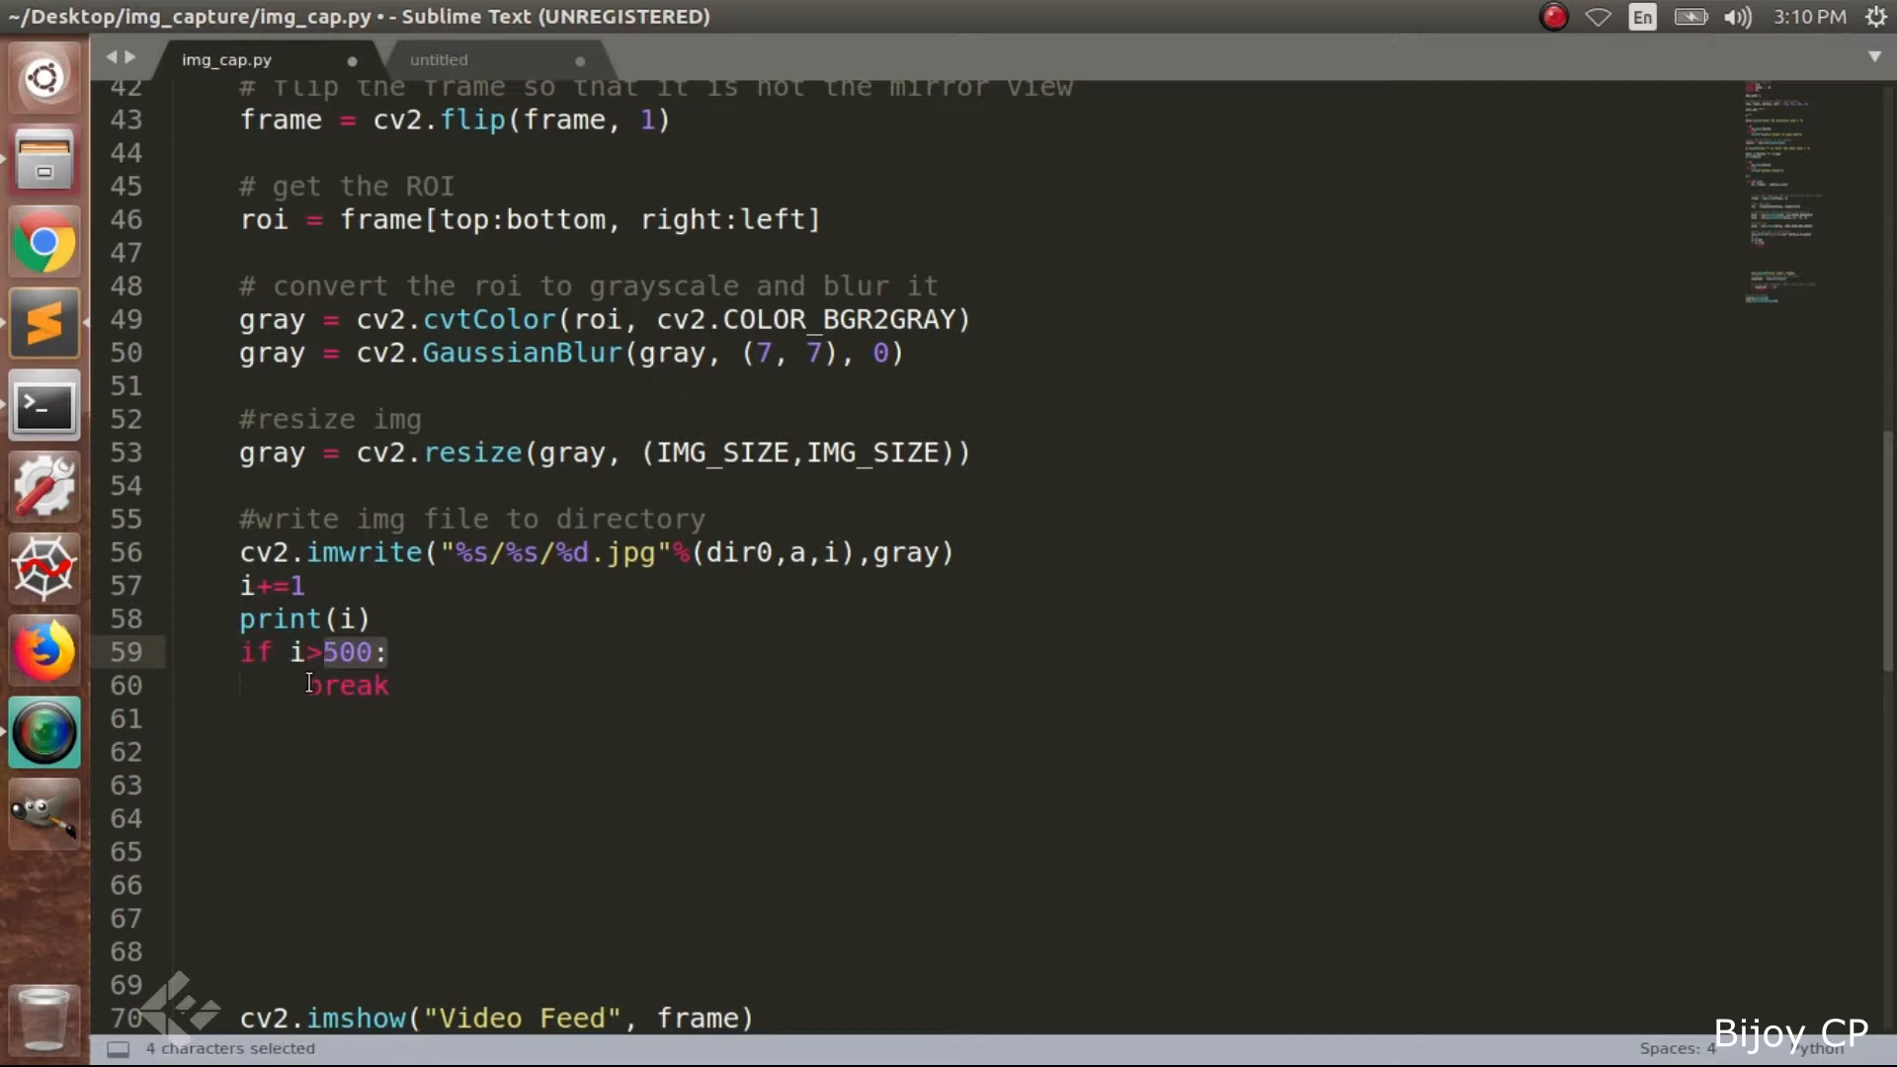
double_click(347, 685)
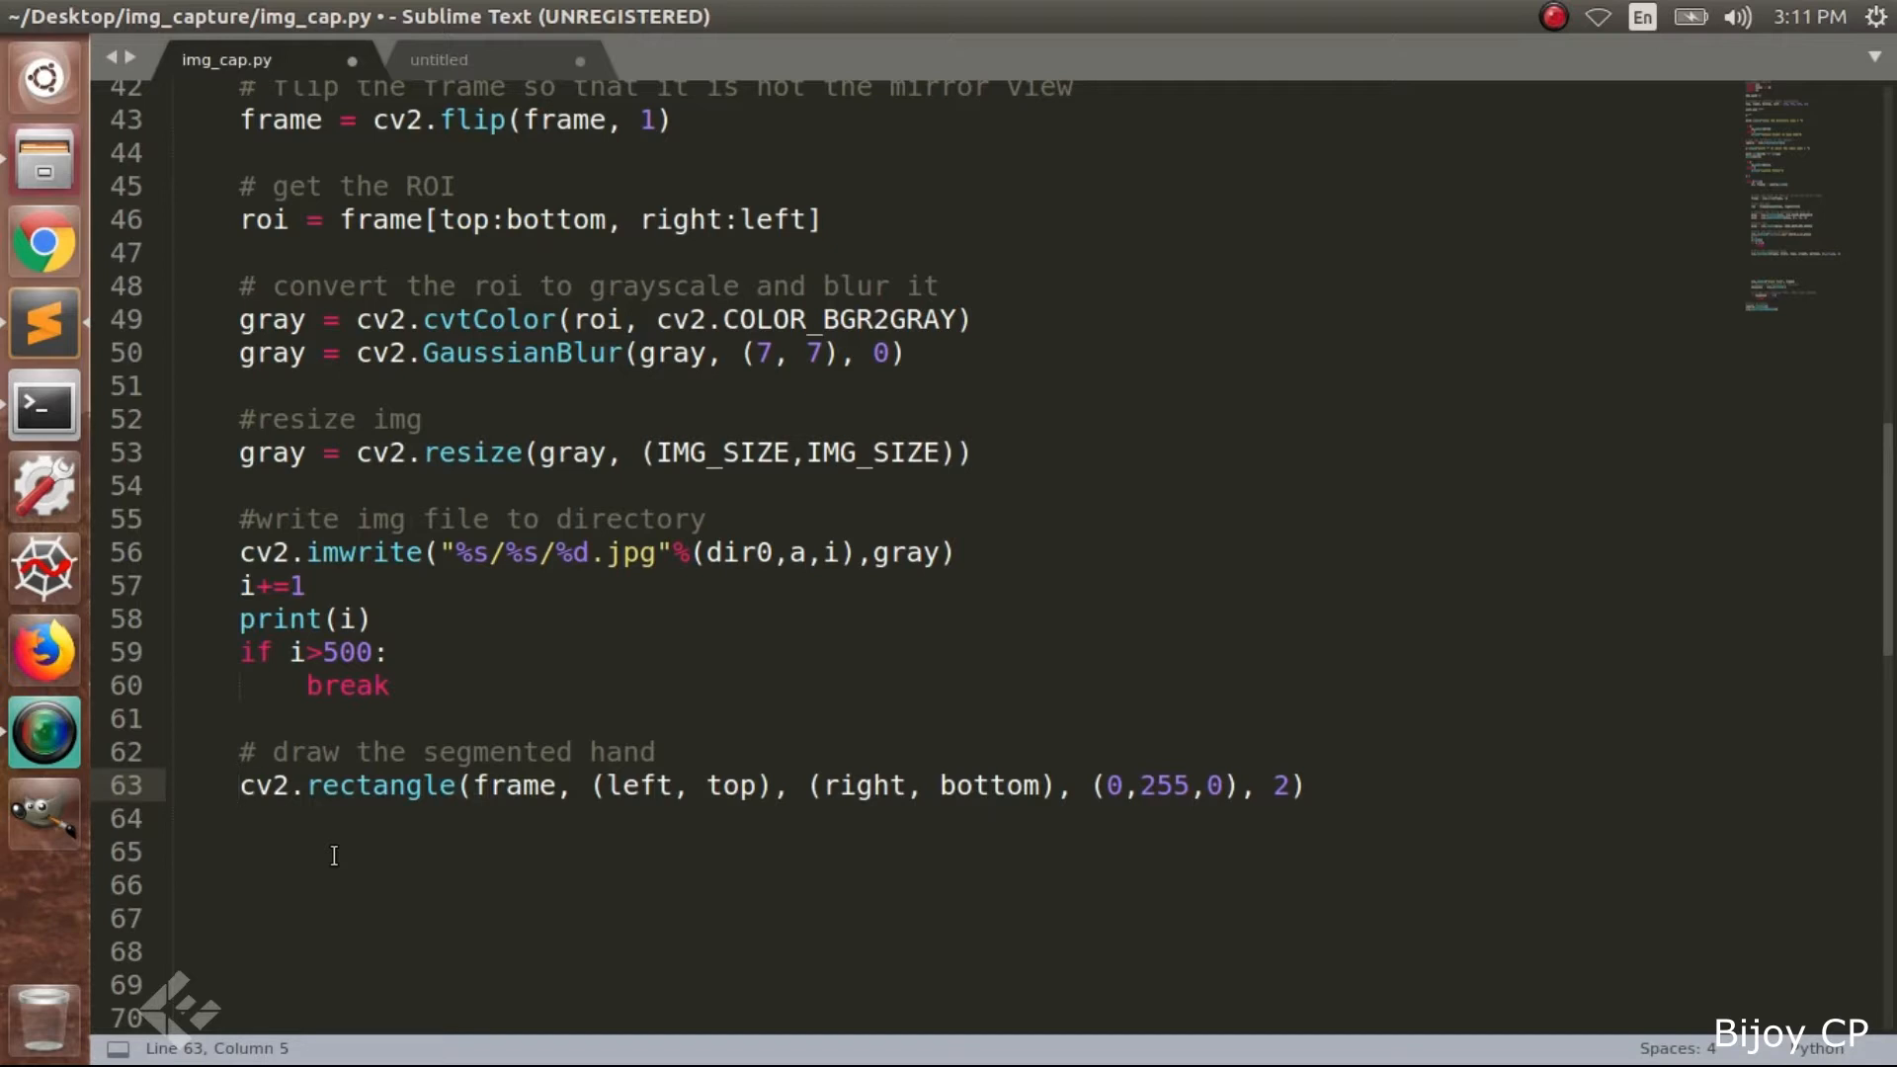
Draw a green (0,255,0) thickness-2 rectangle and show gray in a 'Video Feed 1' window
double_click(263, 786)
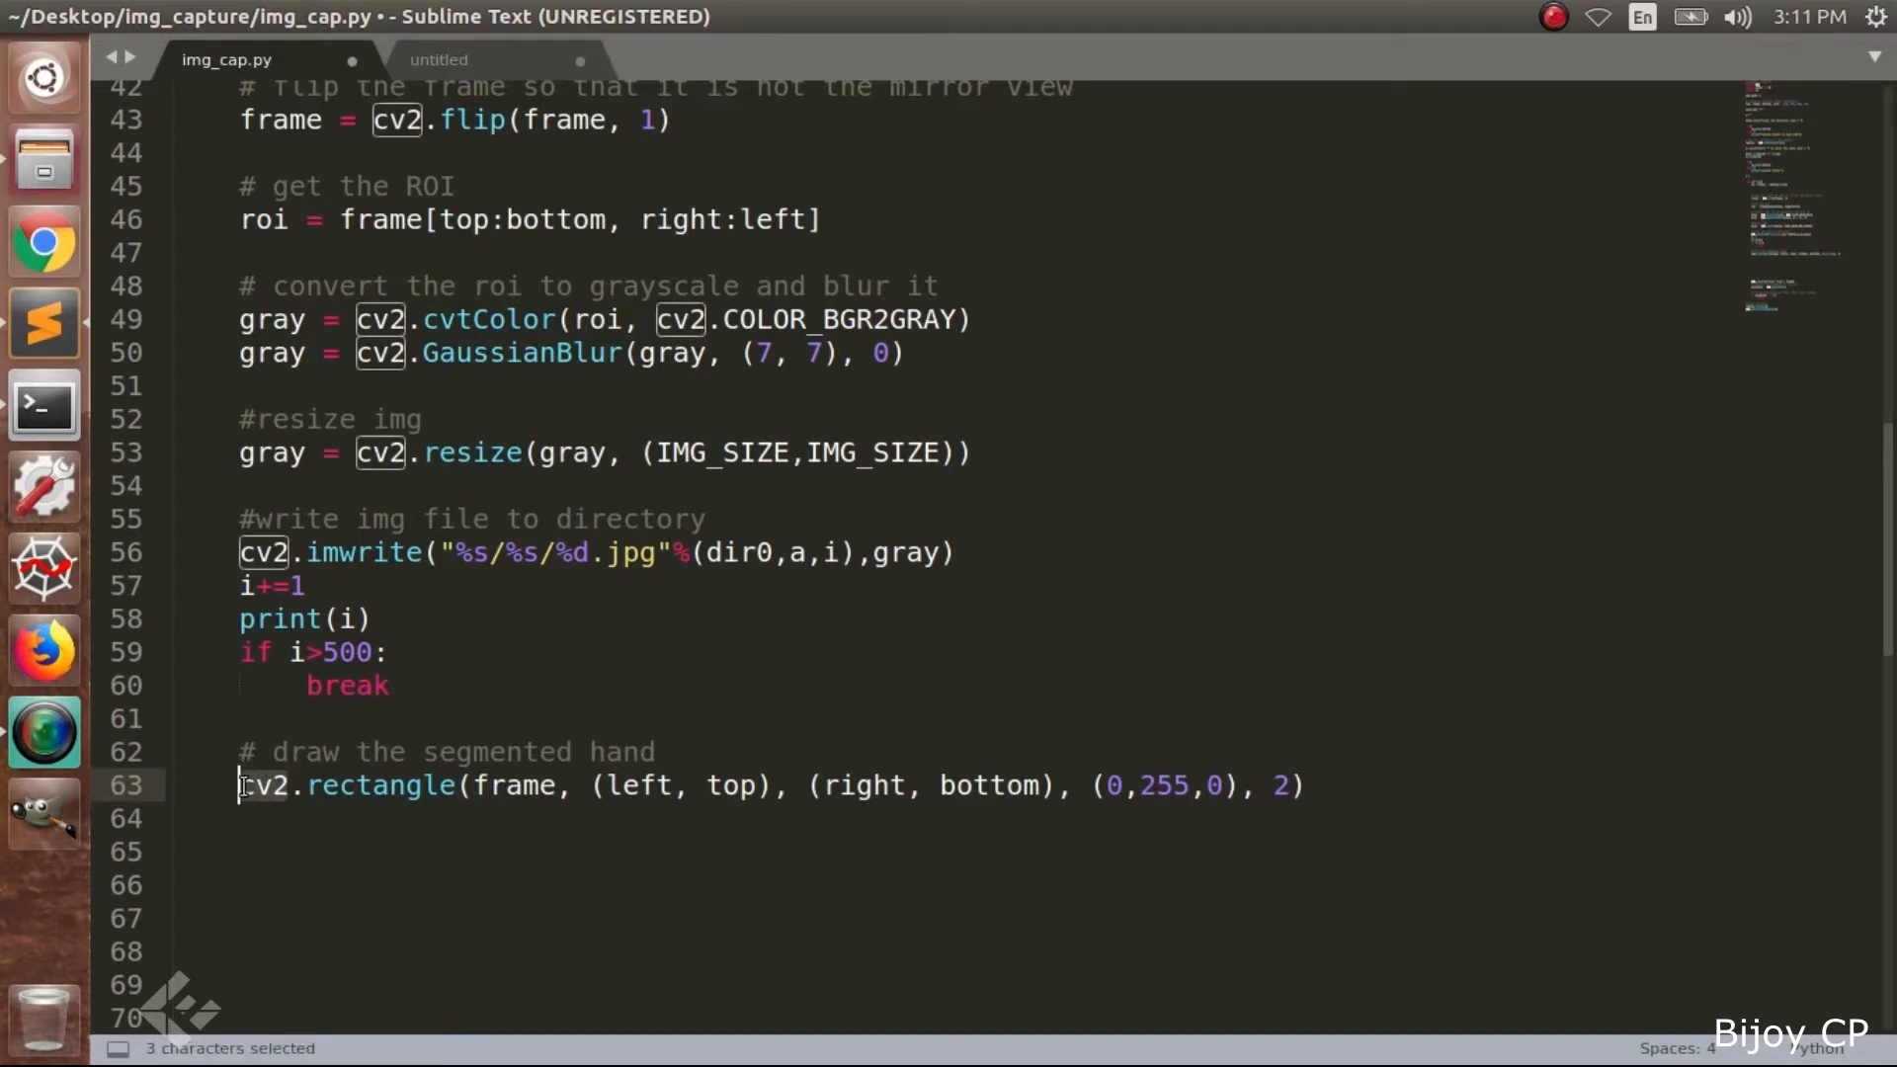
double_click(379, 785)
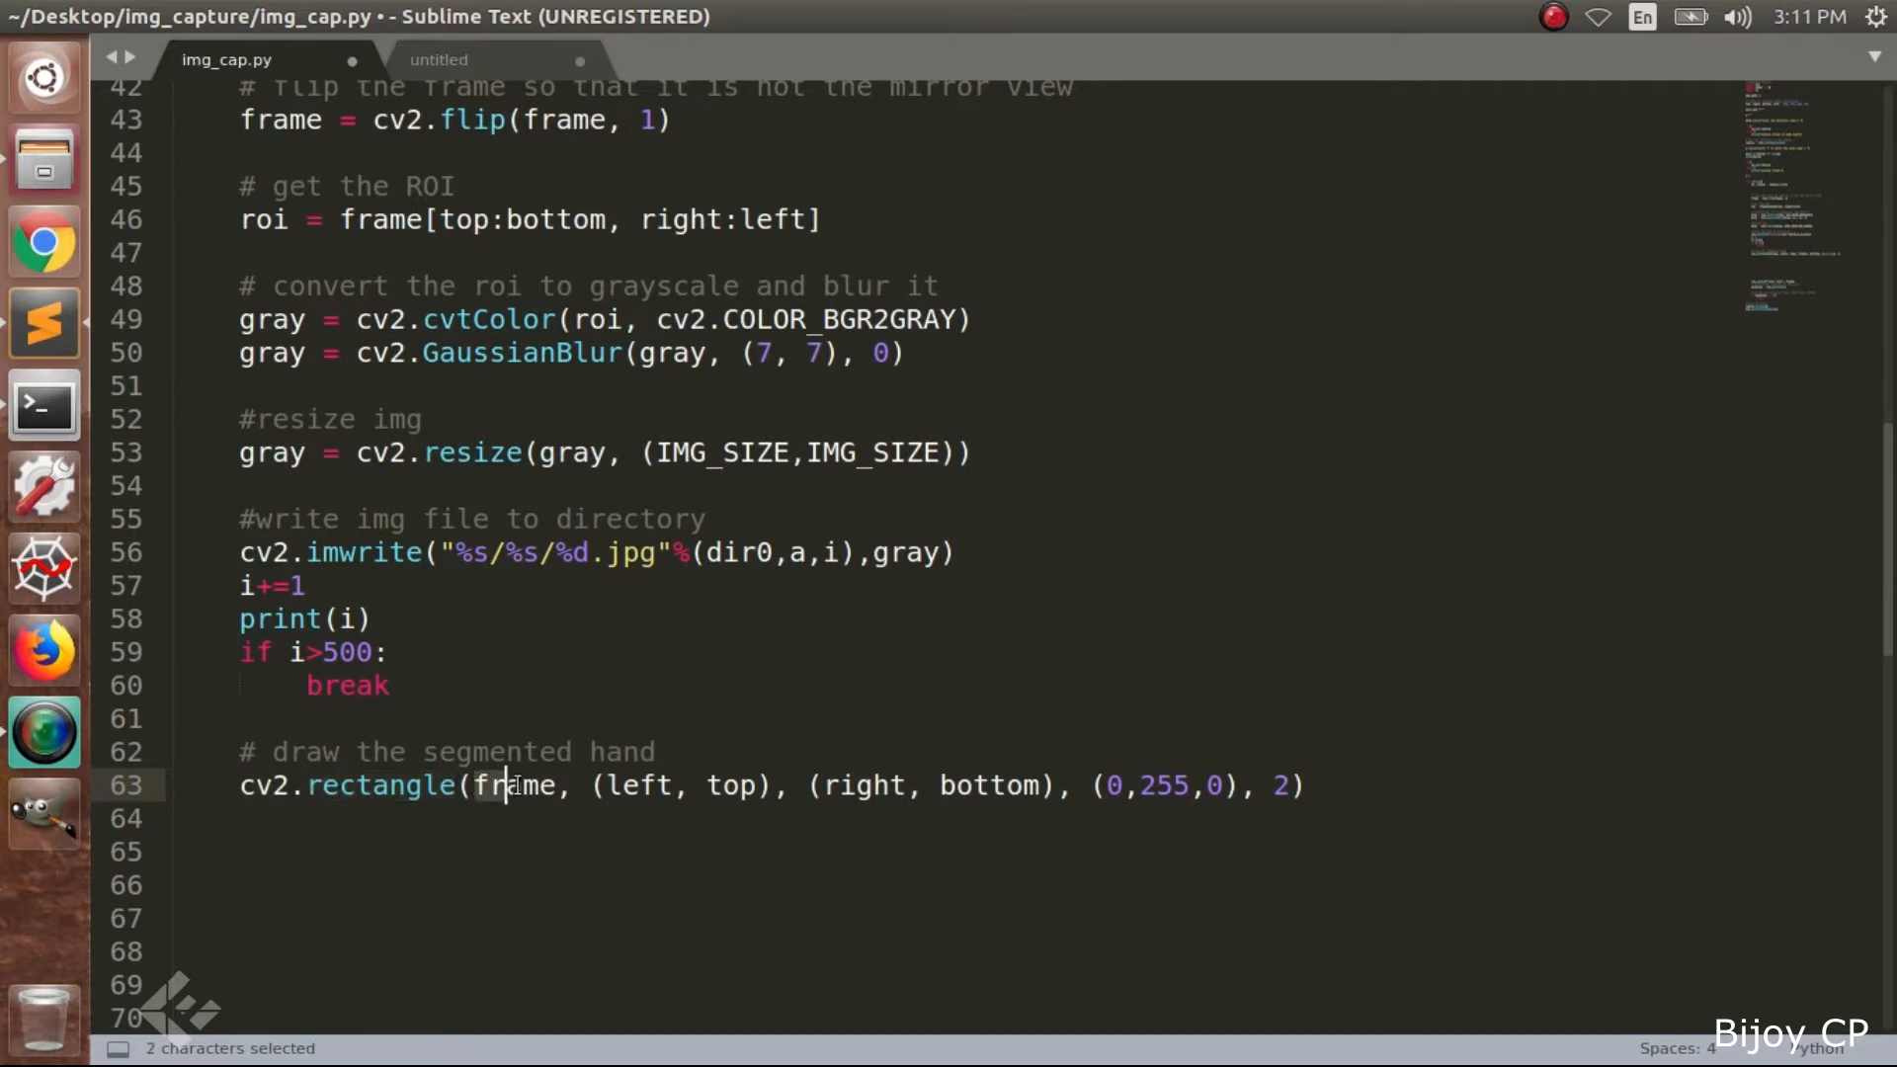
double_click(514, 786)
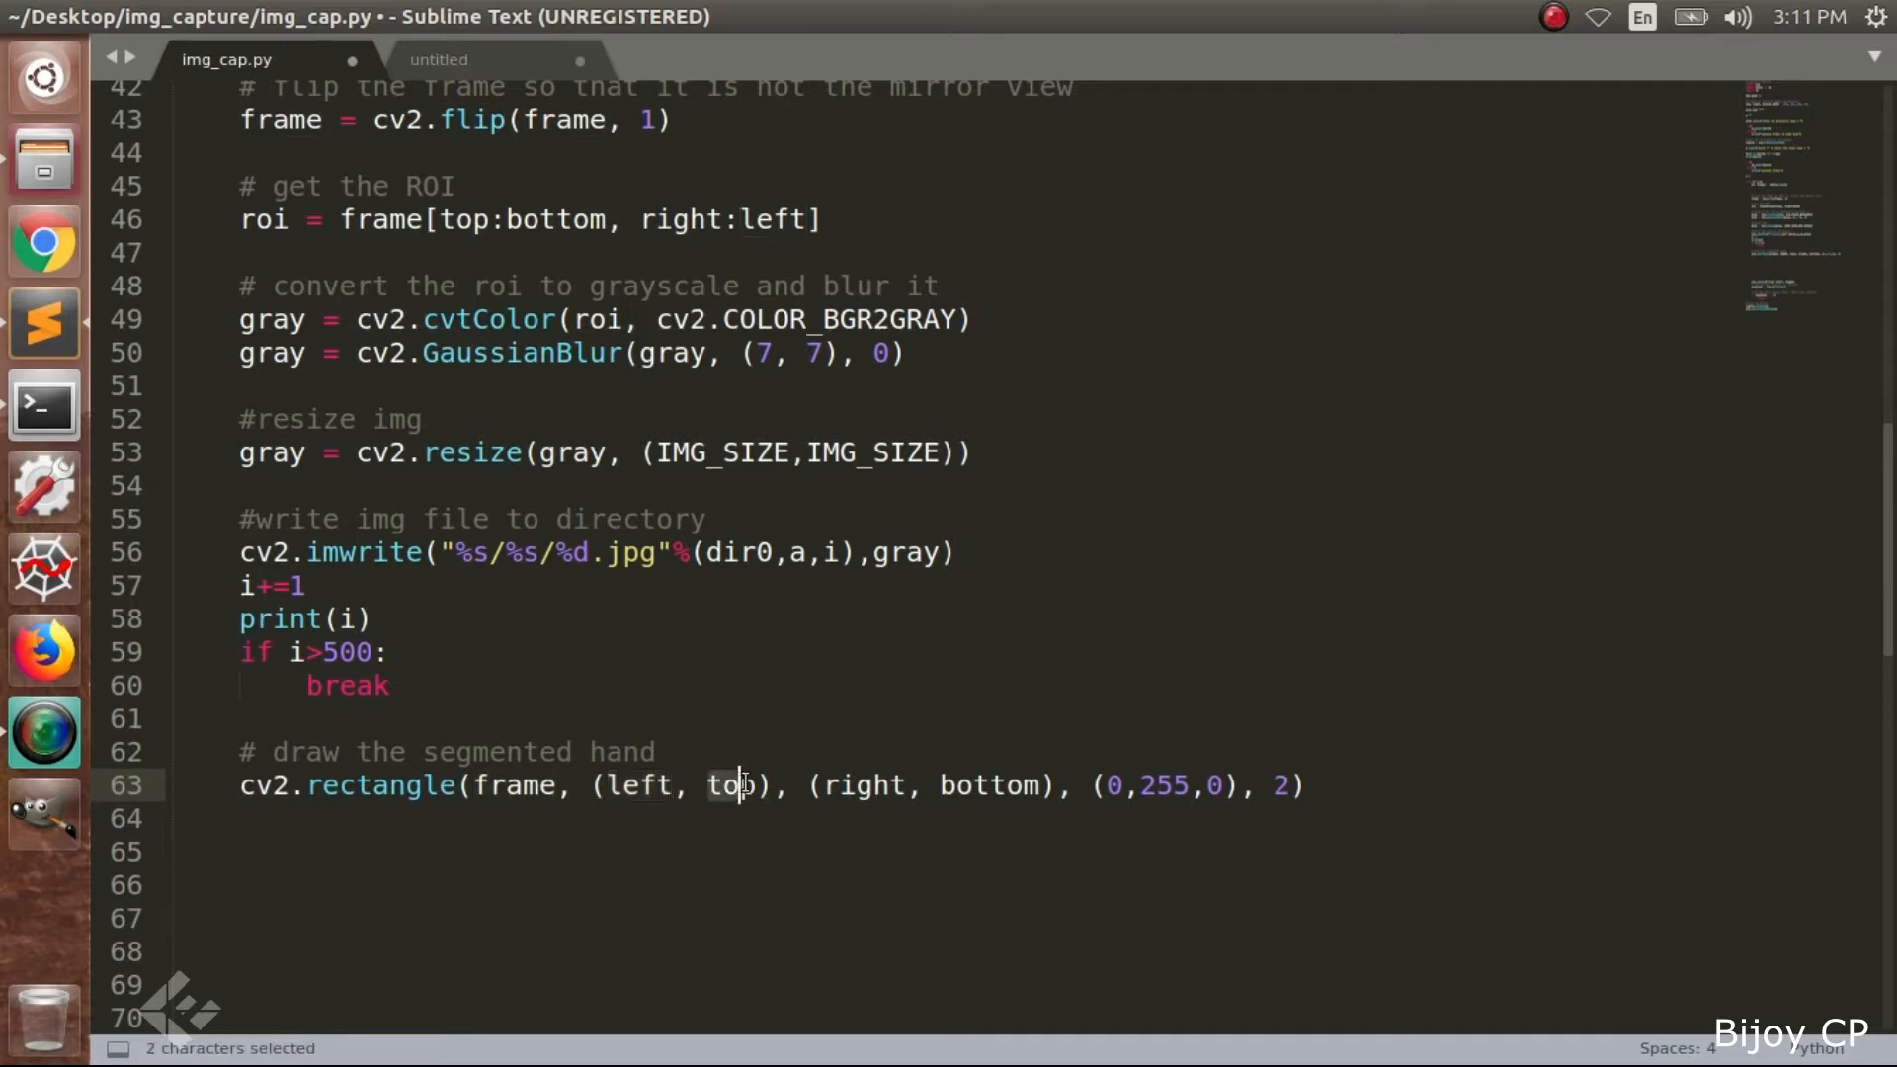
double_click(859, 786)
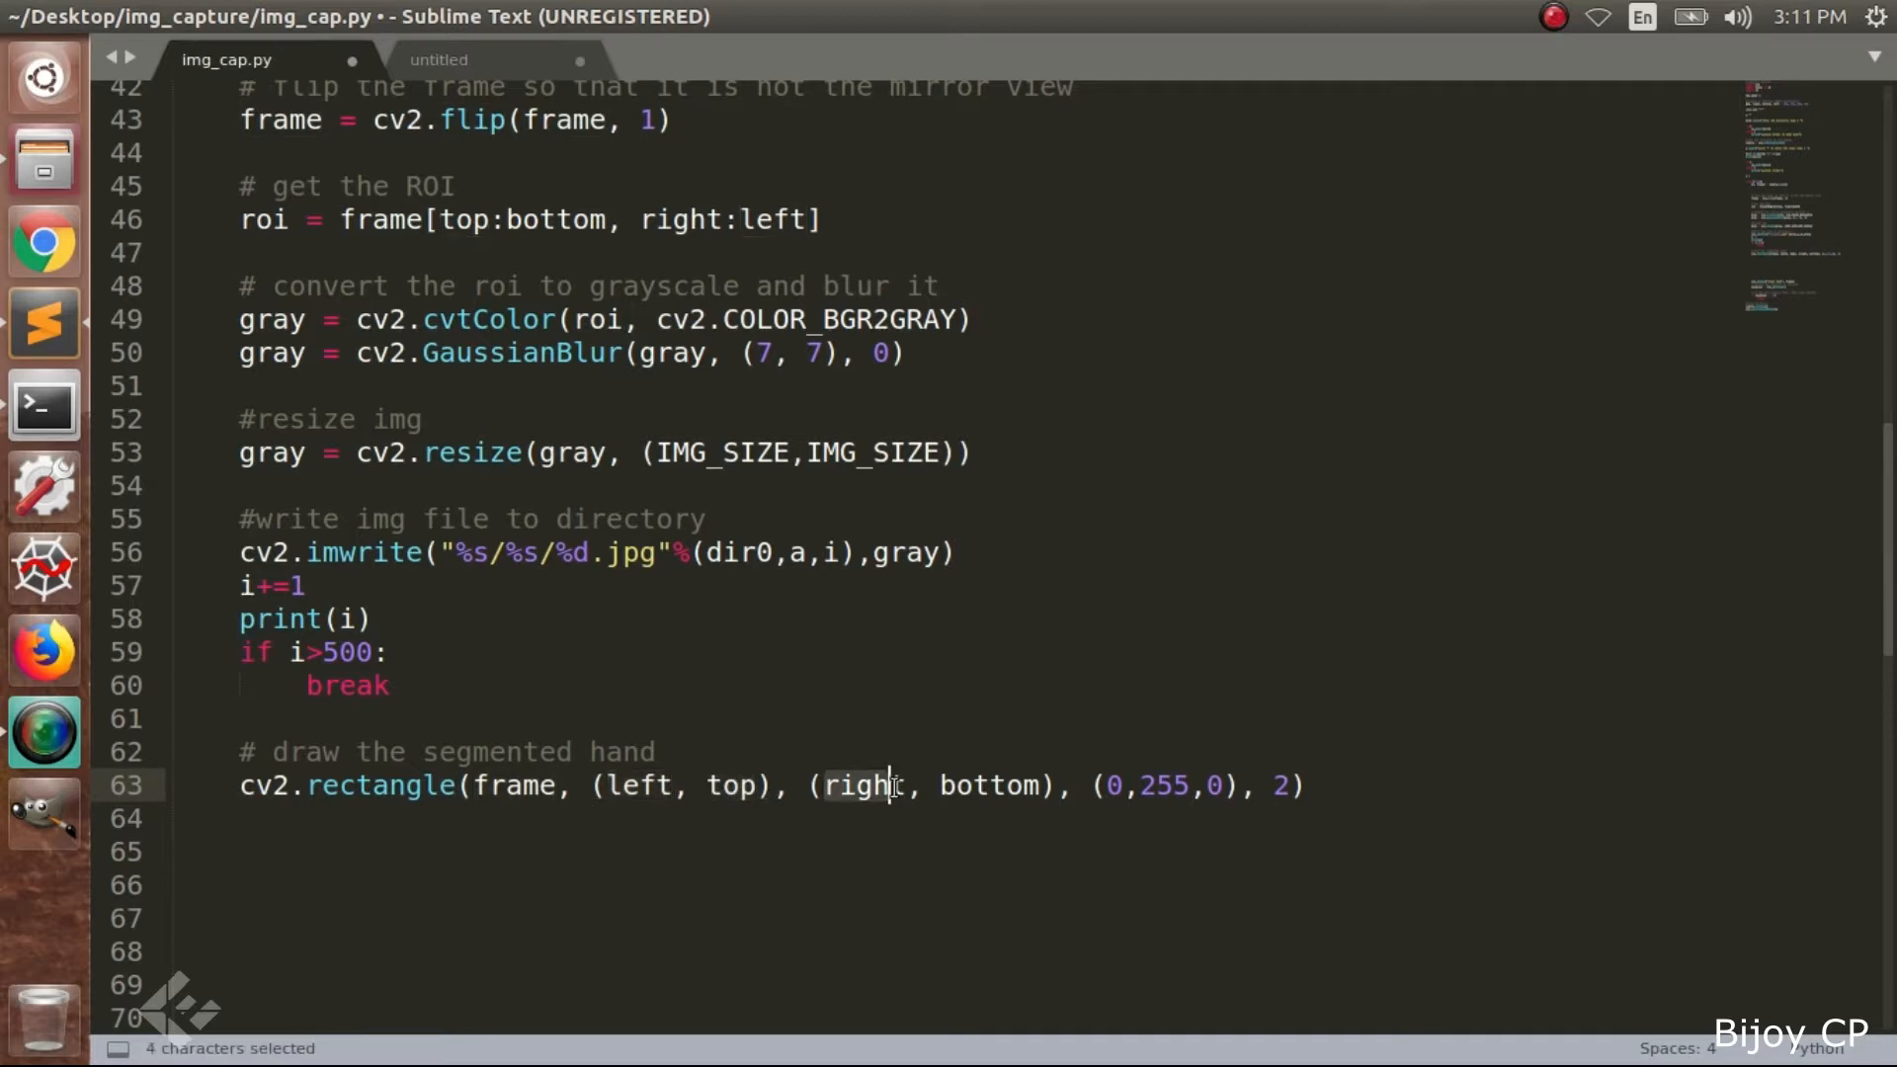
double_click(987, 785)
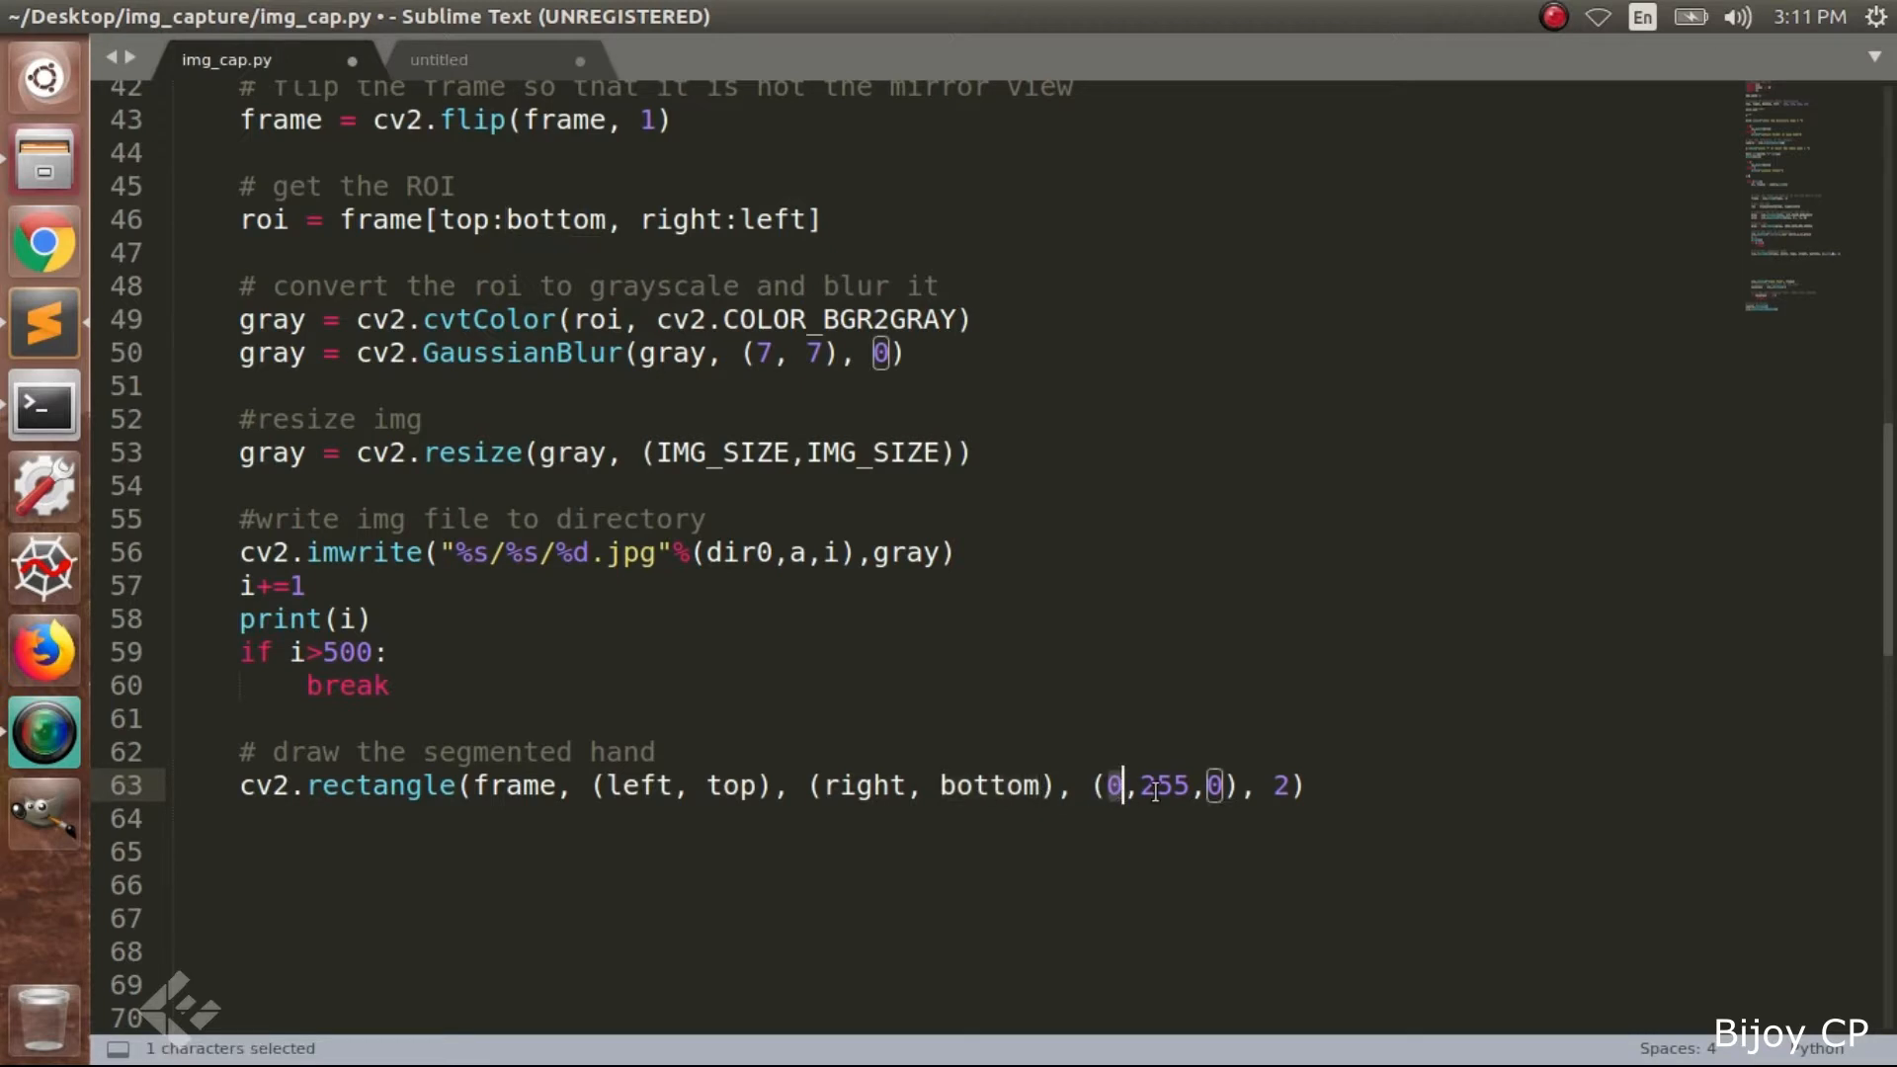
double_click(1159, 783)
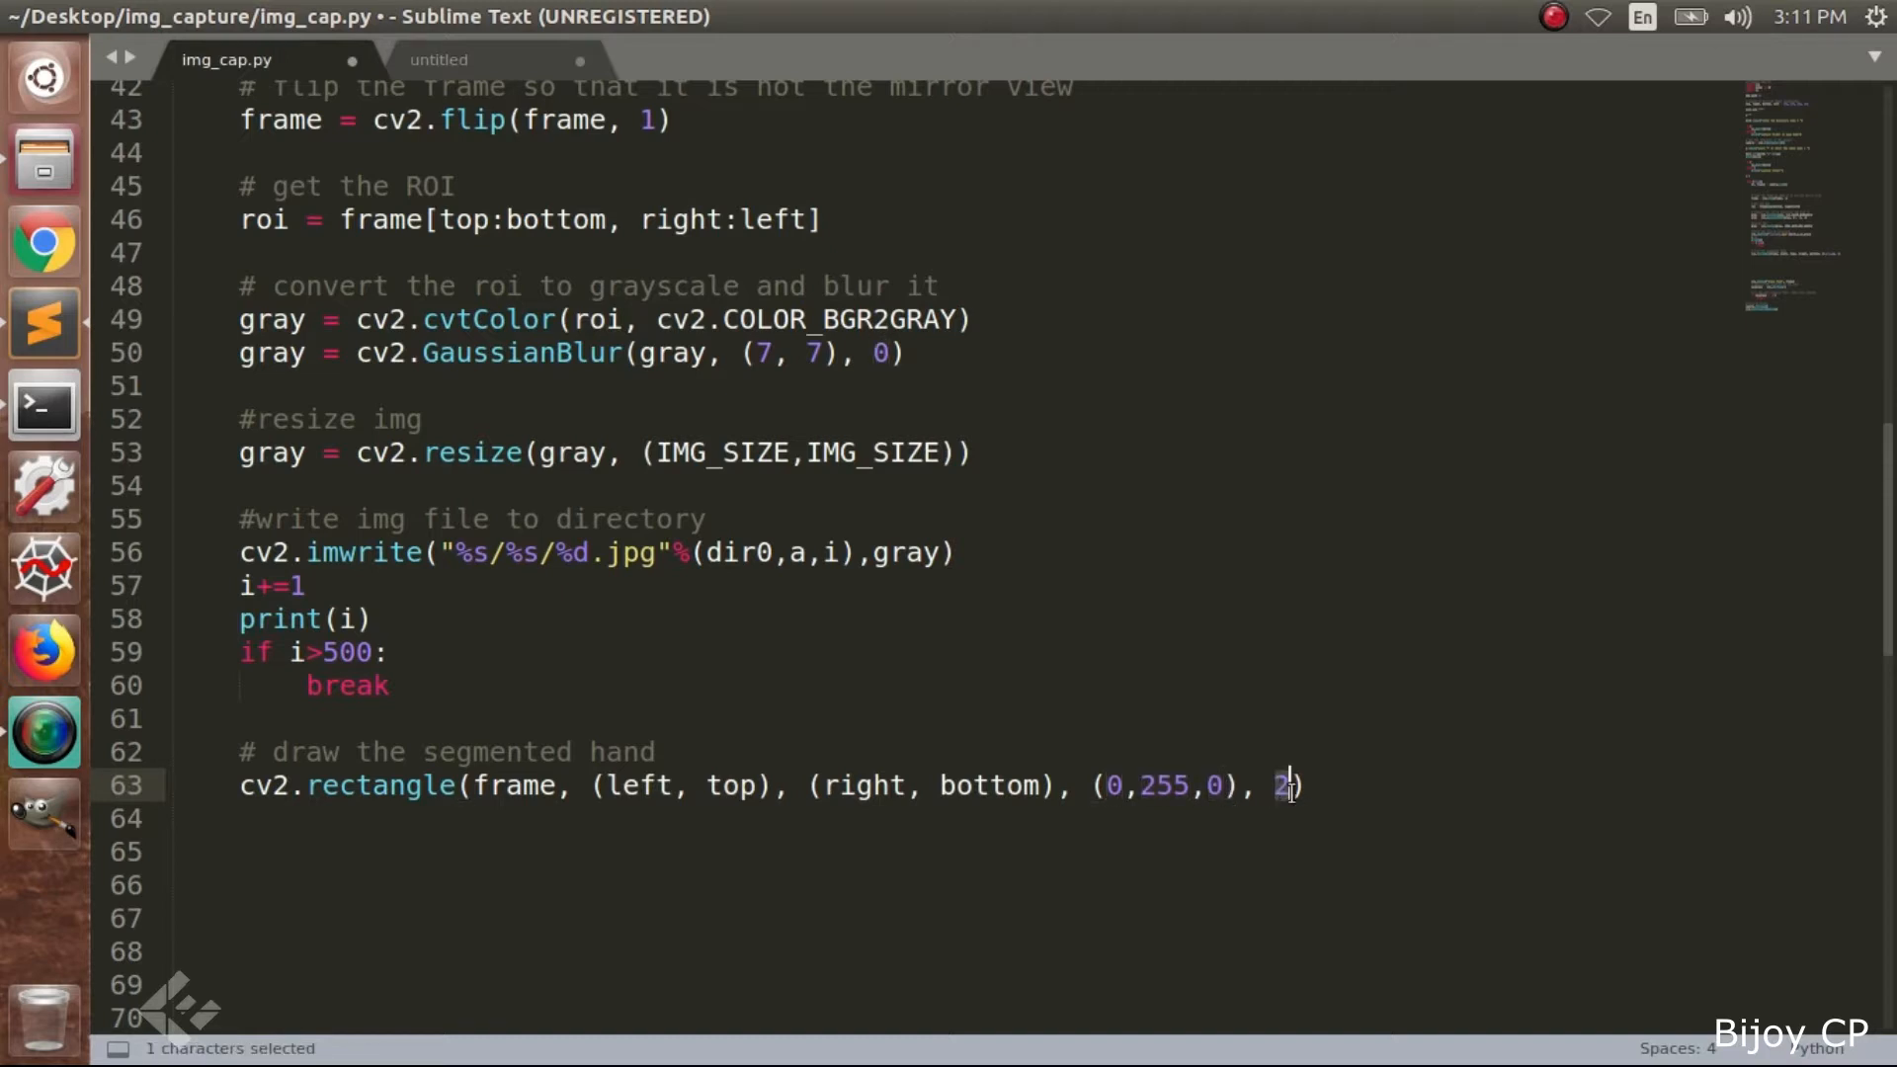
left_click(1305, 783)
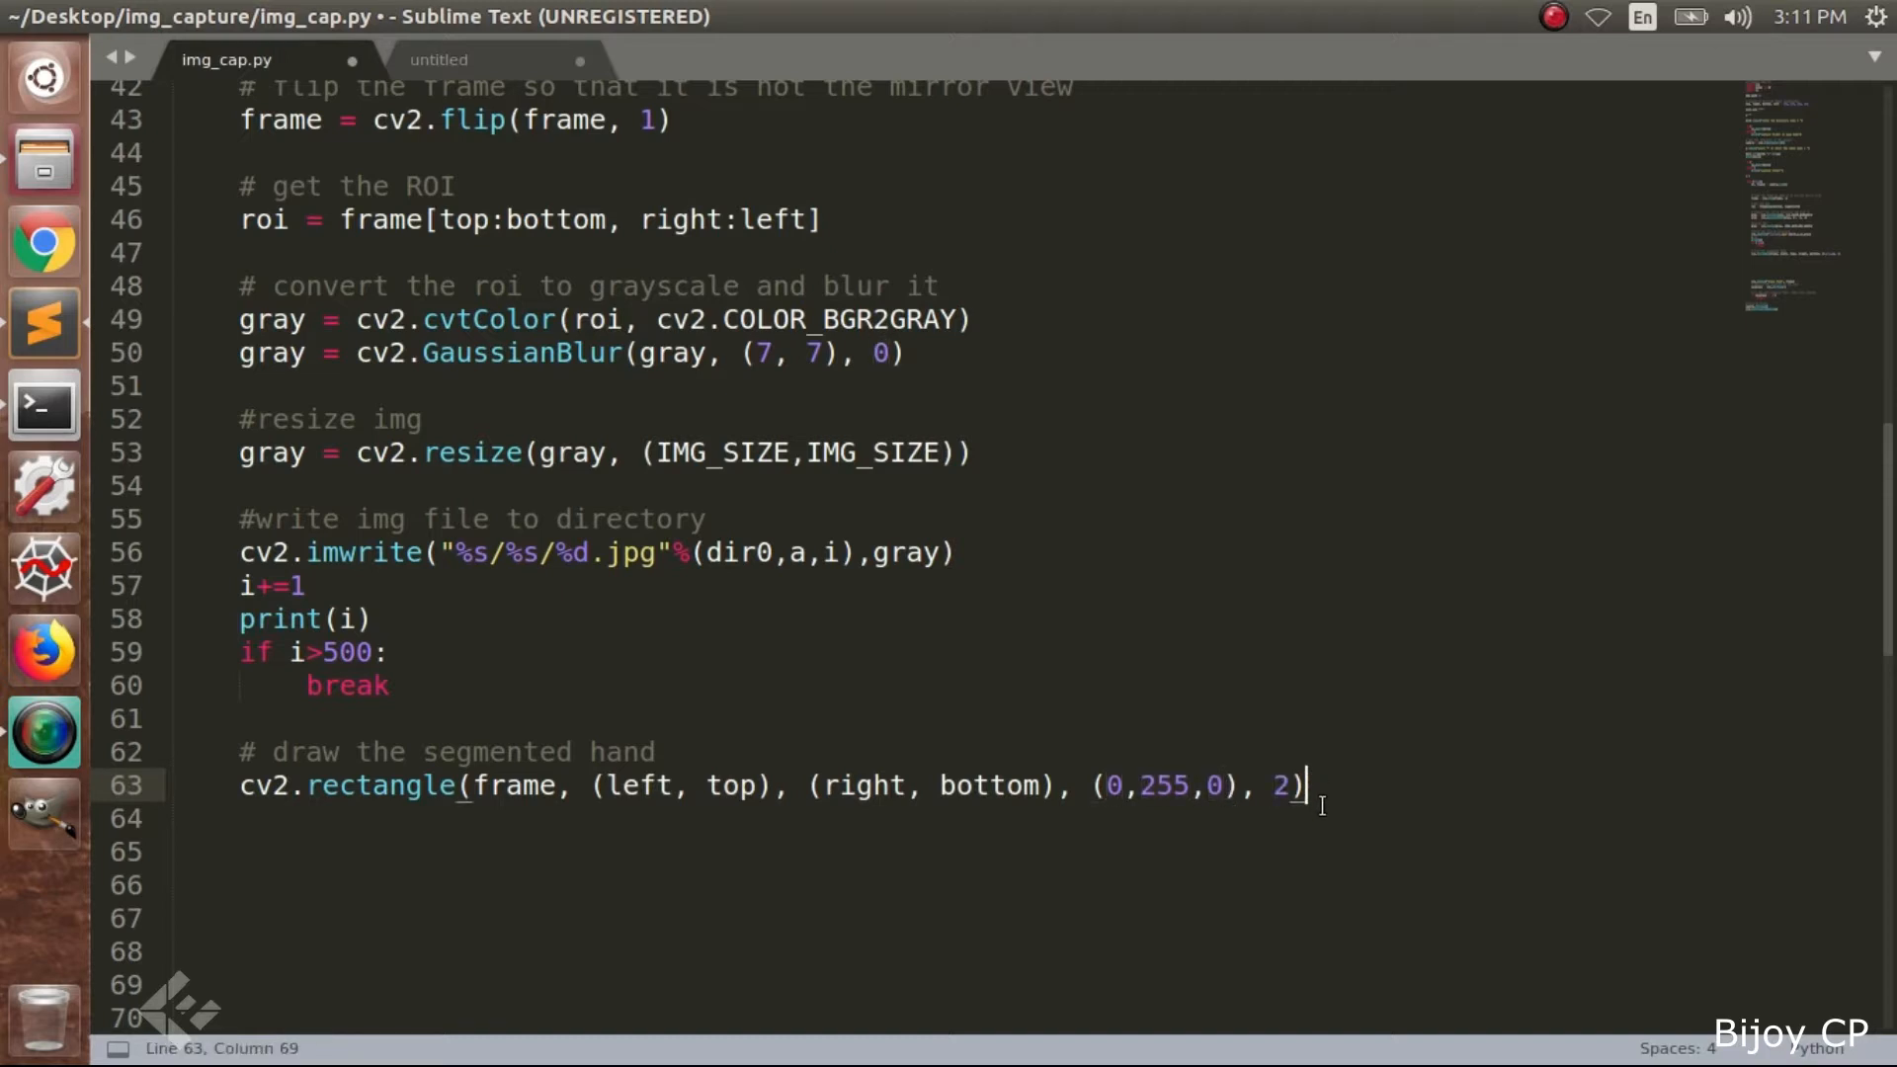
scroll("down", 3)
type("cv2.imshow(\"Video Feed\", frame")
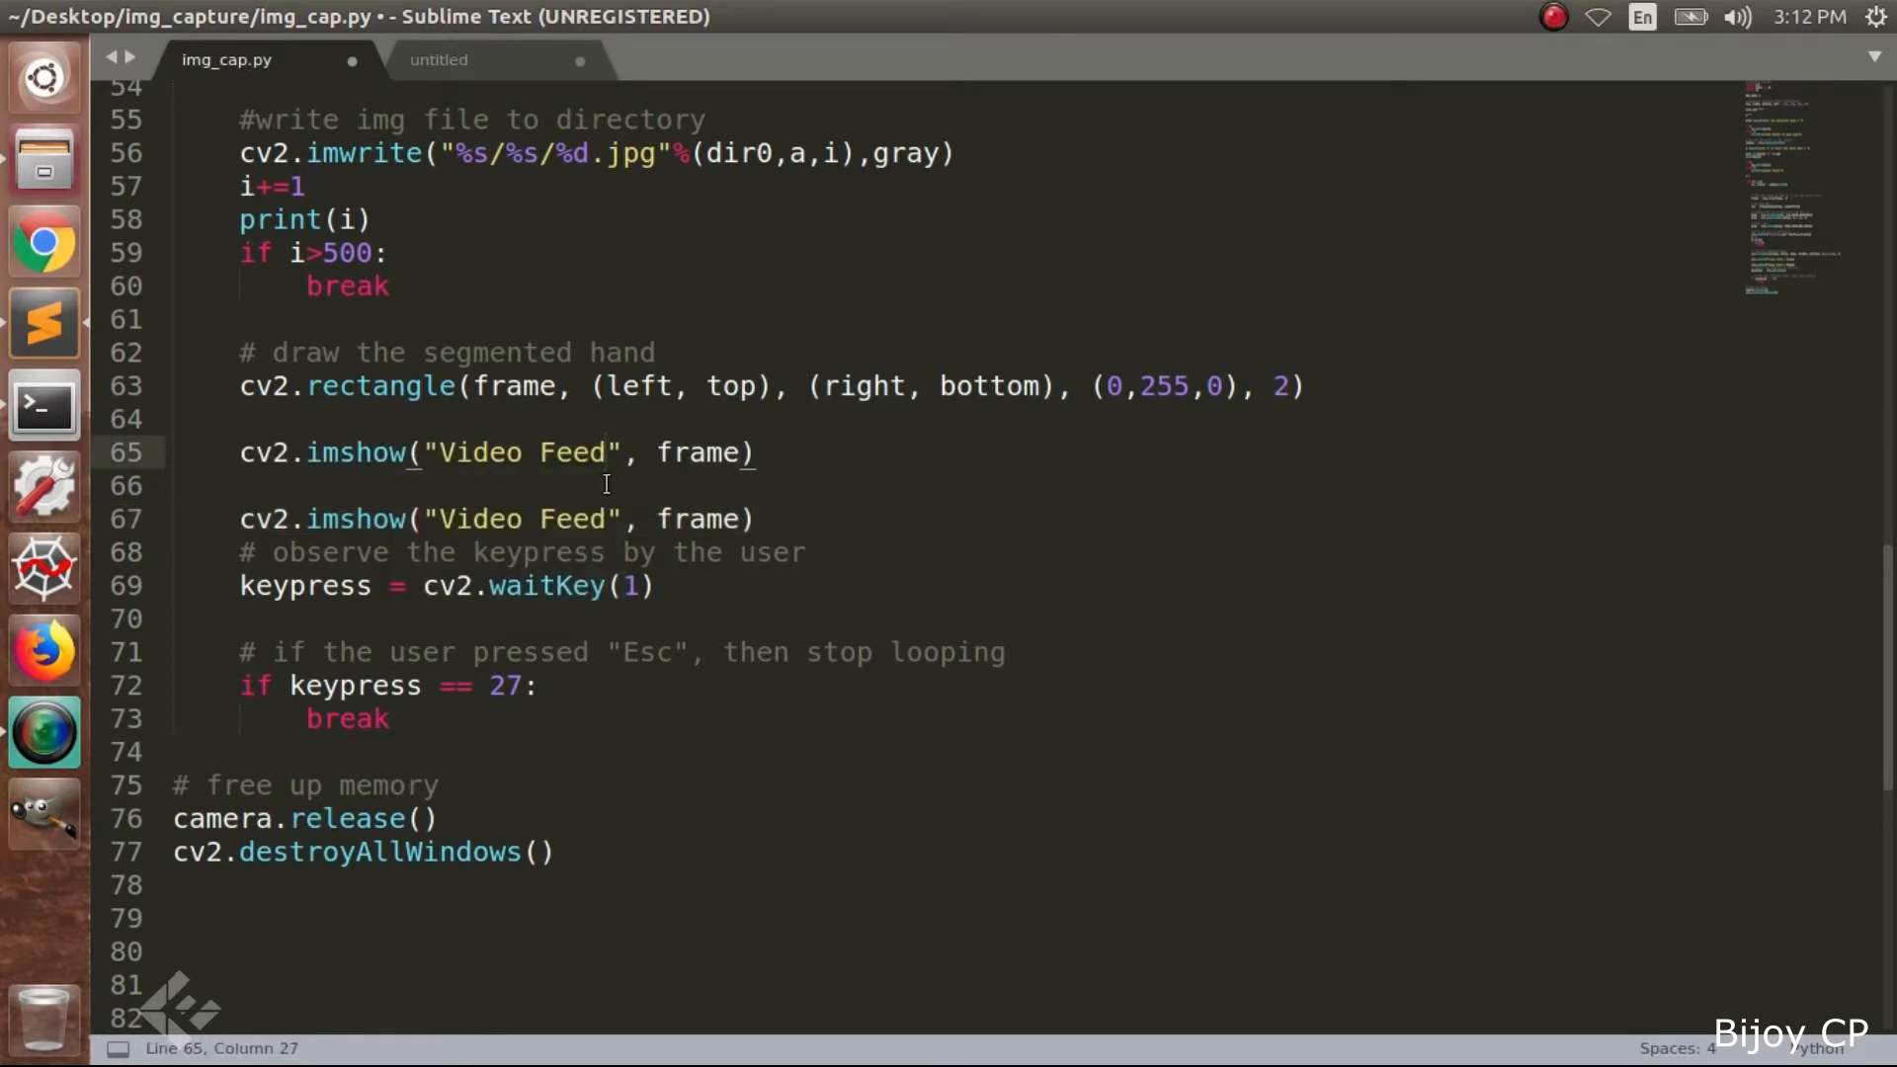
type("1")
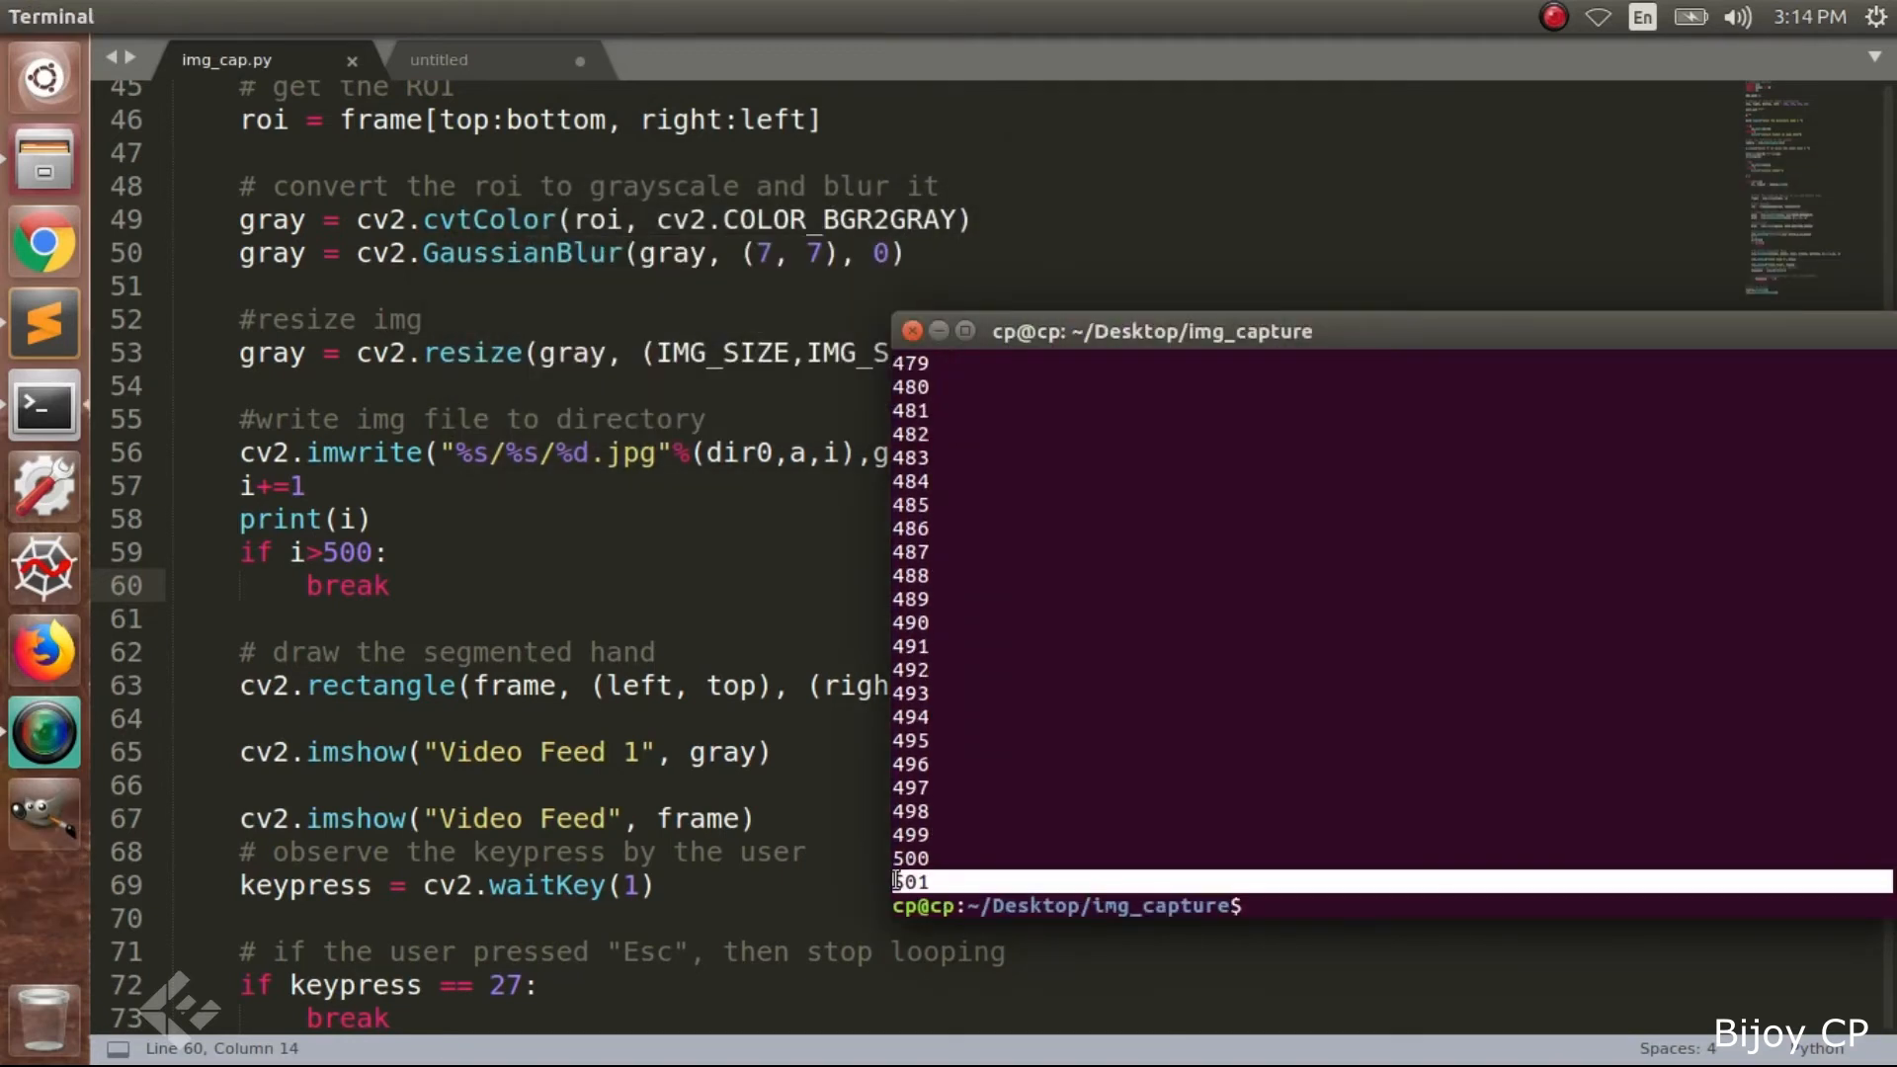
mouse_move(43, 158)
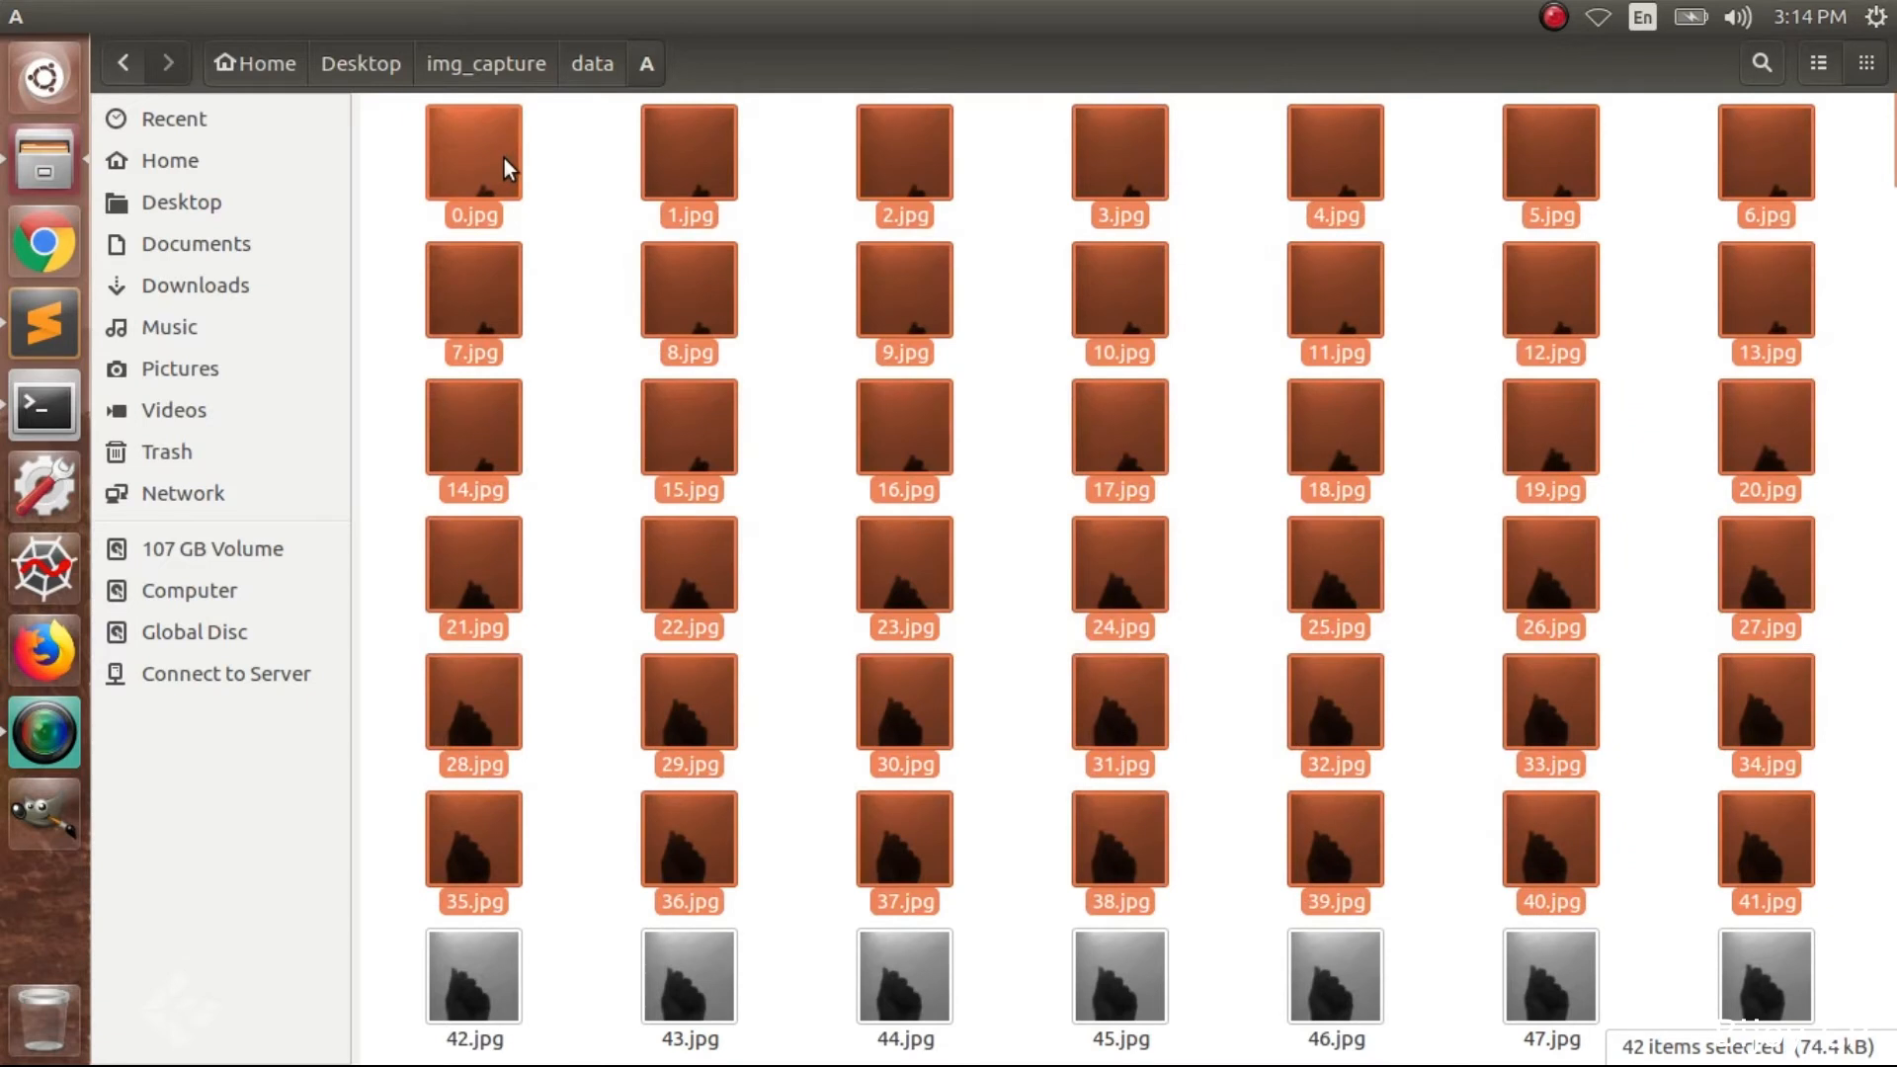
Scroll through the captured jpg hand images in the data/A folder
scroll("down", 3)
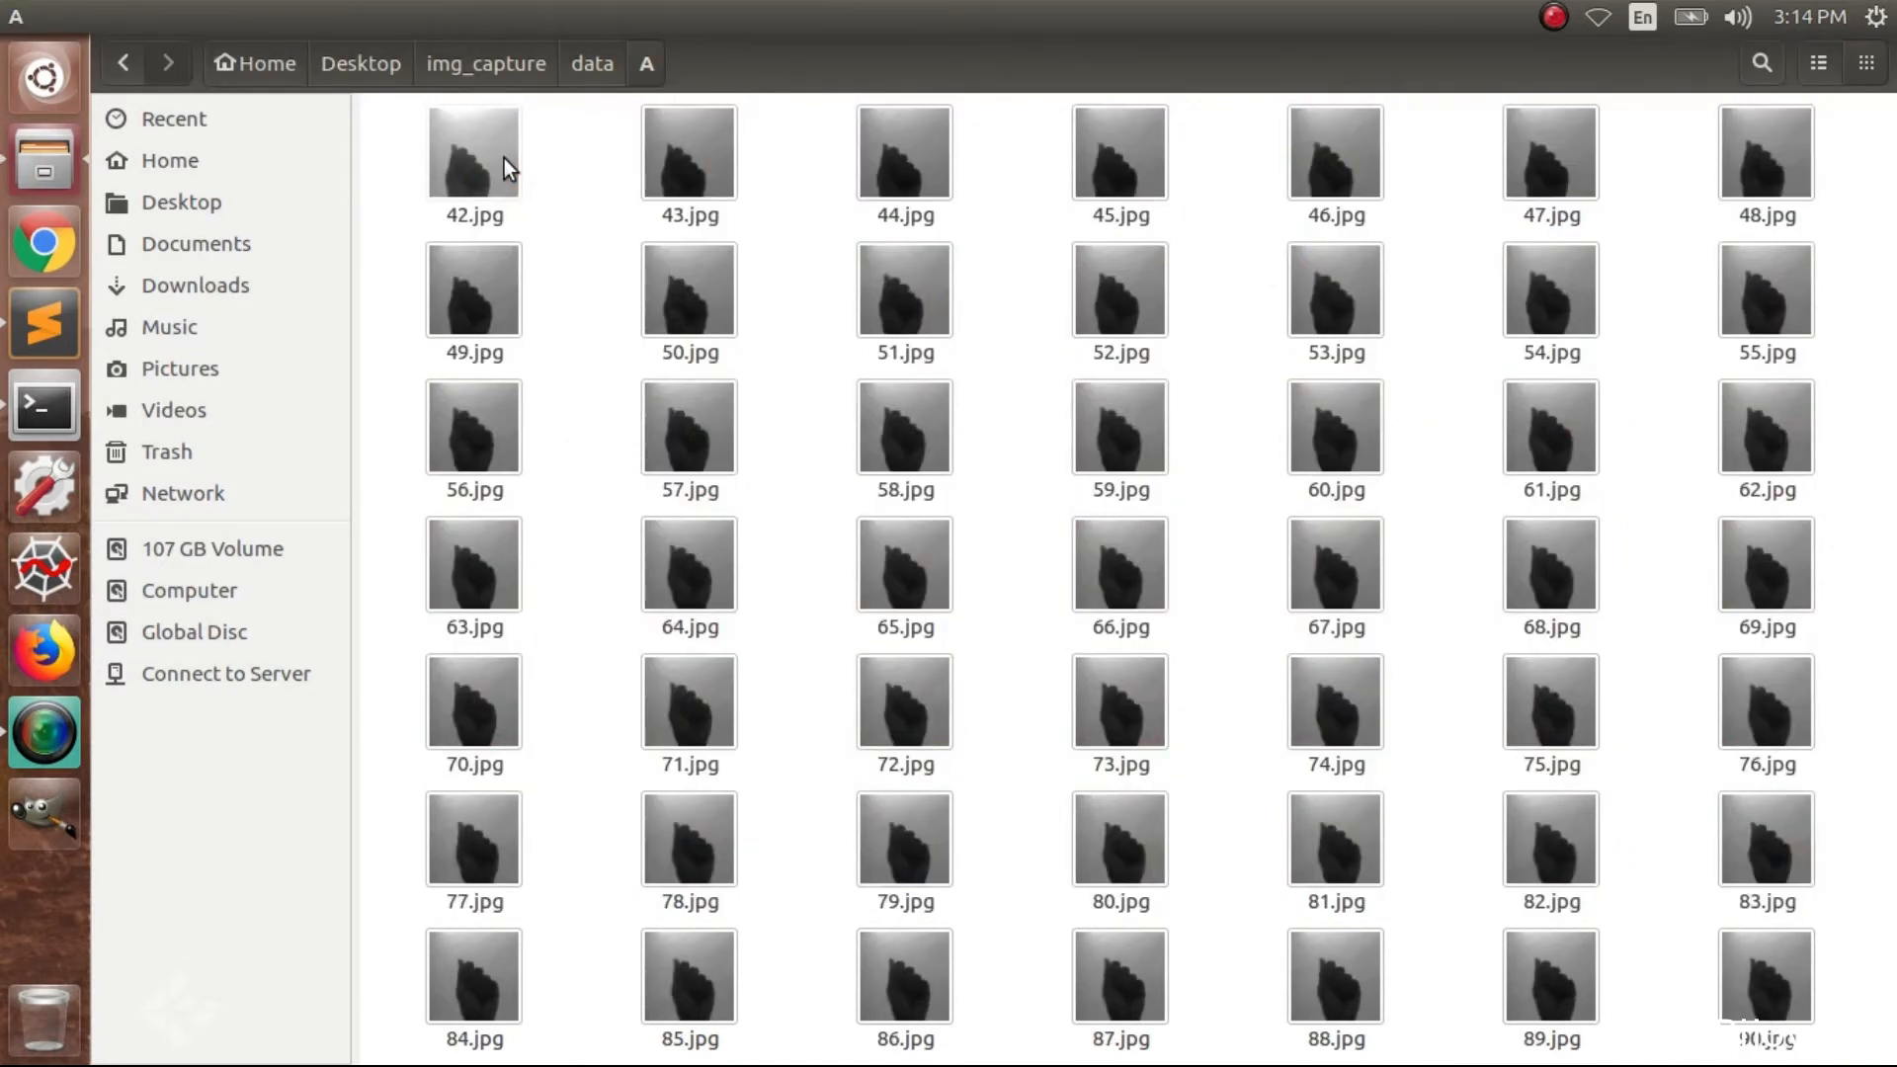
left_click(472, 151)
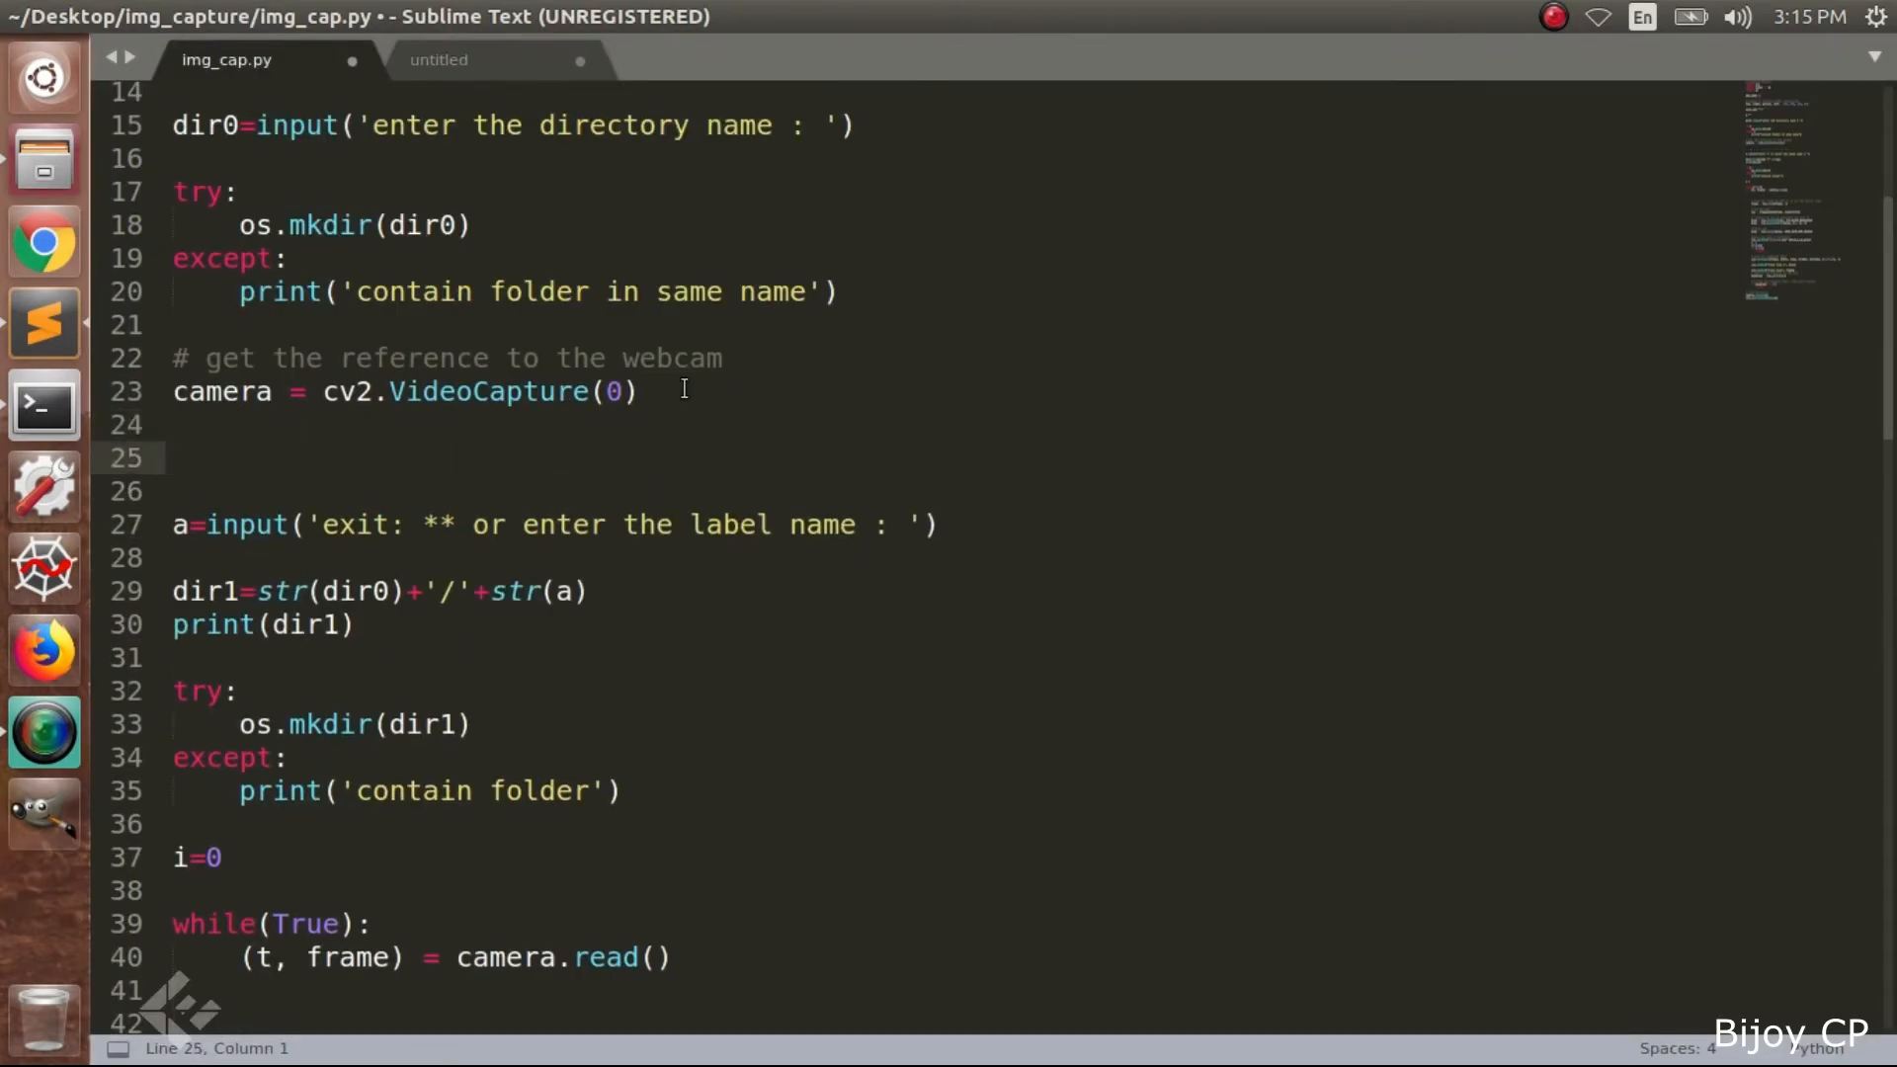
Wrap the label prompt in while(True): breaking when the label equals exit_con ('**')
type("while()")
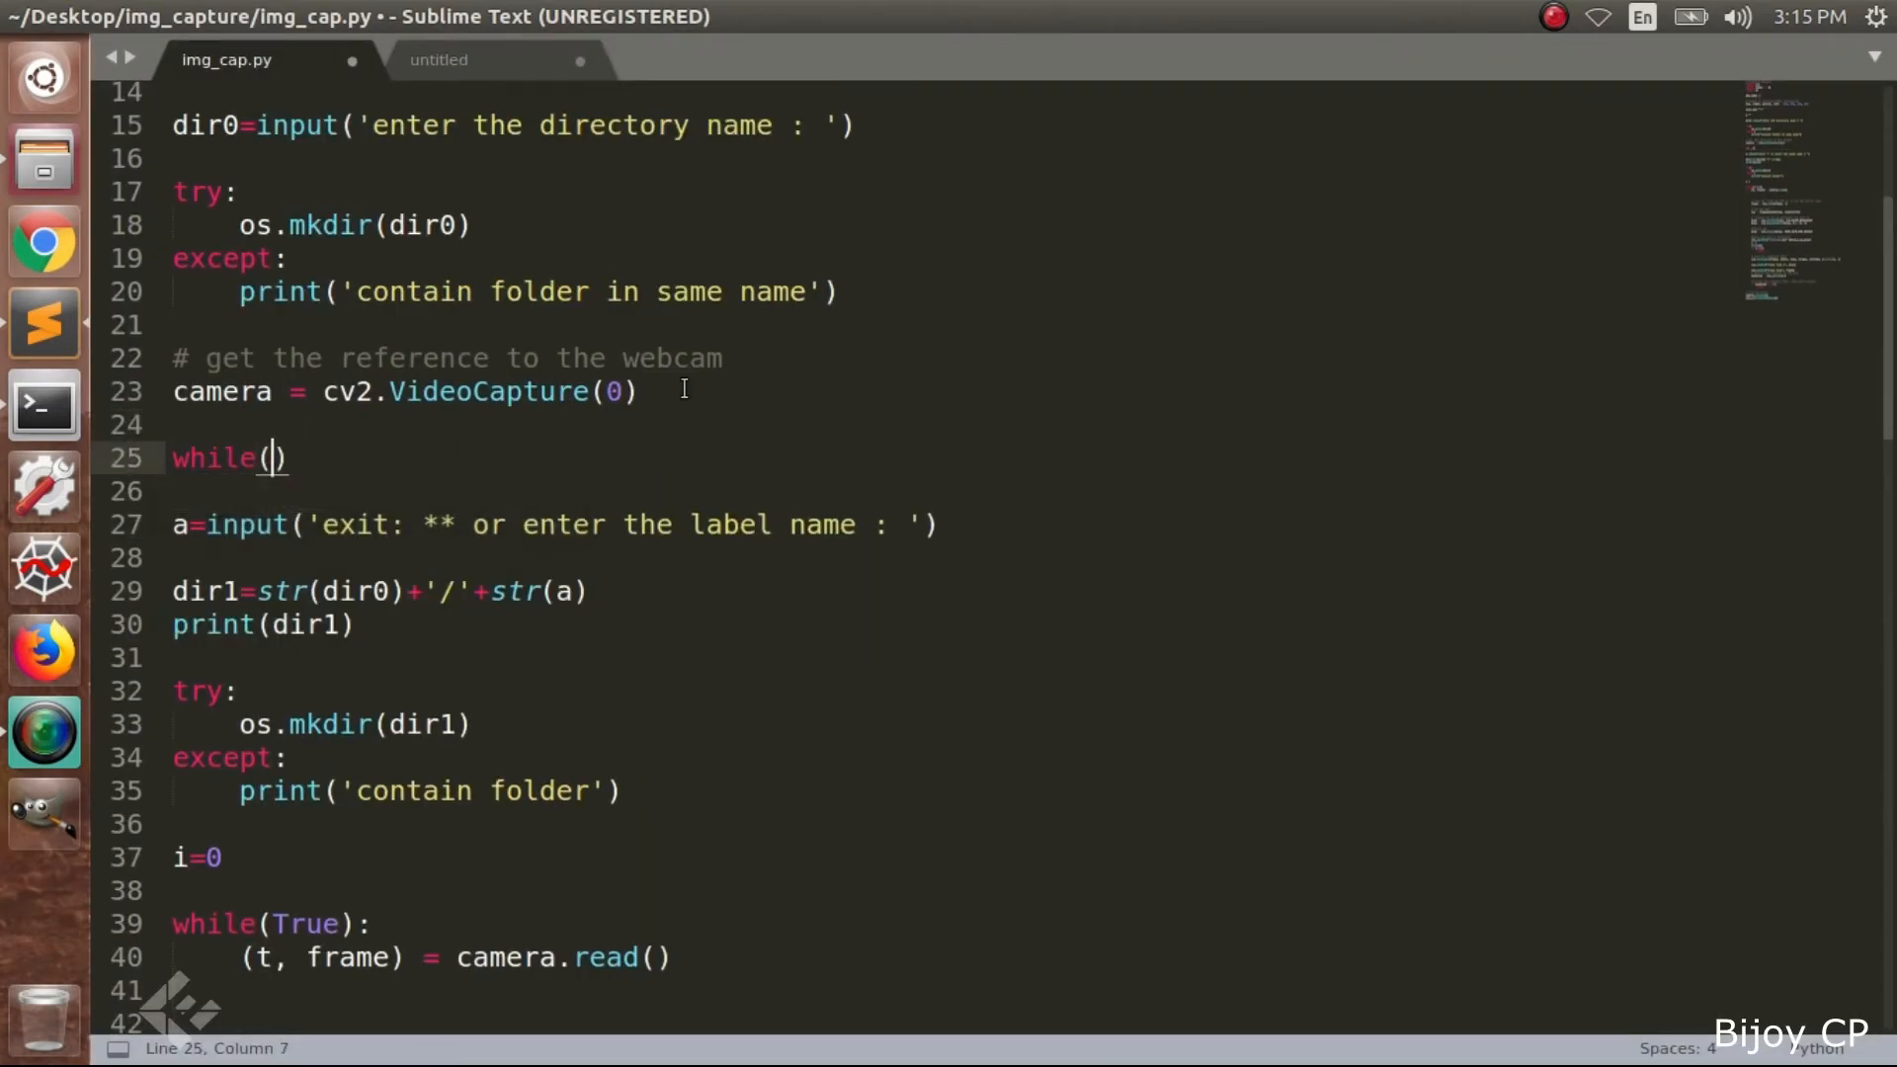
type("tr")
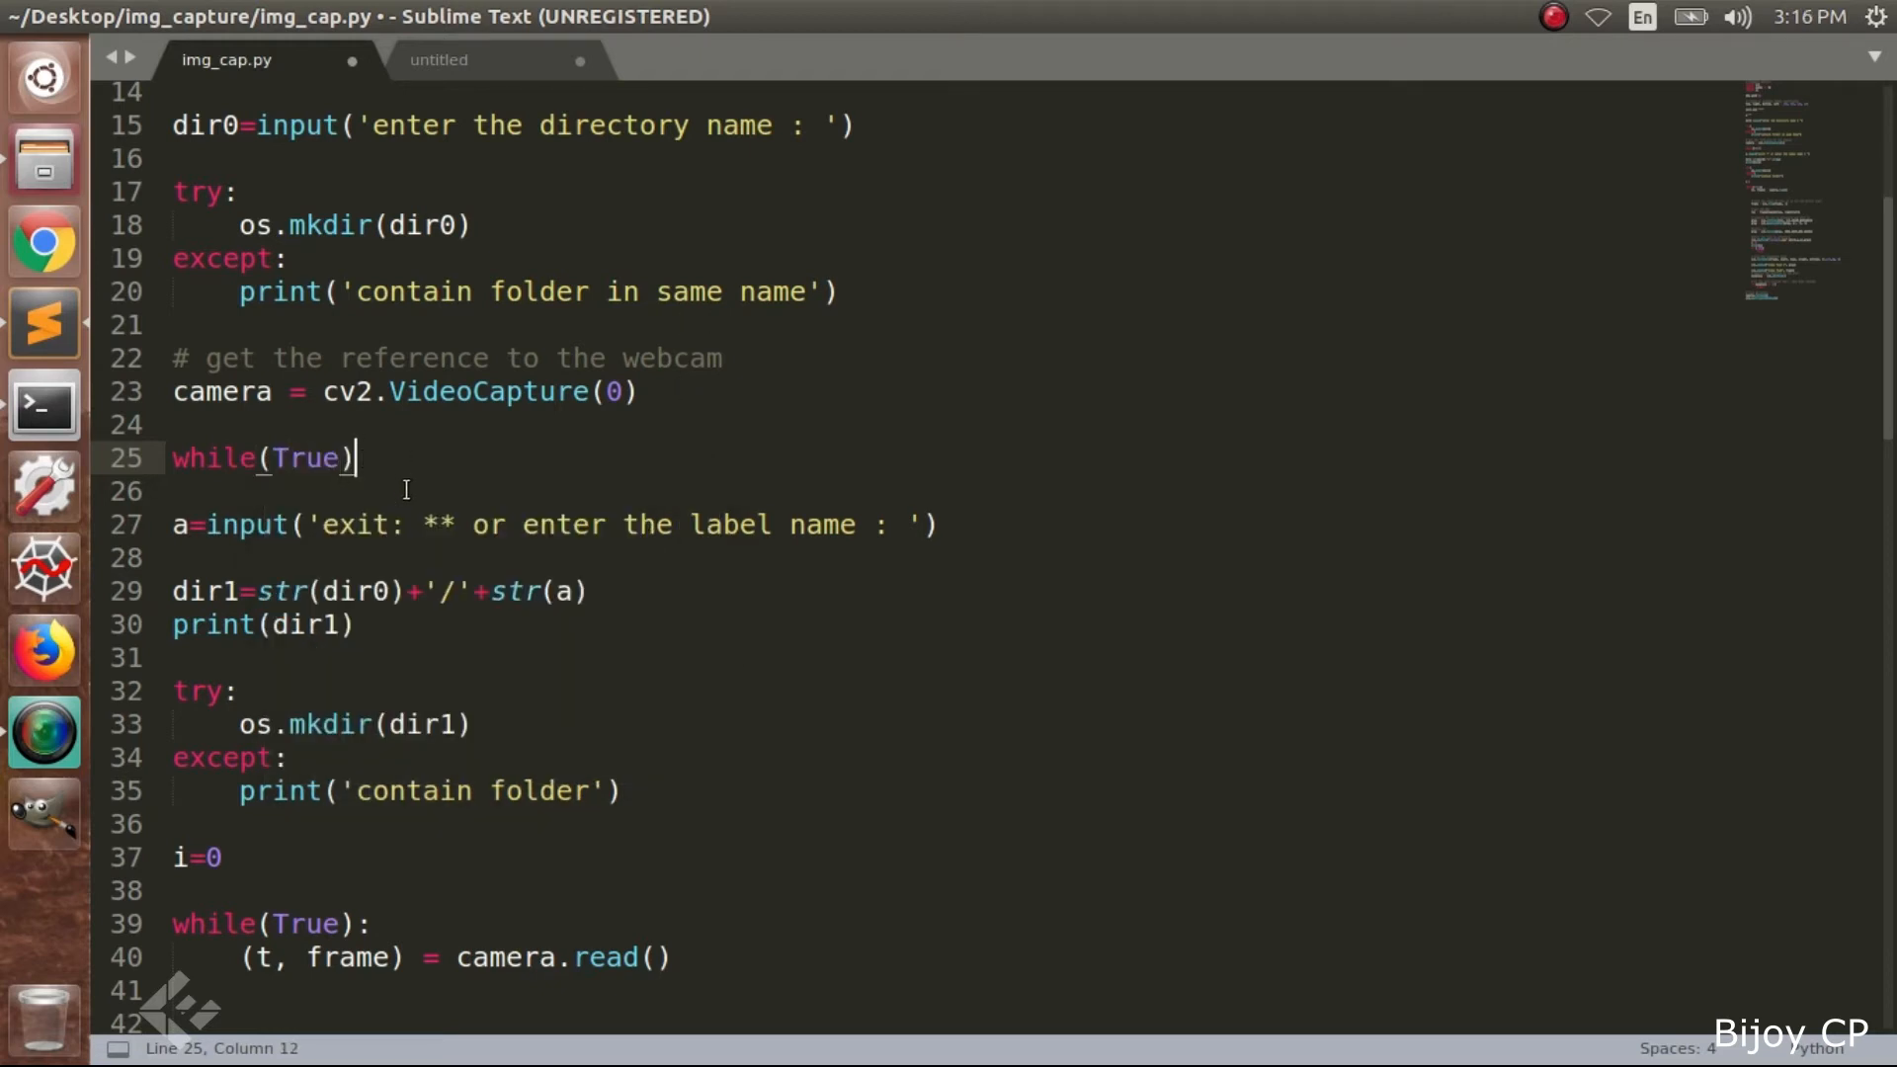
type(":")
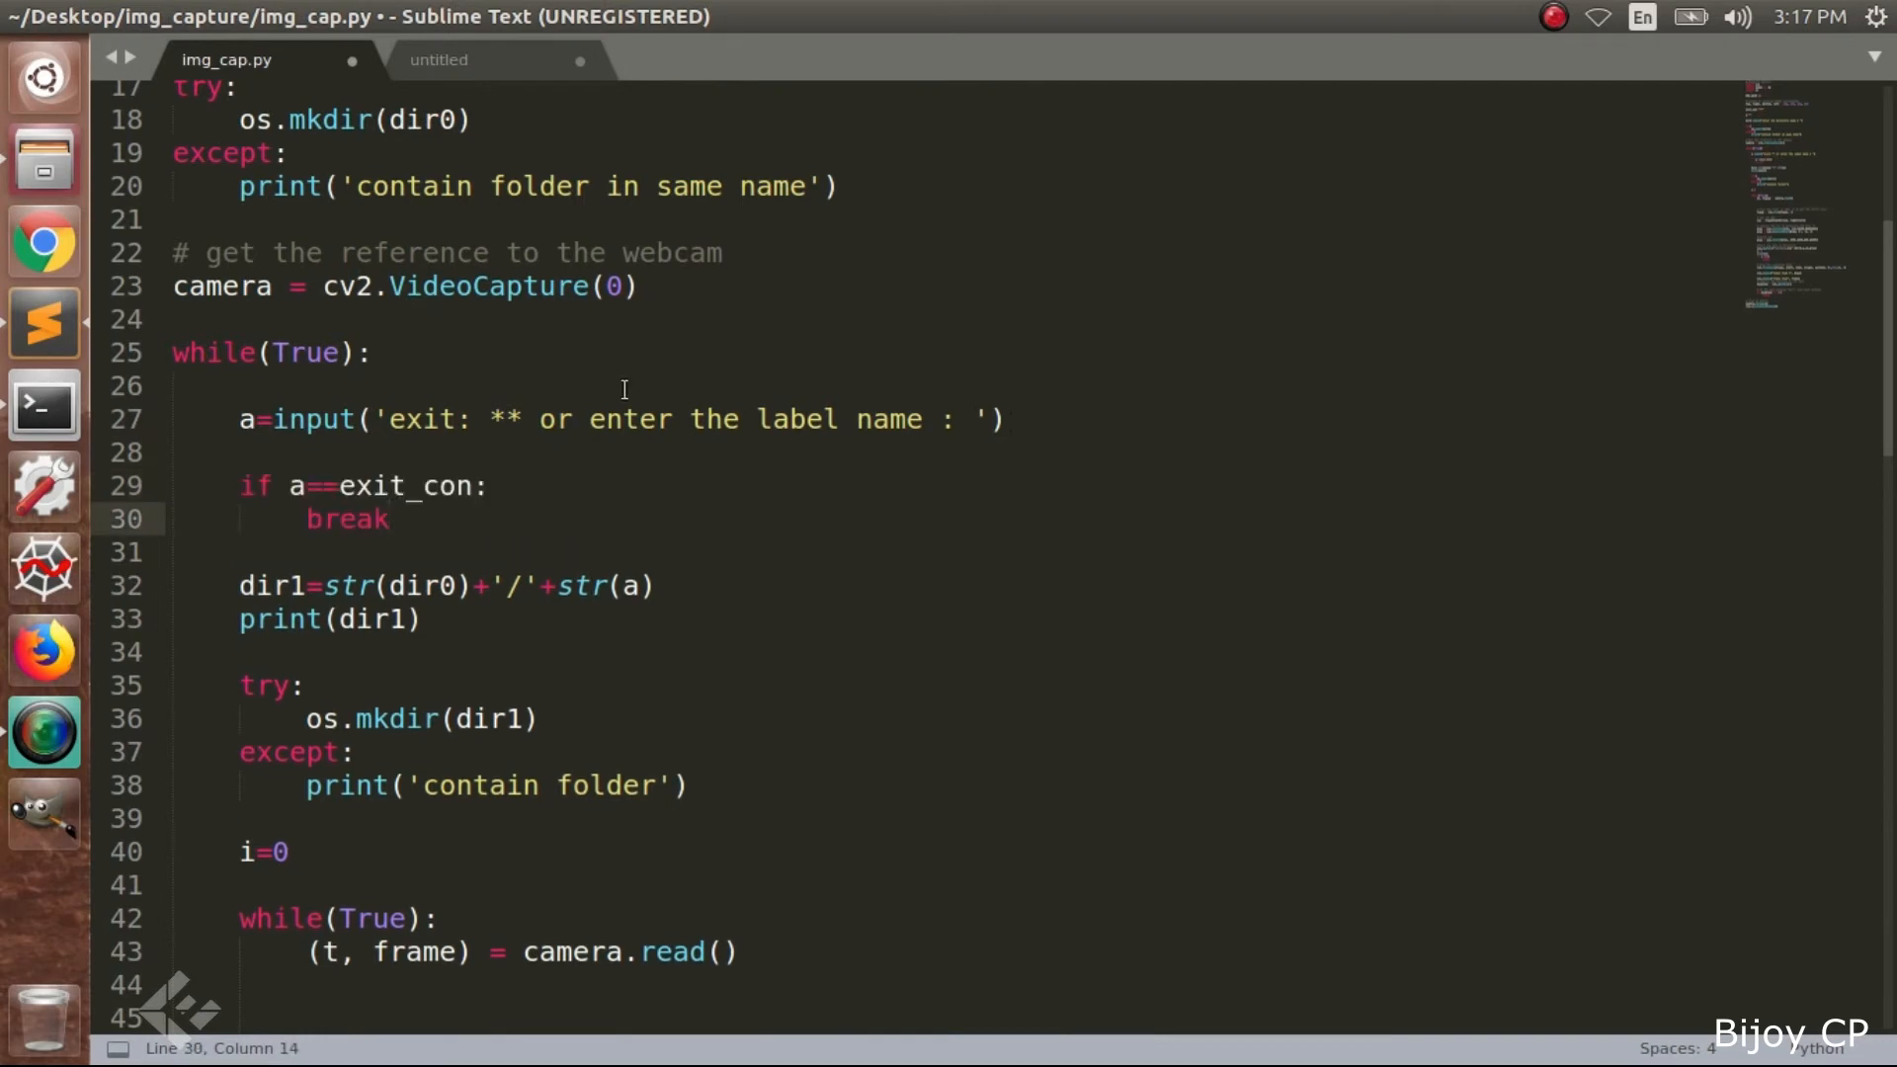
double_click(254, 485)
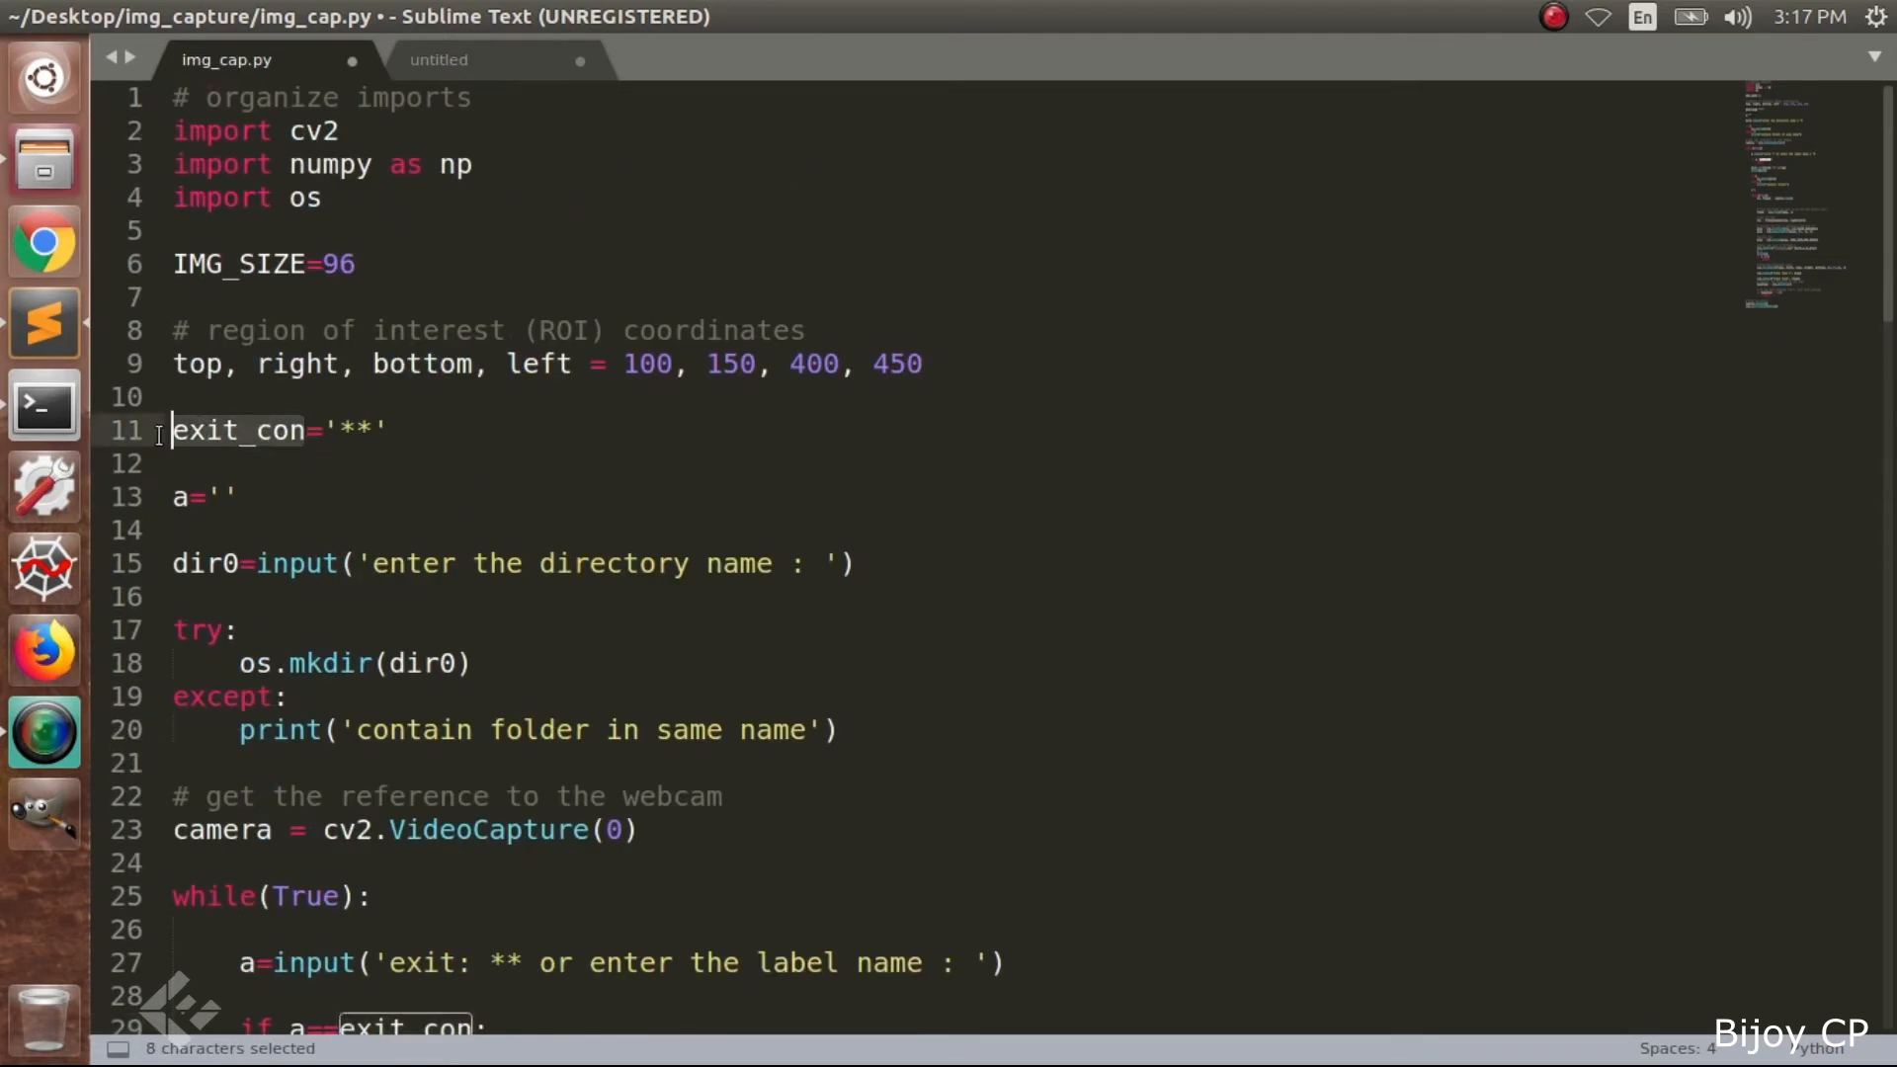
scroll("down", 3)
type("python3 img_cap.py")
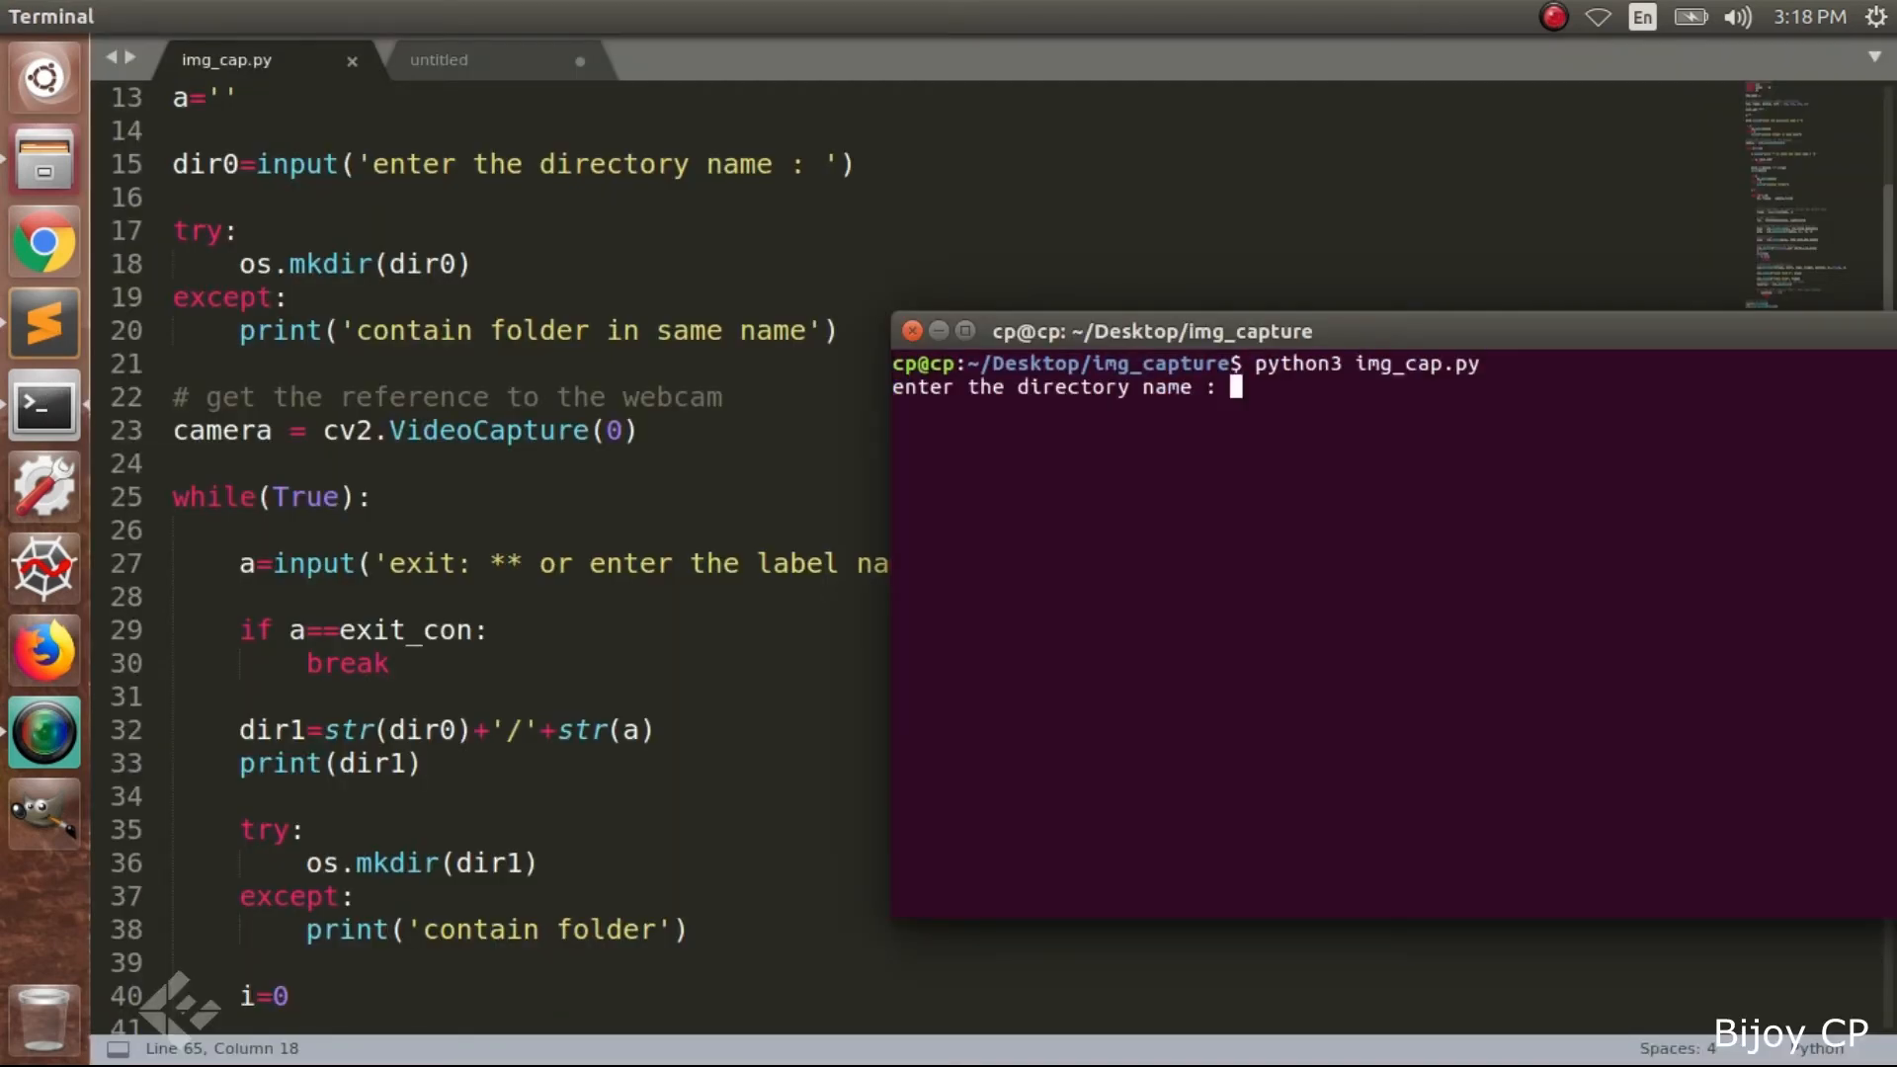
Capture images into directory data for labels A, B and C, then exit with **
type("da")
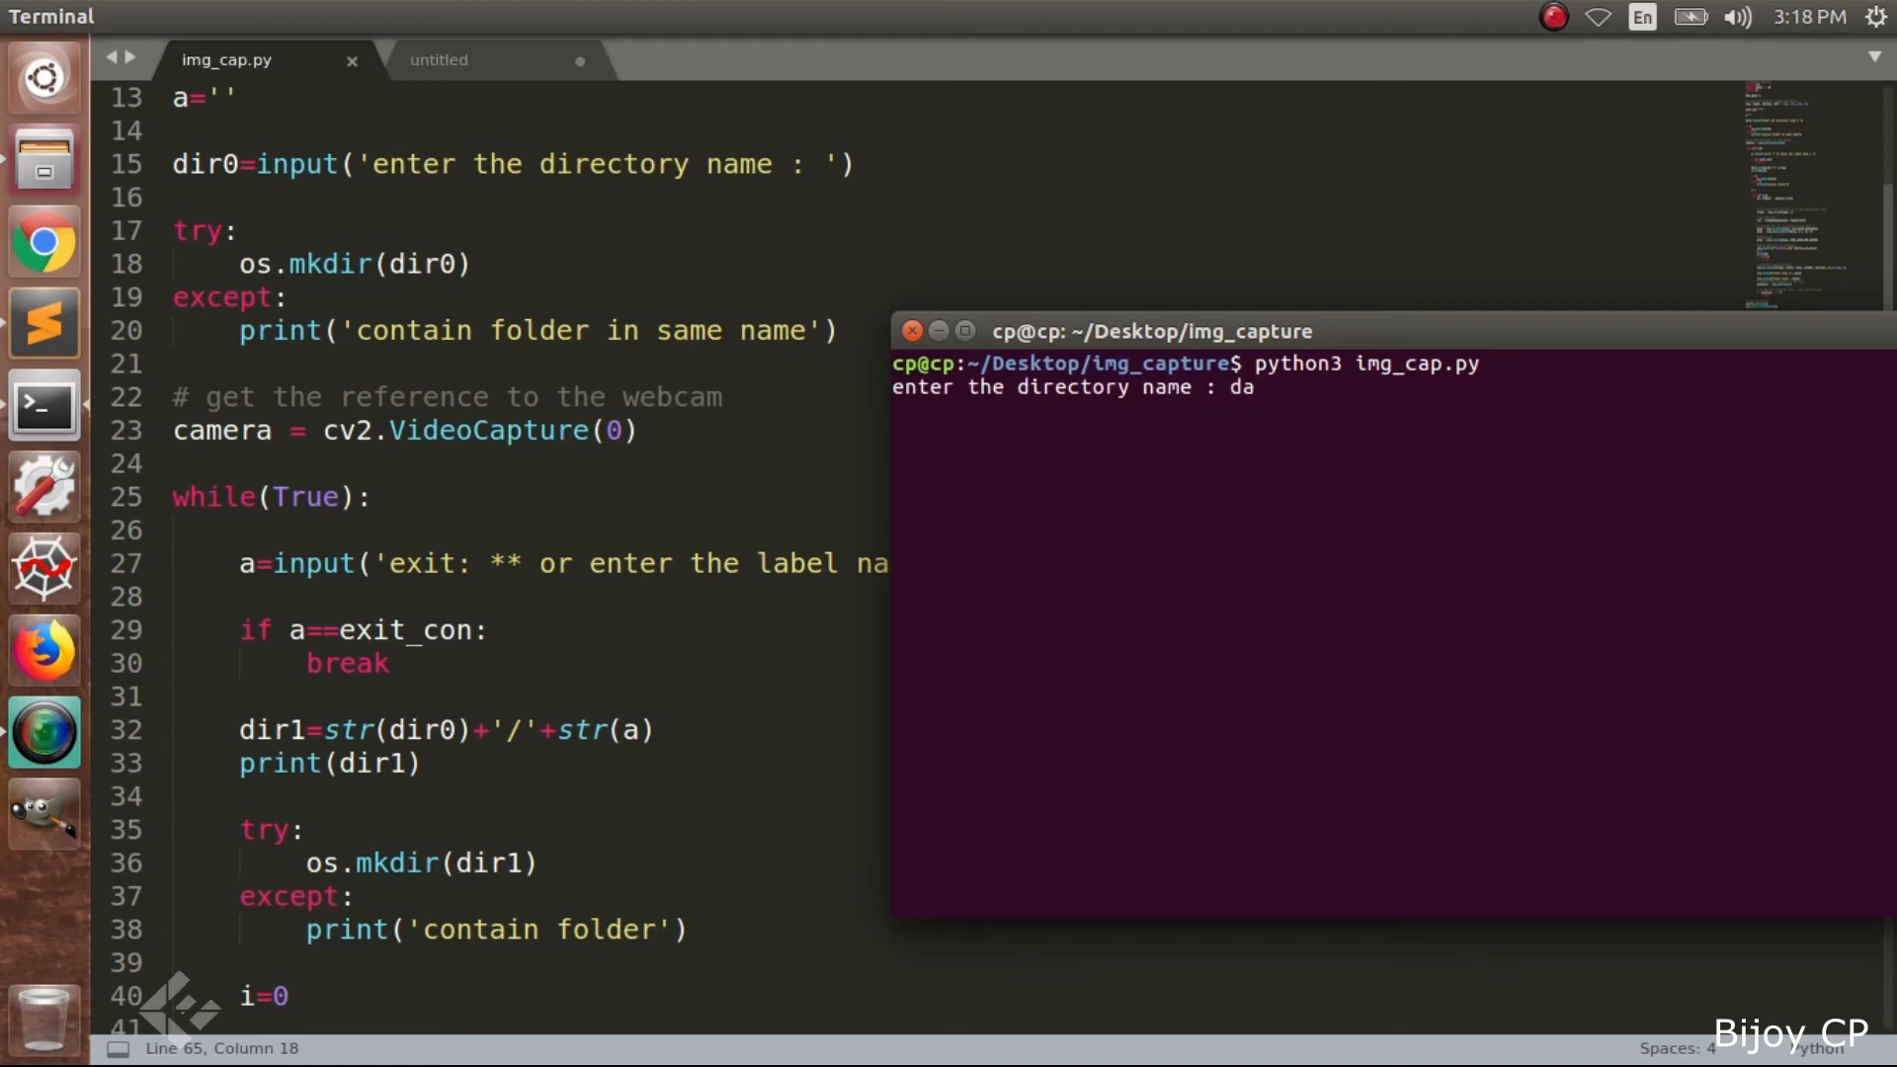
type("ta")
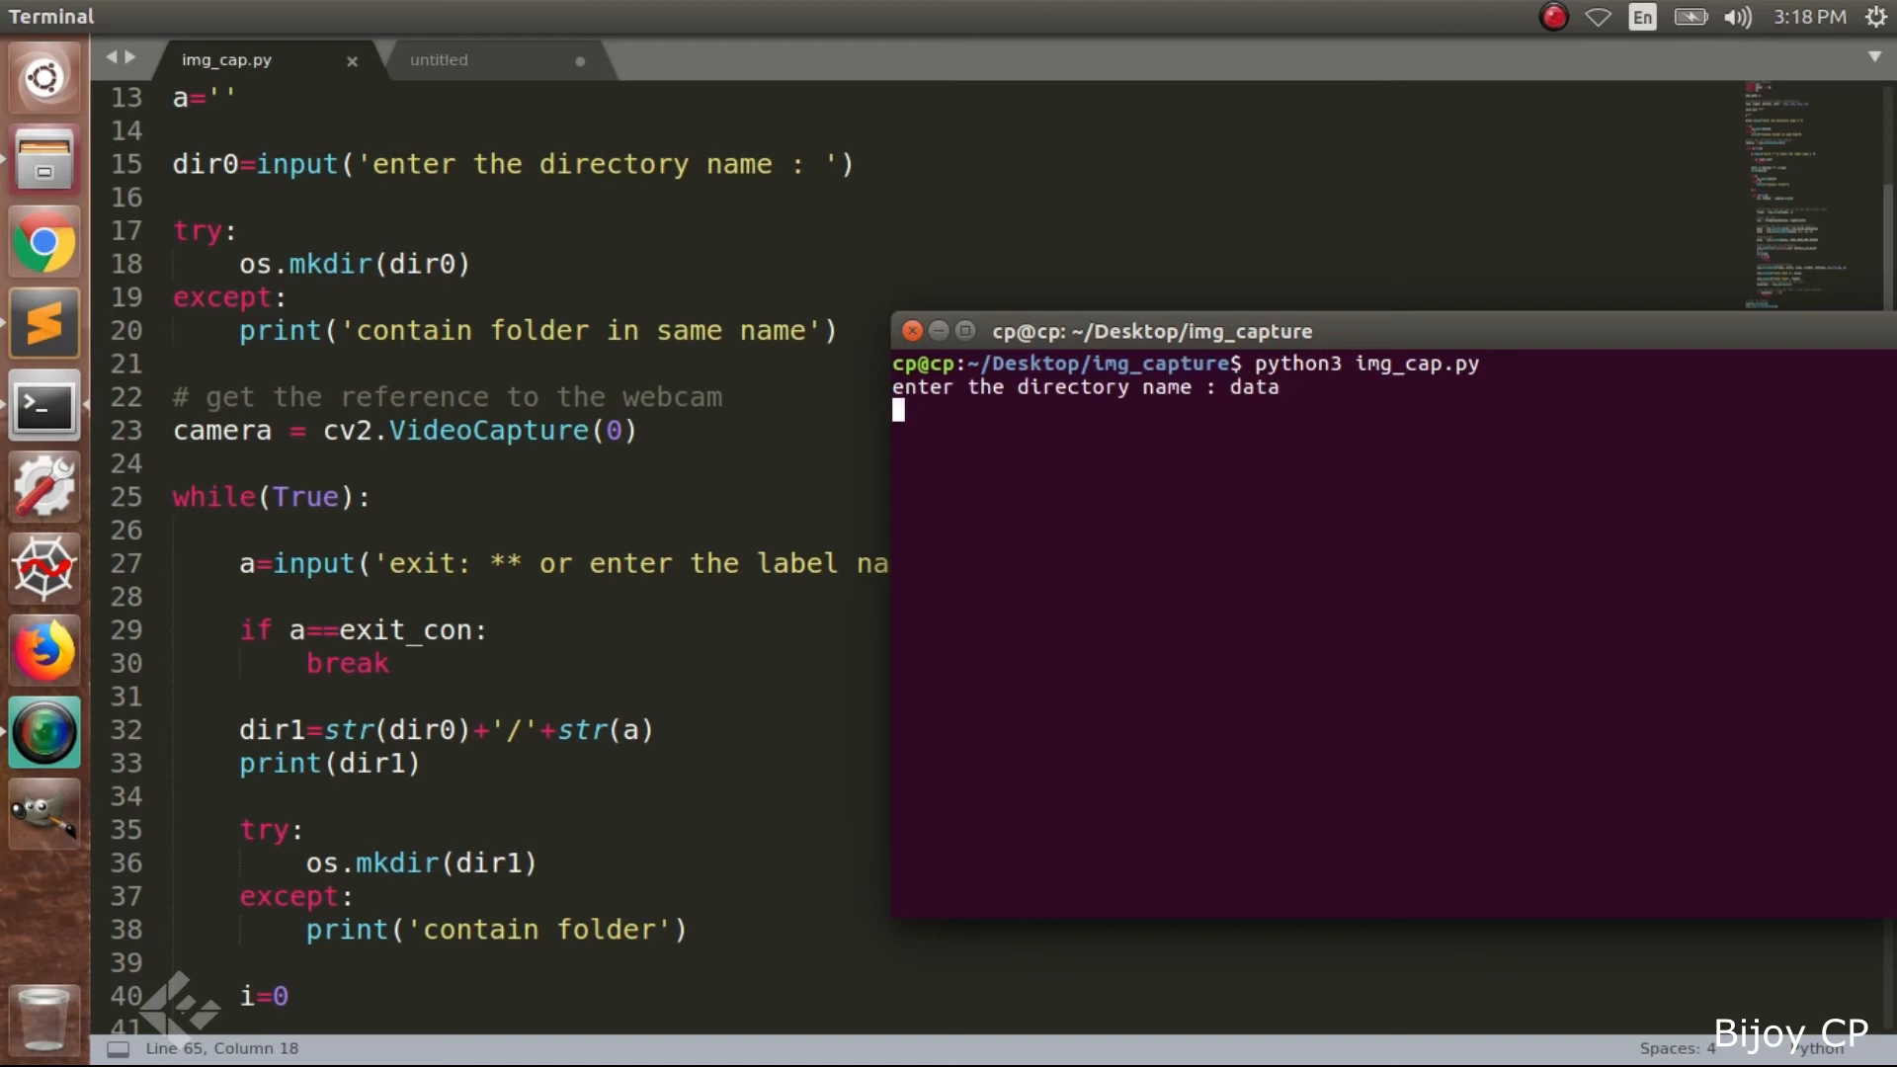
type("A")
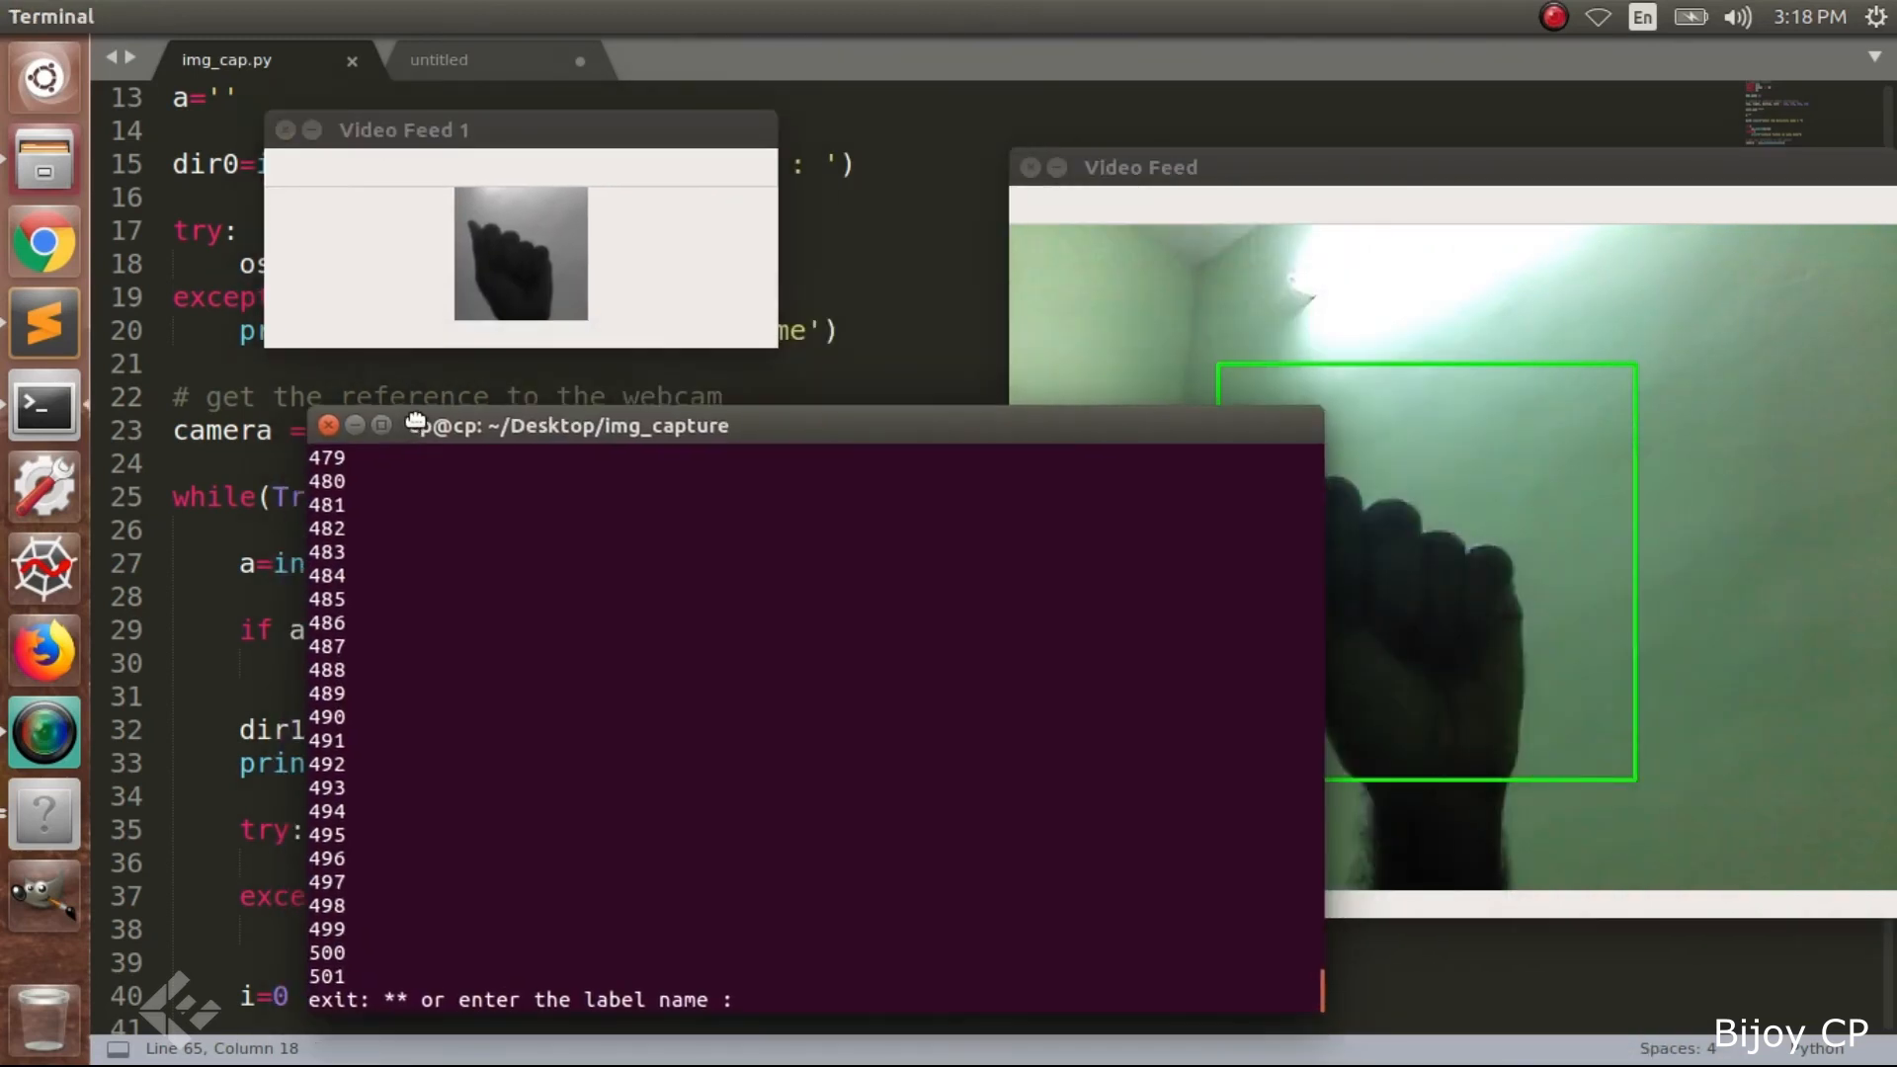
type("B")
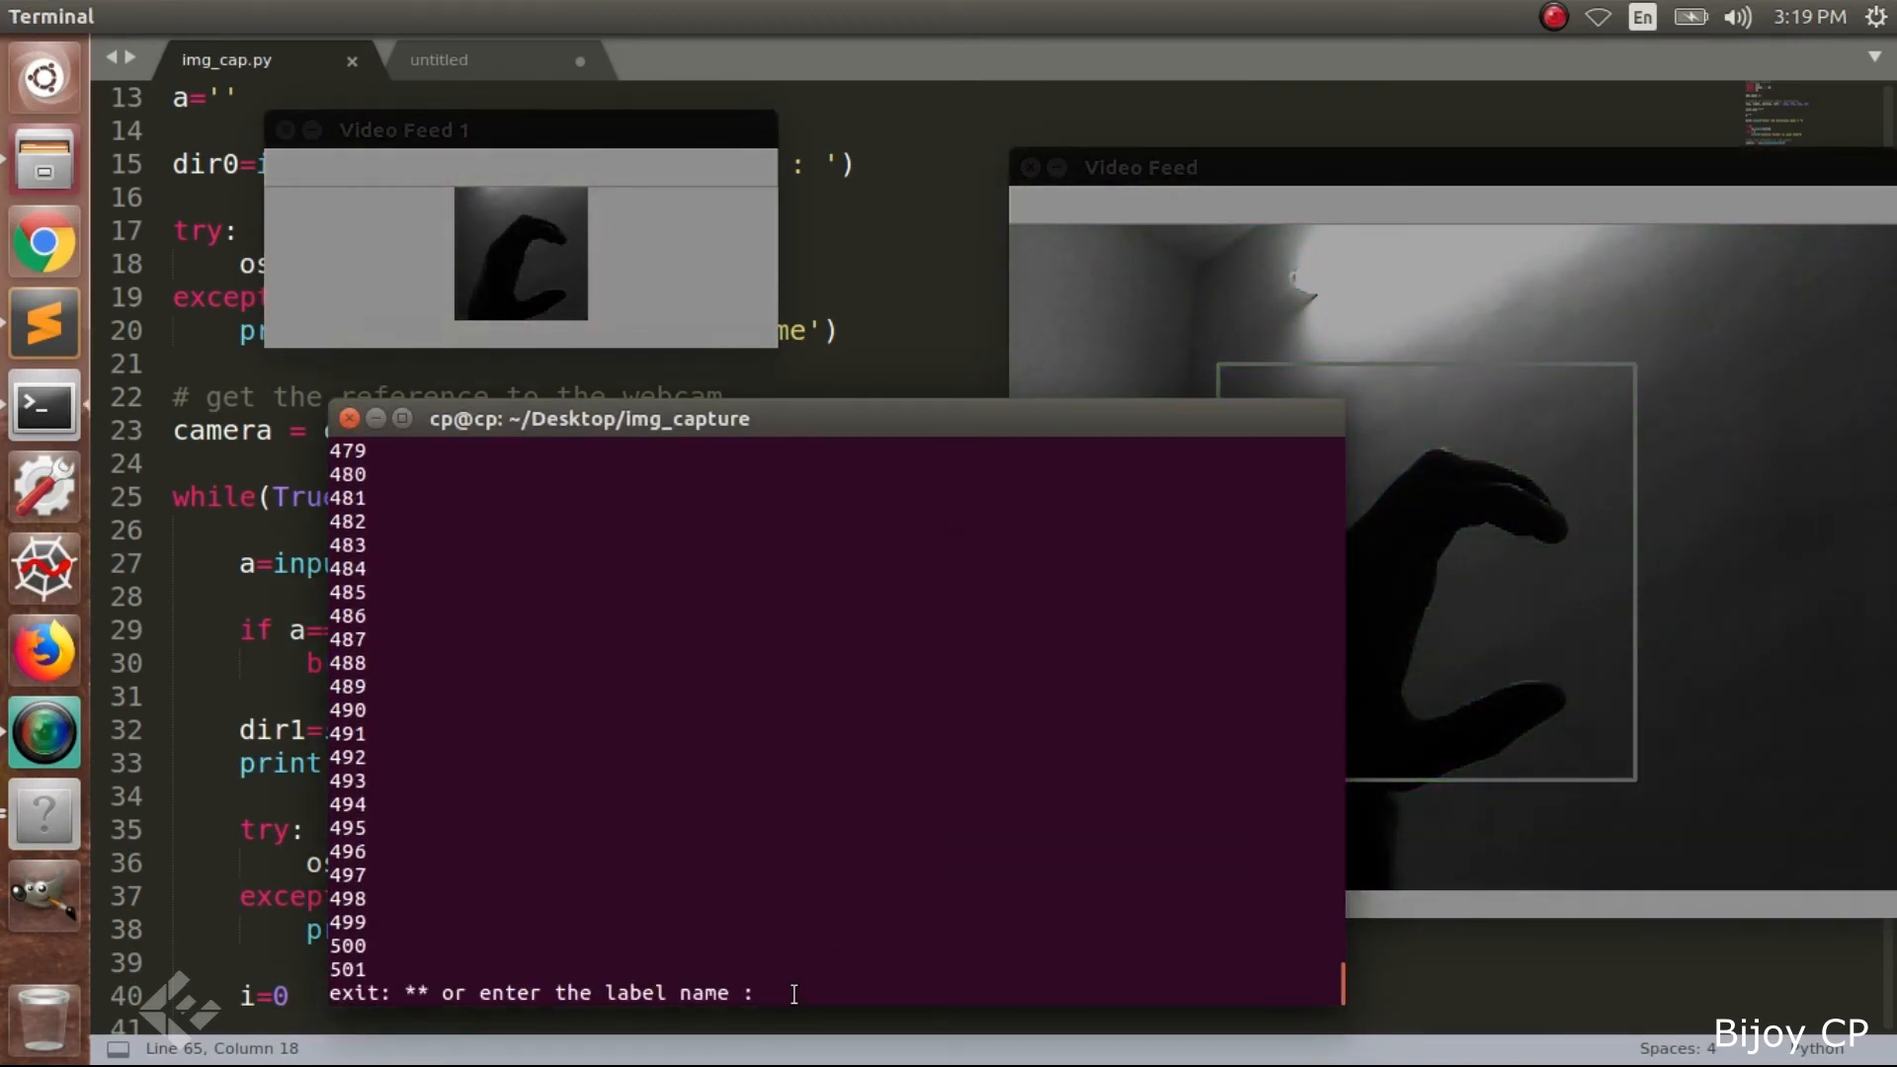
type("**")
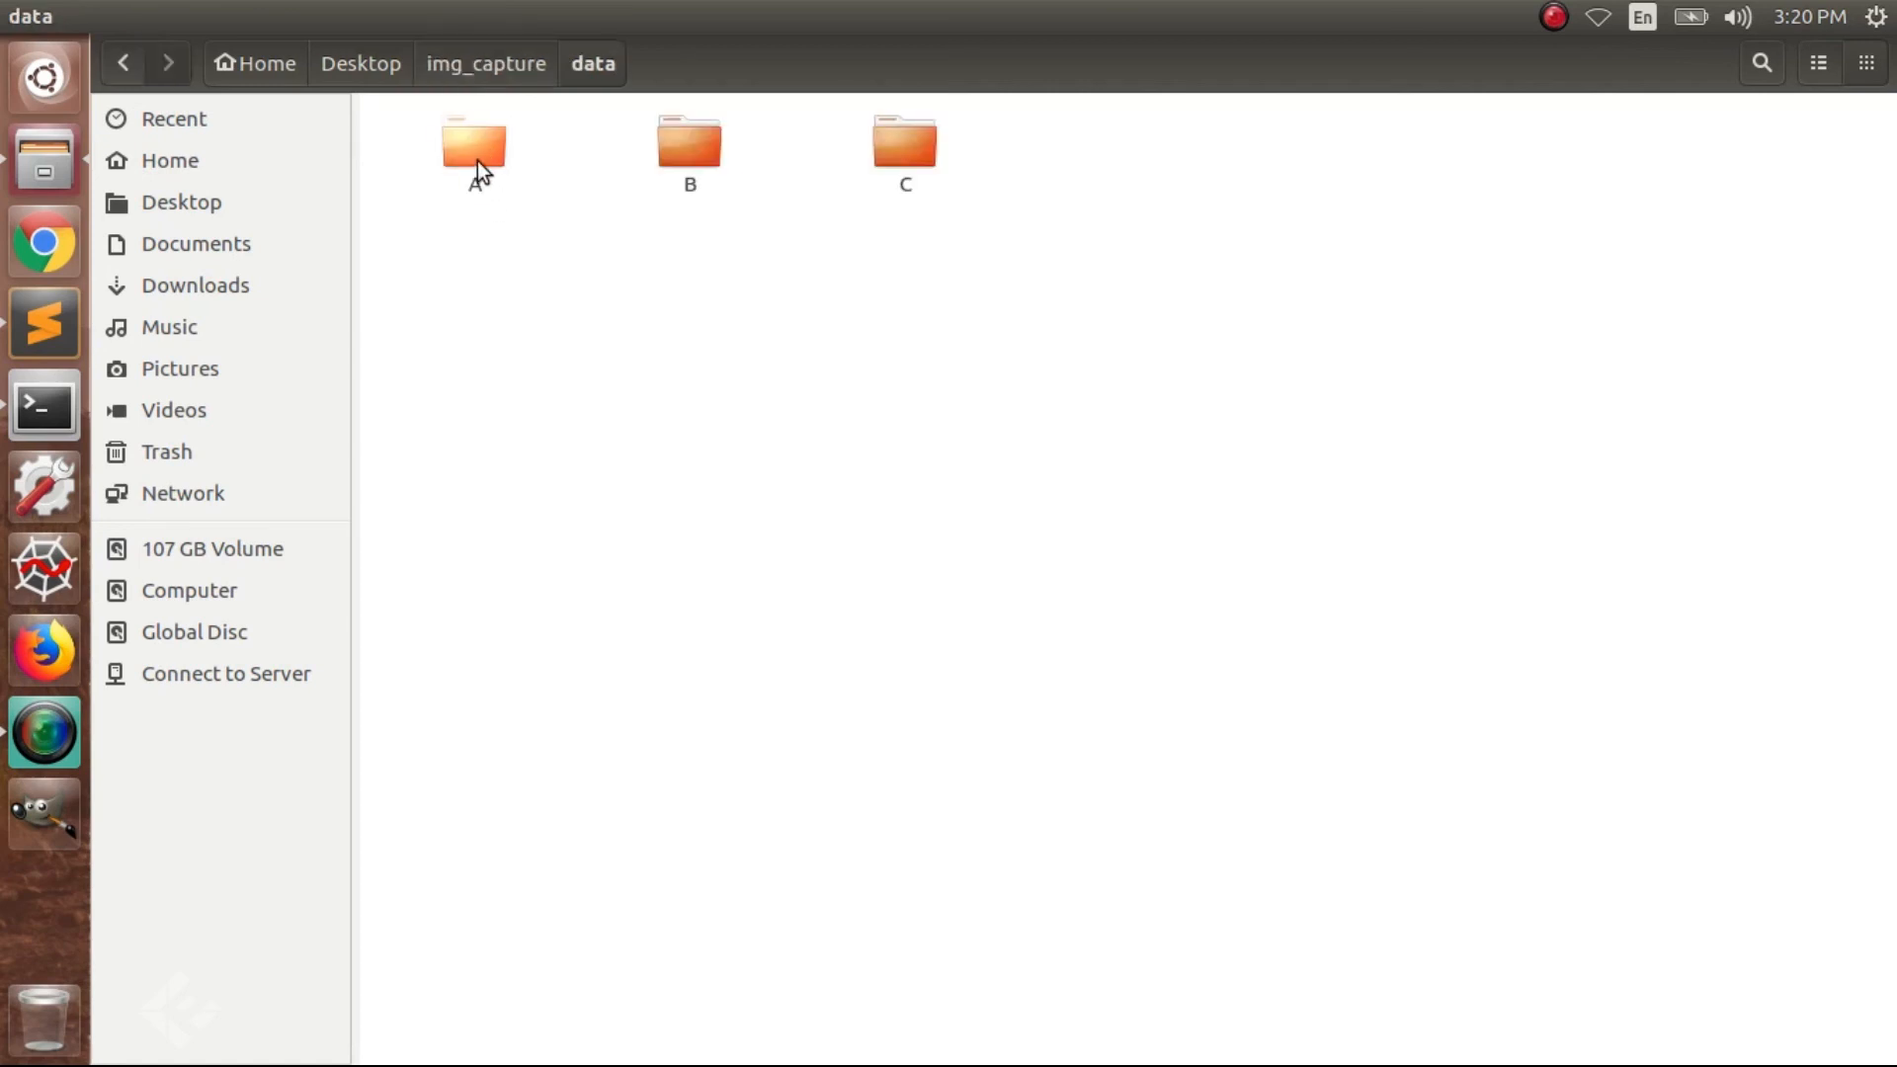
View the captured images in folder A, then open data to see folders A, B, C
double_click(472, 145)
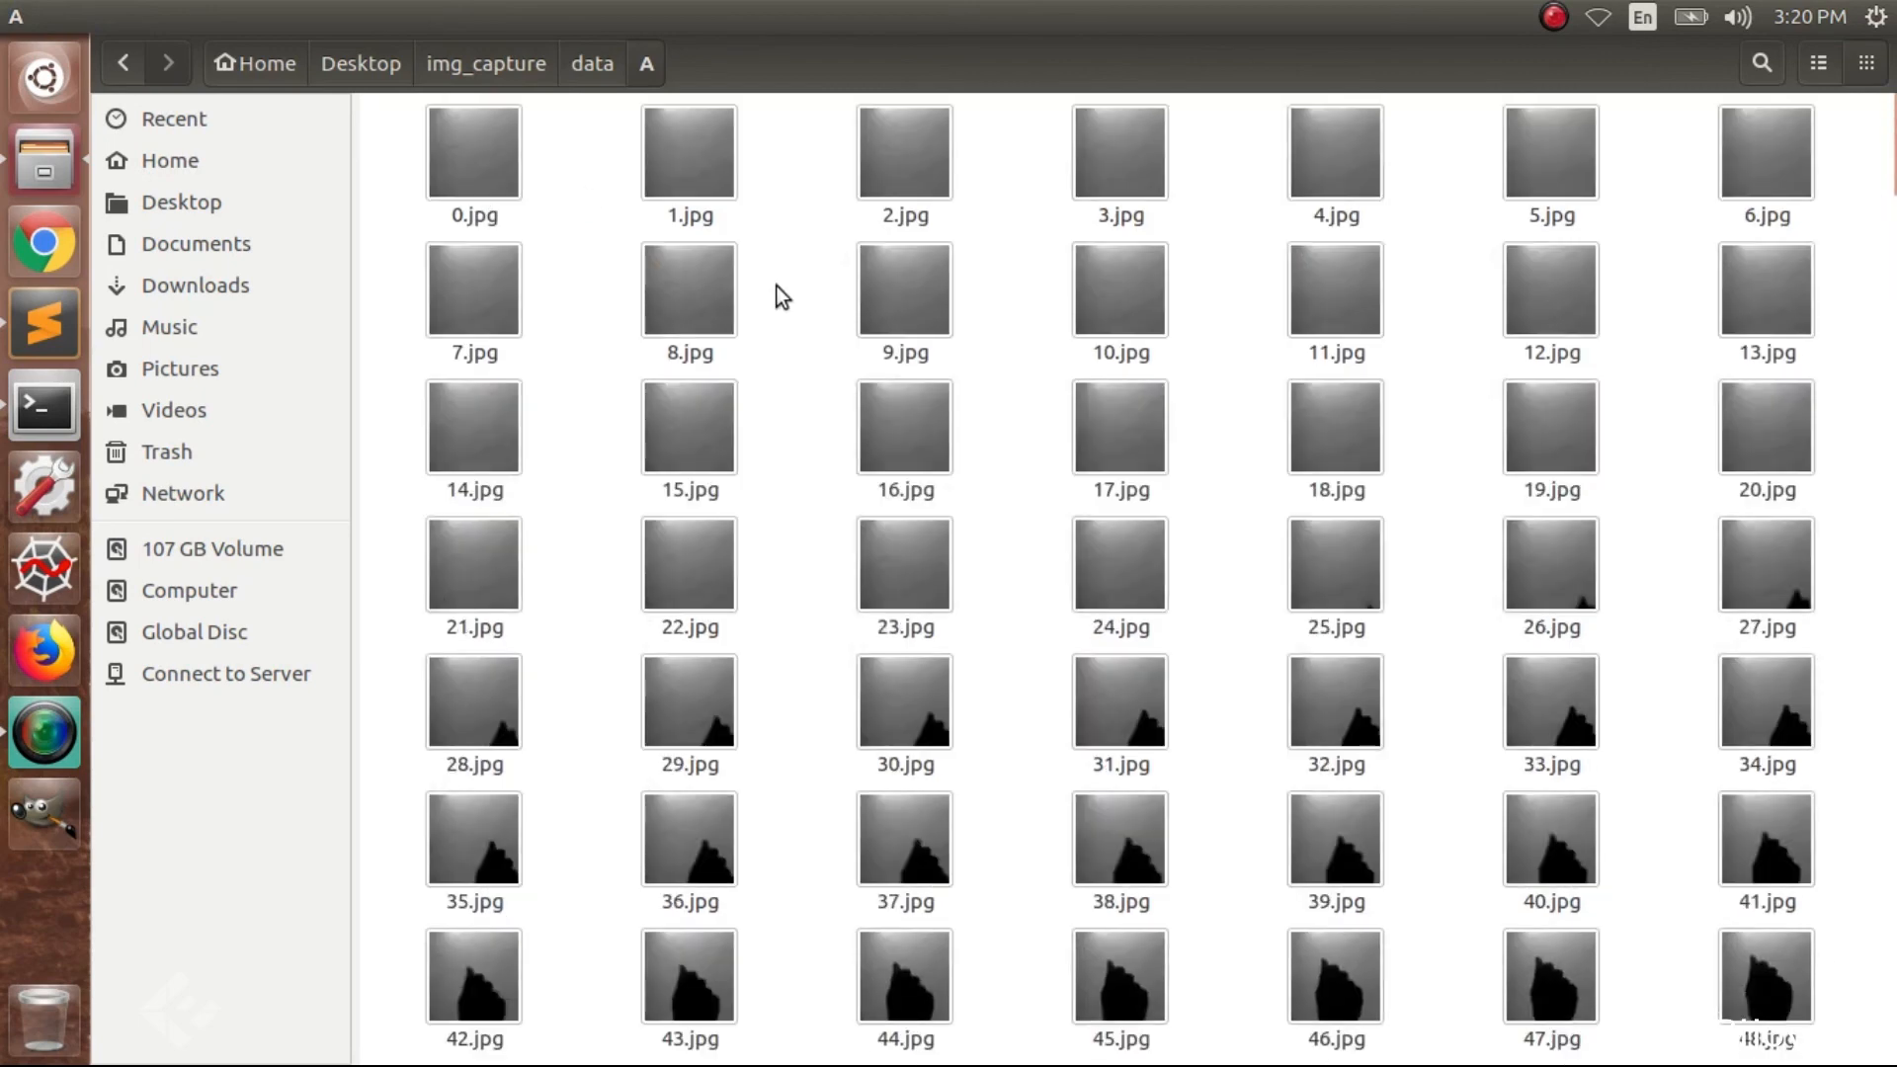
left_click(1765, 976)
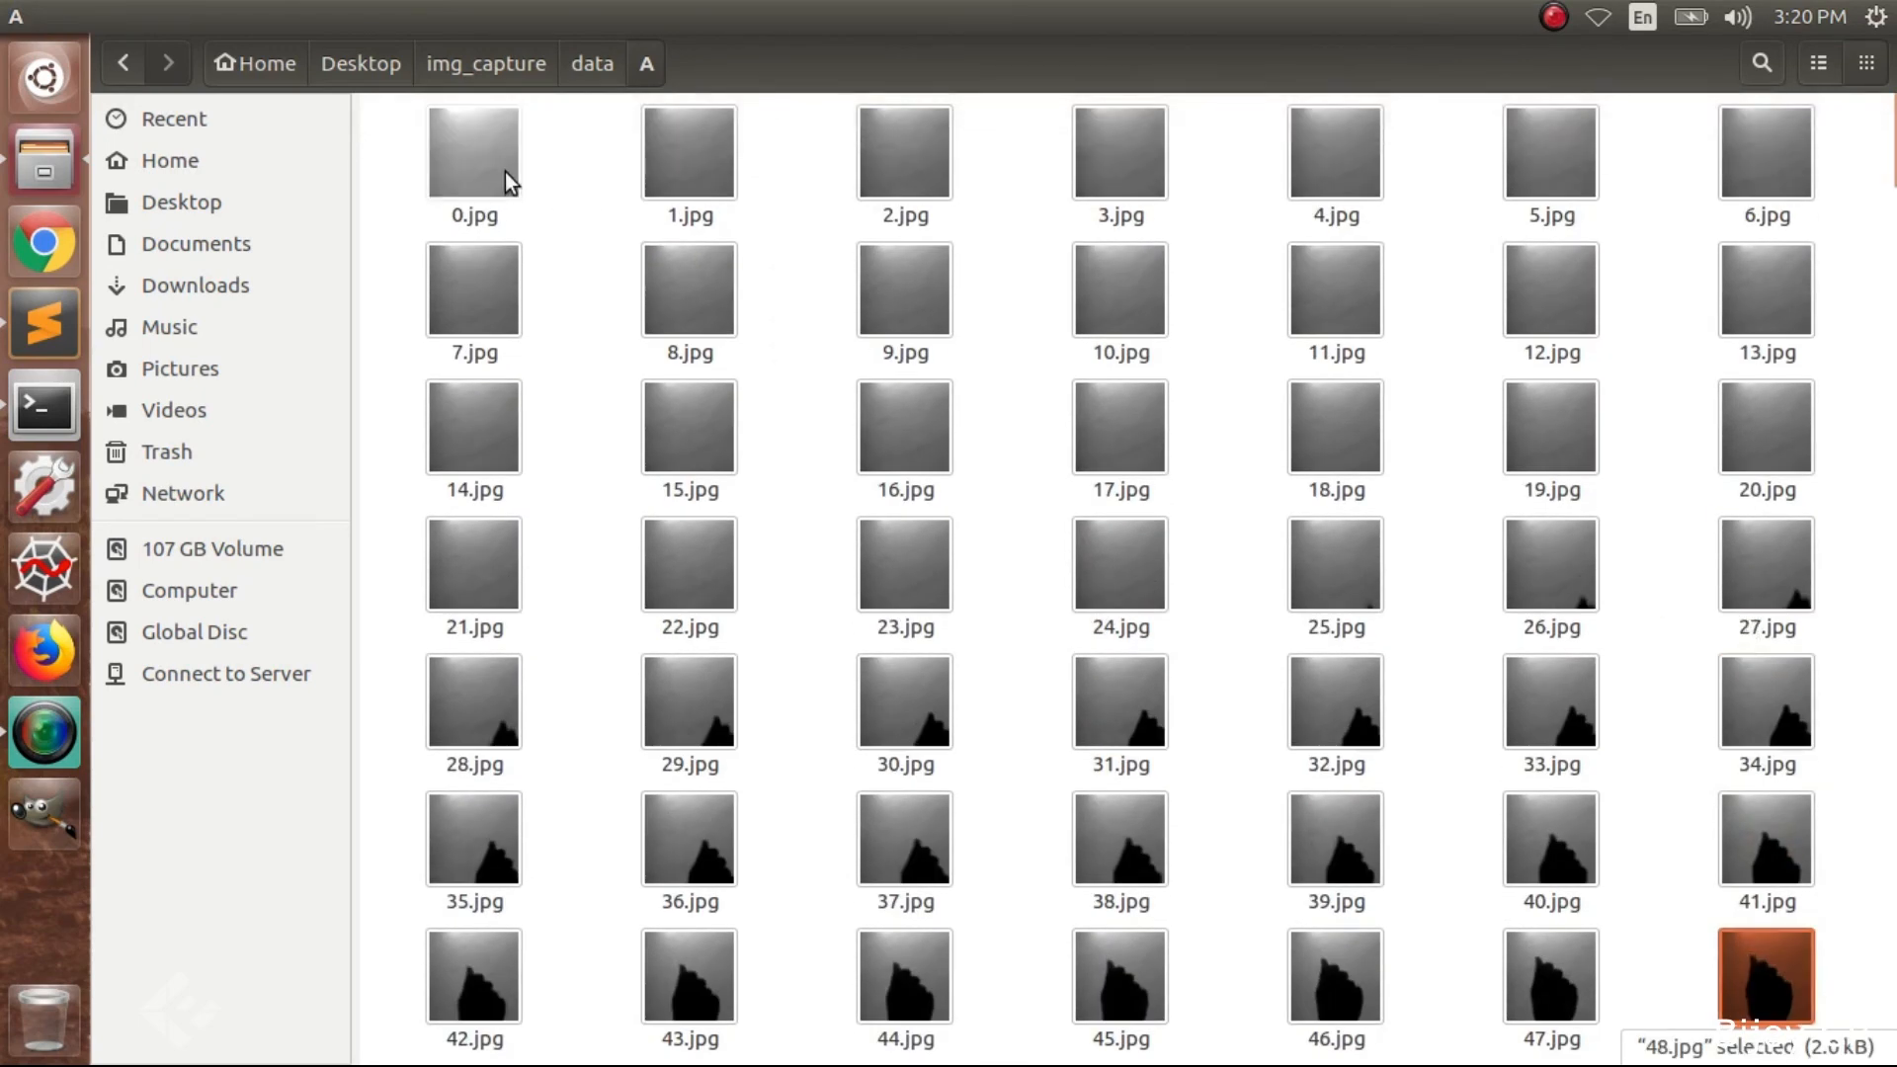
scroll("down", 3)
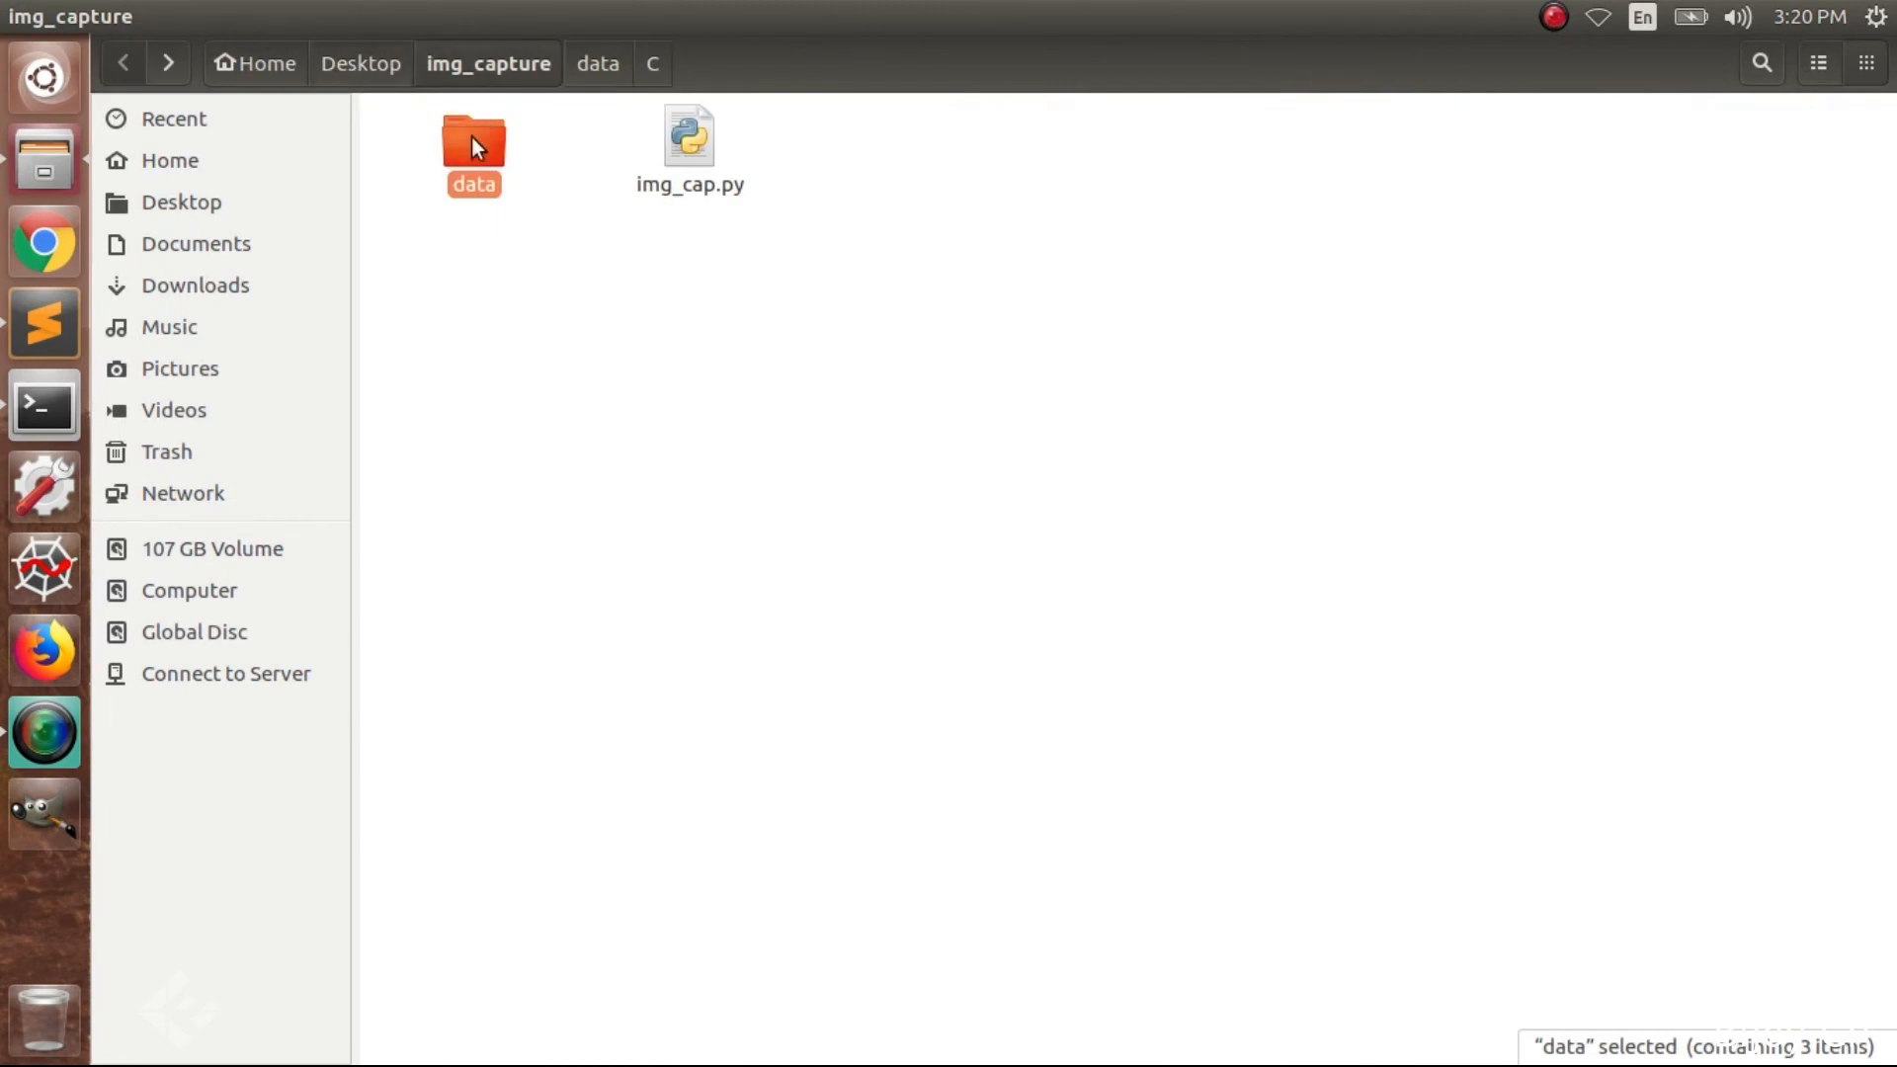
double_click(473, 142)
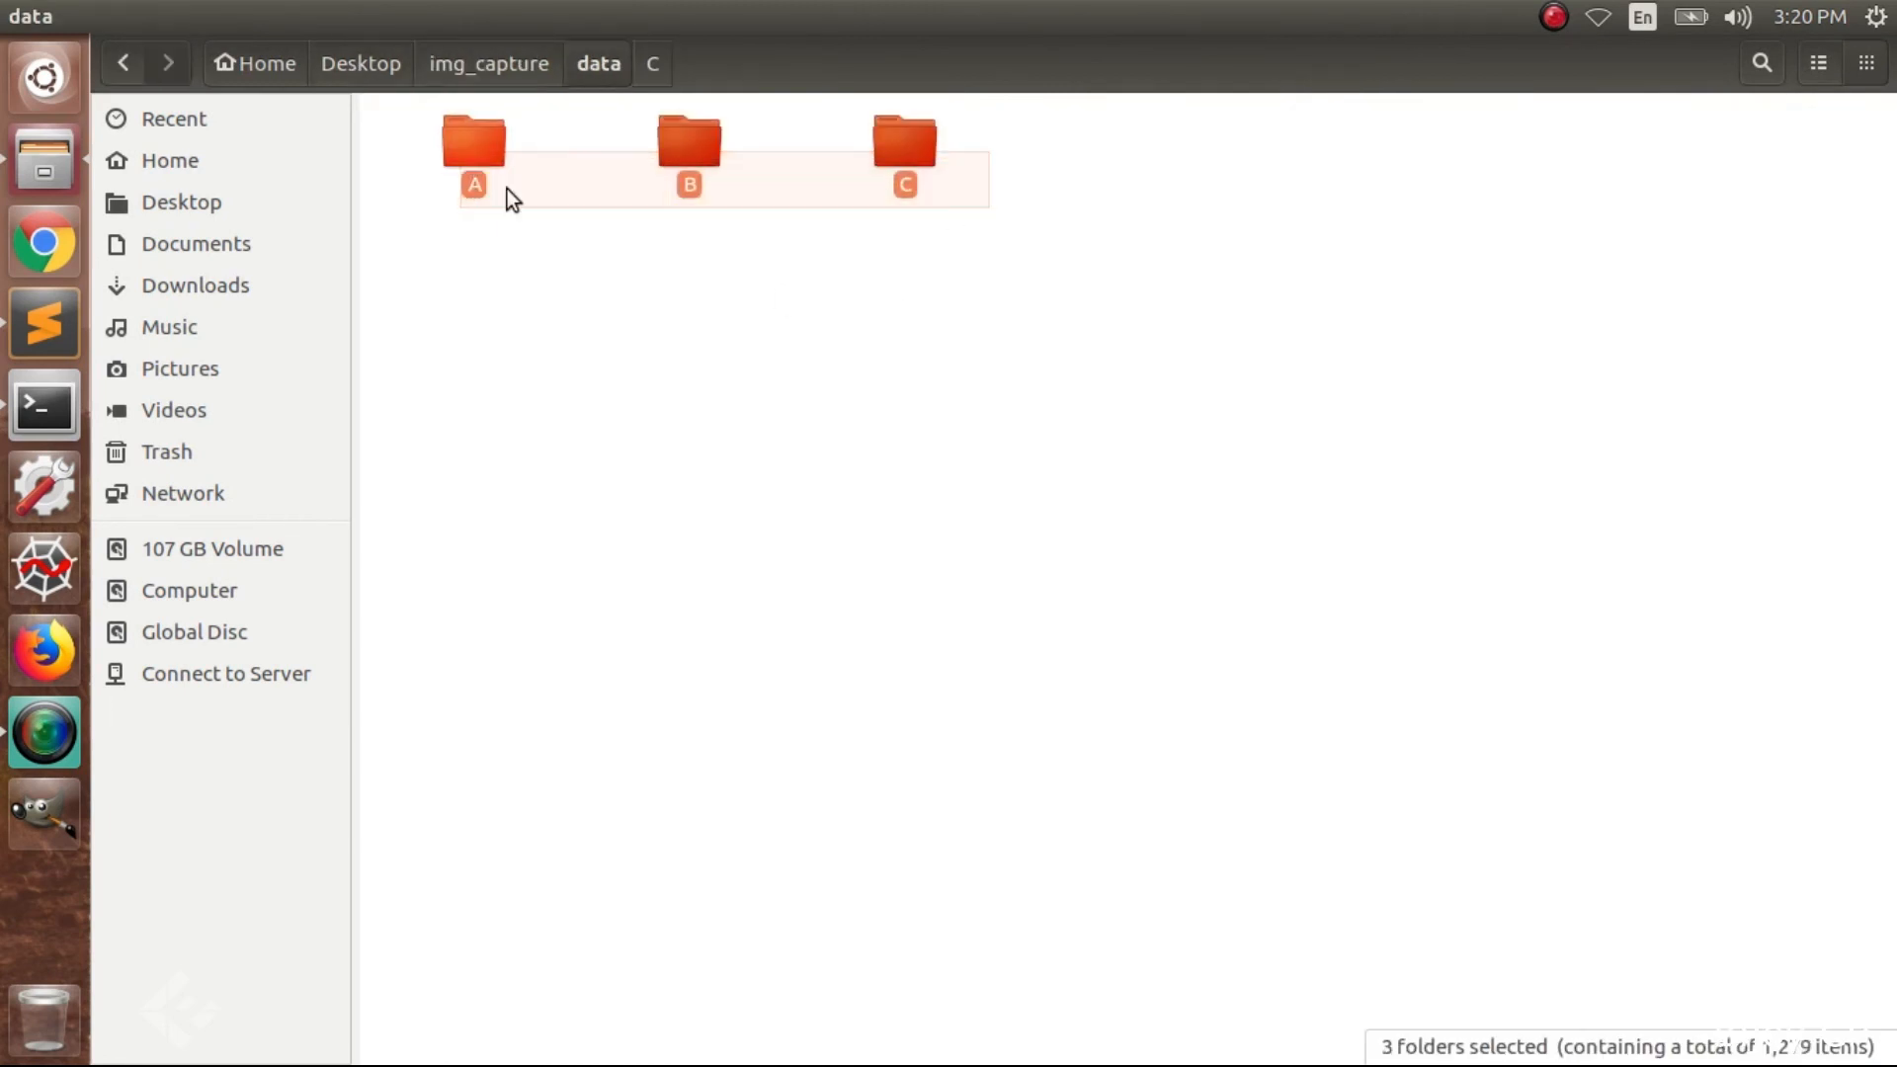